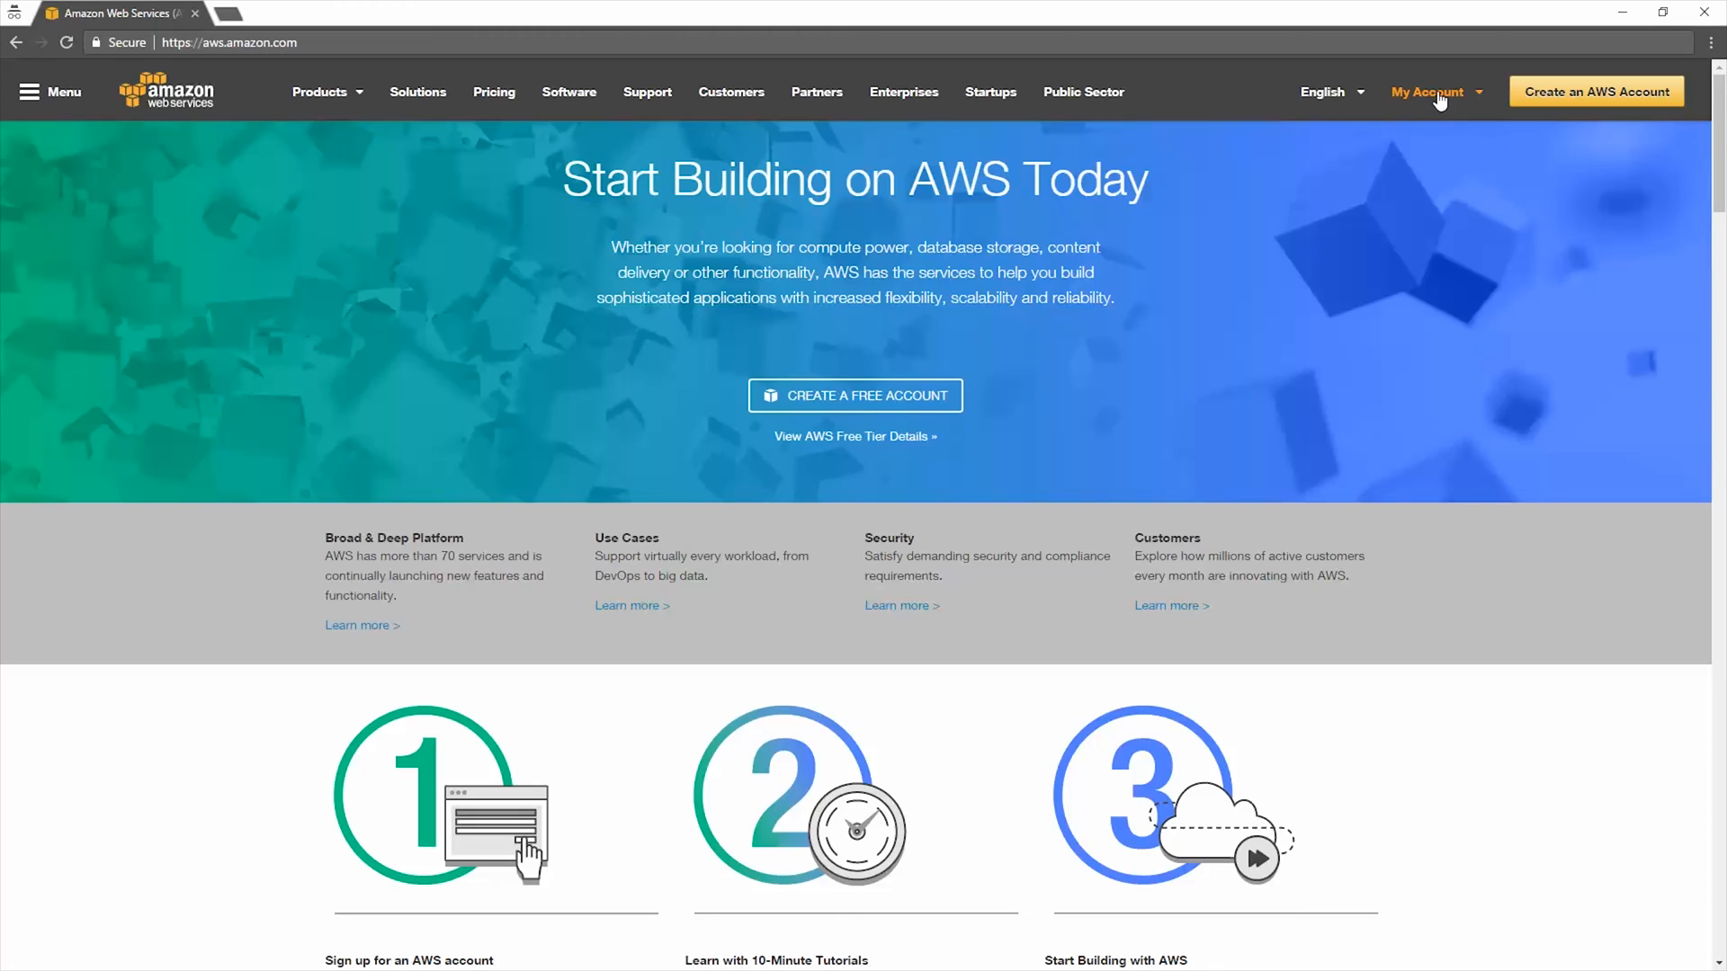
Step: Reach the AWS Management Console home from the account menu on aws.amazon.com
{"action": "left_click", "coordinate": [1427, 91]}
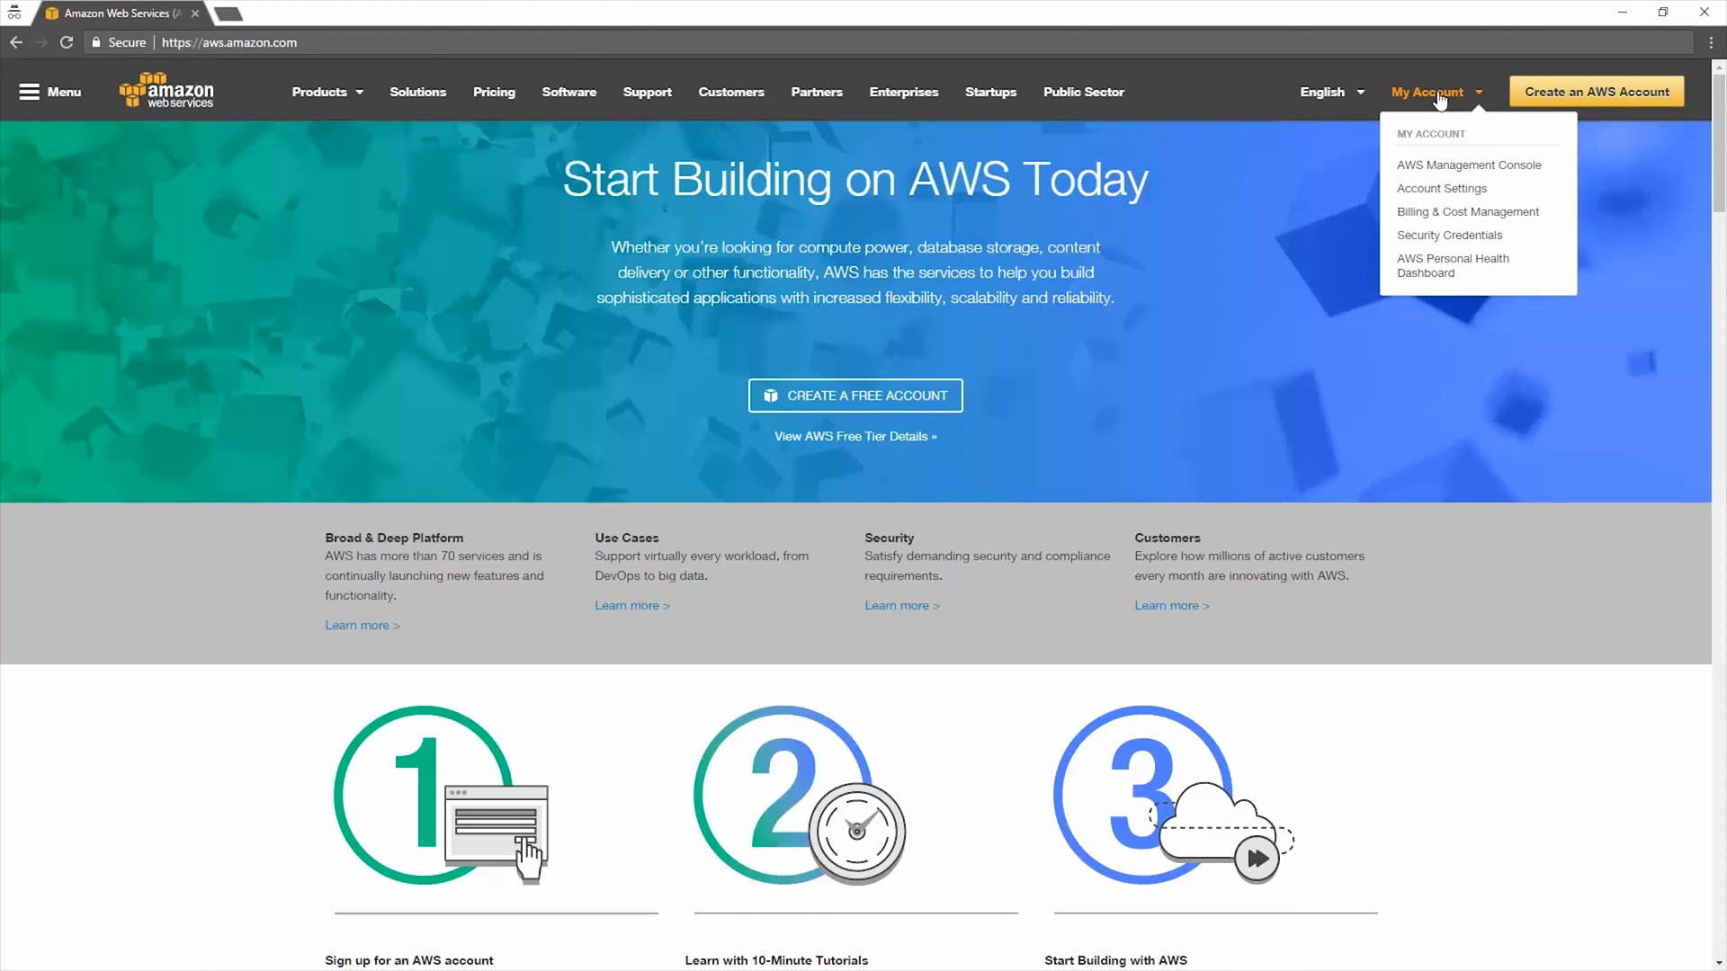
{"action": "mouse_move", "coordinate": [1461, 154]}
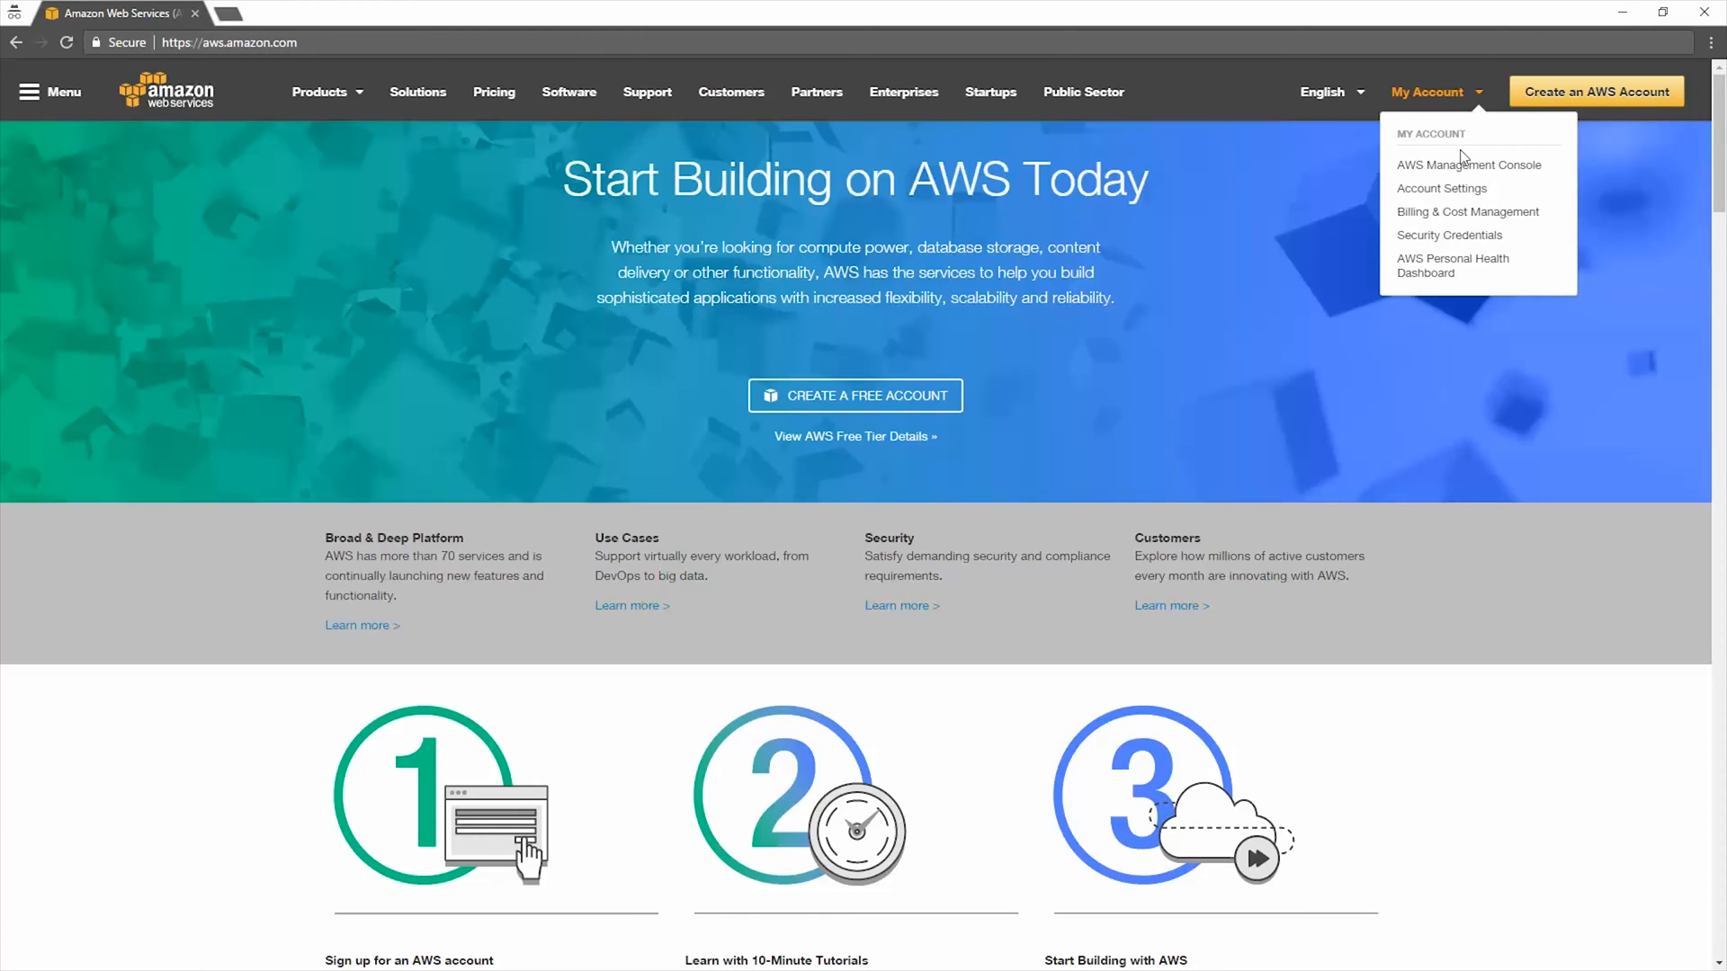
{"action": "mouse_move", "coordinate": [1468, 168]}
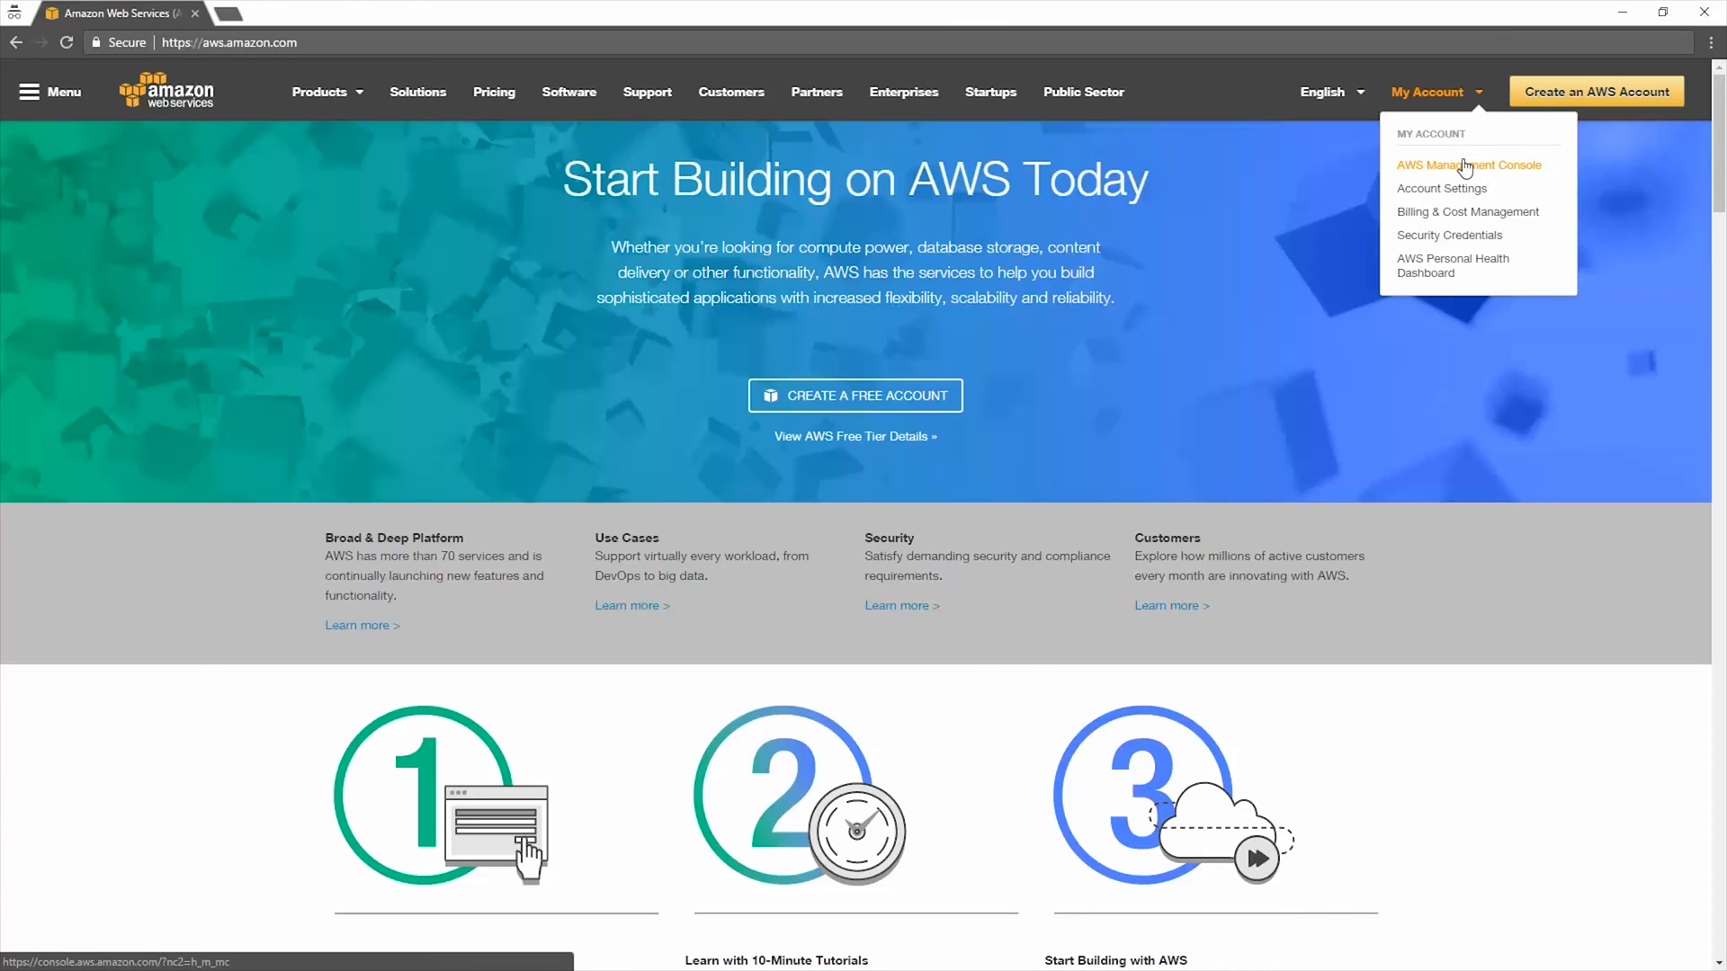
{"action": "left_click", "coordinate": [1468, 163]}
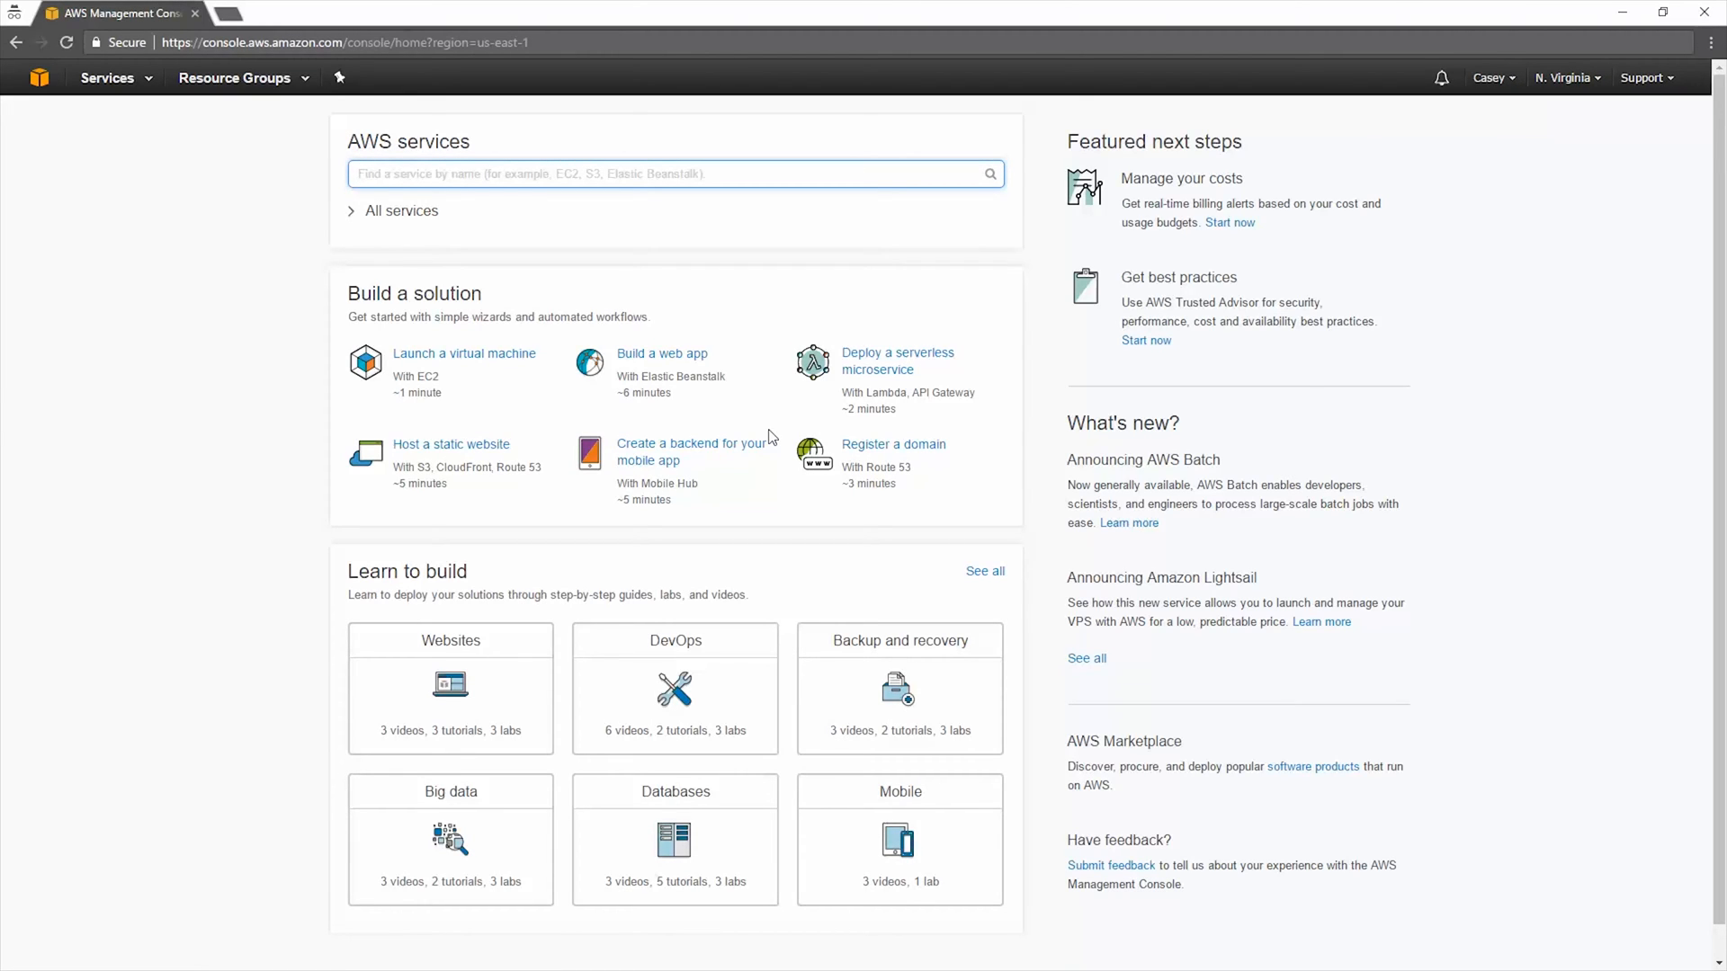
{"action": "mouse_move", "coordinate": [1583, 105]}
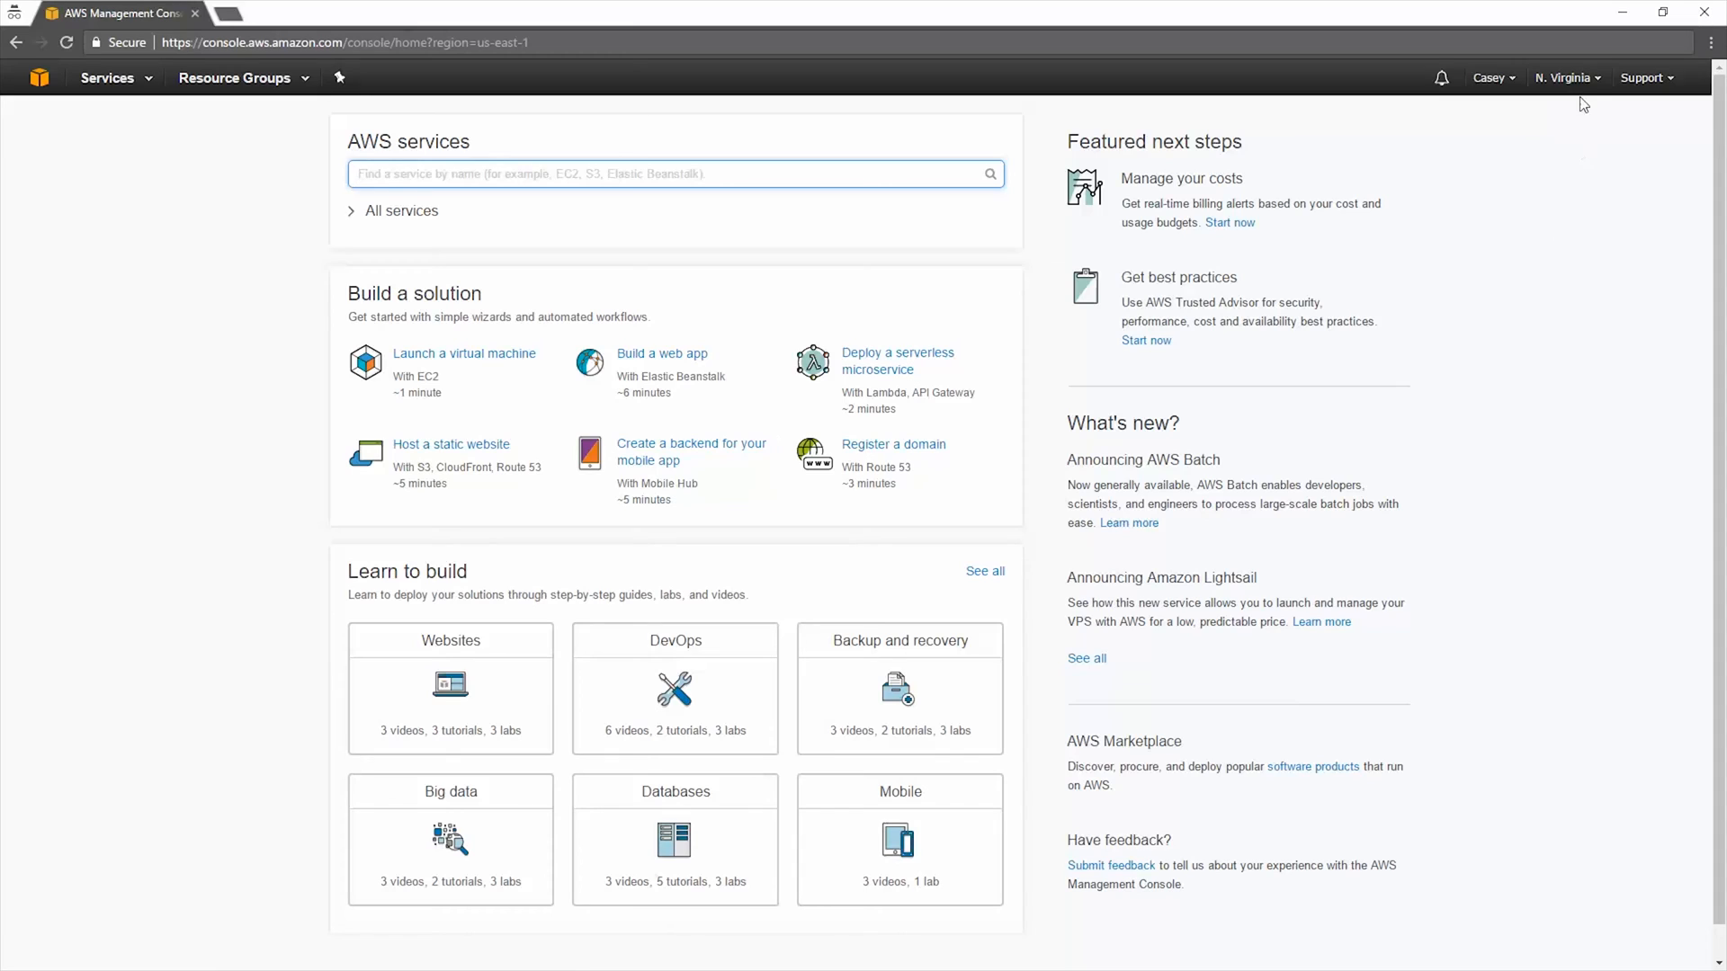
Step: Confirm the region is US East (N. Virginia) and bring up the full Services list
{"action": "left_click", "coordinate": [1566, 78]}
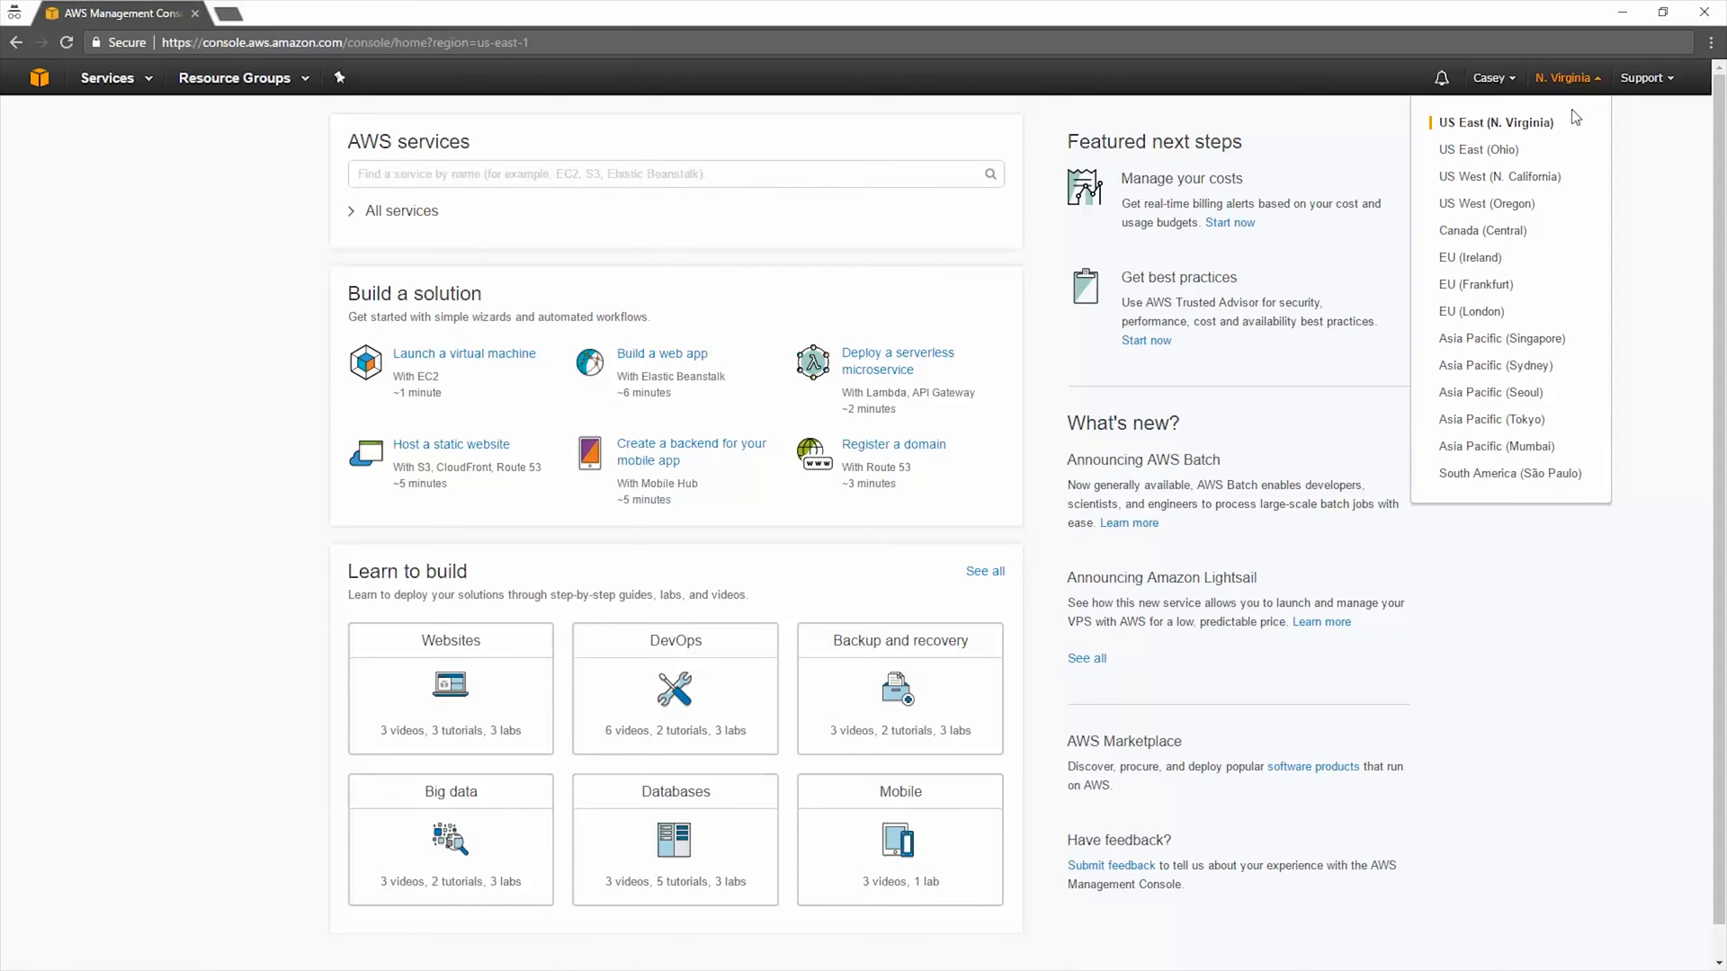
{"action": "mouse_move", "coordinate": [1513, 232]}
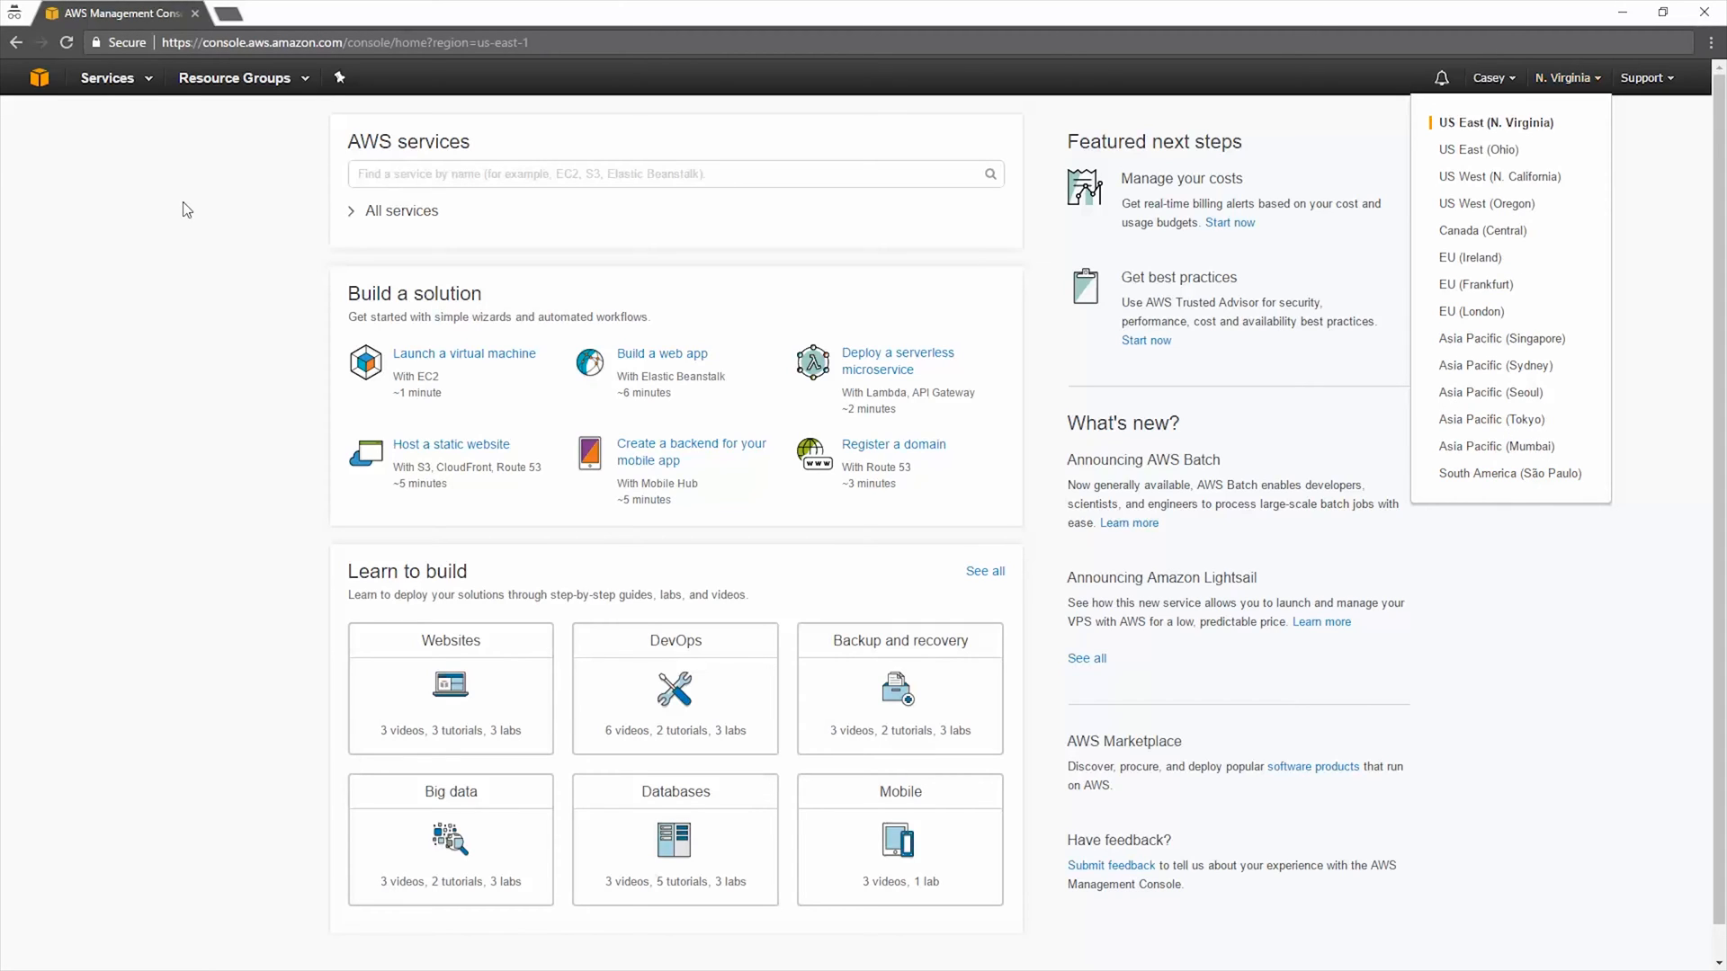
{"action": "left_click", "coordinate": [106, 77]}
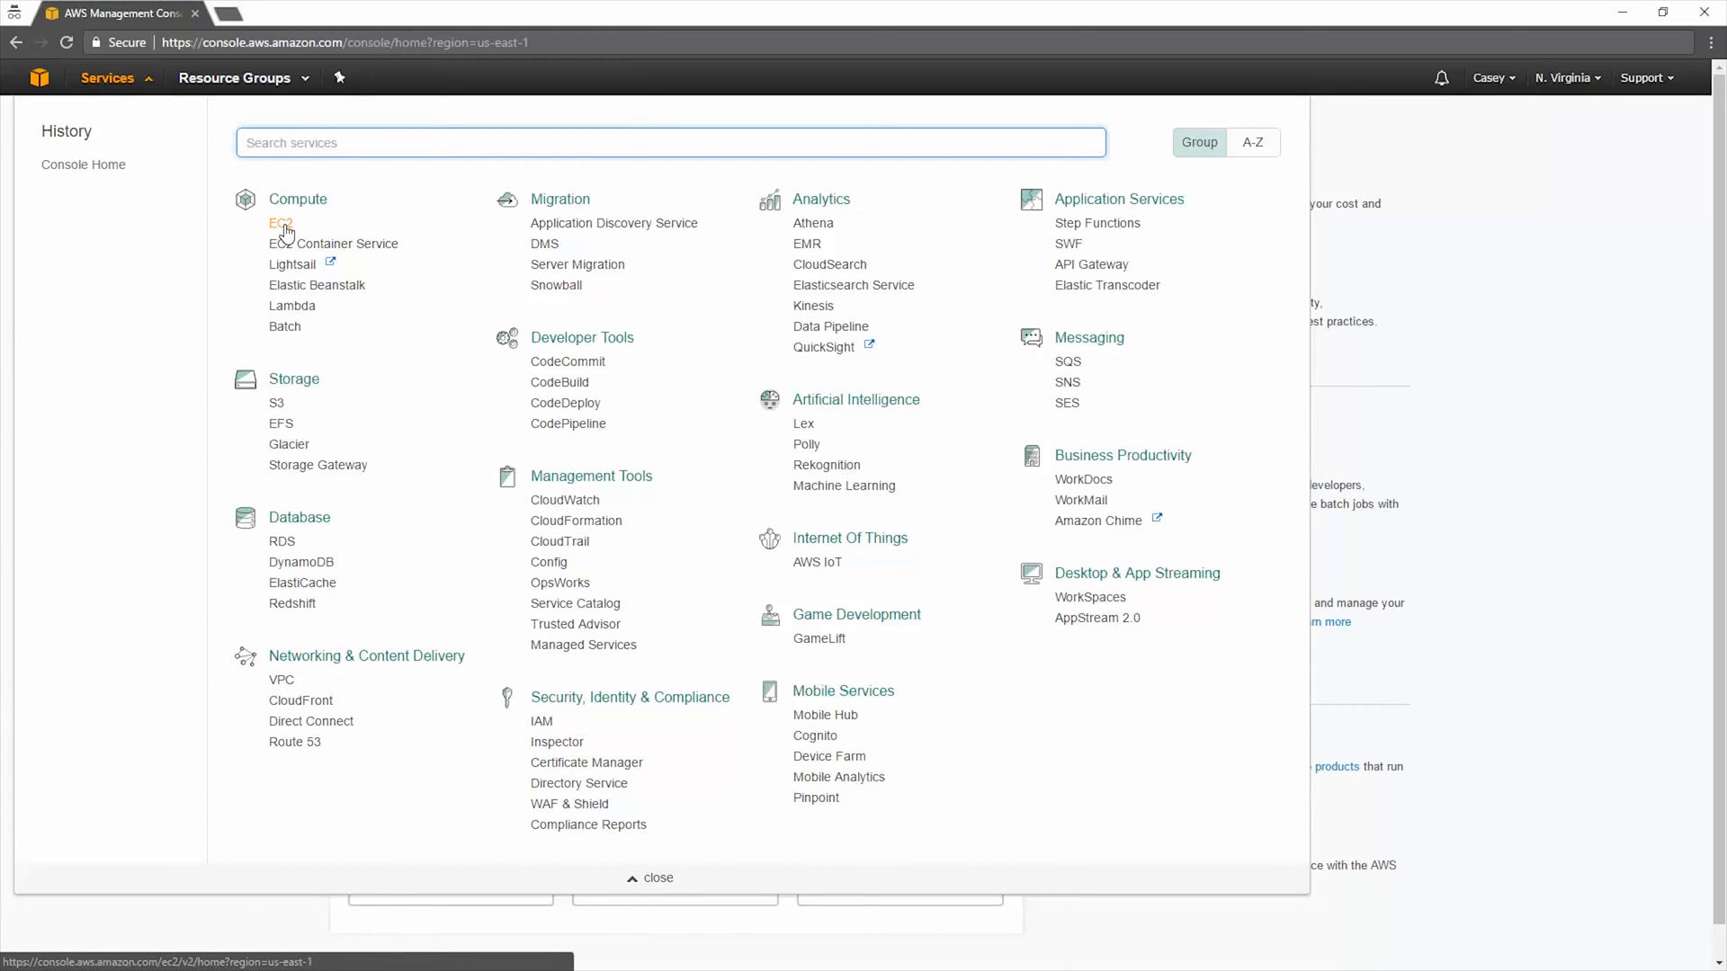
Step: Go to the EC2 dashboard from Compute in the Services menu
{"action": "left_click", "coordinate": [279, 223]}
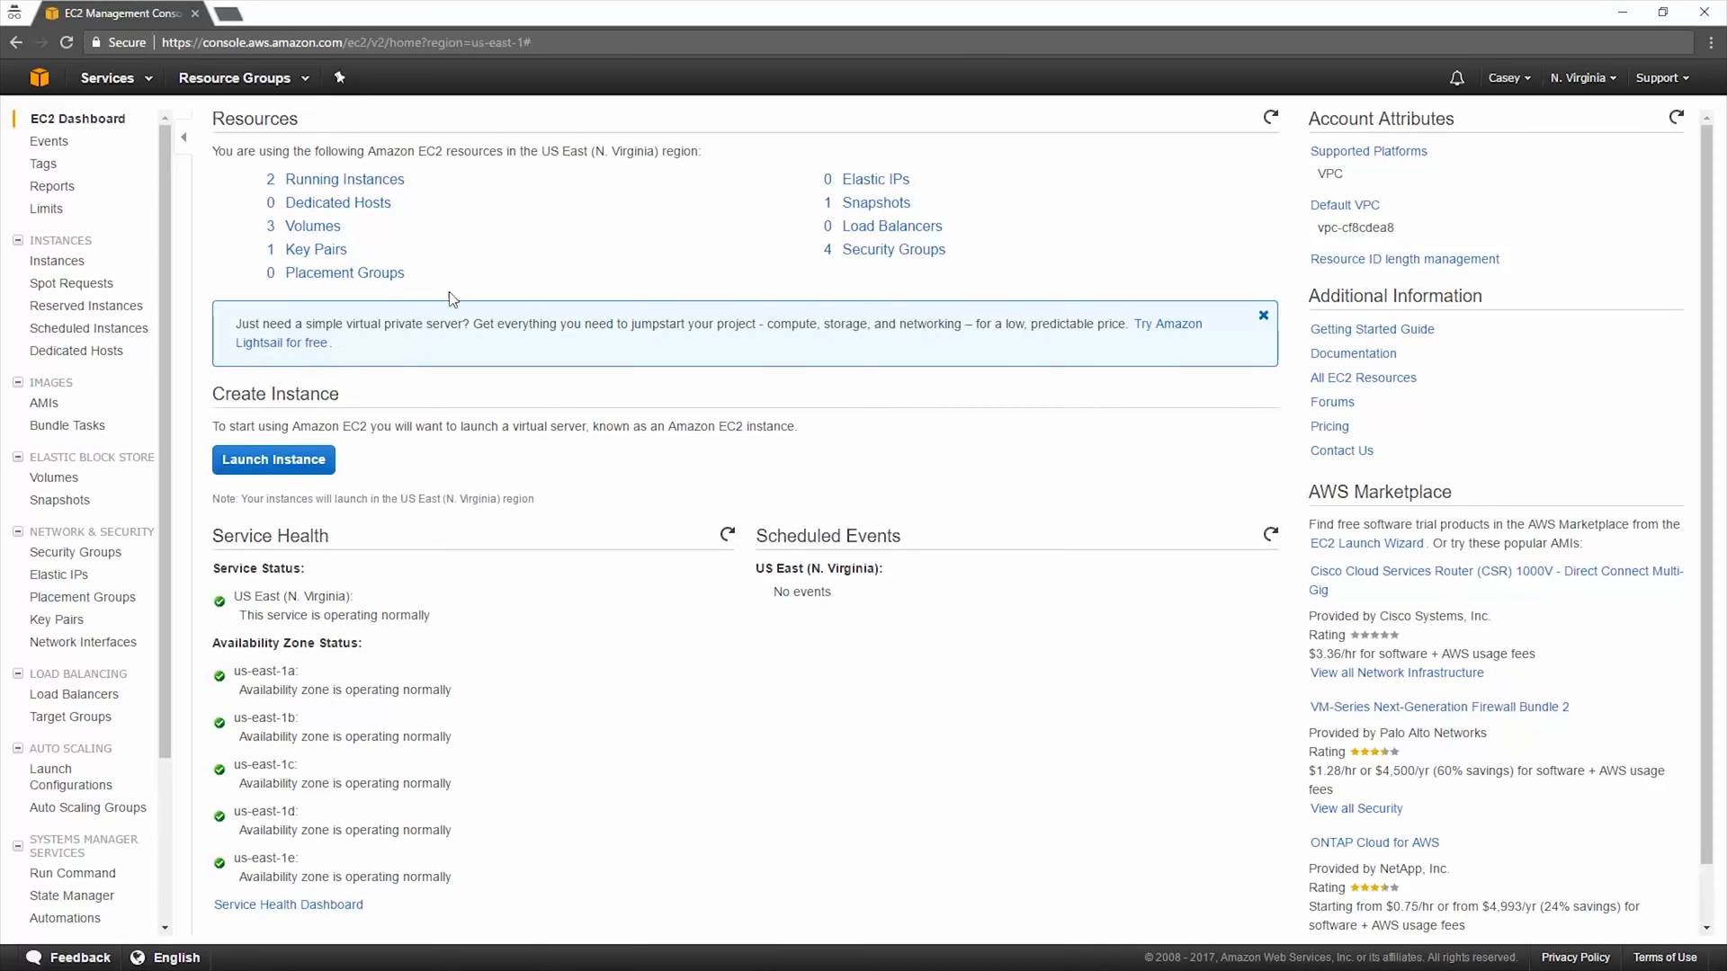
{"action": "mouse_move", "coordinate": [299, 468]}
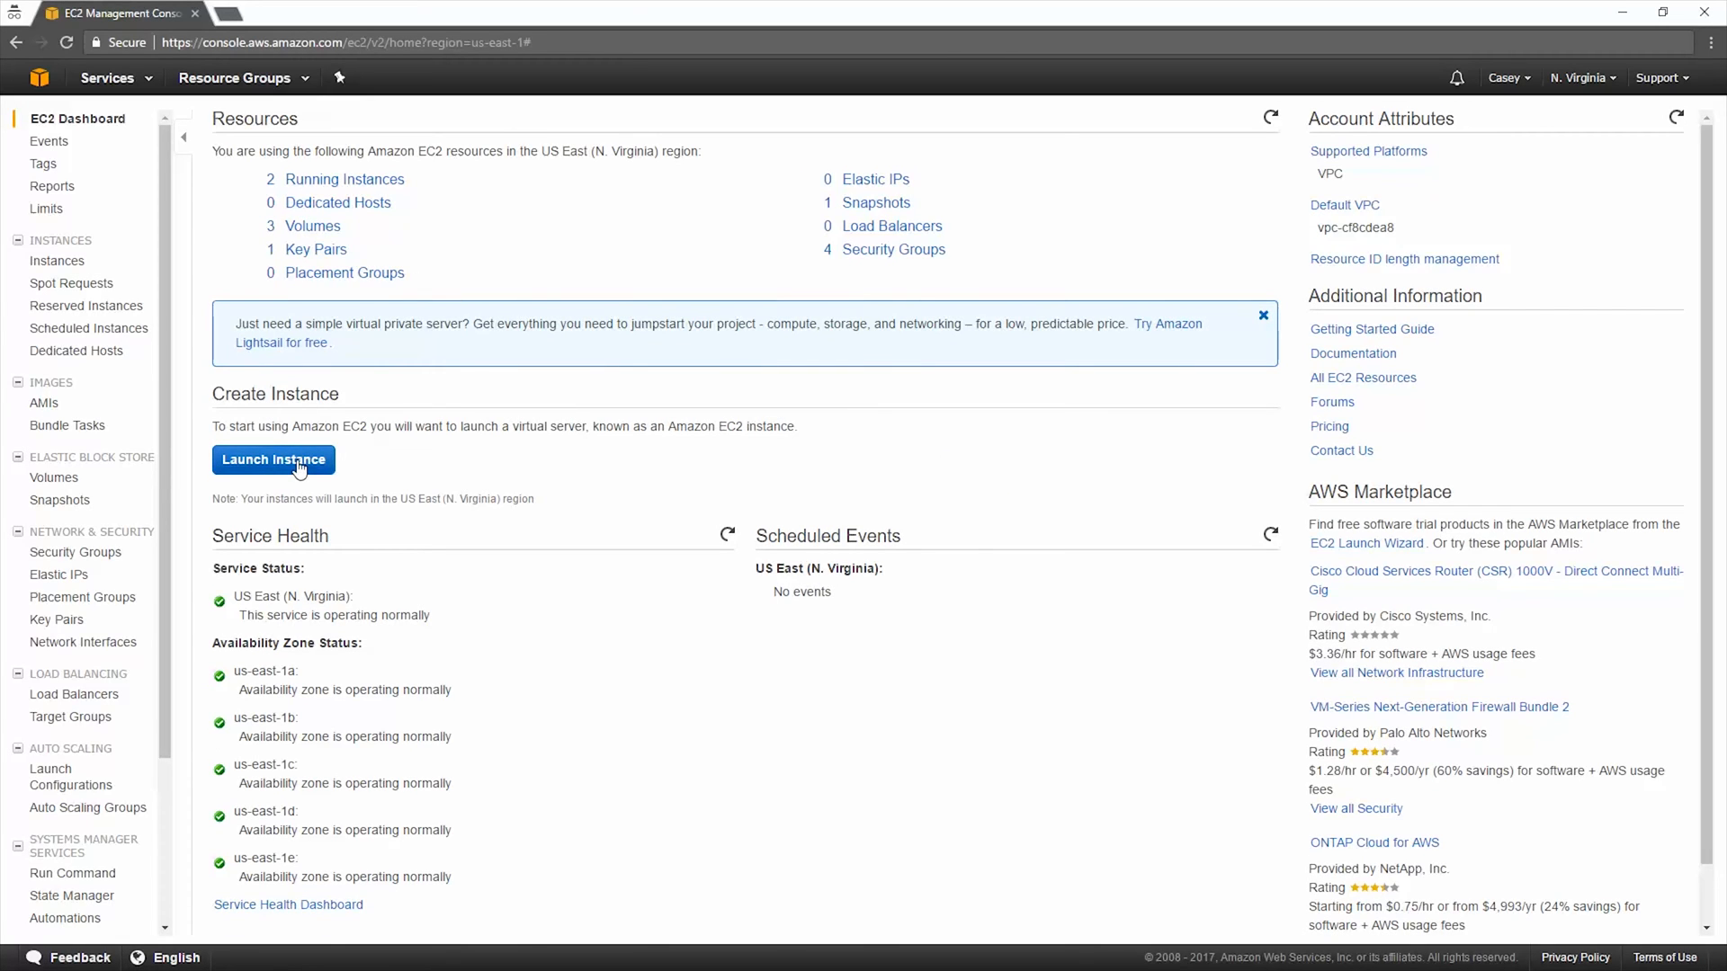
Step: Start launching a new instance and look through the Quick Start AMI list
{"action": "left_click", "coordinate": [274, 461]}
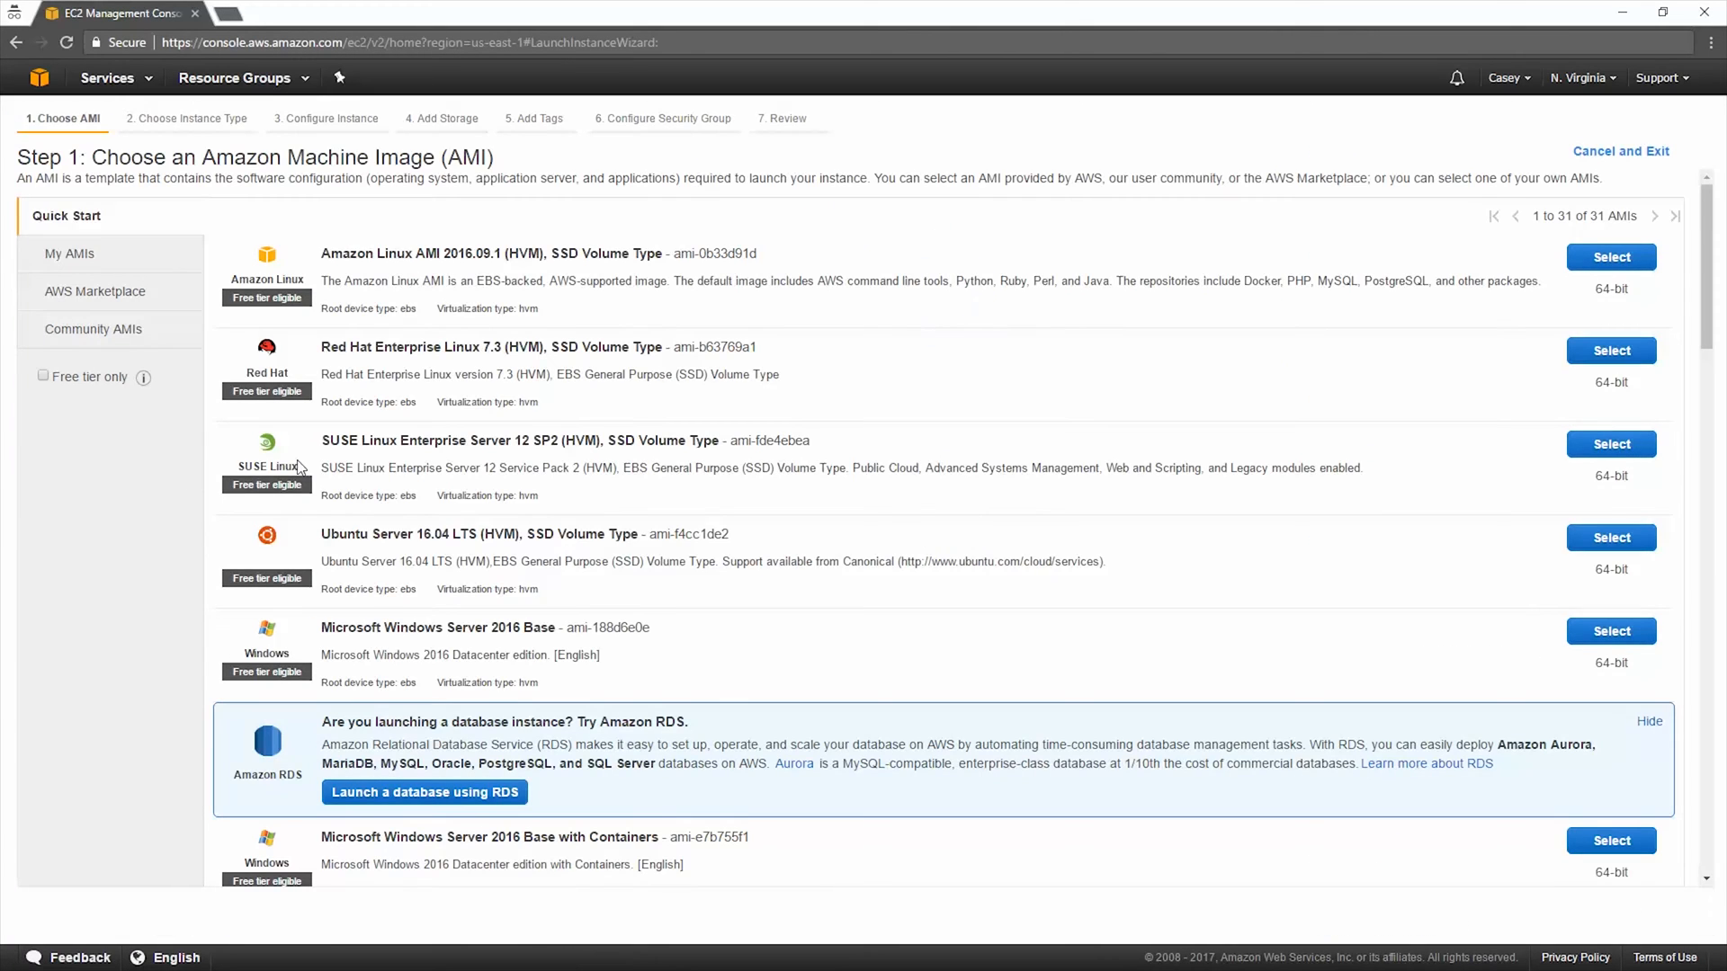
{"action": "mouse_move", "coordinate": [448, 433]}
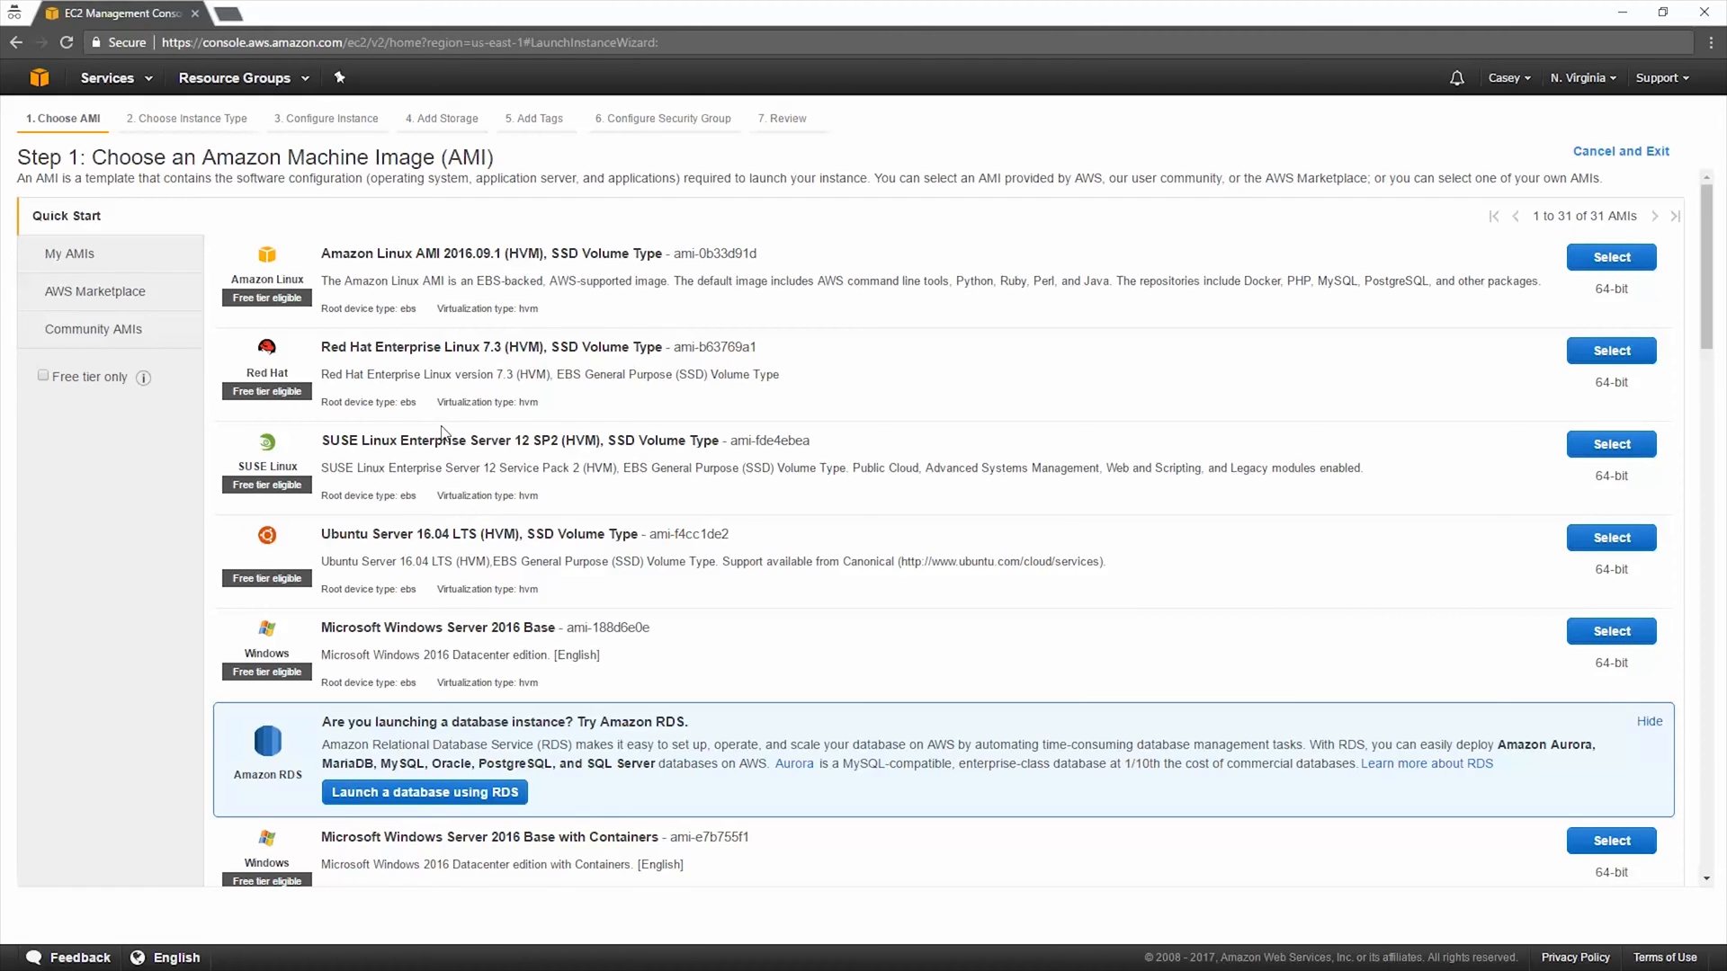
{"action": "scroll", "scroll_direction": "down", "scroll_amount": 3}
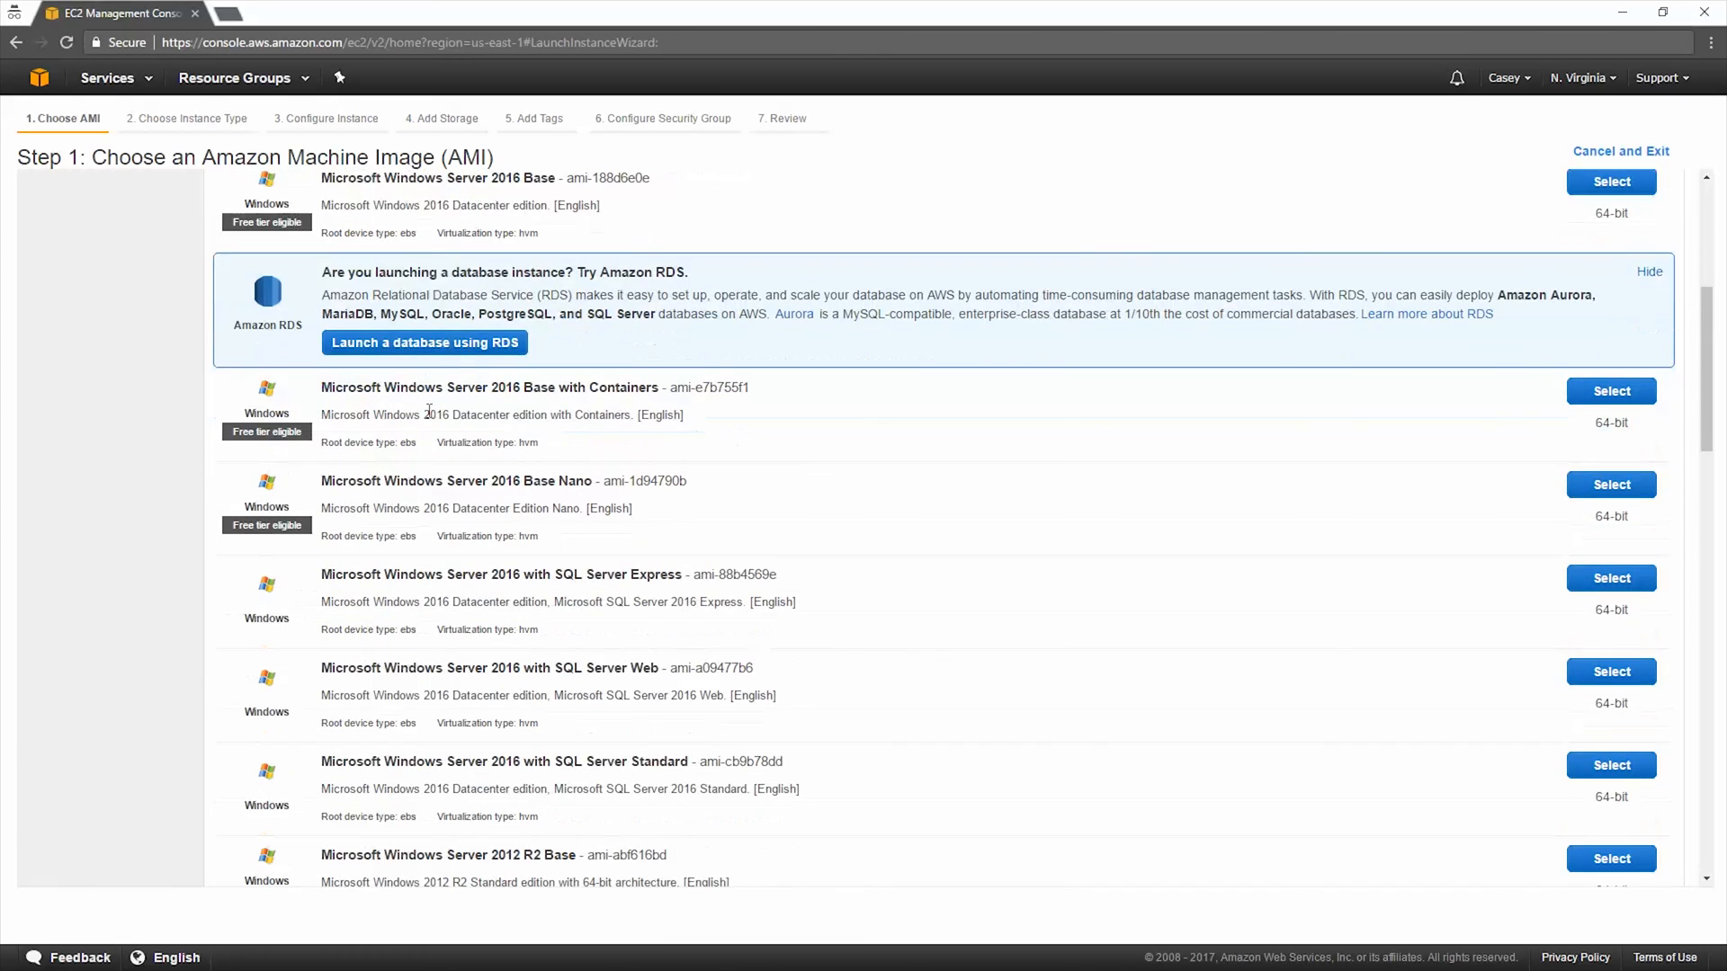
{"action": "scroll", "scroll_direction": "down", "scroll_amount": 3}
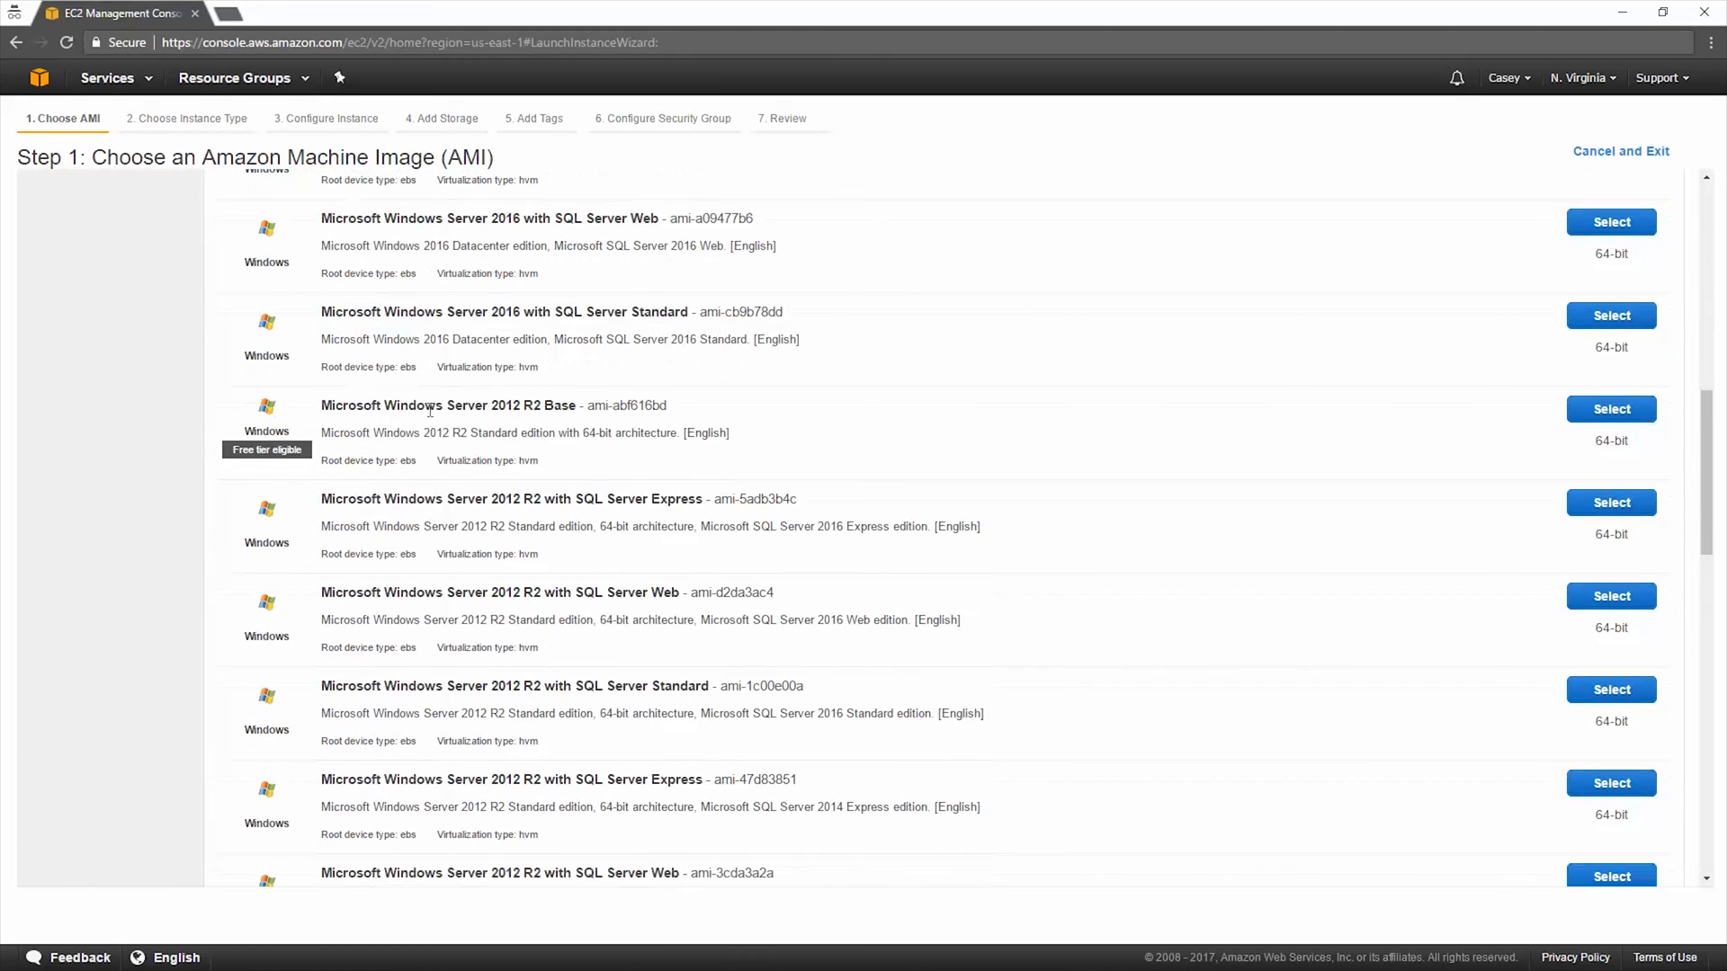
{"action": "scroll", "scroll_direction": "down", "scroll_amount": 3}
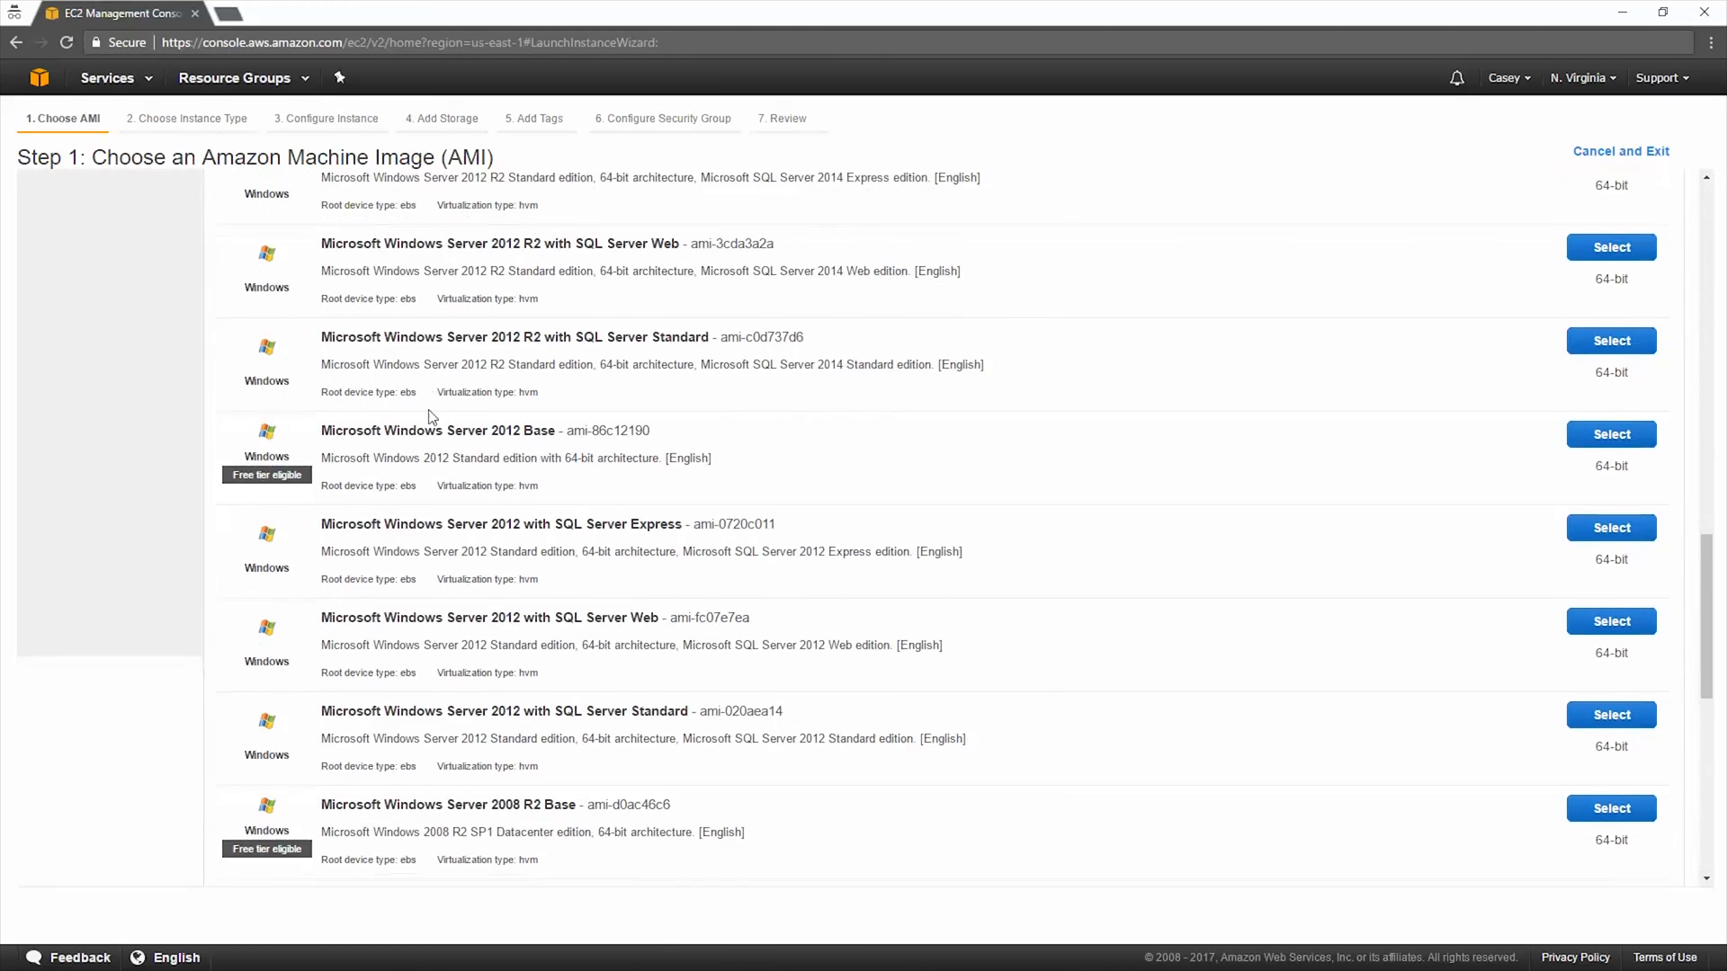
{"action": "scroll", "scroll_direction": "down", "scroll_amount": 3}
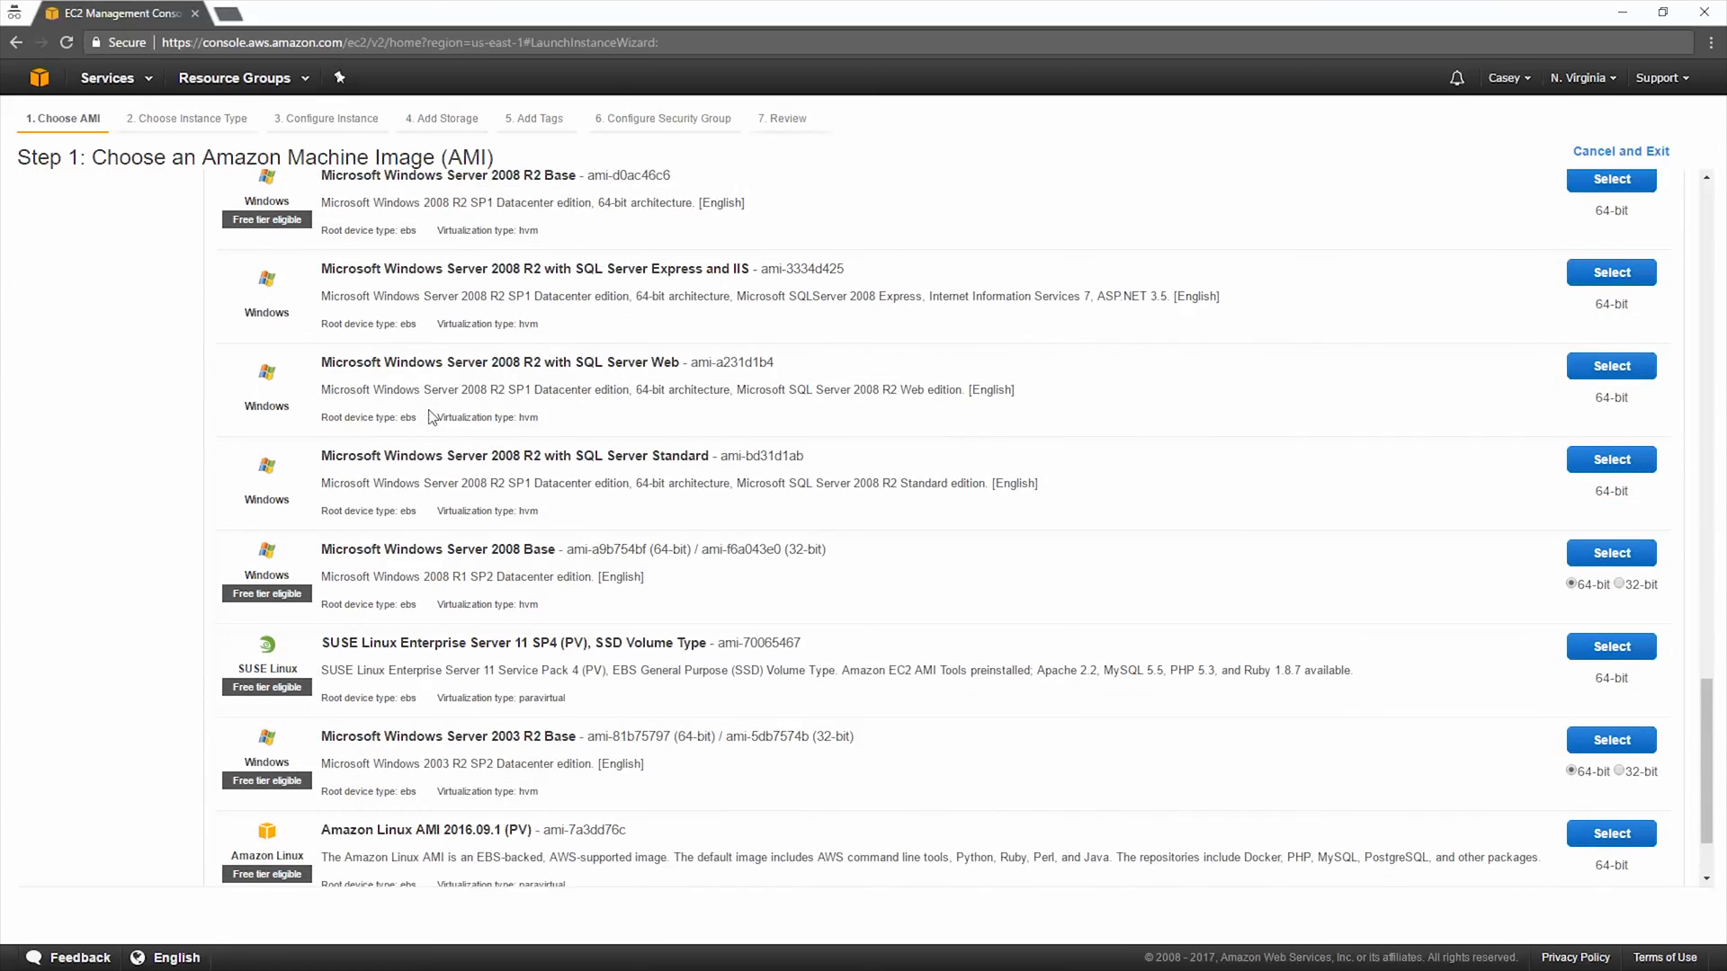
{"action": "scroll", "scroll_direction": "down", "scroll_amount": 3}
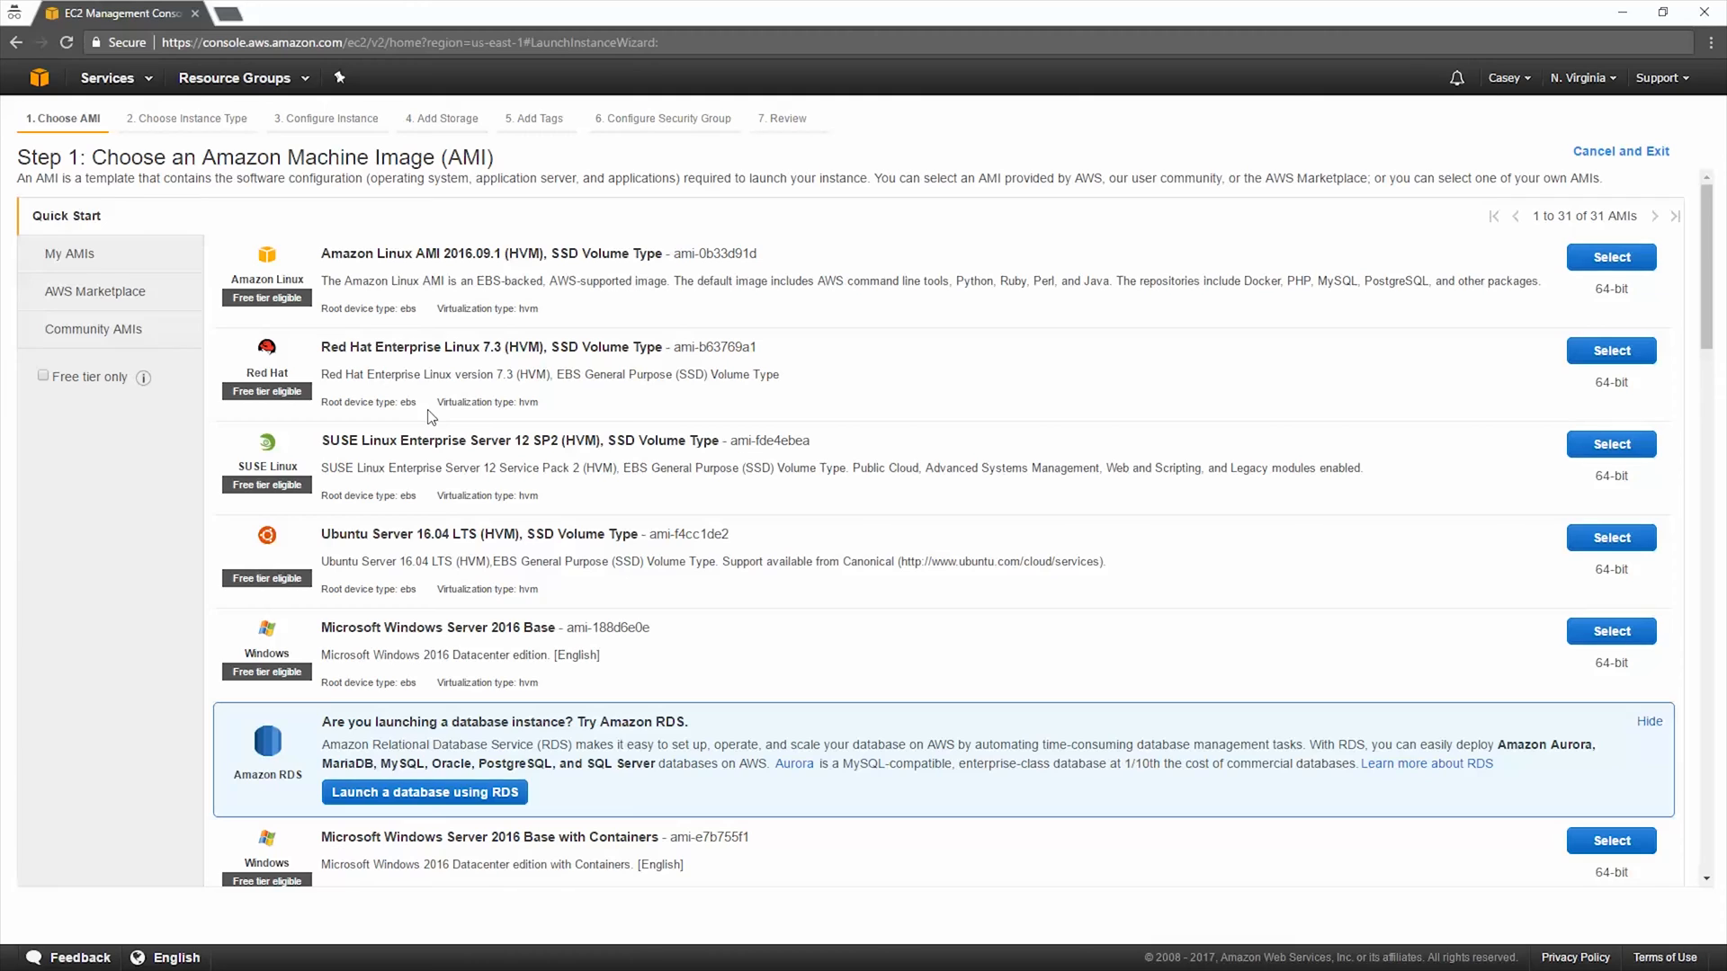
{"action": "mouse_move", "coordinate": [129, 301]}
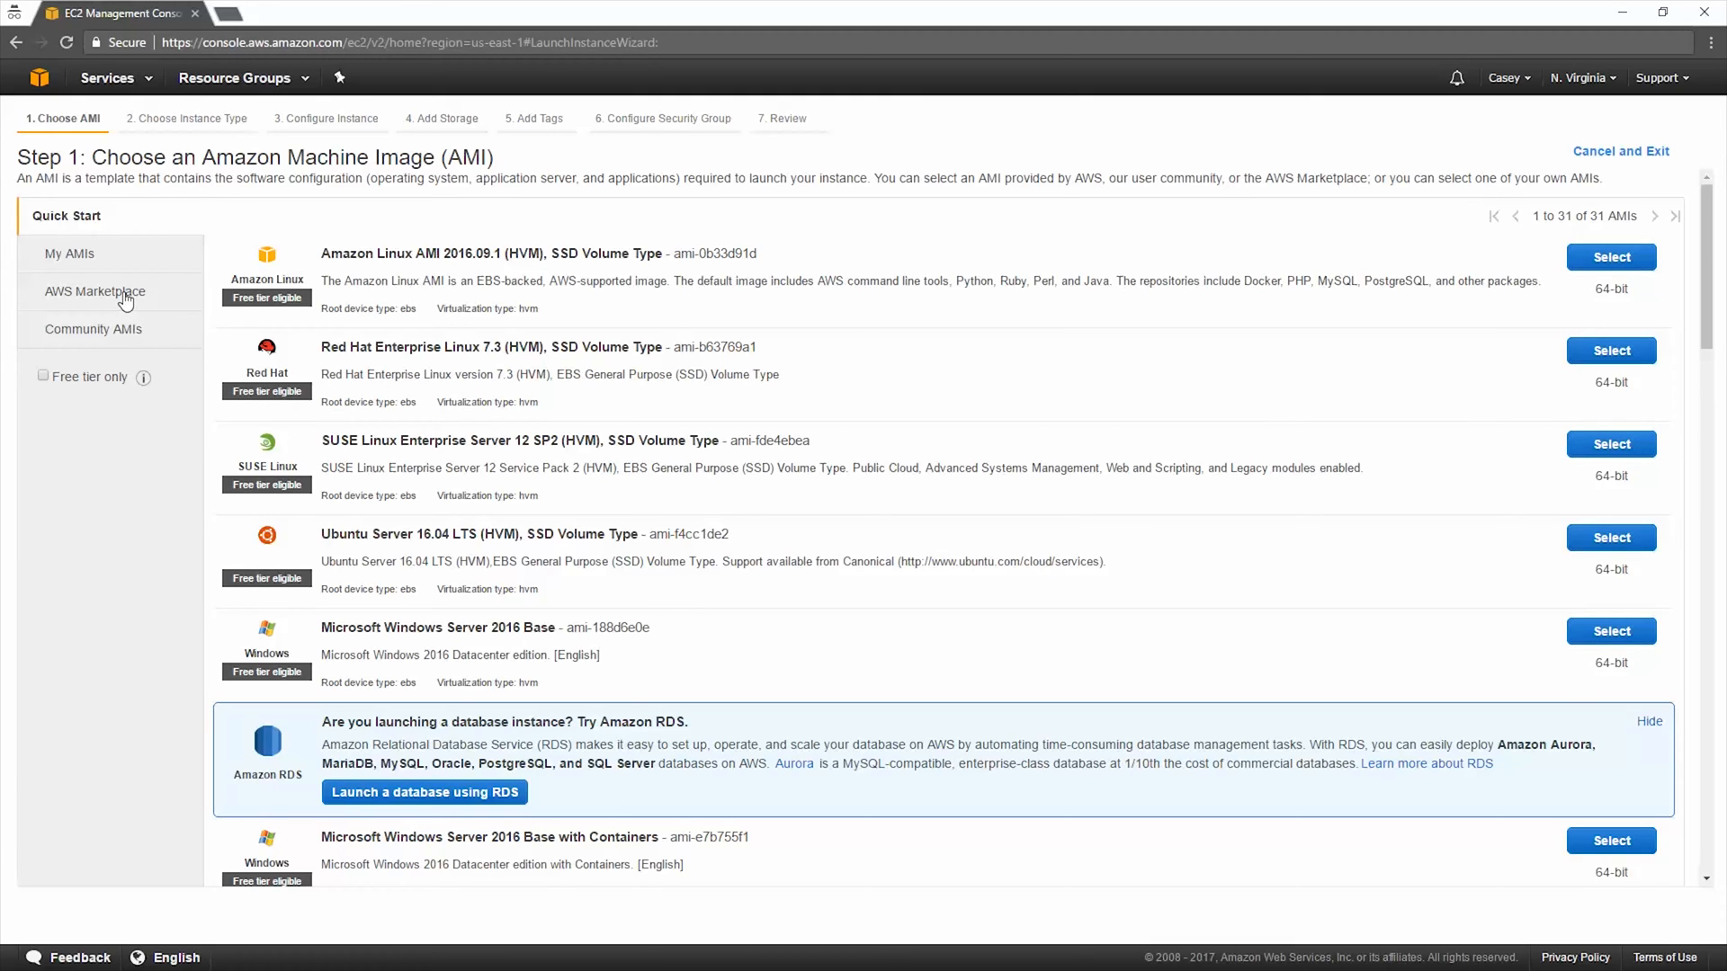
Step: Glance at AWS Marketplace, then search Community AMIs for 'centos 7'
{"action": "left_click", "coordinate": [94, 292]}
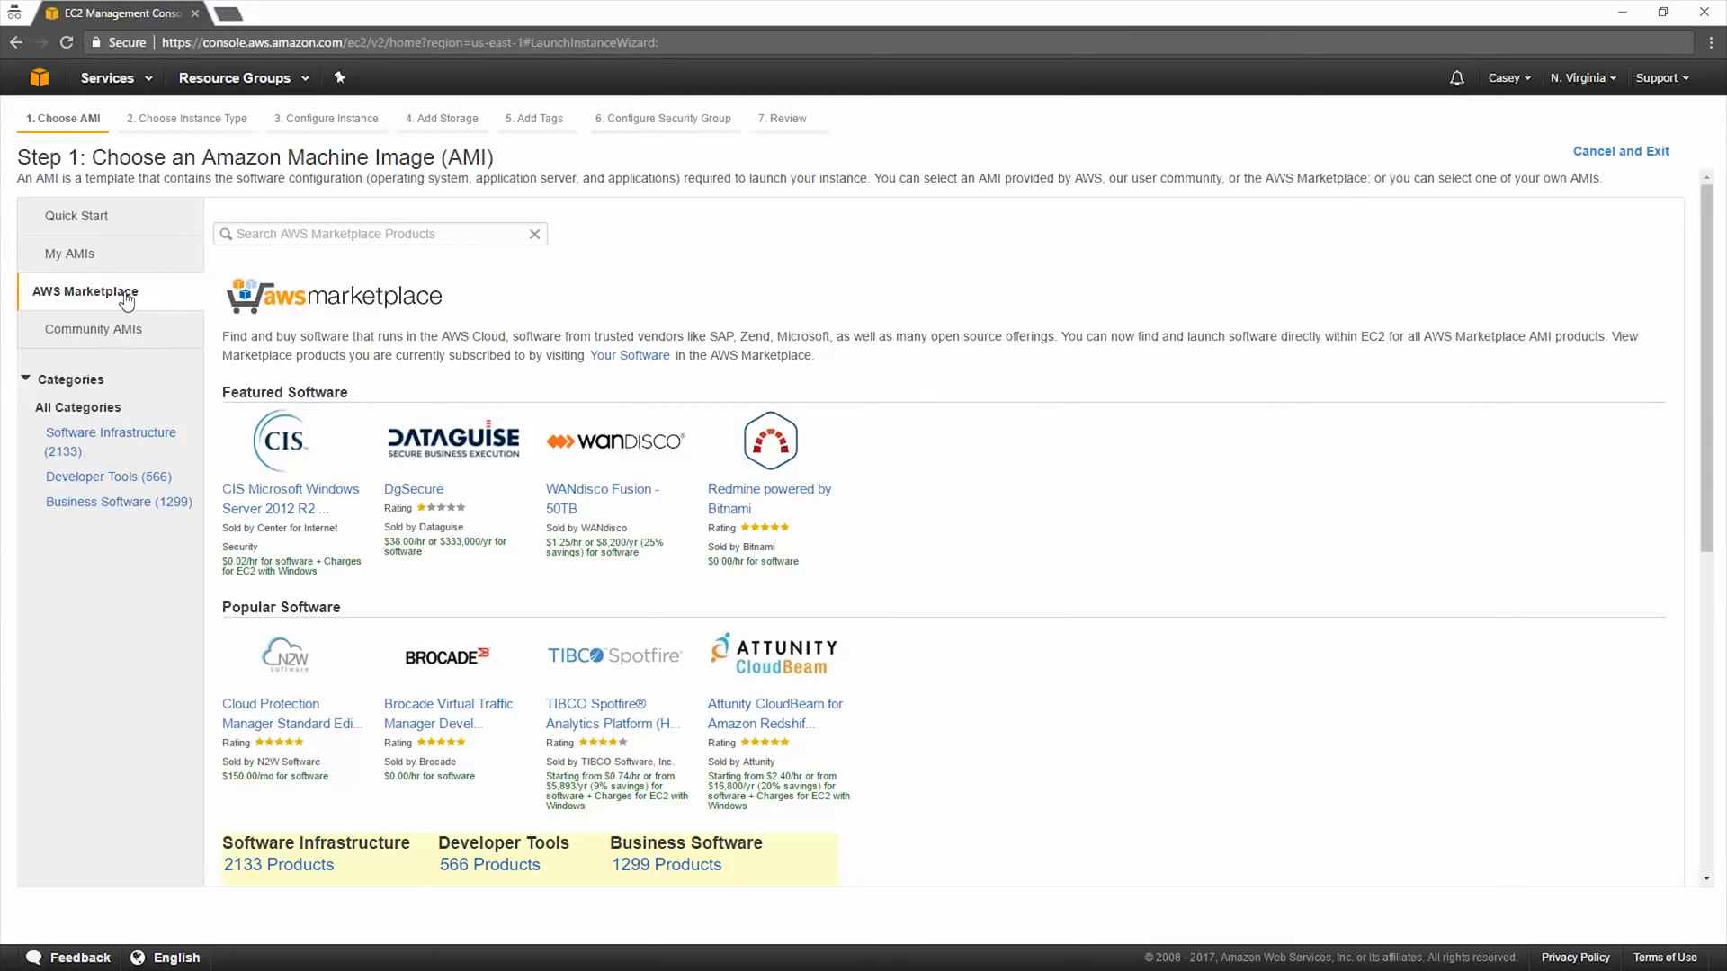
{"action": "left_click", "coordinate": [378, 234]}
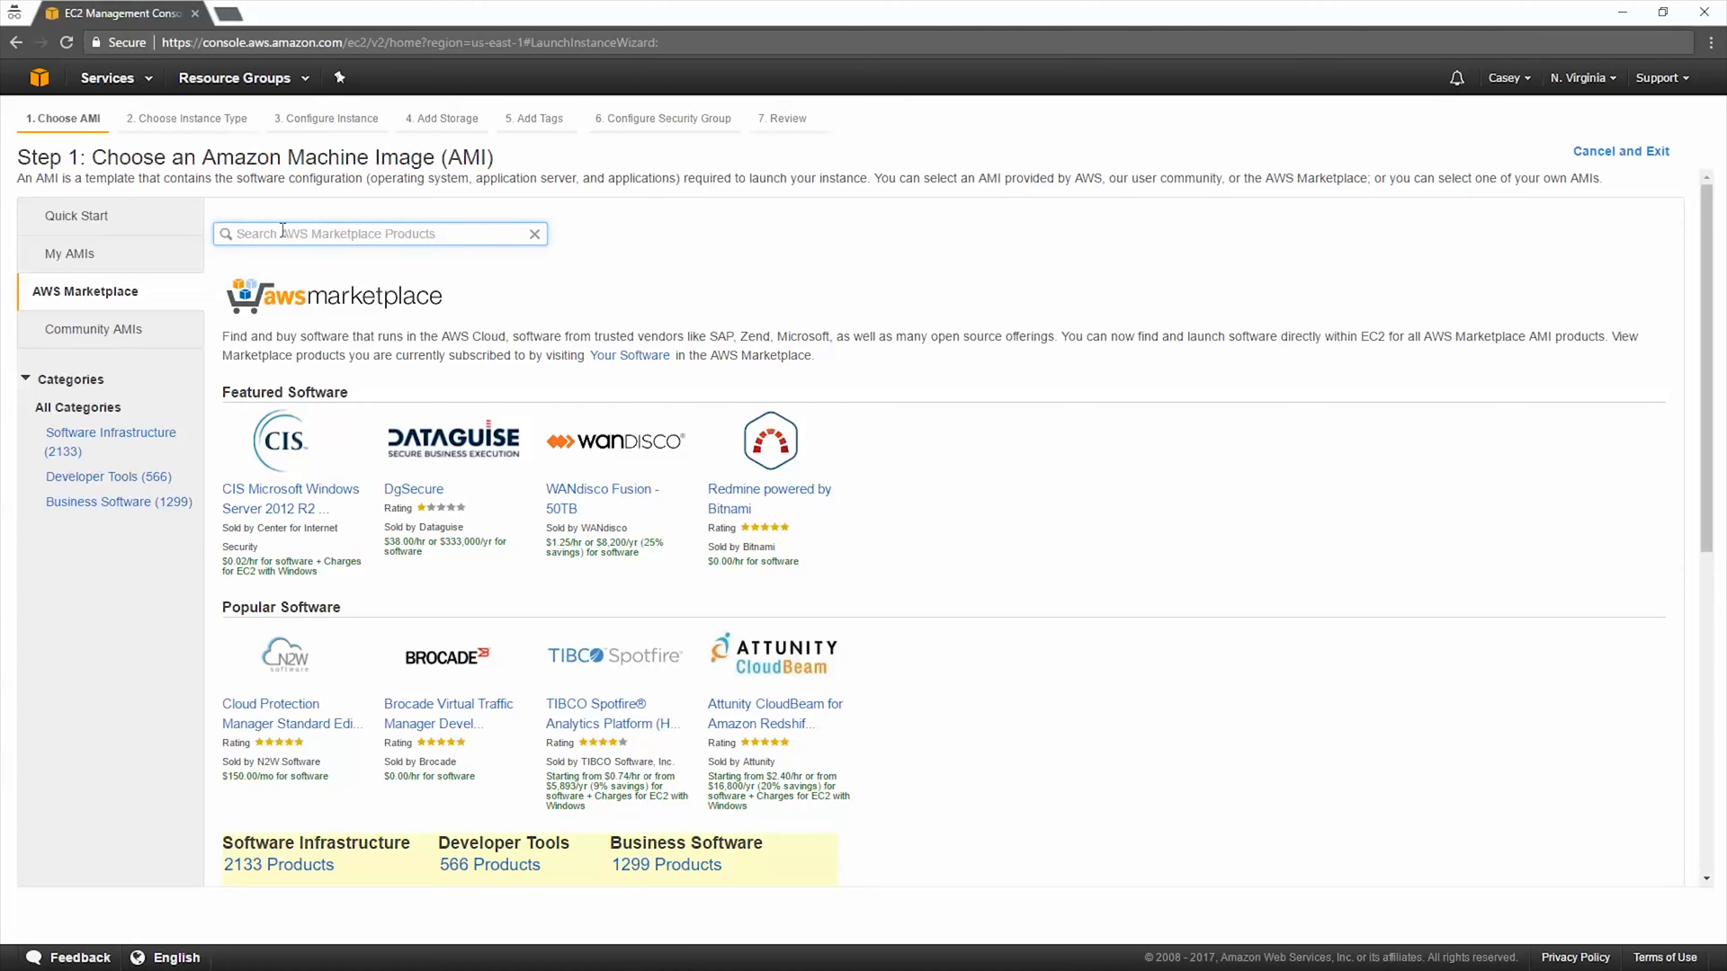
{"action": "mouse_move", "coordinate": [104, 335]}
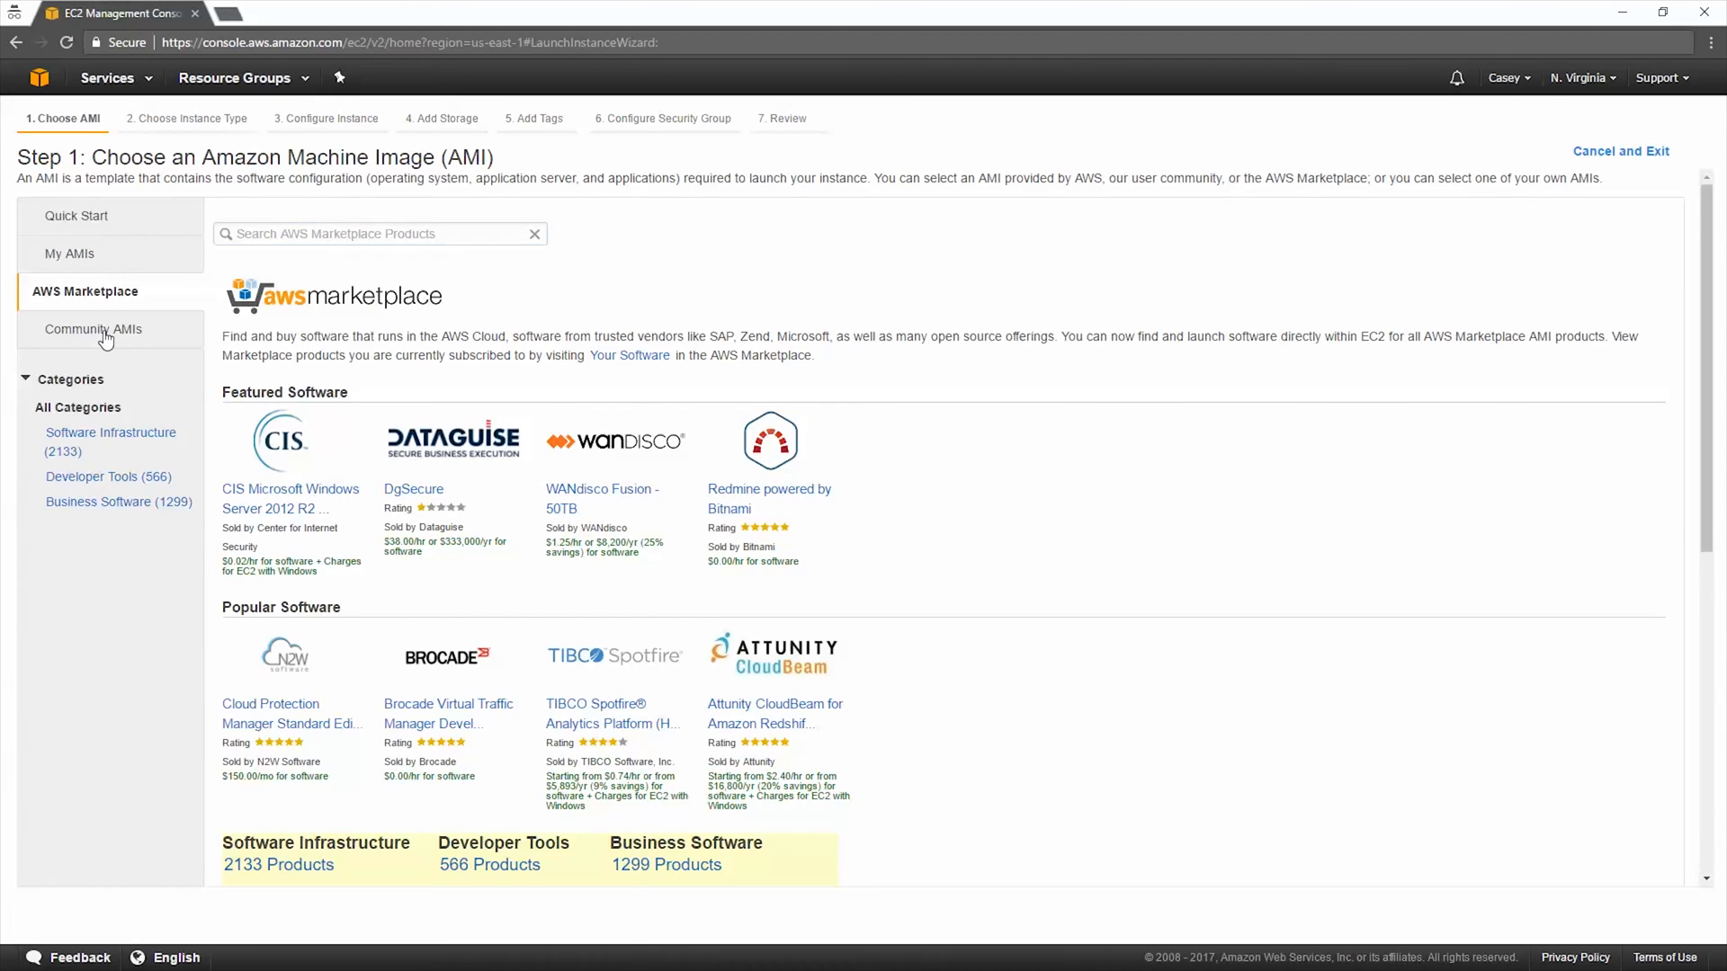
{"action": "left_click", "coordinate": [93, 329]}
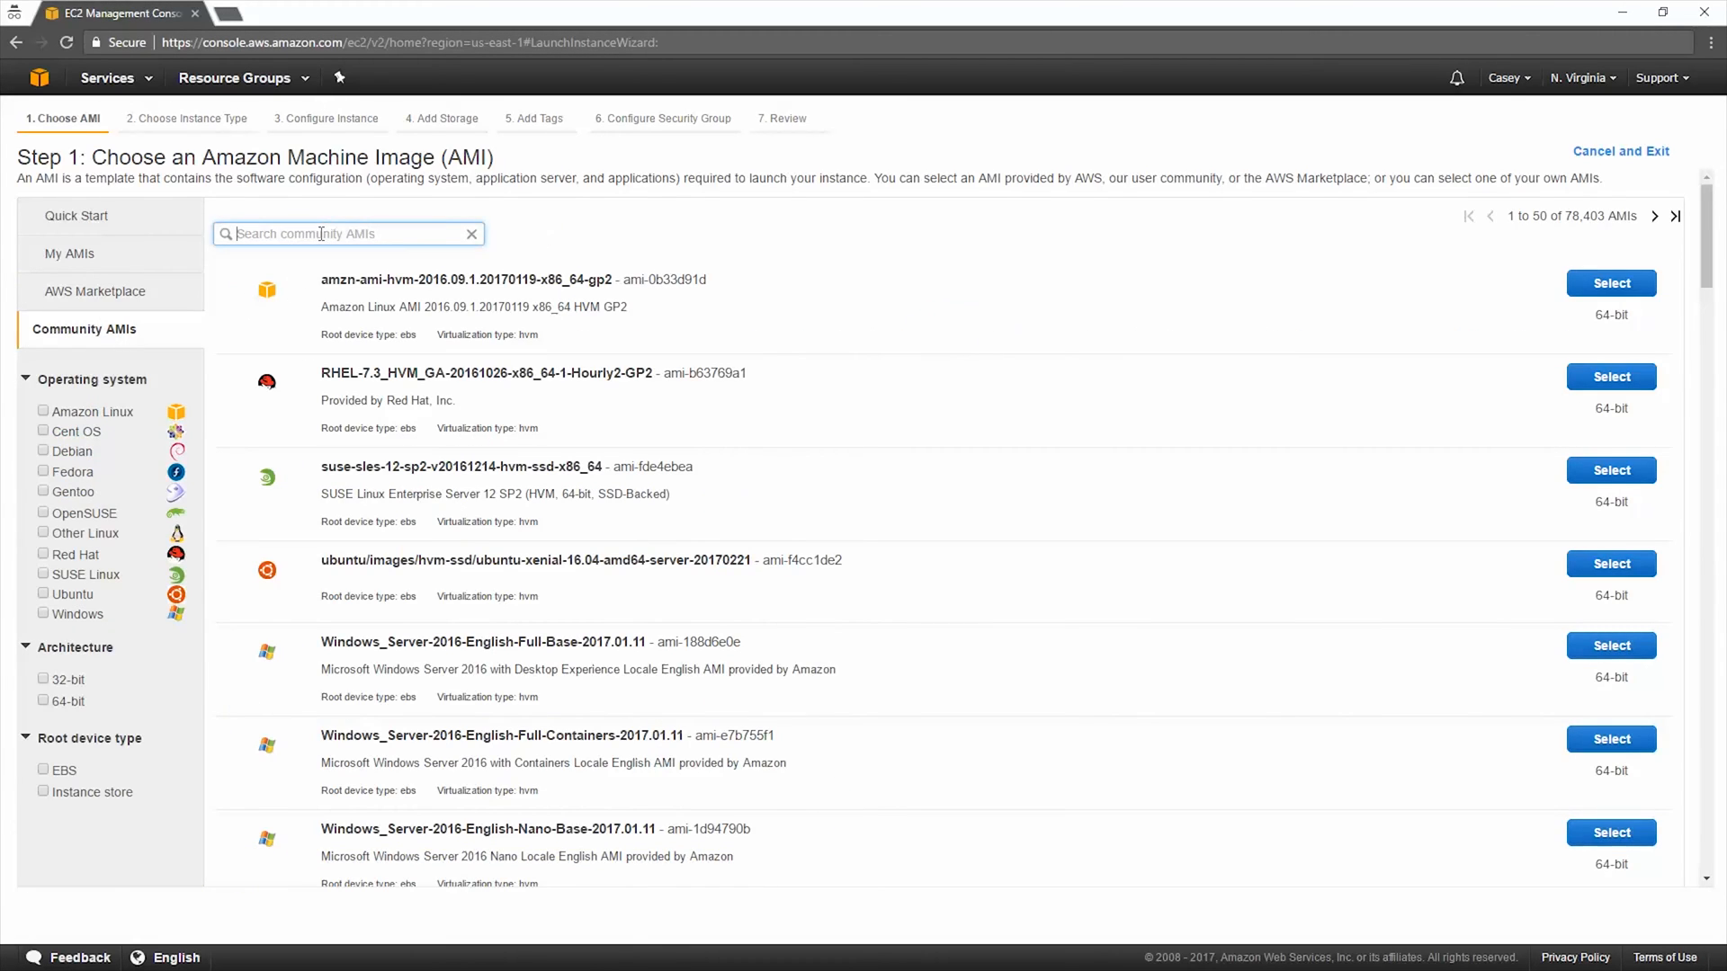
{"action": "type", "text": "ce"}
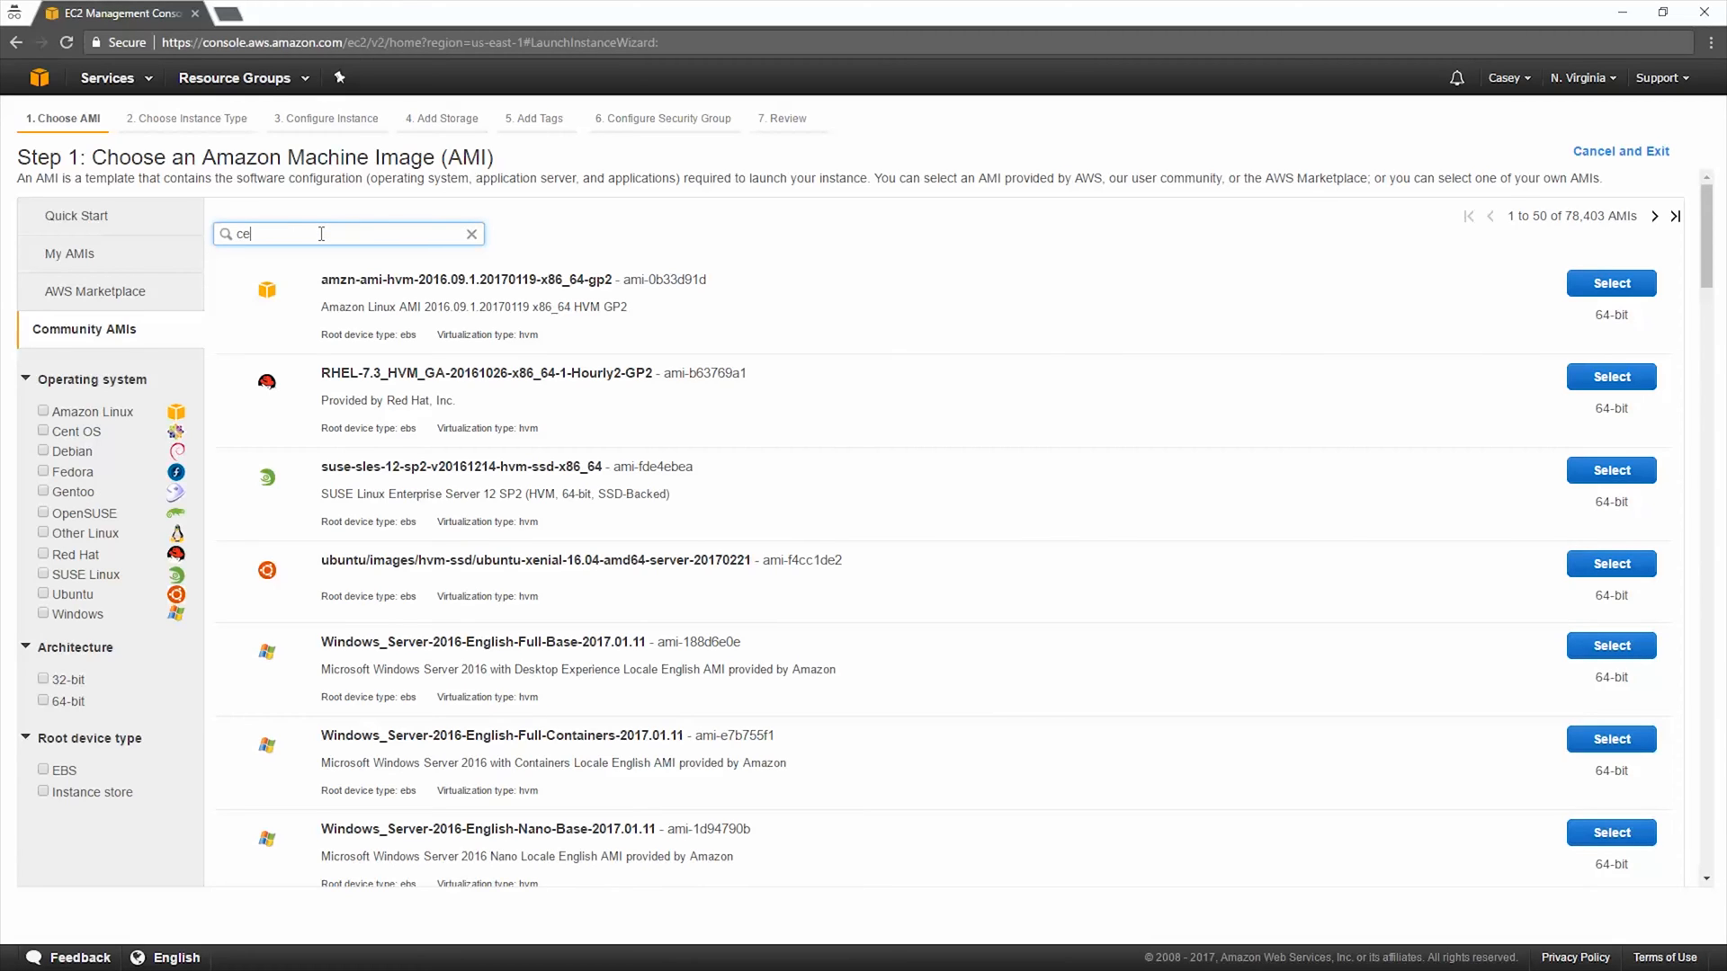
{"action": "type", "text": "ntos 7"}
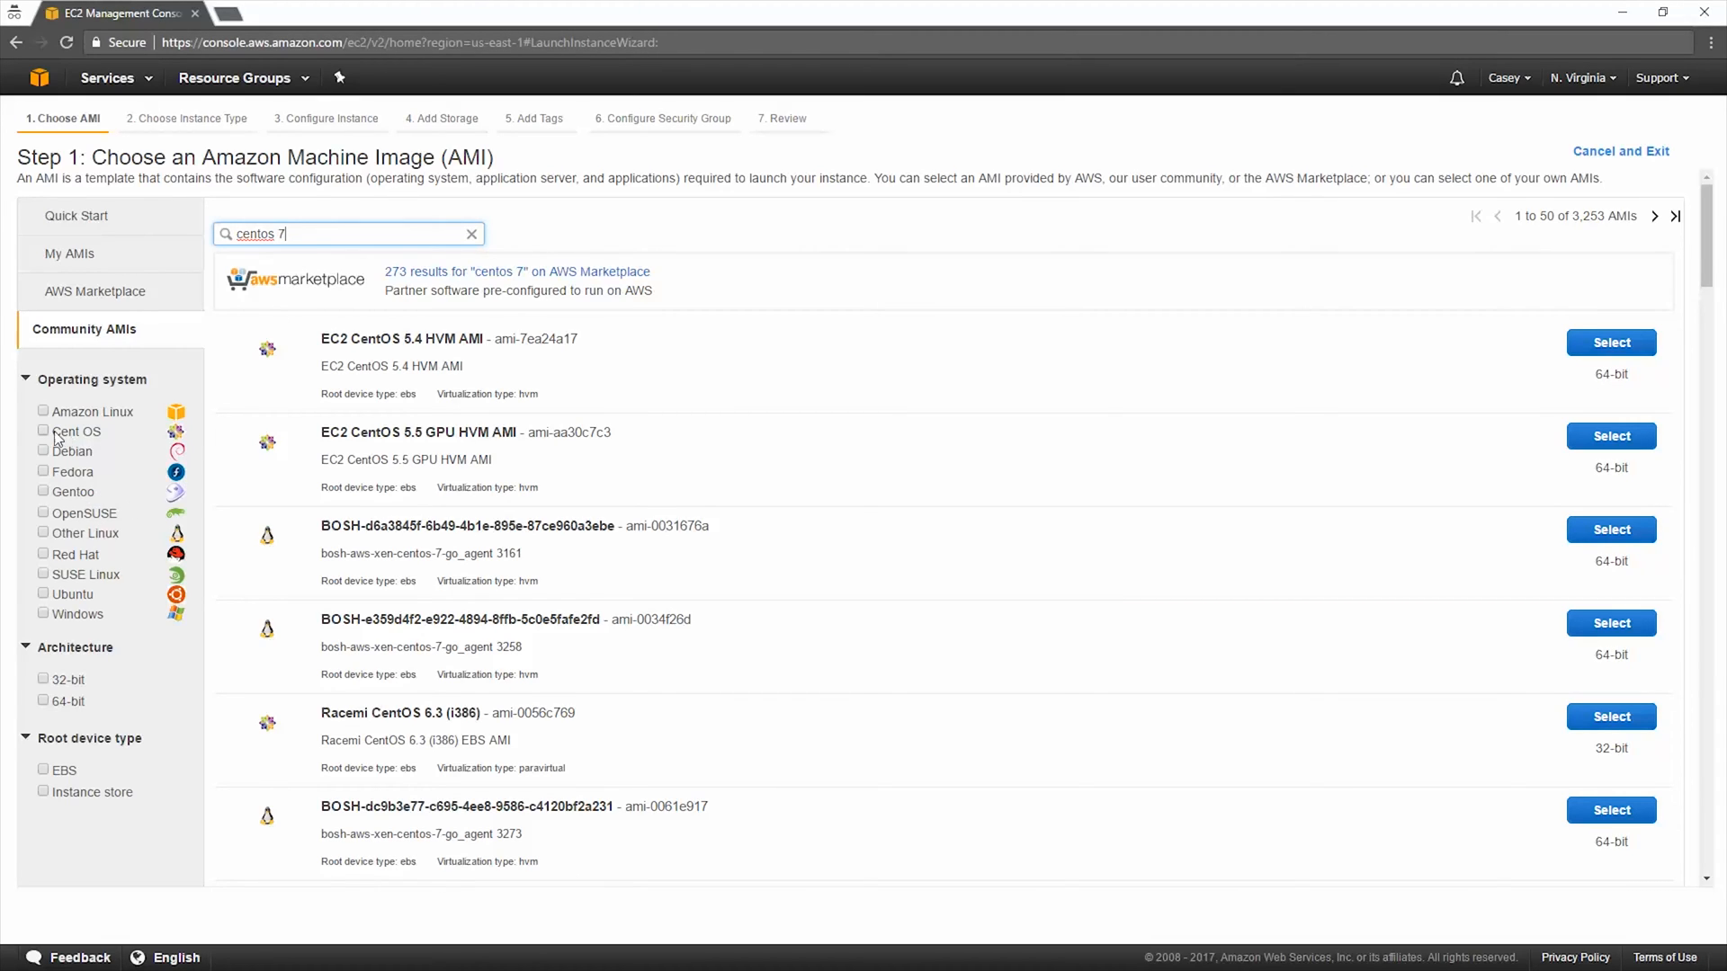
Step: Filter the community images to CentOS and 64-bit only
{"action": "left_click", "coordinate": [43, 430]}
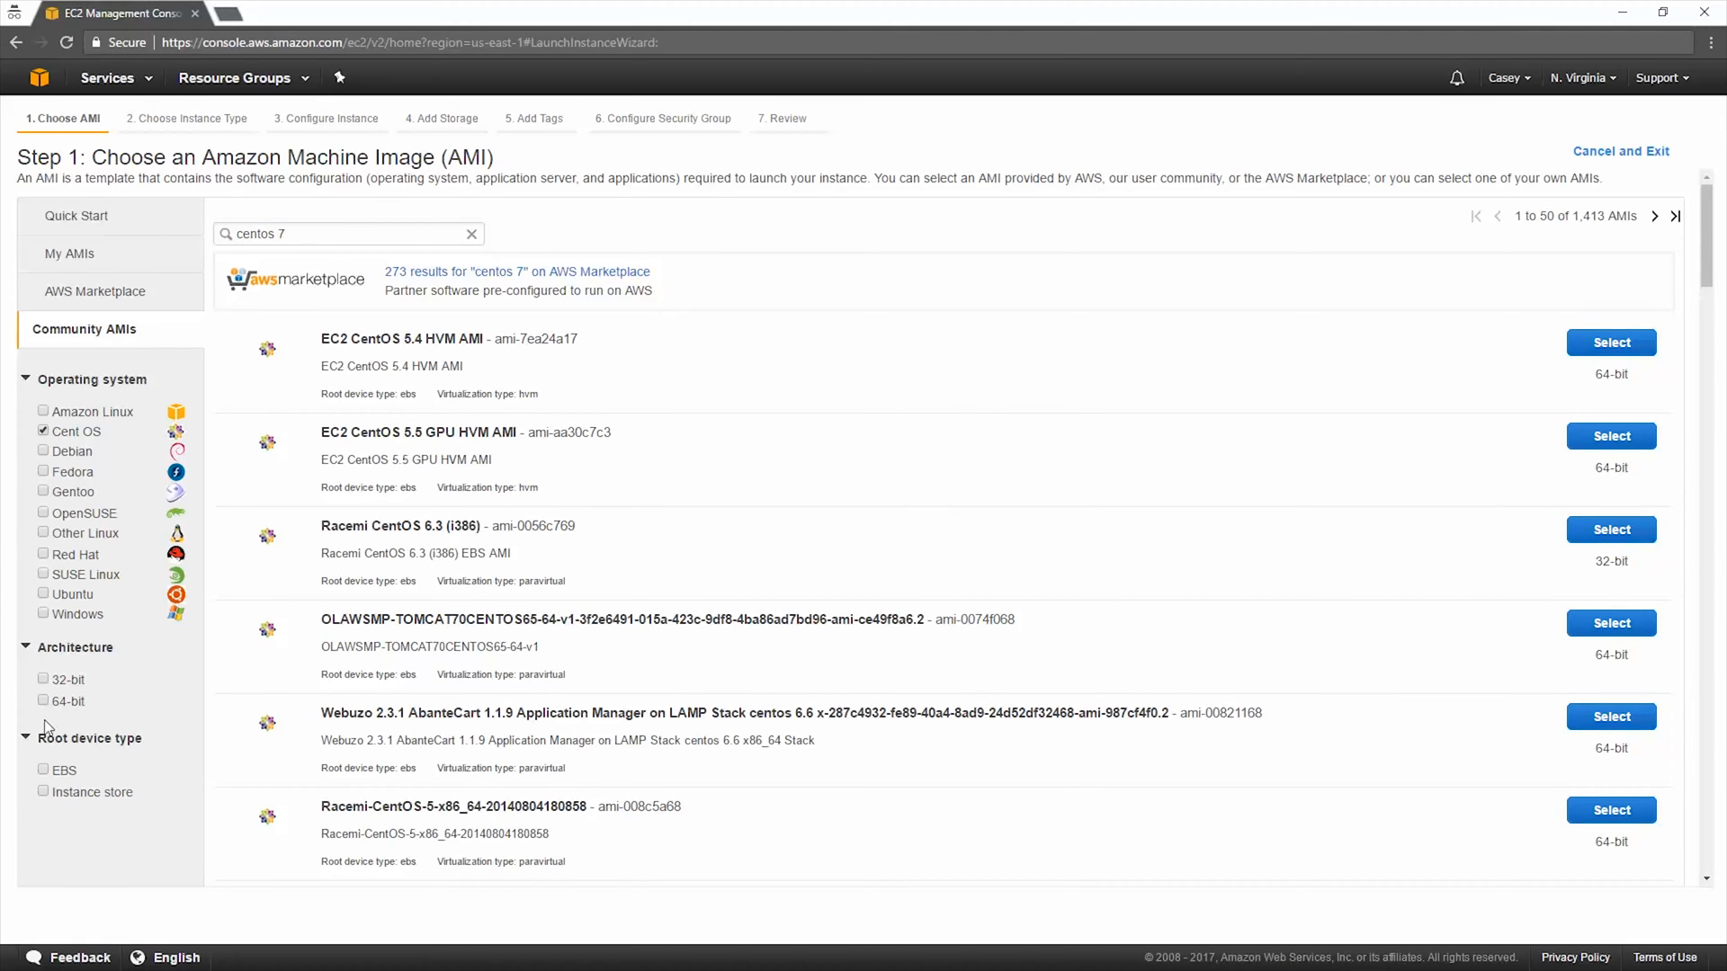
{"action": "left_click", "coordinate": [44, 702]}
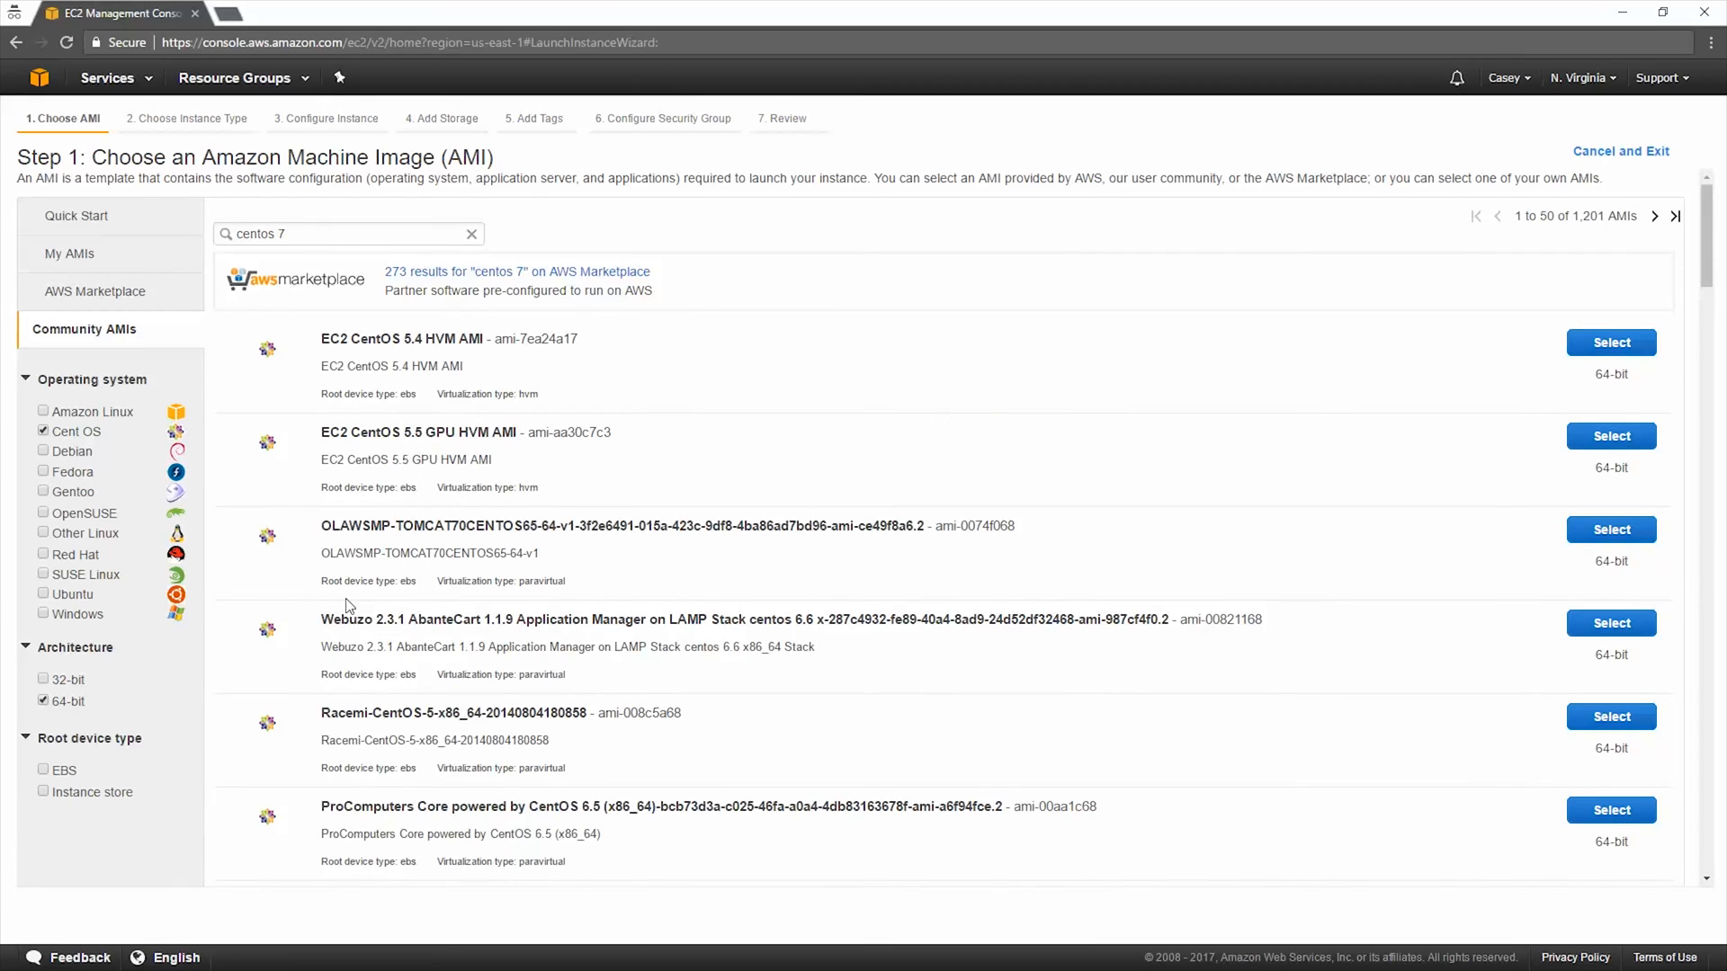
{"action": "mouse_move", "coordinate": [665, 458]}
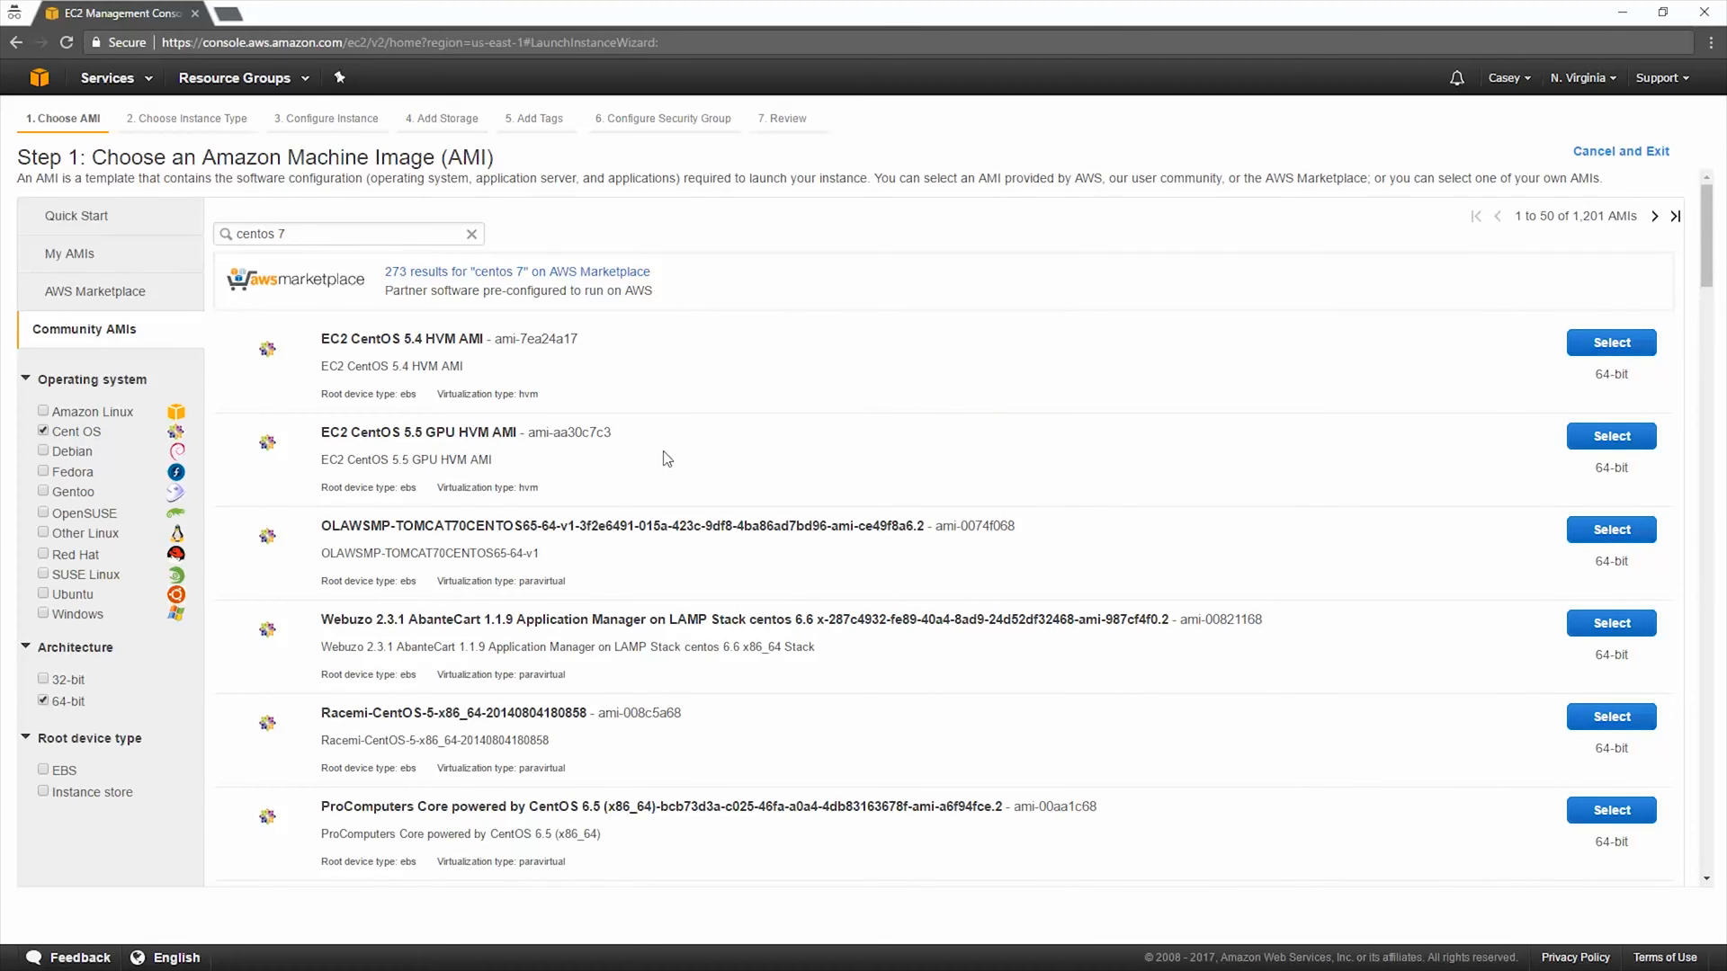
{"action": "mouse_move", "coordinate": [657, 455]}
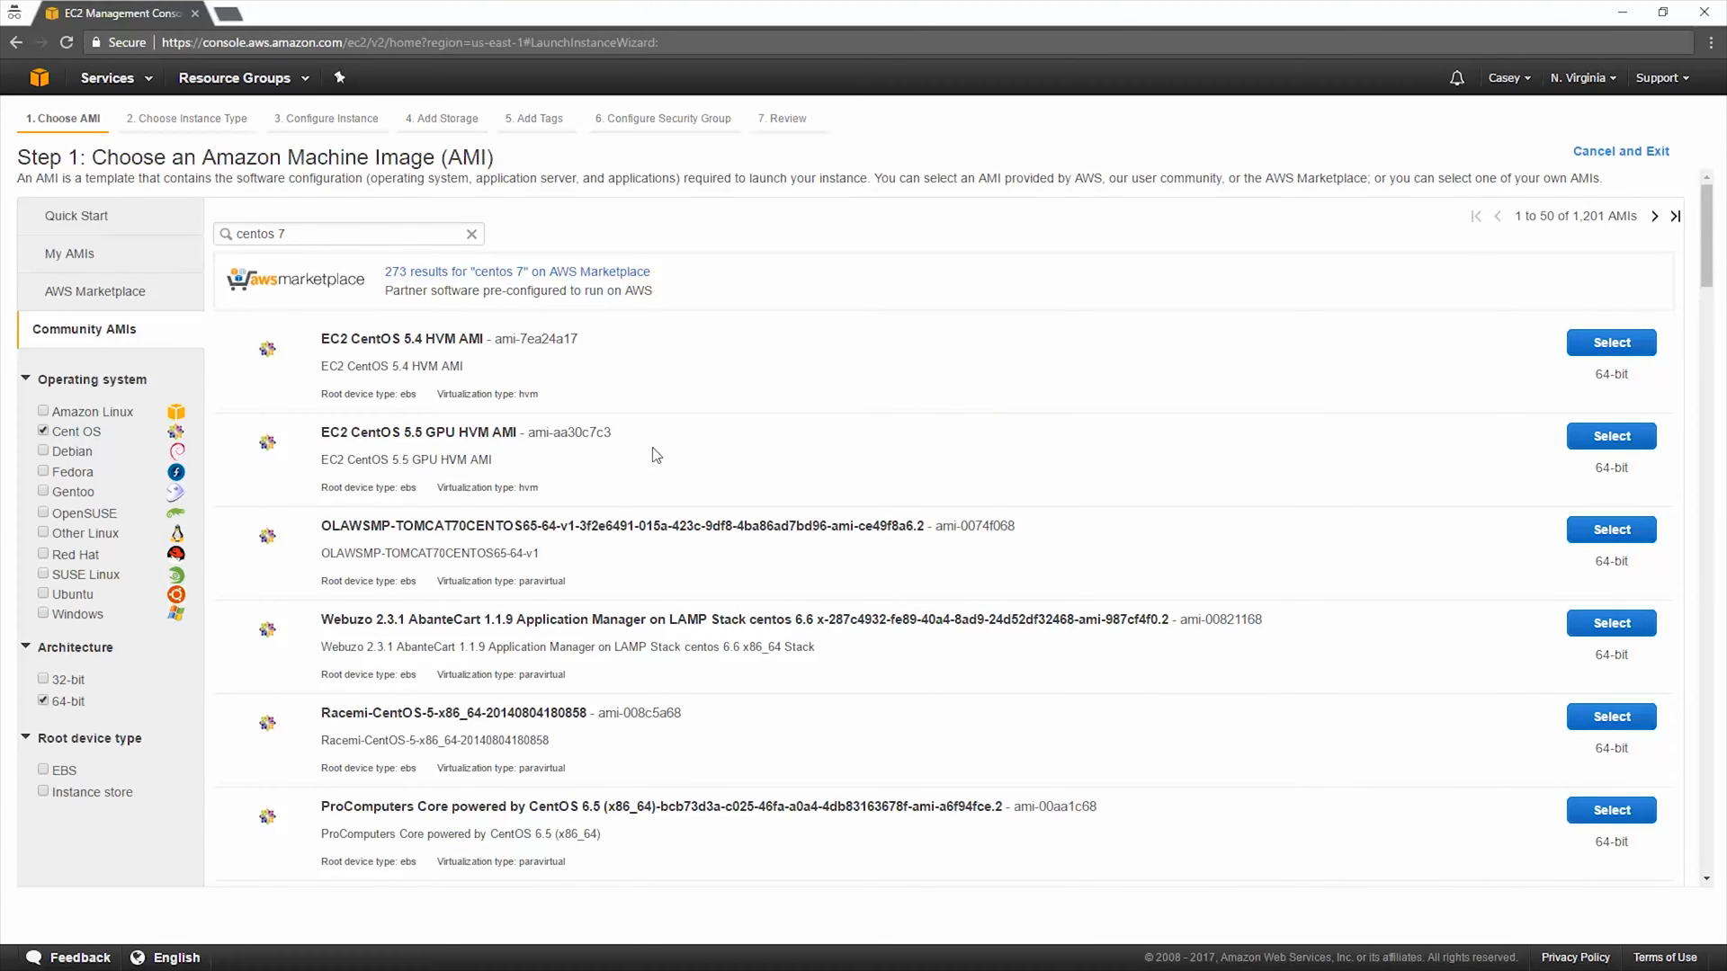
{"action": "mouse_move", "coordinate": [123, 310]}
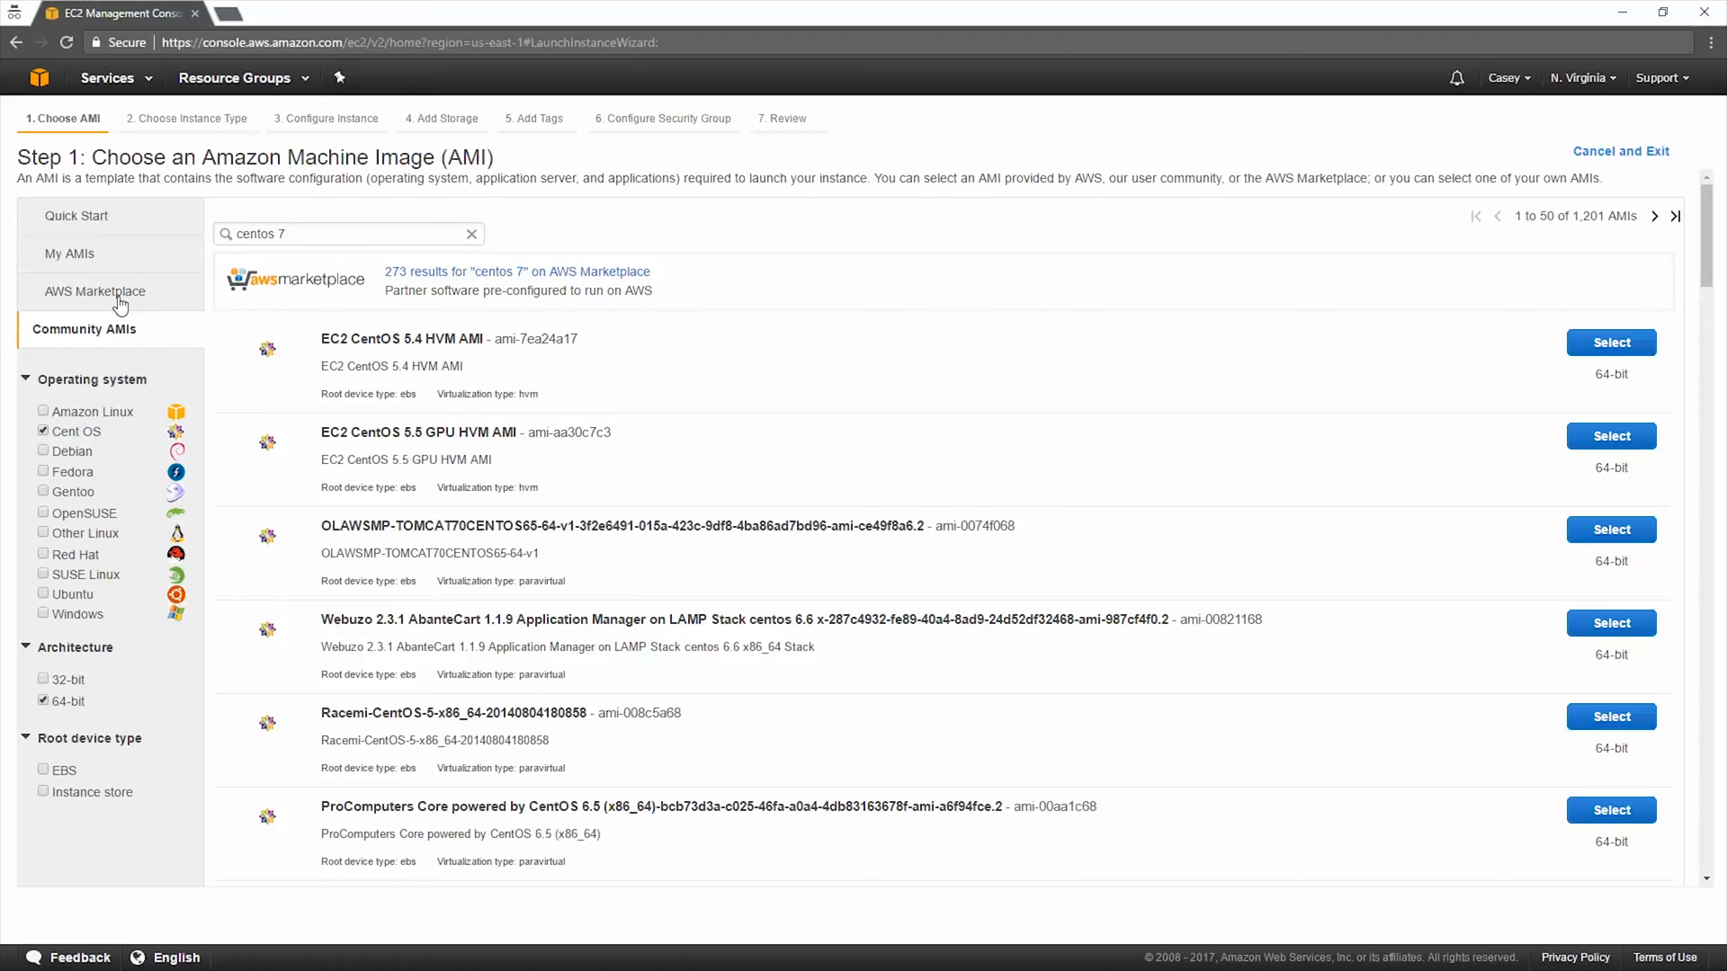
Step: Search AWS Marketplace for 'centos' and select the CentOS 7 (x86_64) with Updates HVM image
{"action": "left_click", "coordinate": [94, 291]}
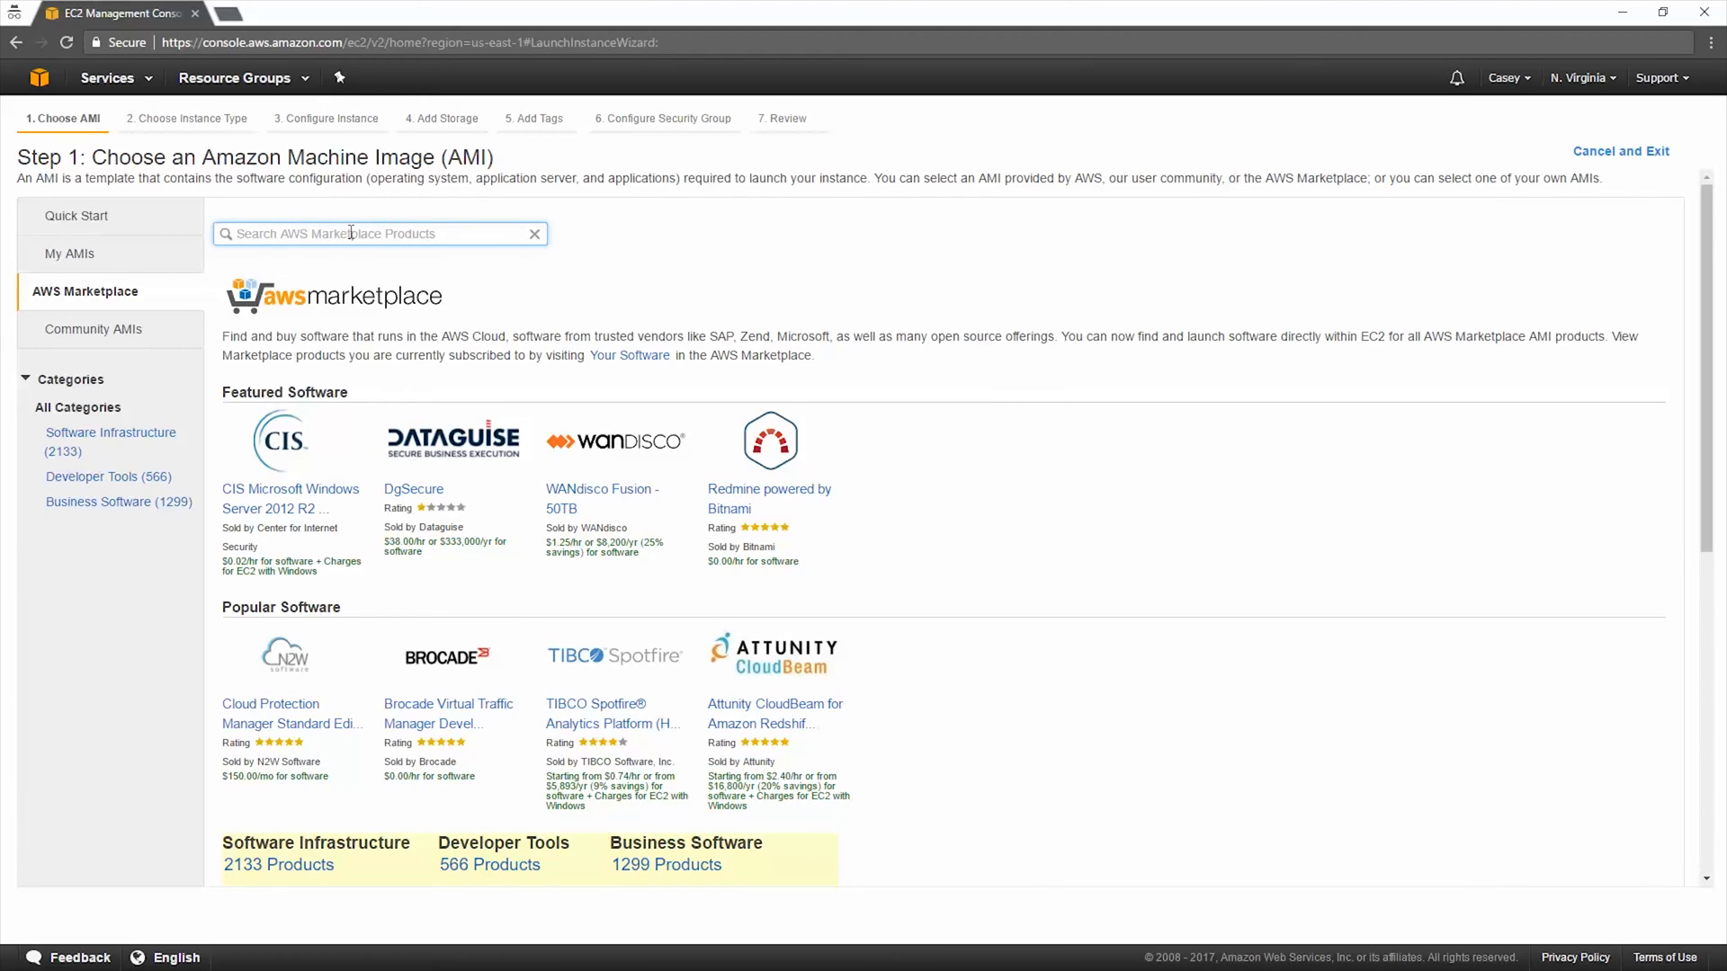
{"action": "type", "text": "centos"}
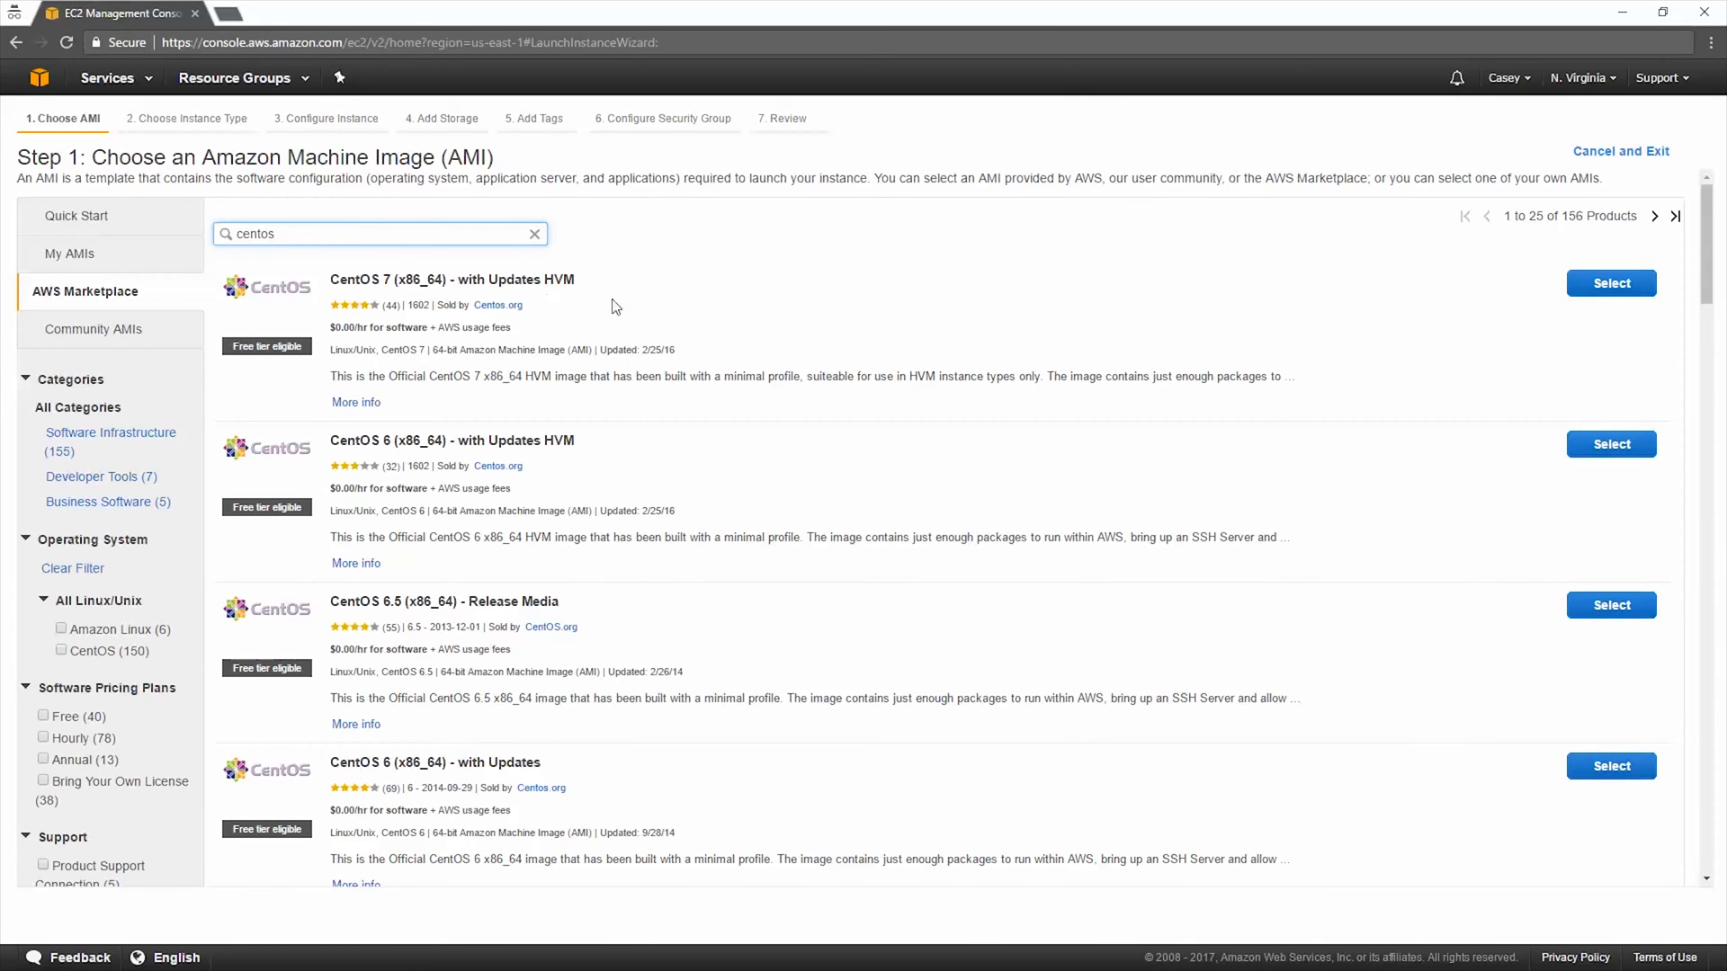
{"action": "mouse_move", "coordinate": [626, 313]}
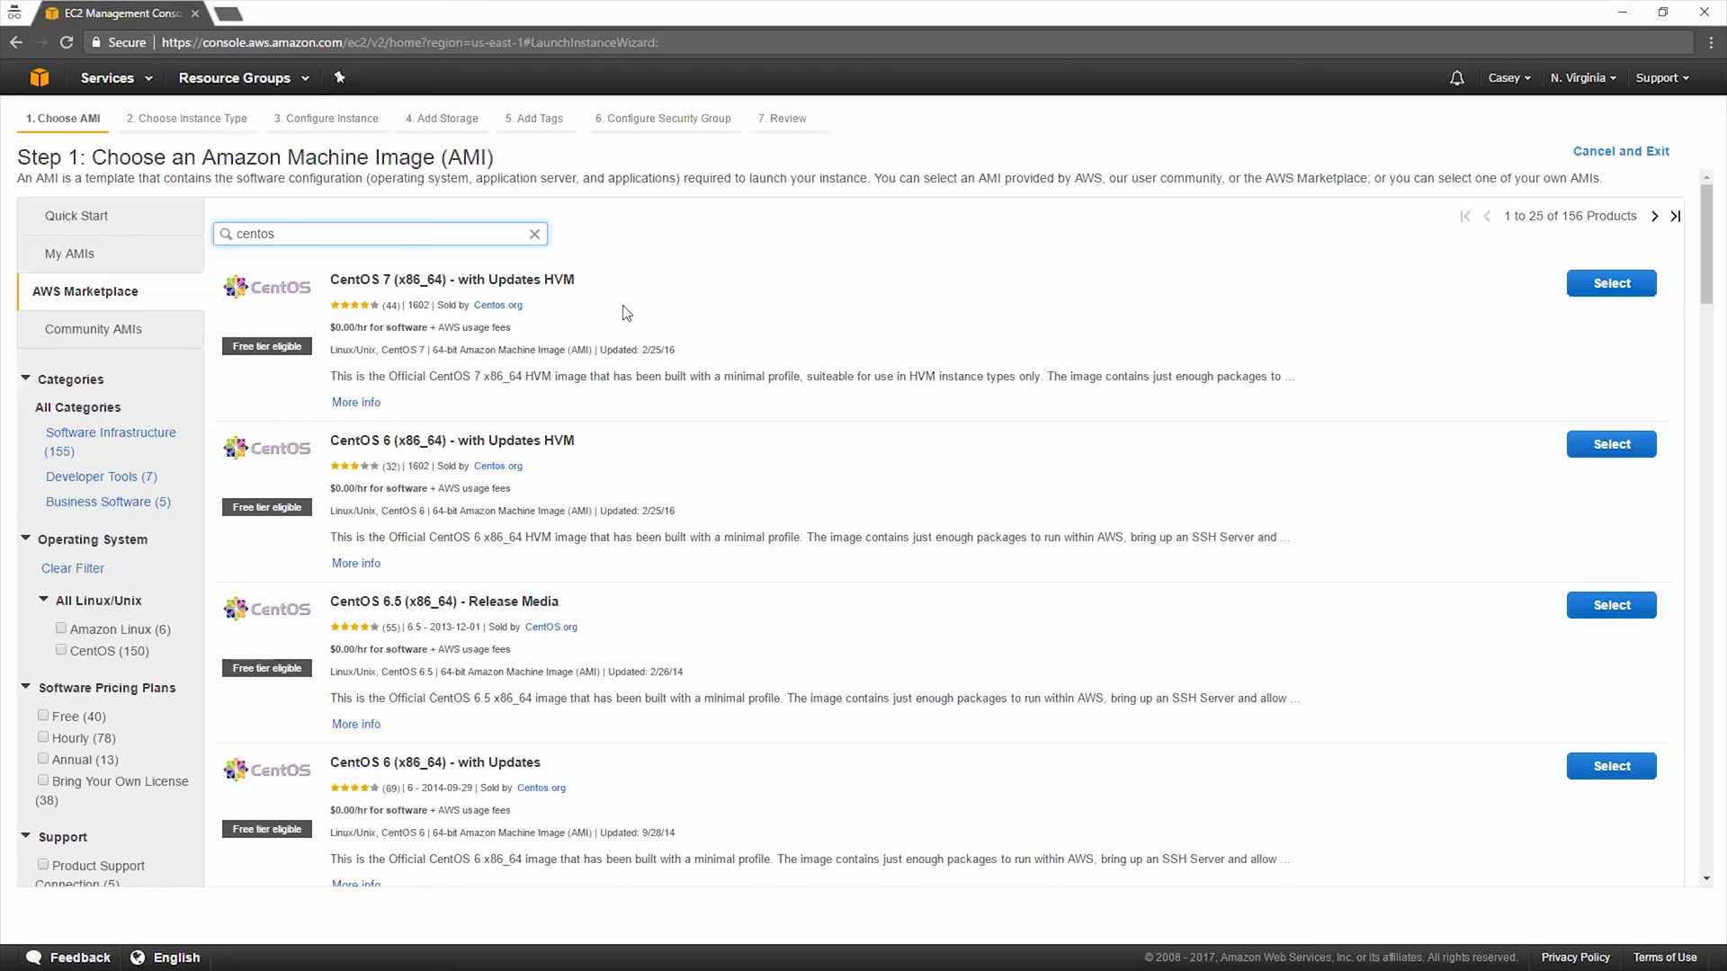
{"action": "scroll", "scroll_direction": "down", "scroll_amount": 3}
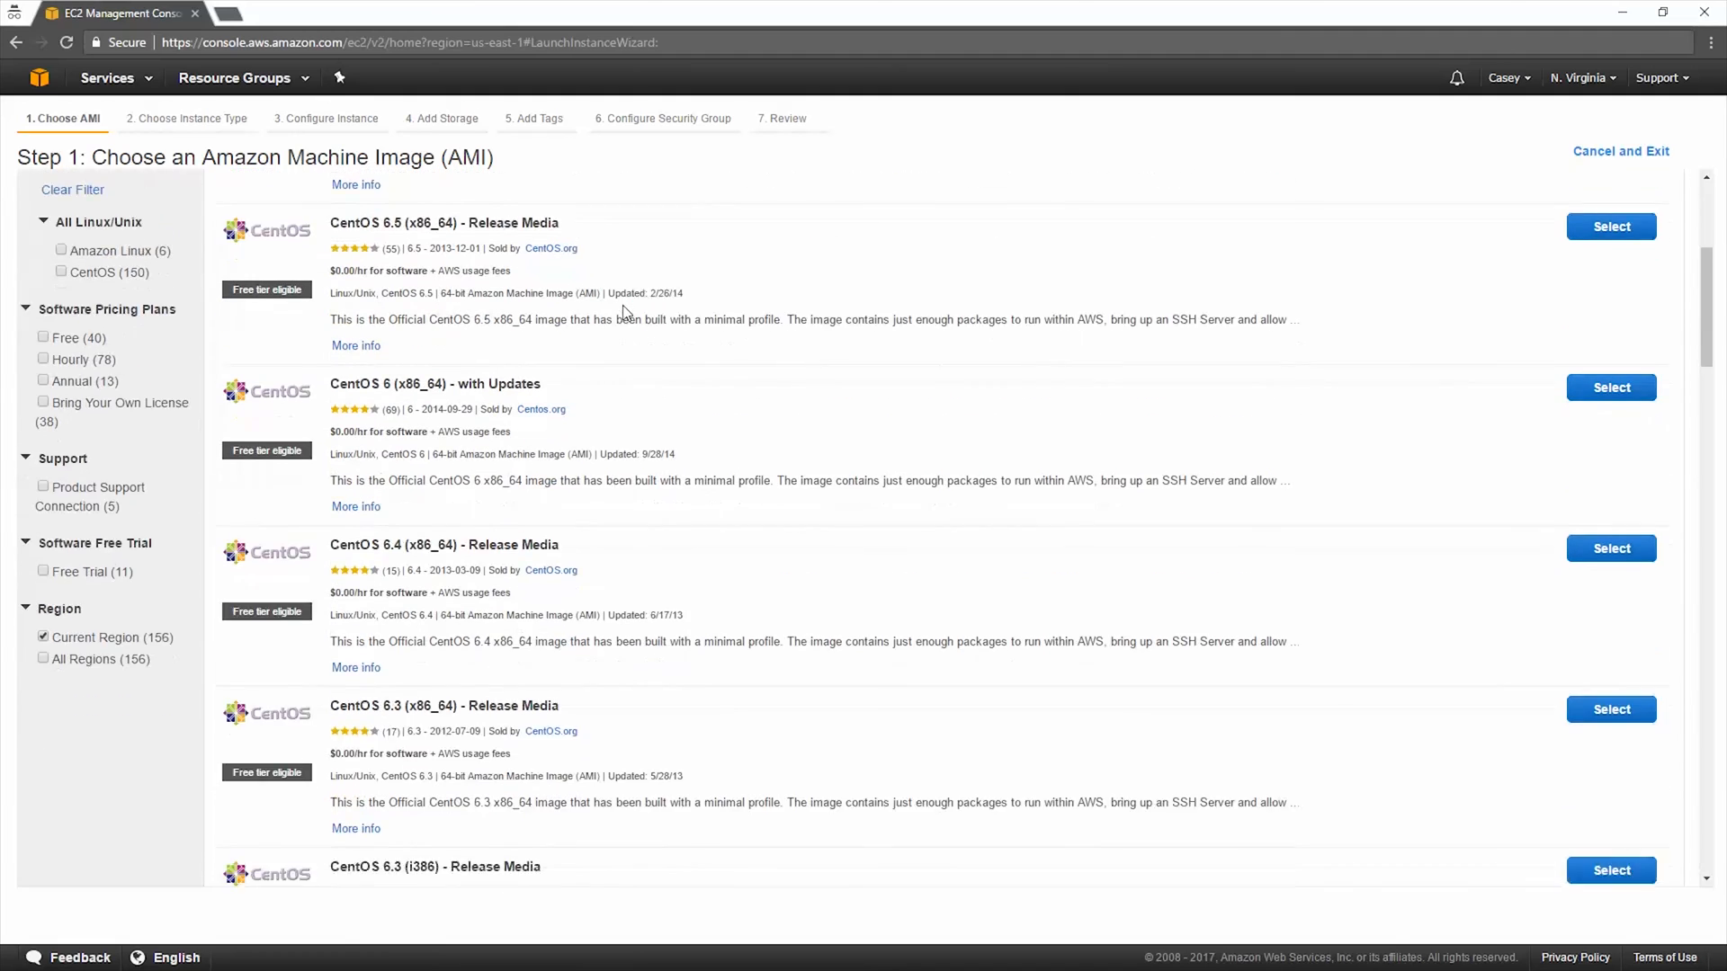
{"action": "scroll", "scroll_direction": "down", "scroll_amount": 3}
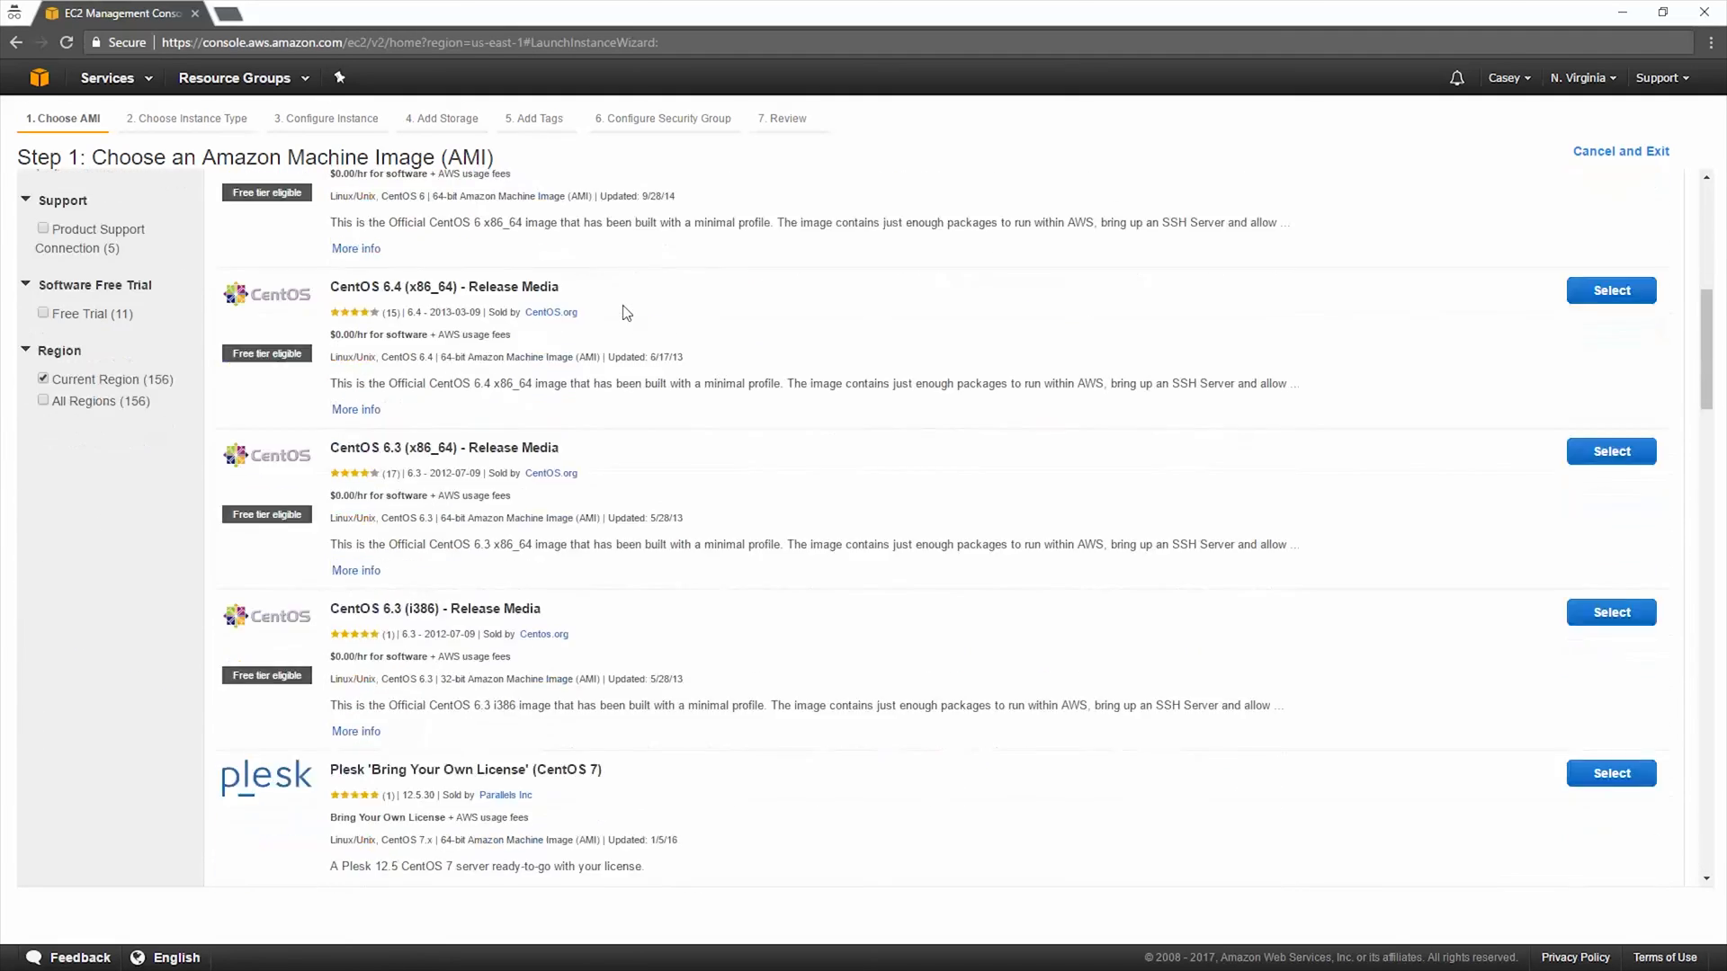
{"action": "scroll", "scroll_direction": "down", "scroll_amount": 3}
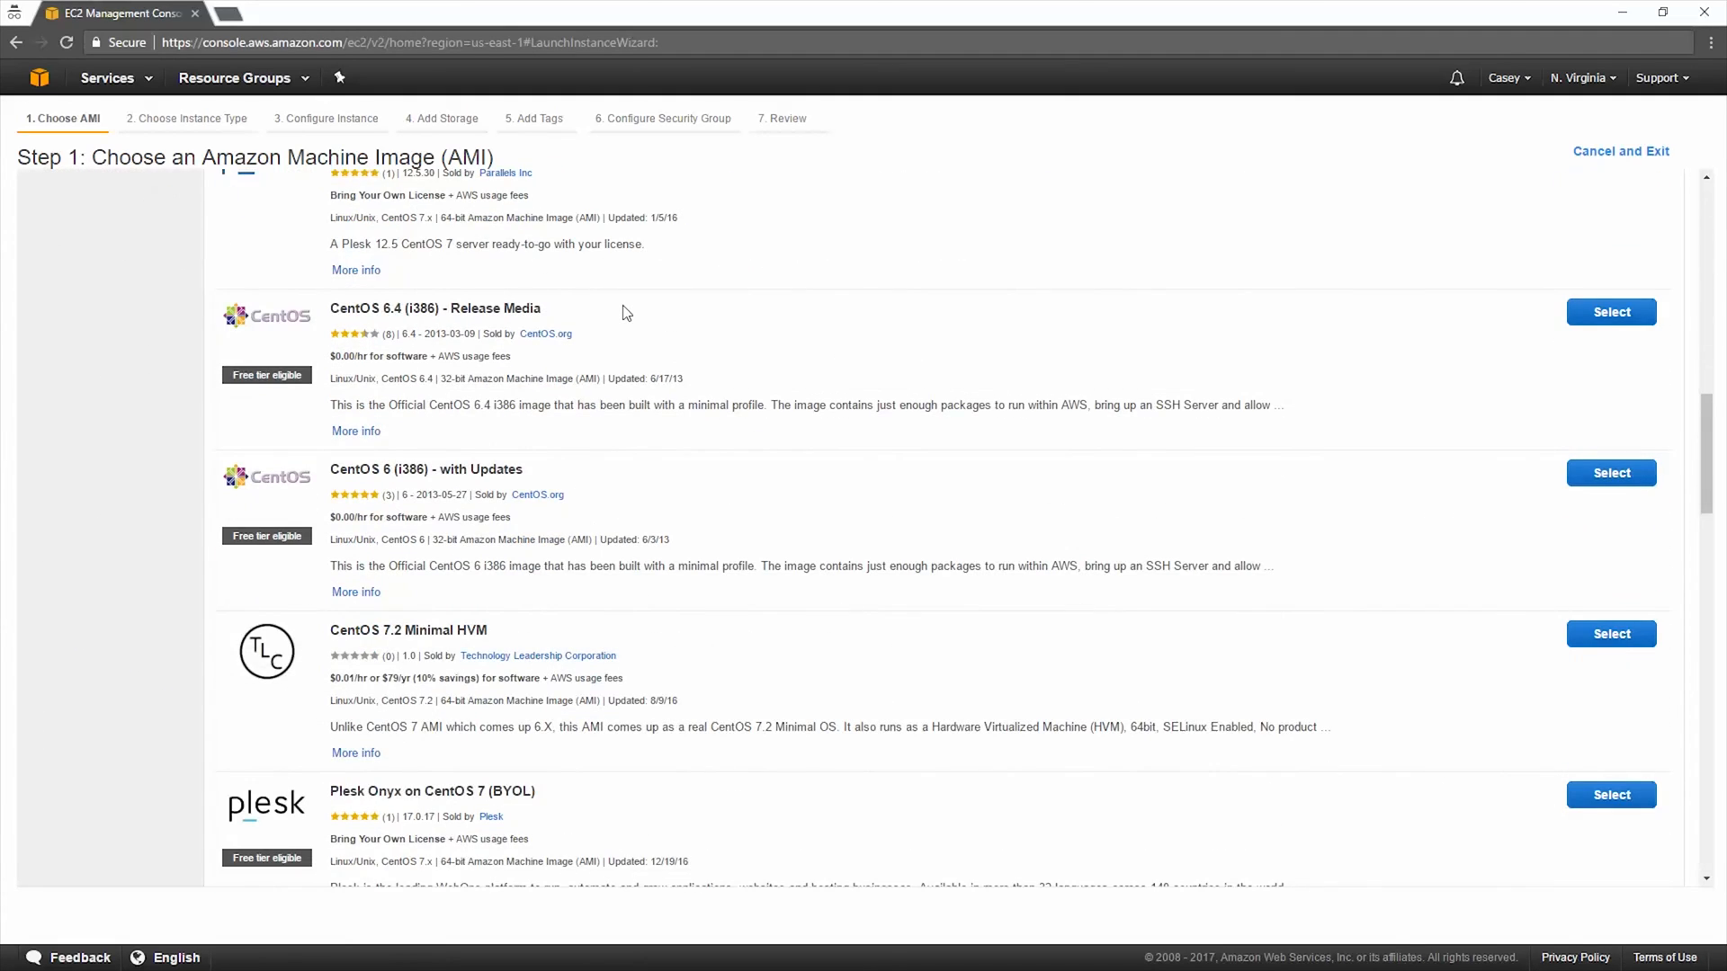
{"action": "scroll", "scroll_direction": "down", "scroll_amount": 3}
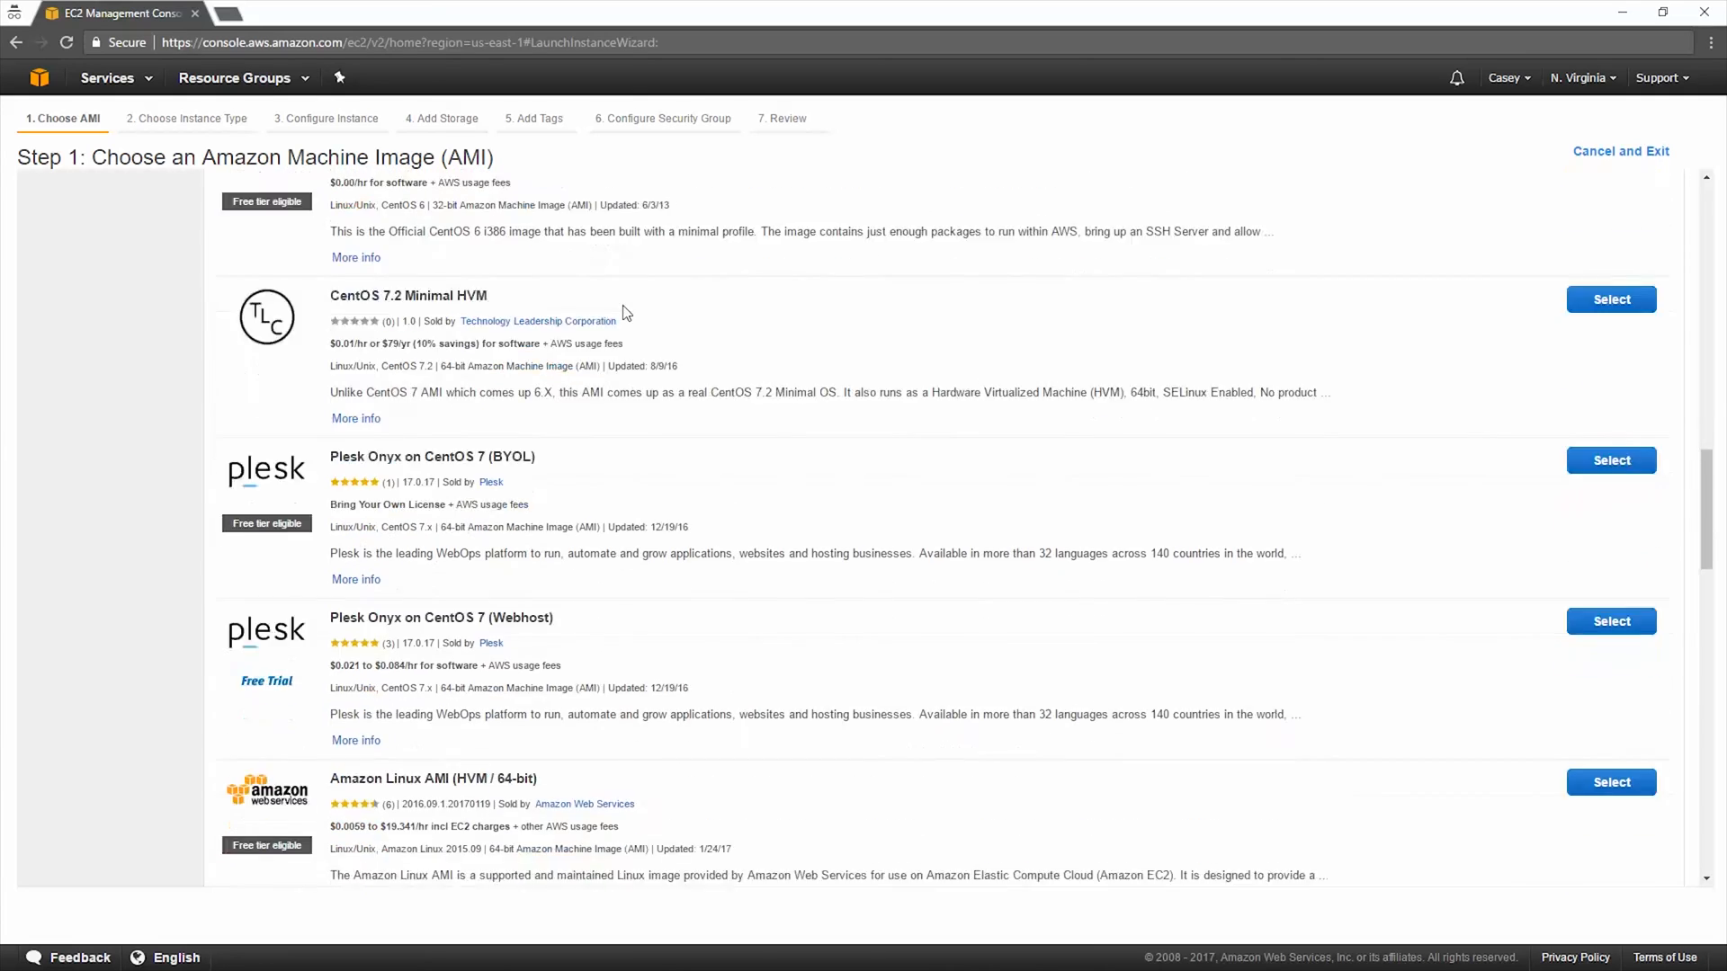
{"action": "scroll", "scroll_direction": "down", "scroll_amount": 3}
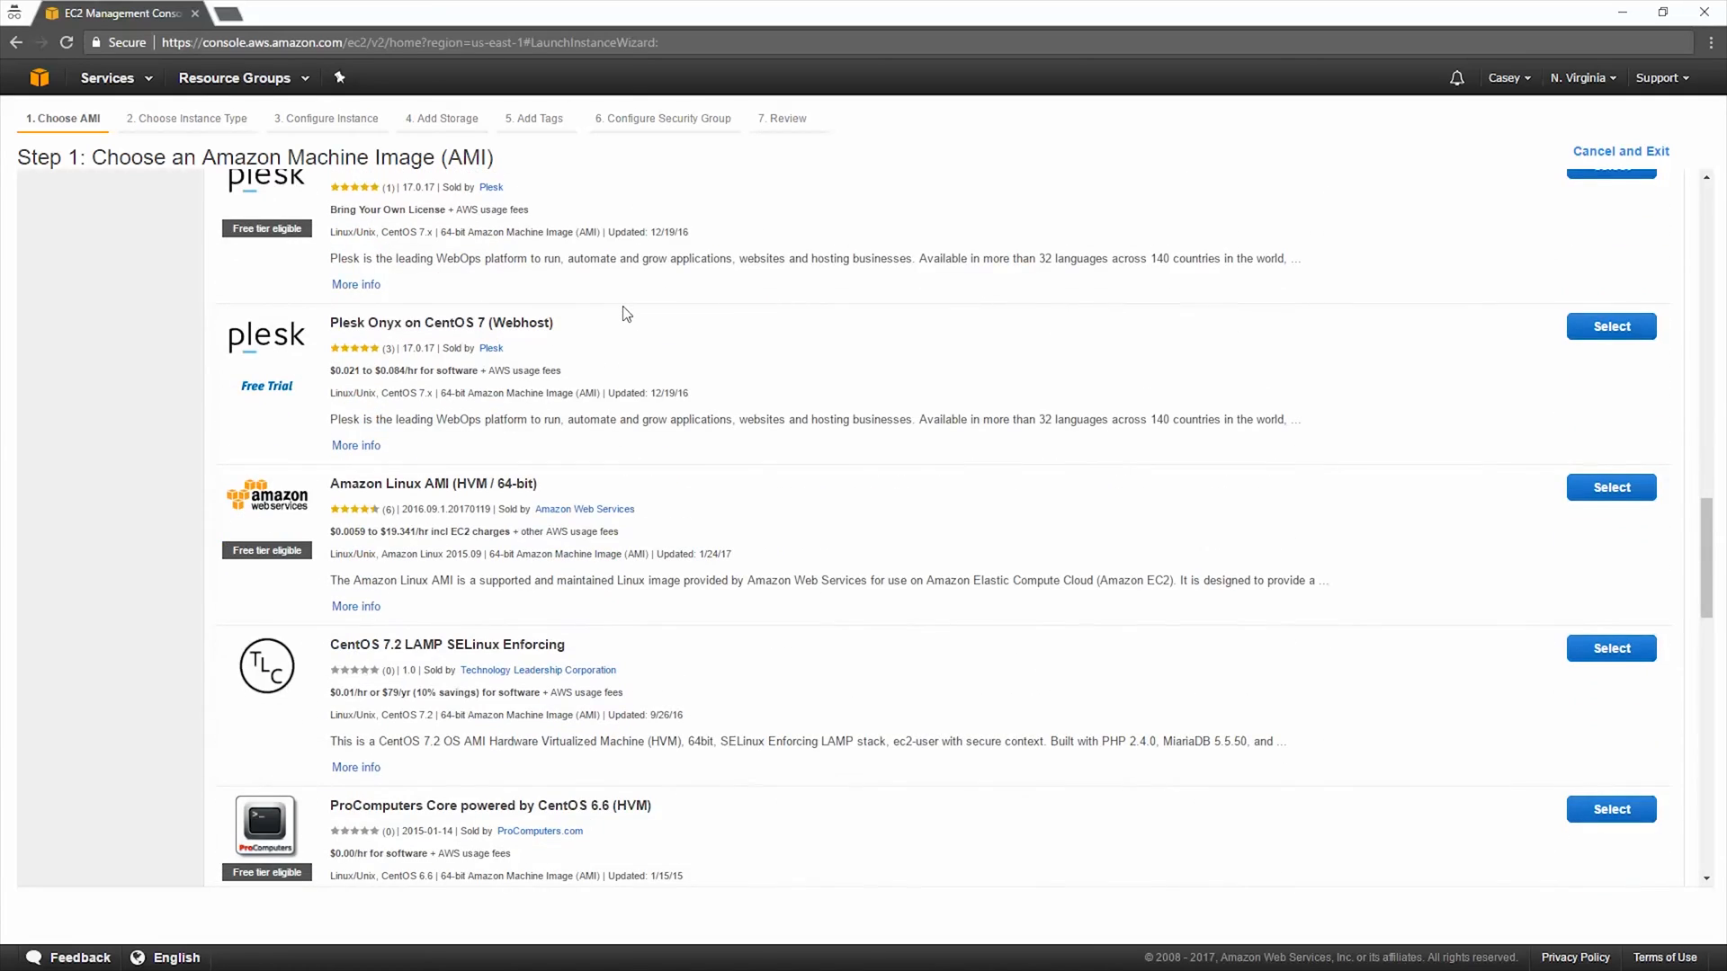
{"action": "scroll", "scroll_direction": "down", "scroll_amount": 3}
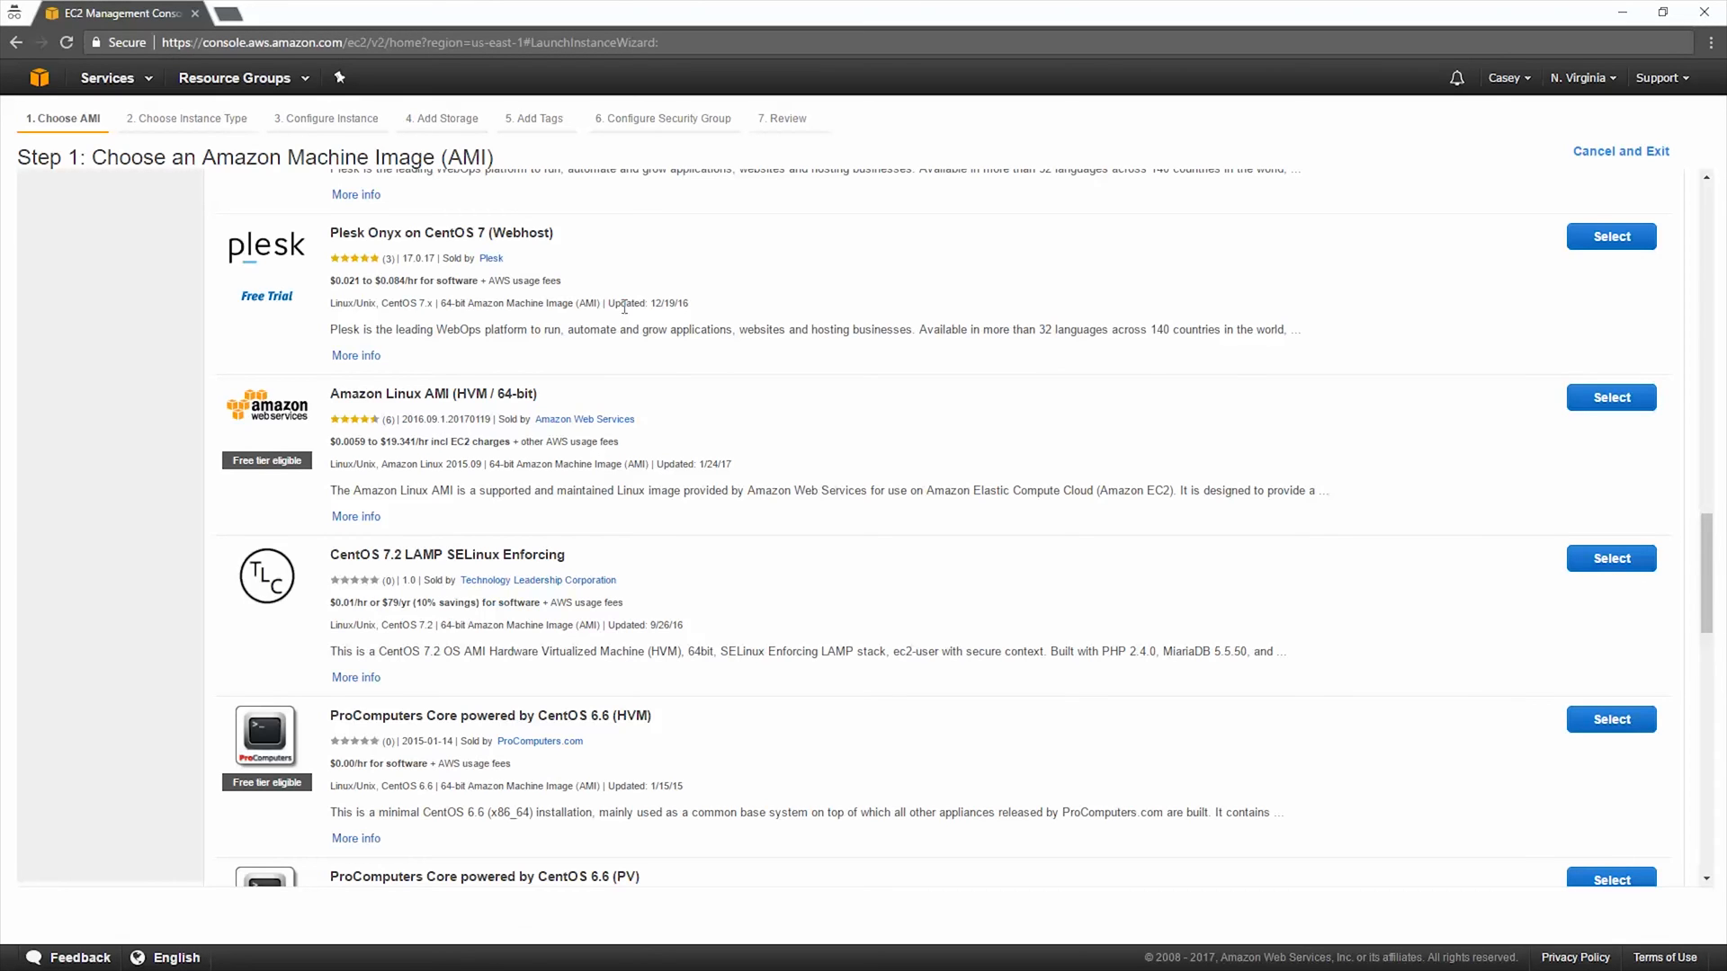
{"action": "type", "text": "centos"}
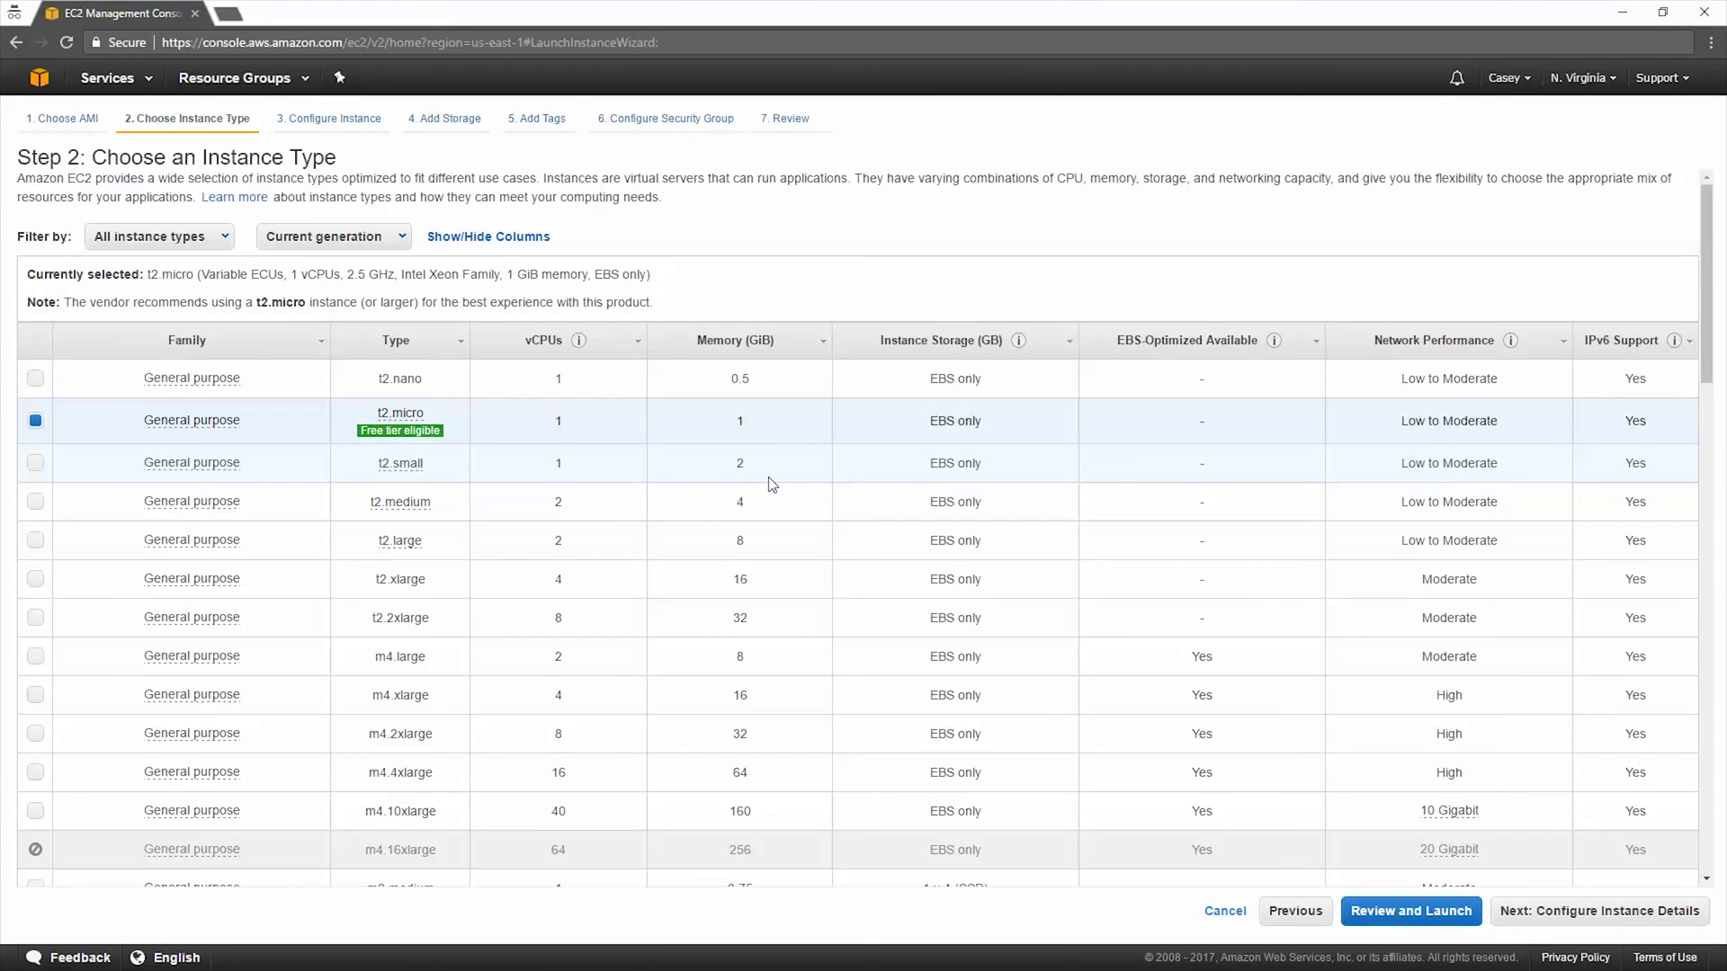
{"action": "mouse_move", "coordinate": [927, 522]}
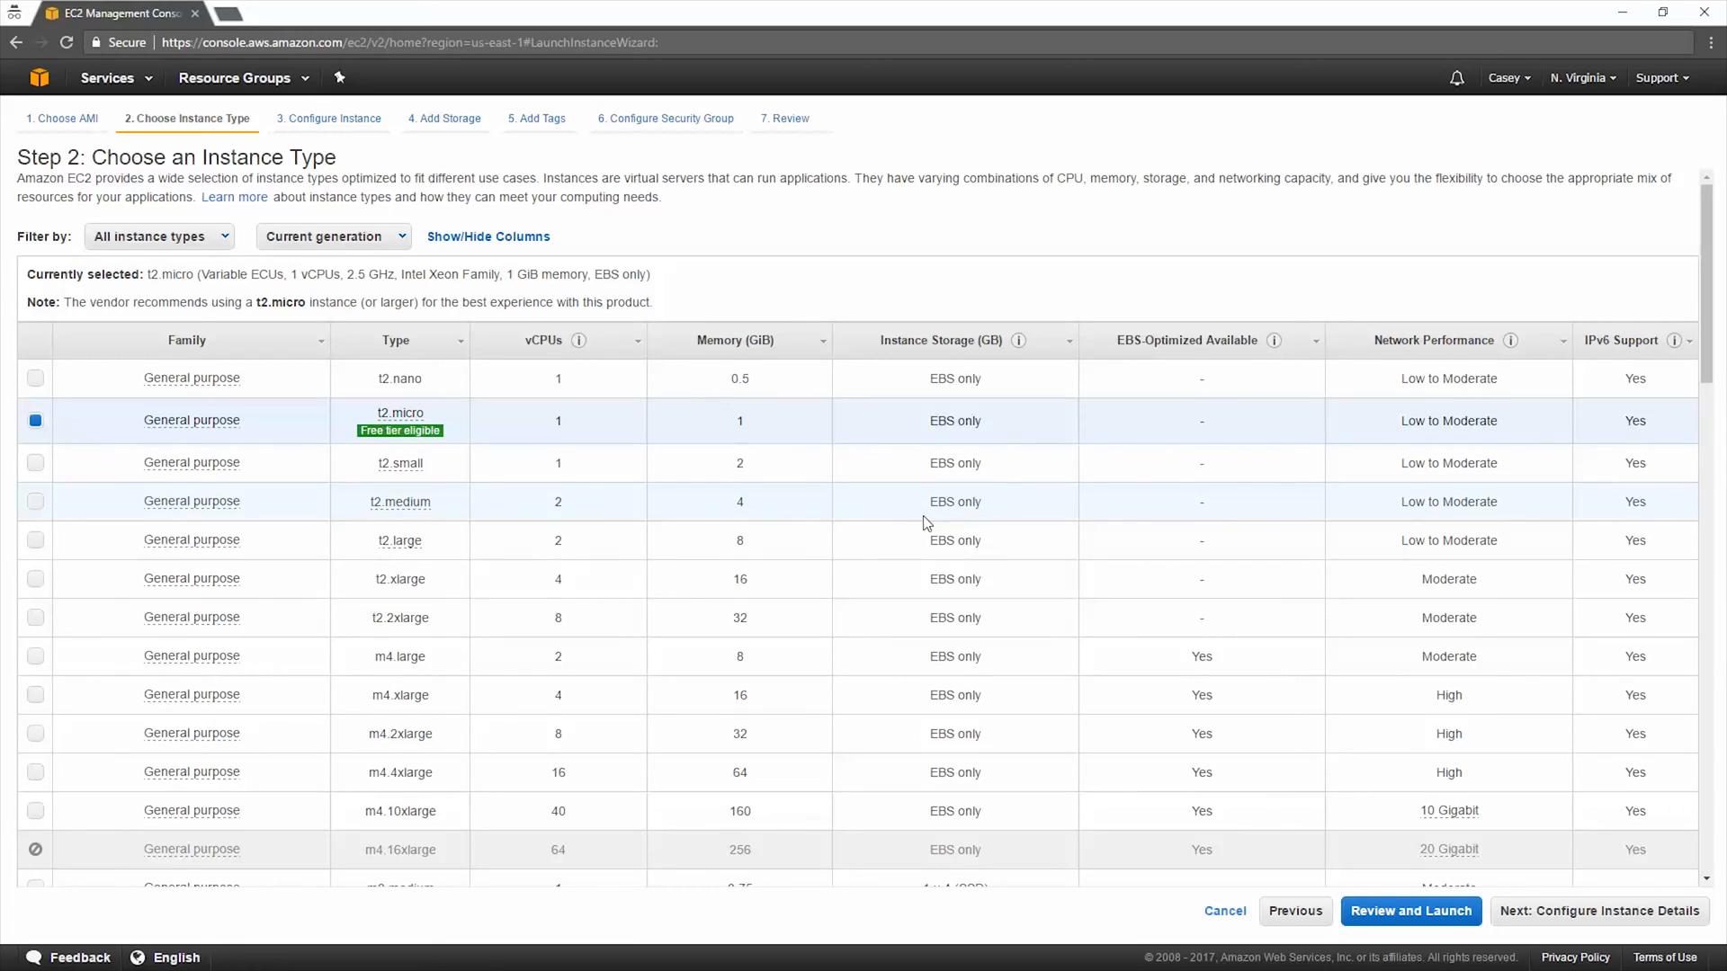
{"action": "mouse_move", "coordinate": [1000, 606]}
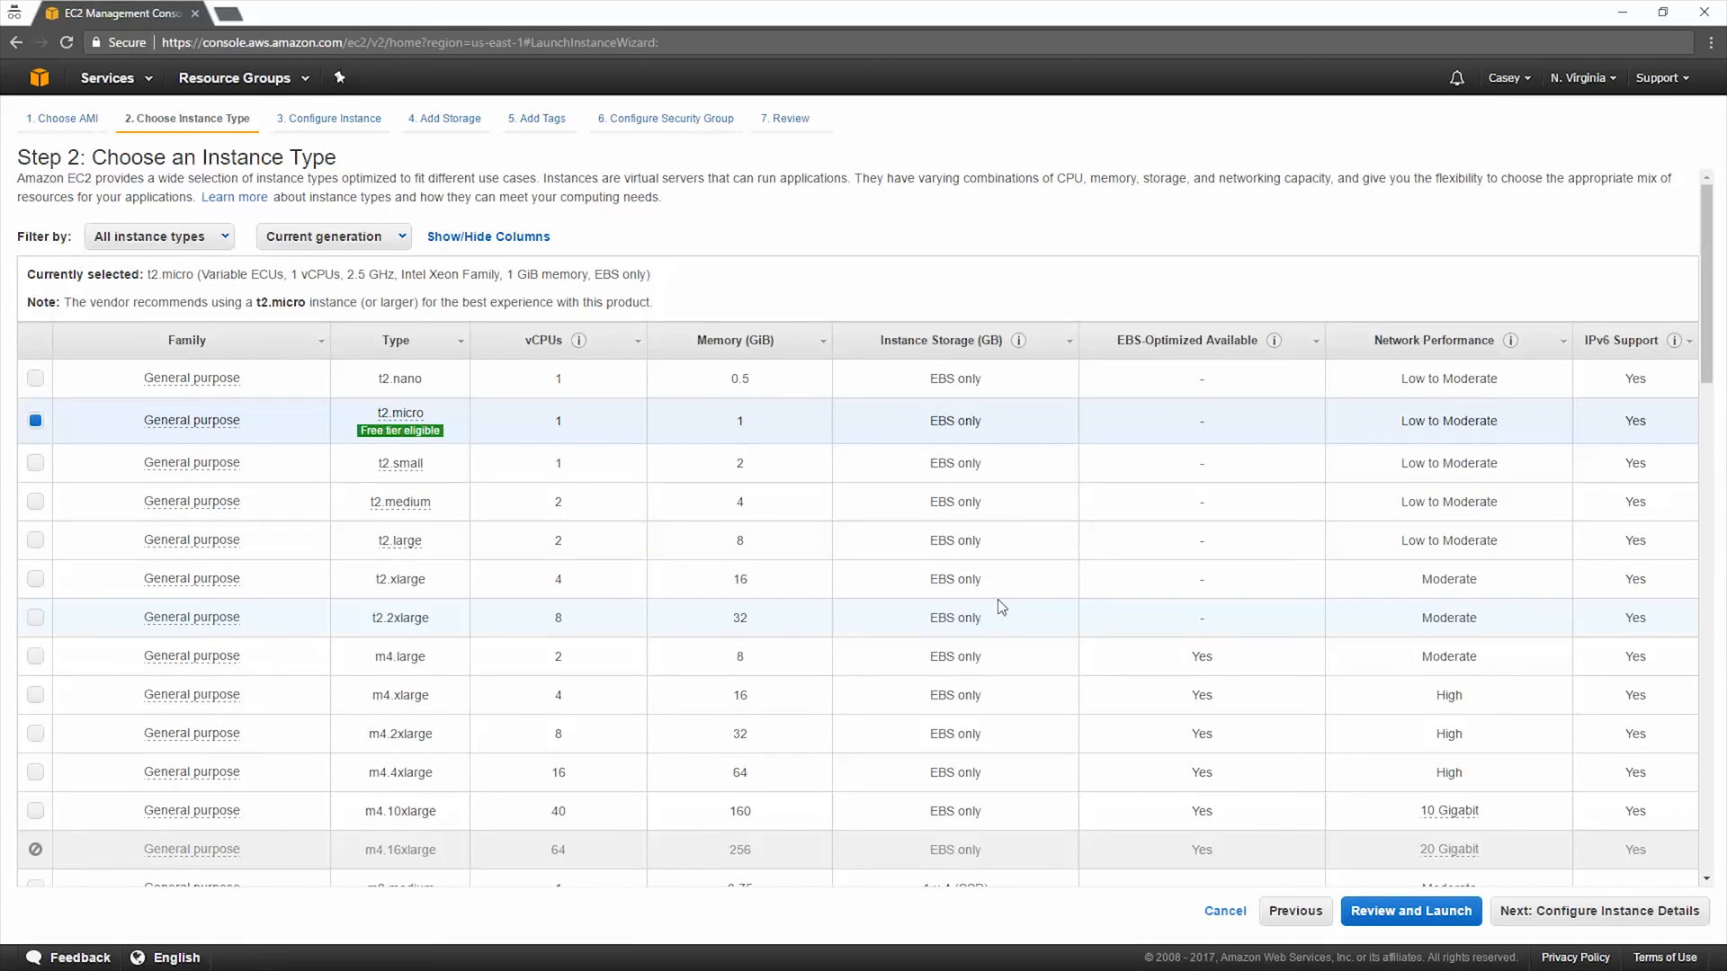
{"action": "mouse_move", "coordinate": [1418, 918]}
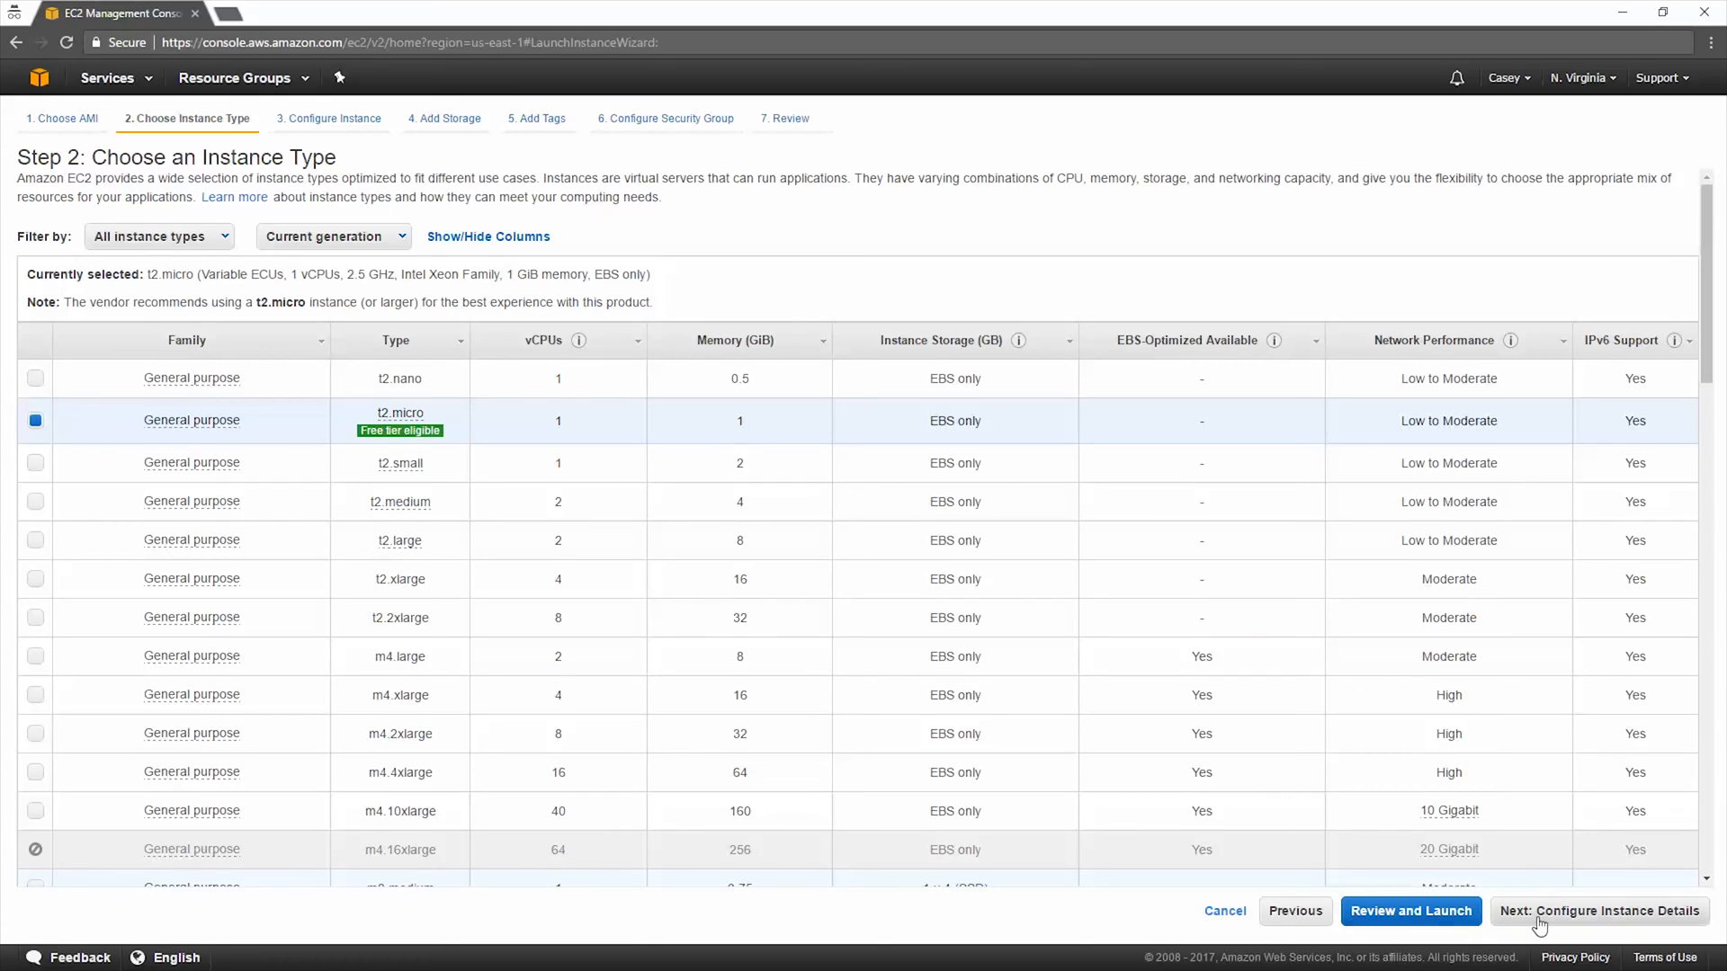
Step: Keep t2.micro as the instance type and continue to instance details
{"action": "left_click", "coordinate": [1605, 910]}
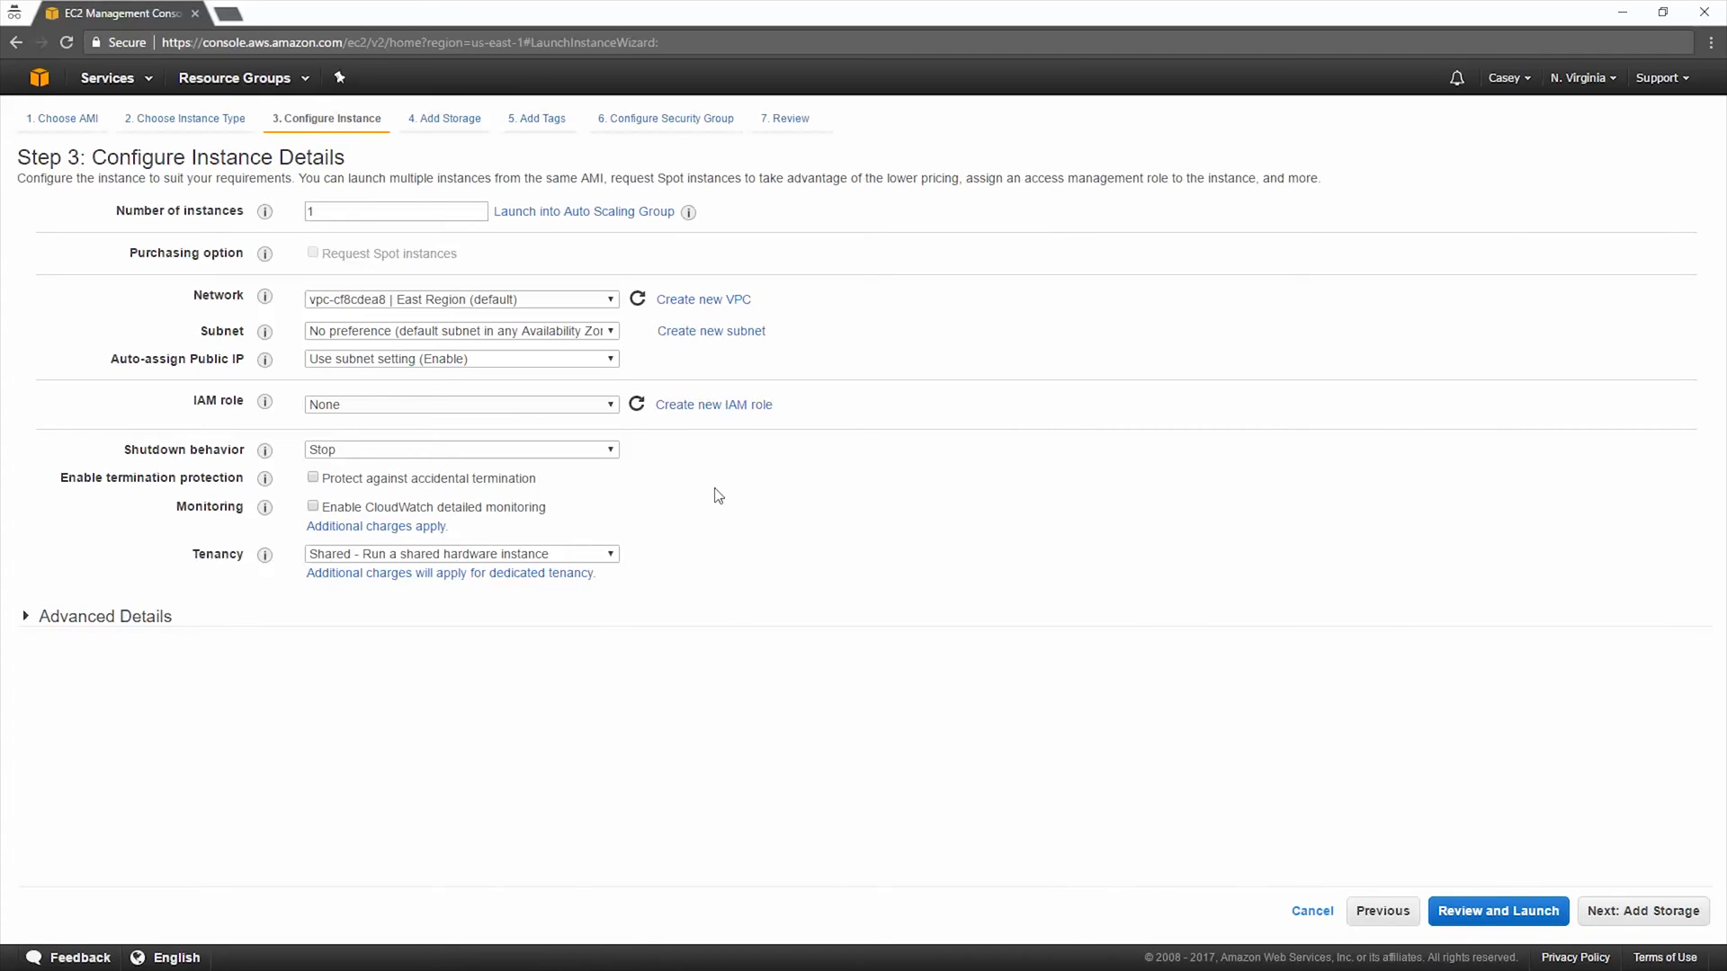
Step: Keep the default VPC and choose the East Region 1 (us-east-1d) subnet
{"action": "left_click", "coordinate": [461, 298]}
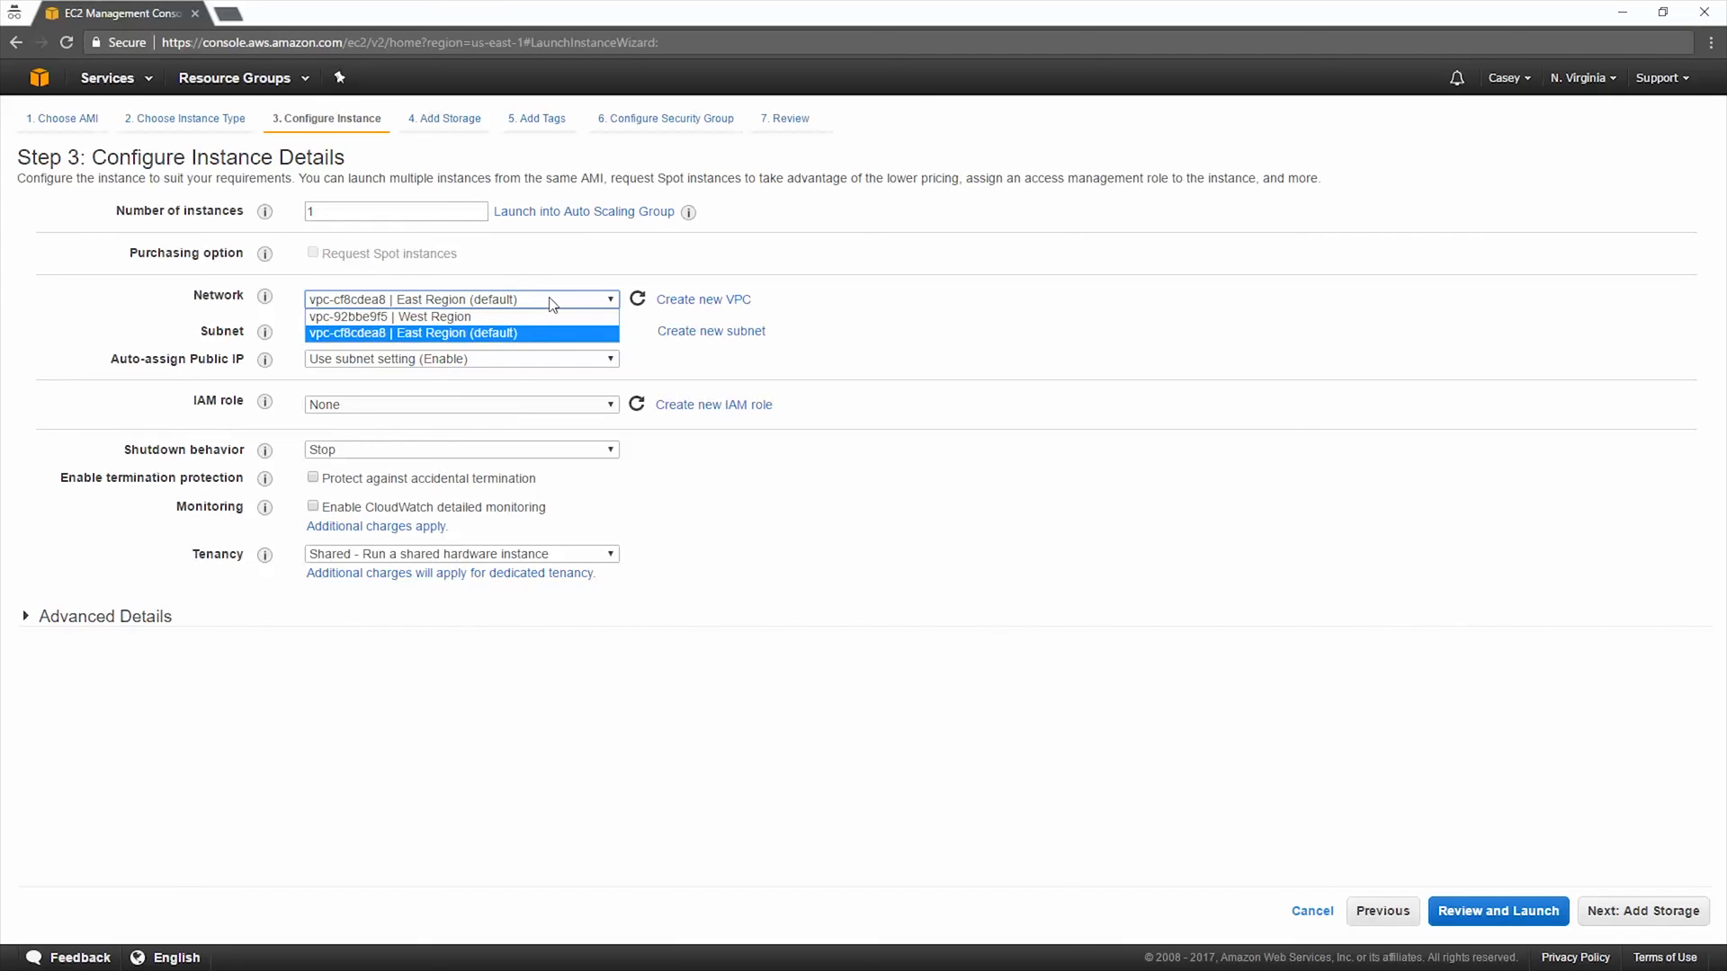
{"action": "mouse_move", "coordinate": [1000, 306]}
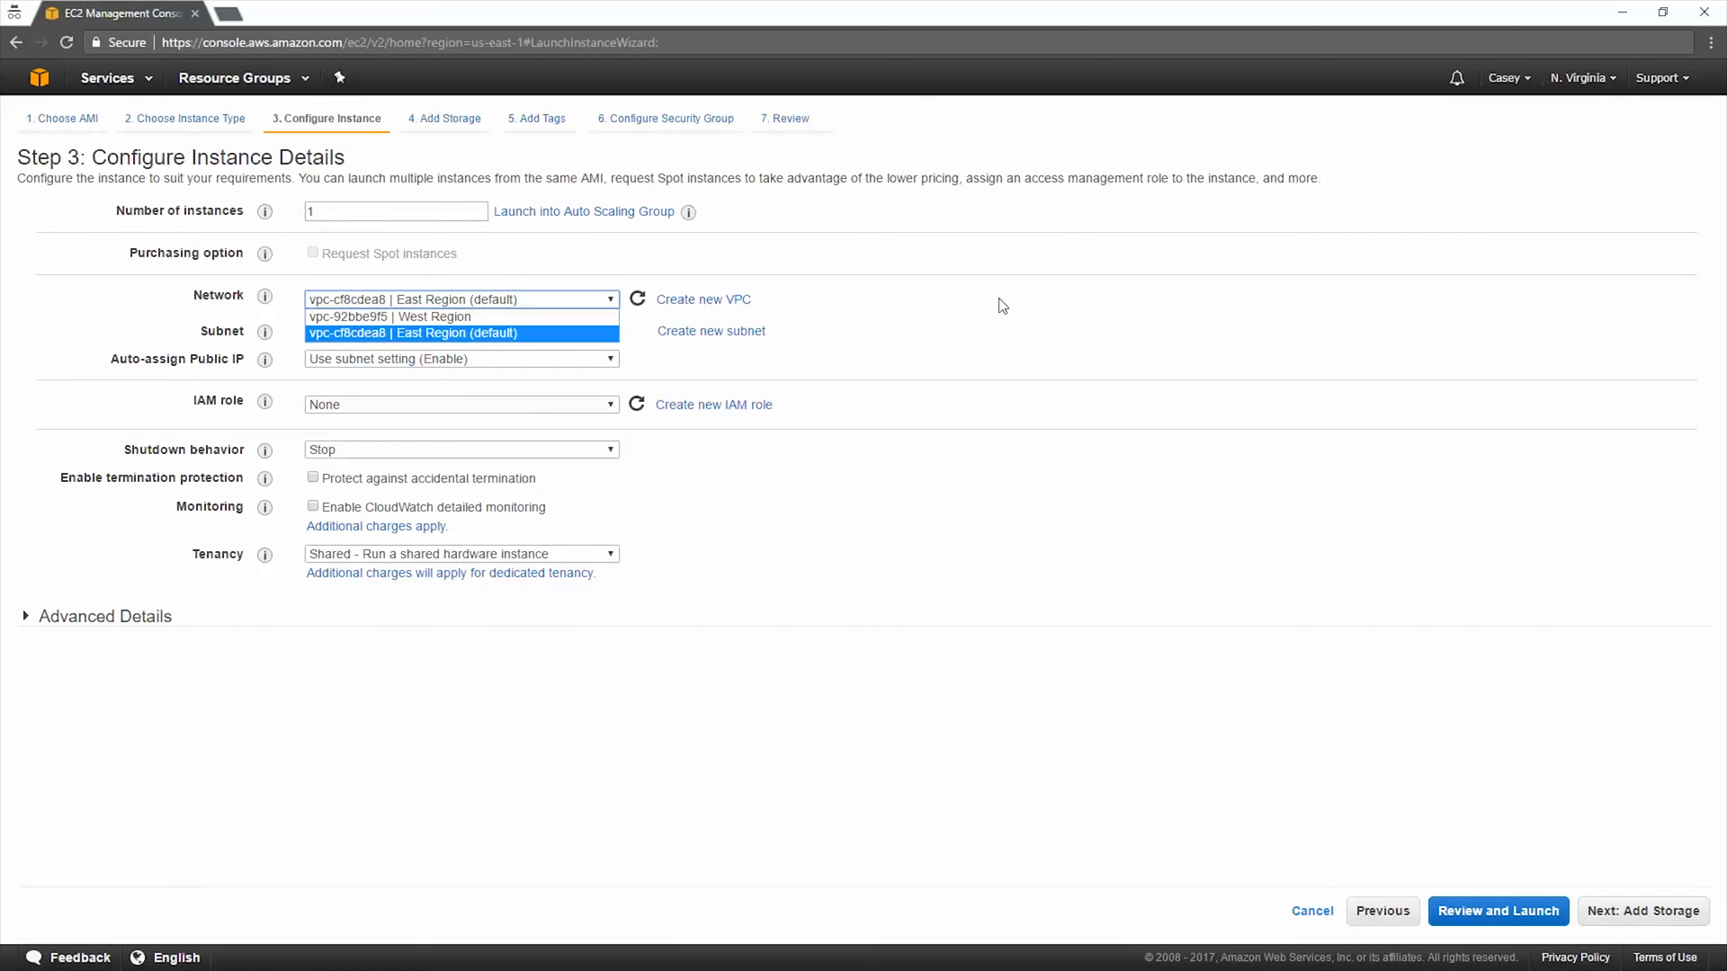
{"action": "left_click", "coordinate": [412, 332]}
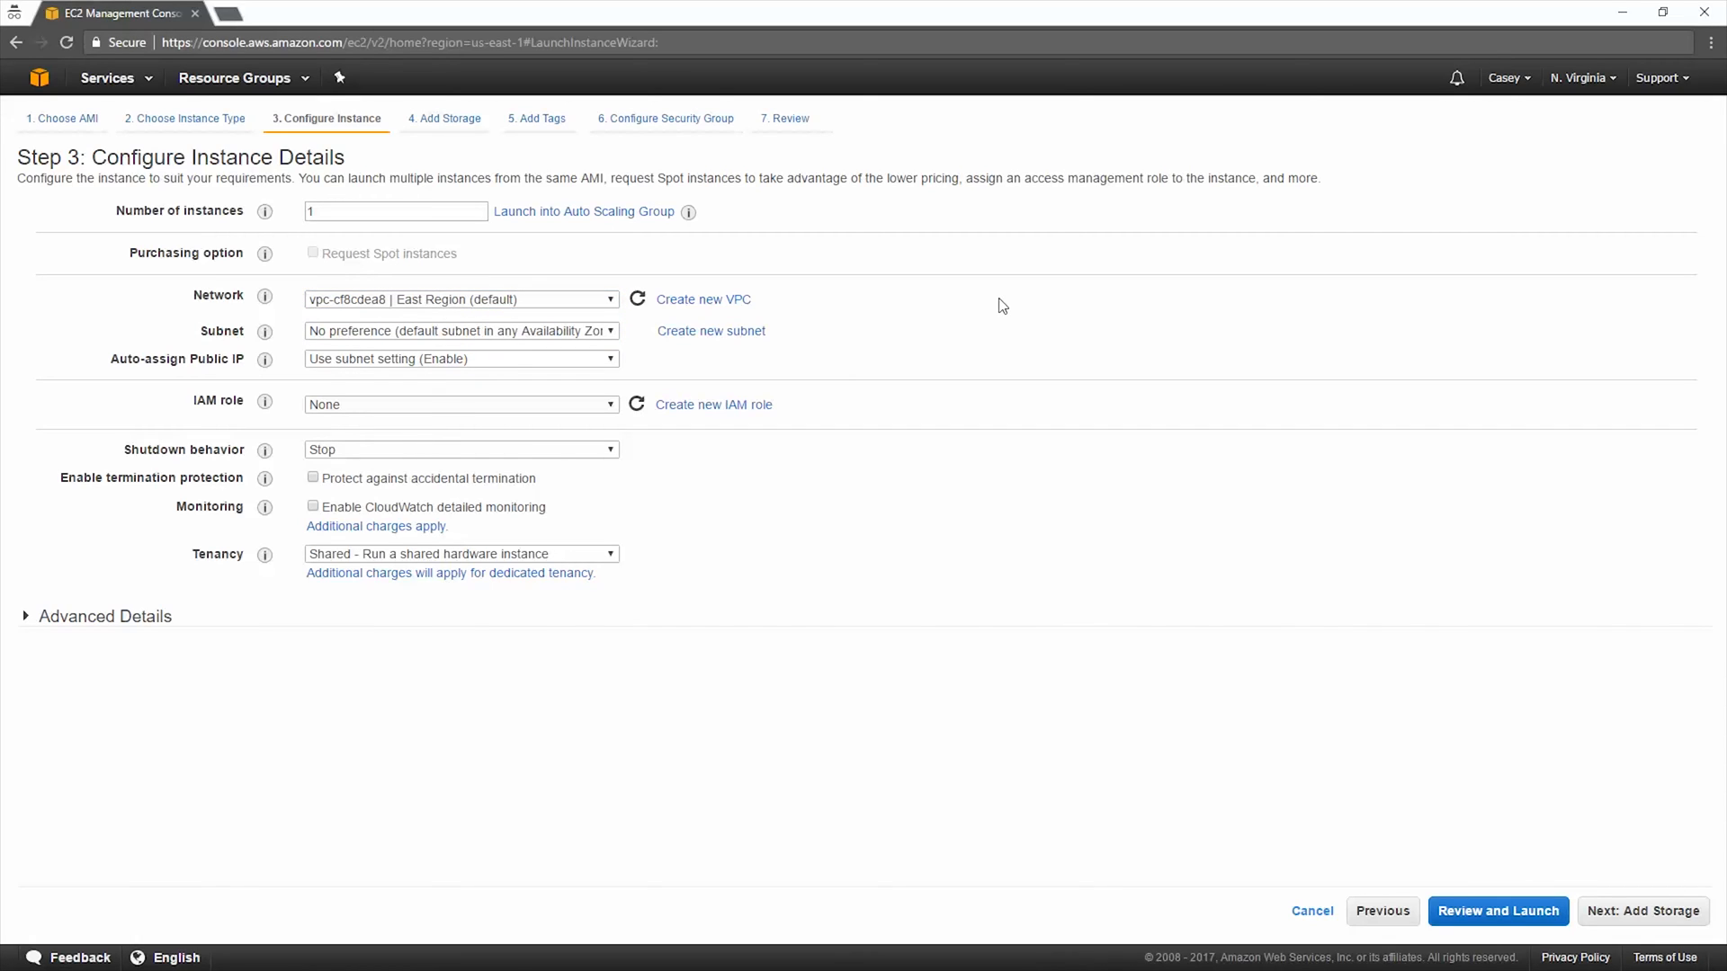
{"action": "left_click", "coordinate": [461, 331]}
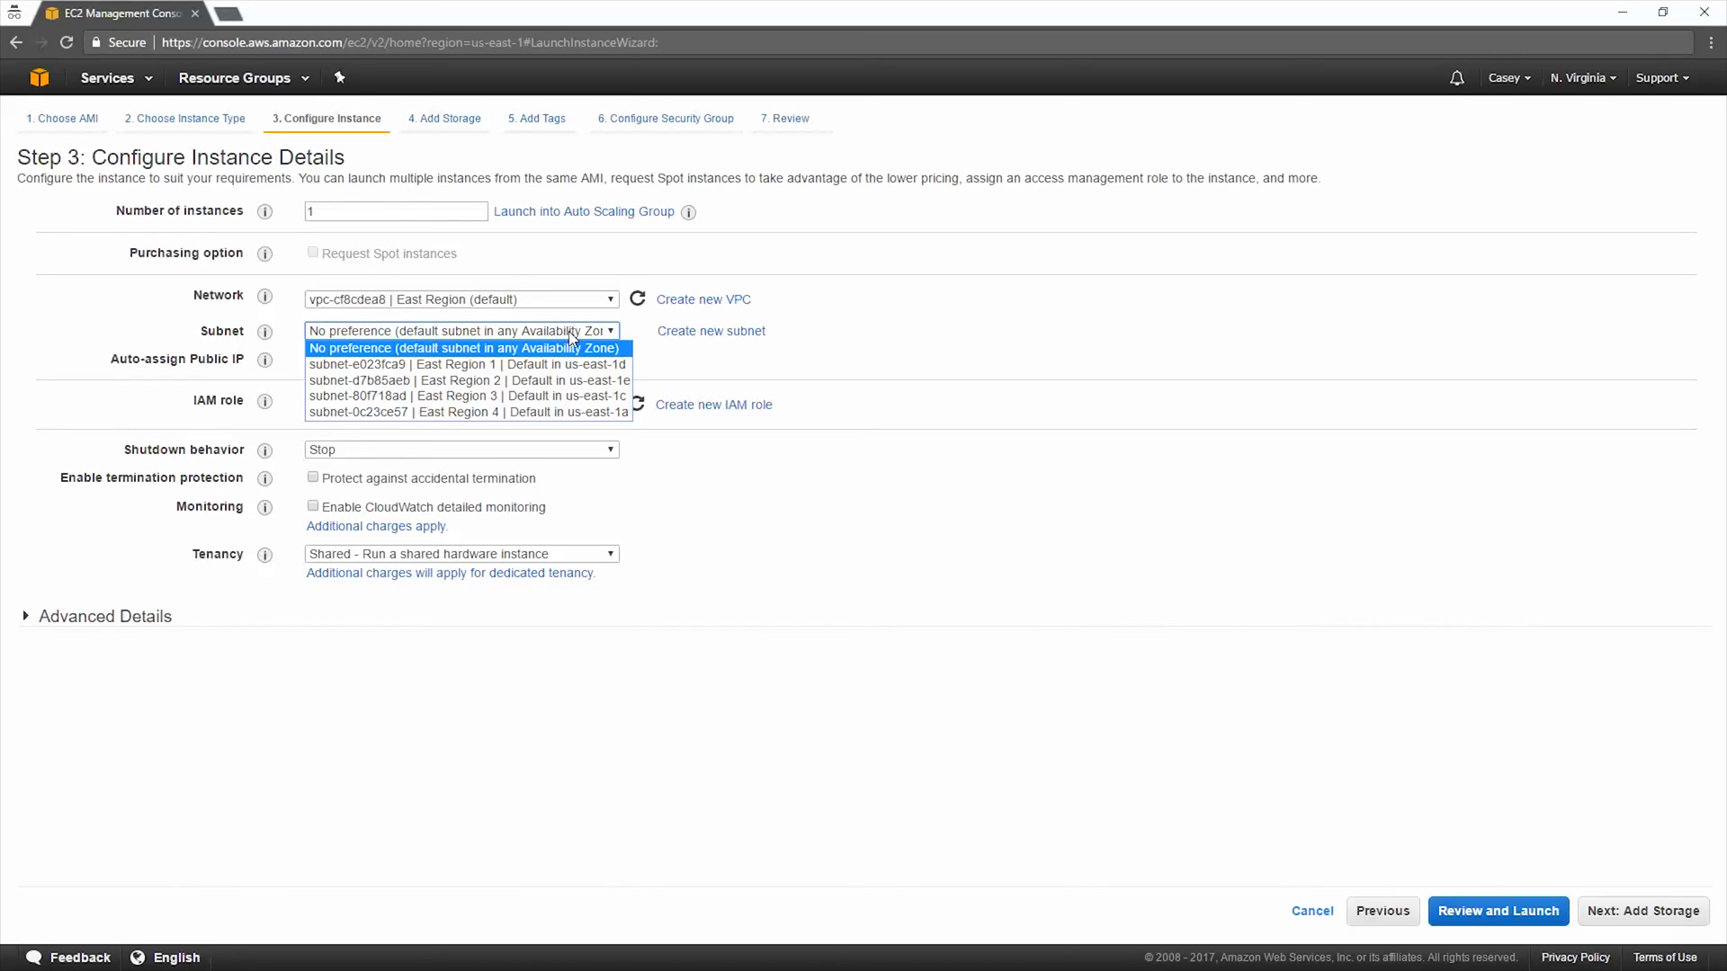
{"action": "mouse_move", "coordinate": [573, 356]}
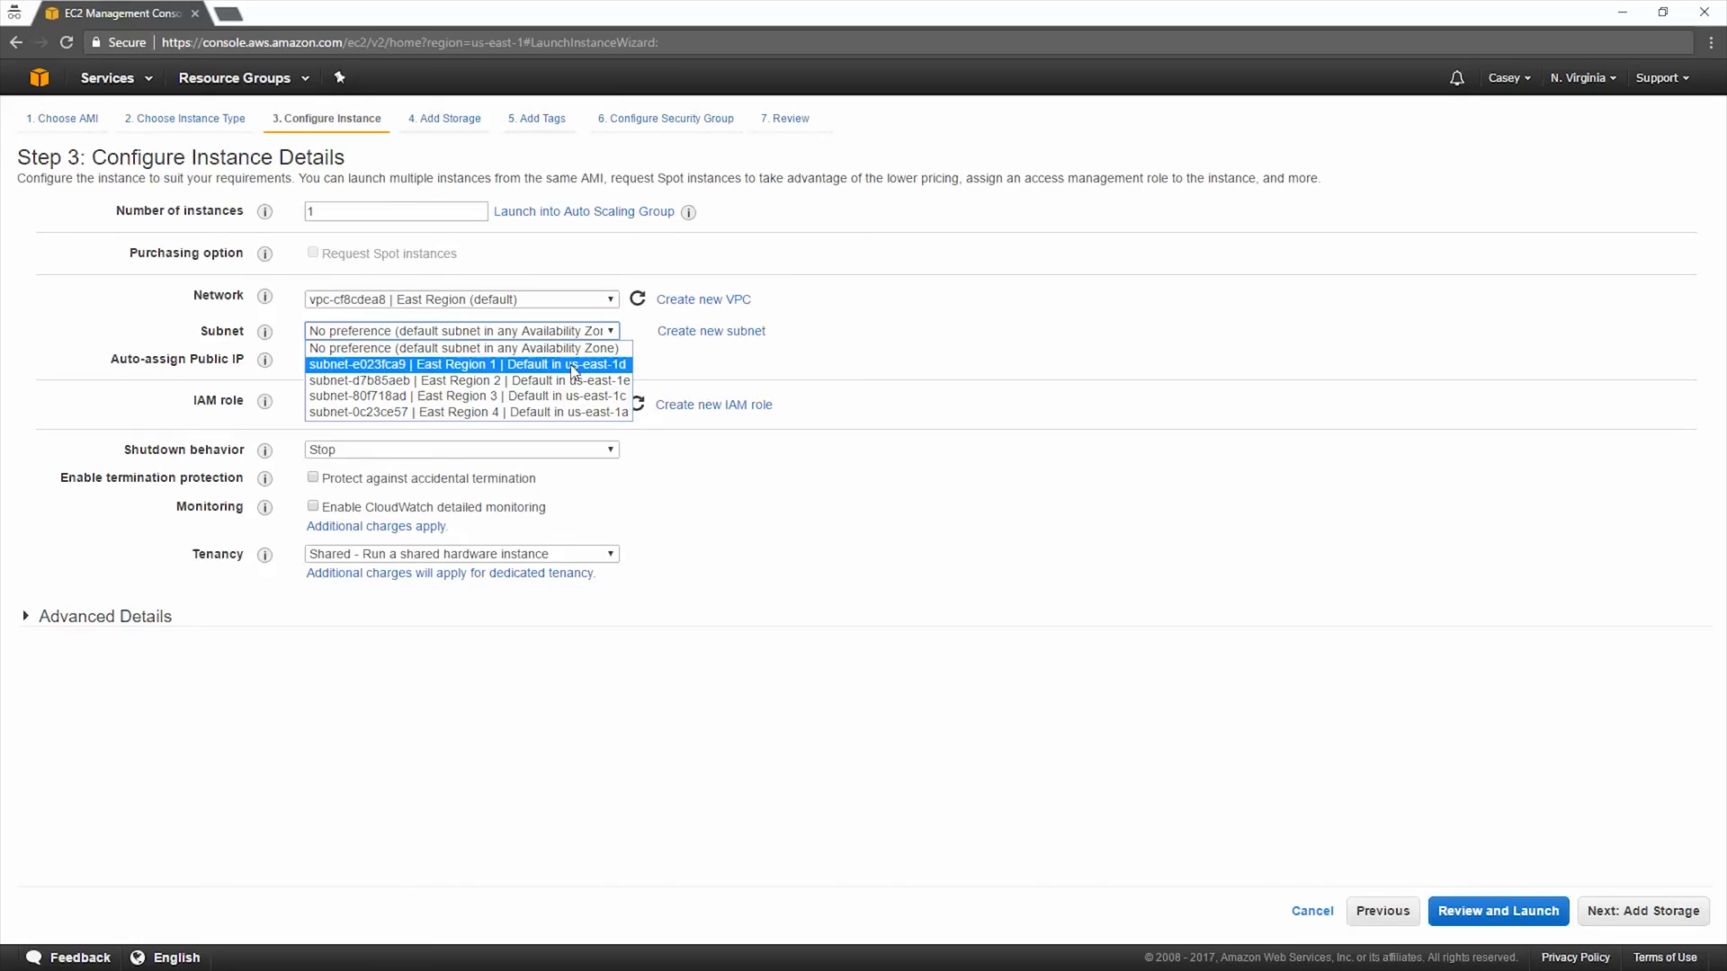
{"action": "left_click", "coordinate": [486, 363]}
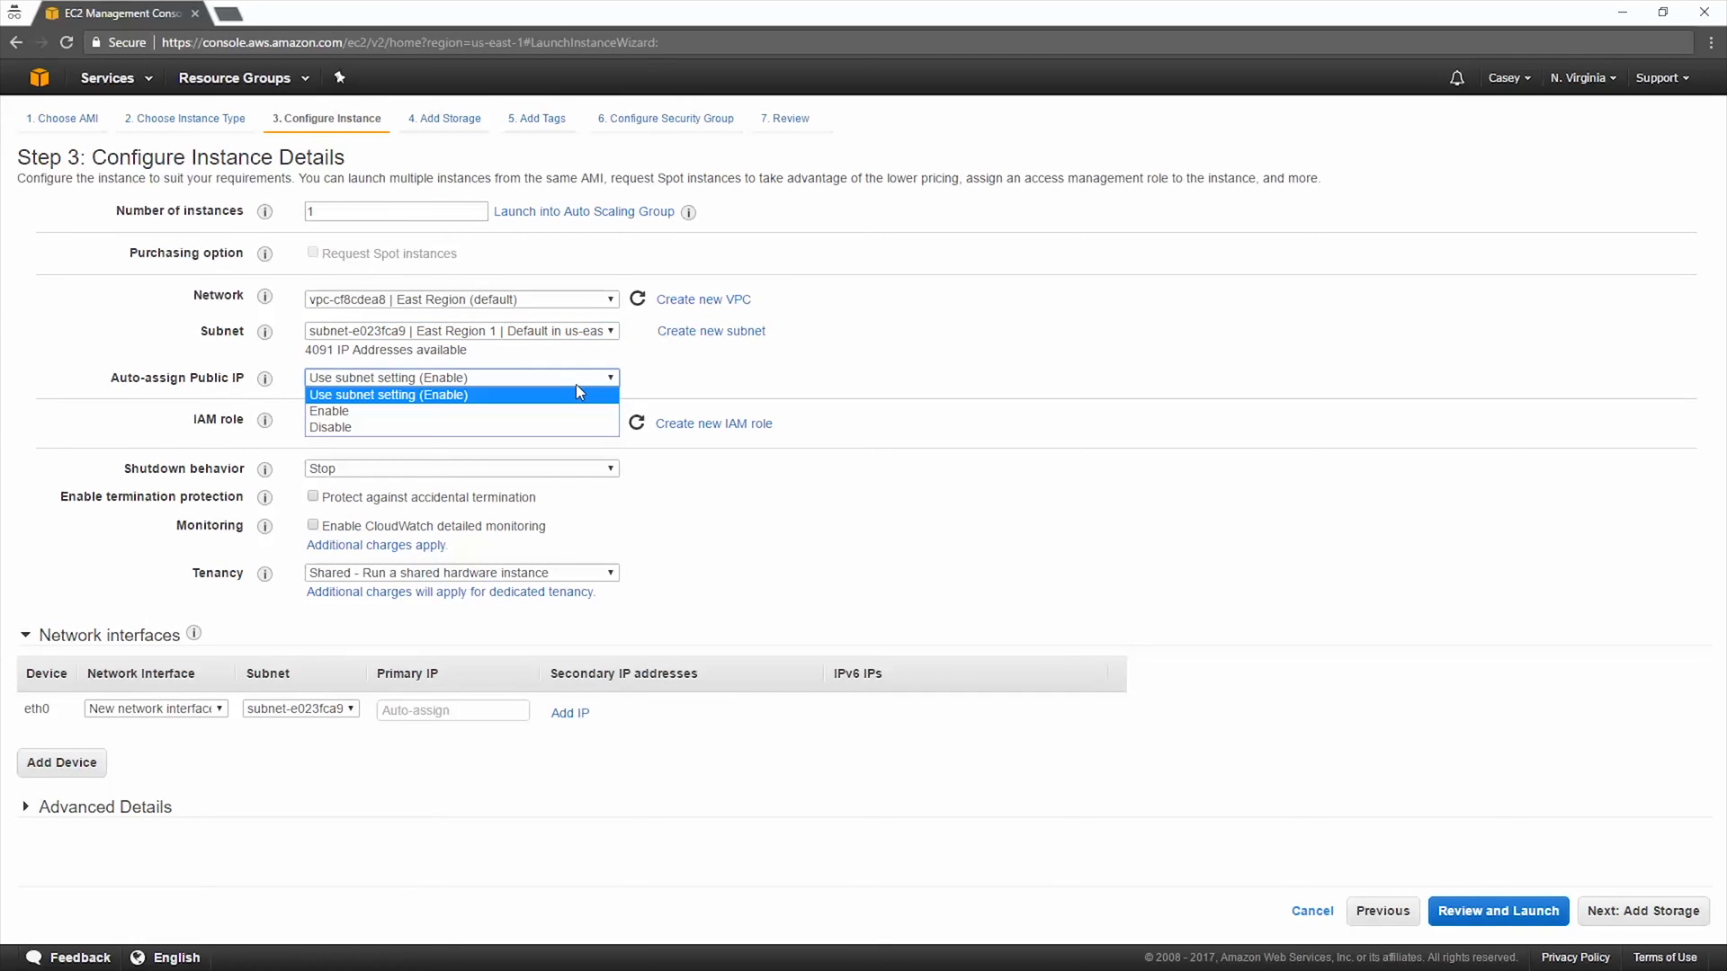
{"action": "mouse_move", "coordinate": [571, 408]}
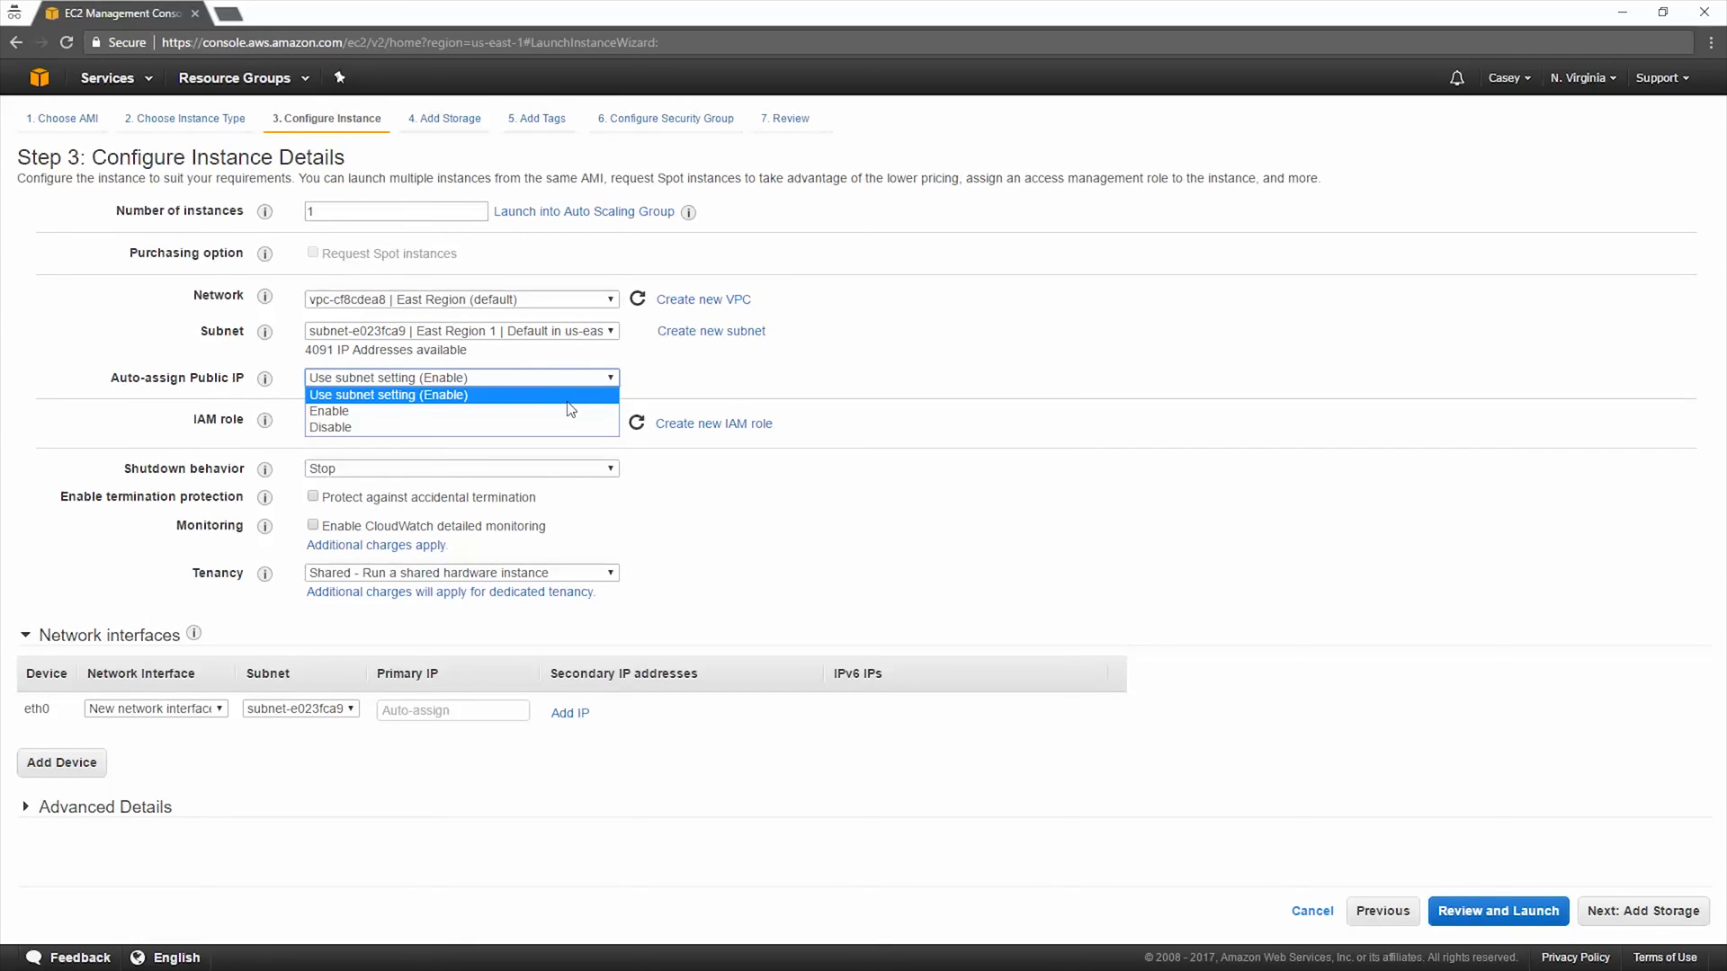
Step: Disable Auto-assign Public IP and keep Shared tenancy
{"action": "left_click", "coordinate": [331, 429]}
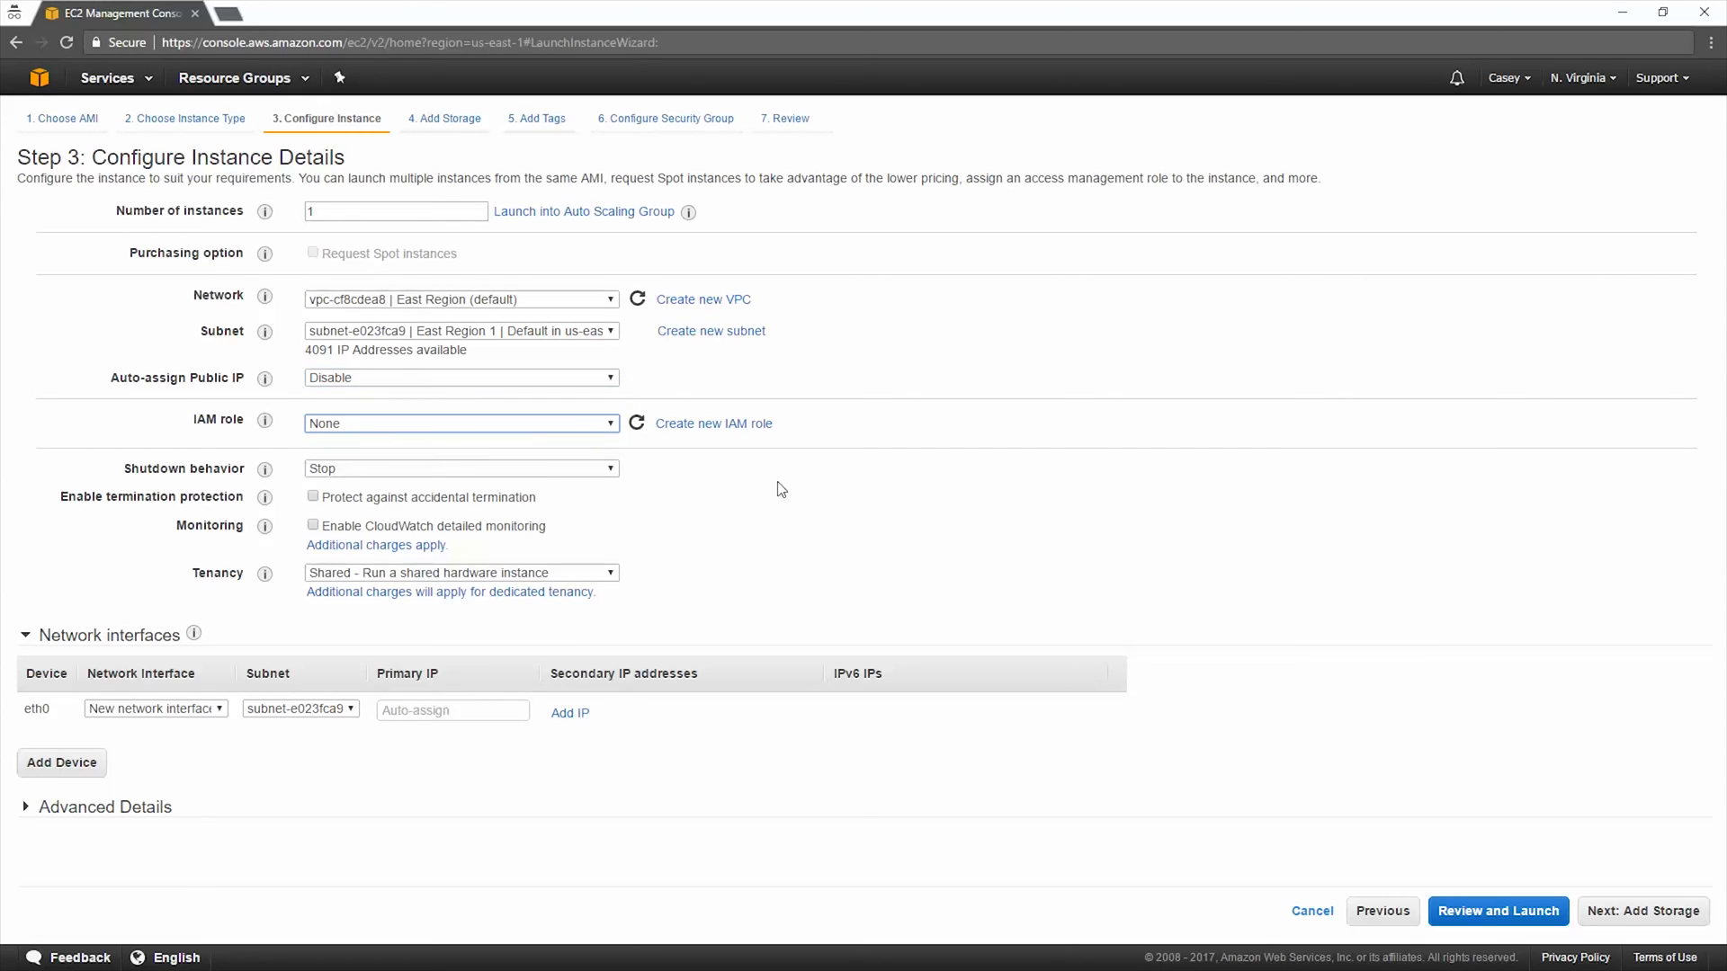
{"action": "mouse_move", "coordinate": [712, 485]}
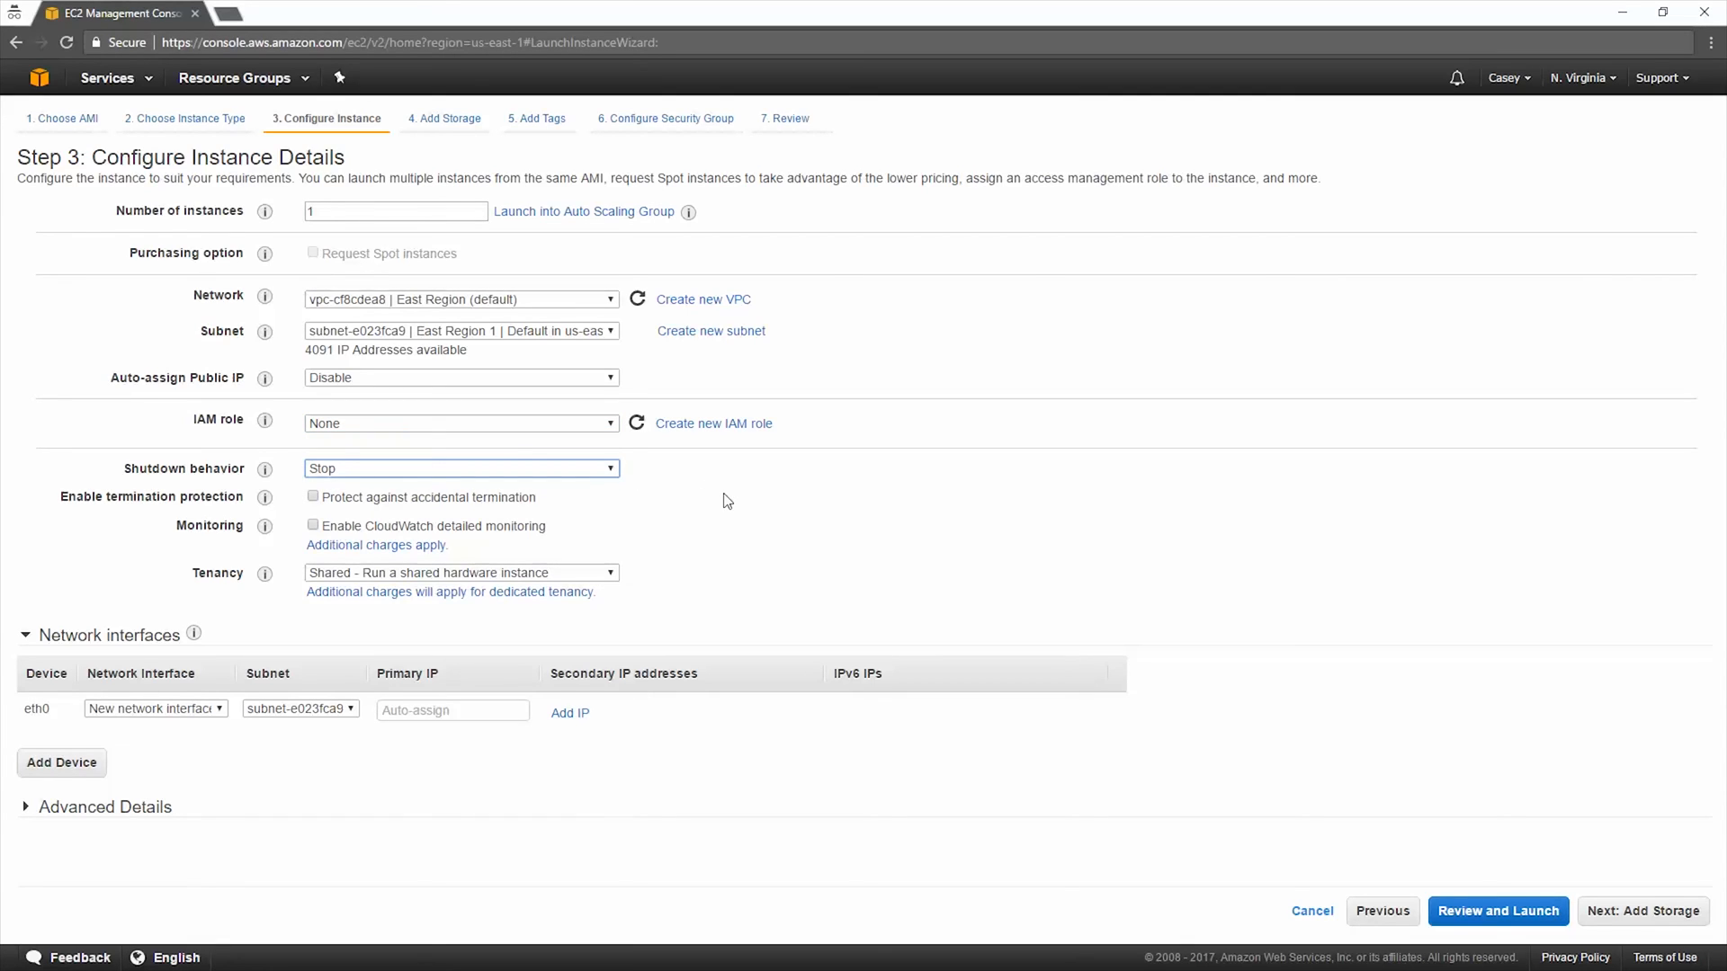
{"action": "mouse_move", "coordinate": [680, 494]}
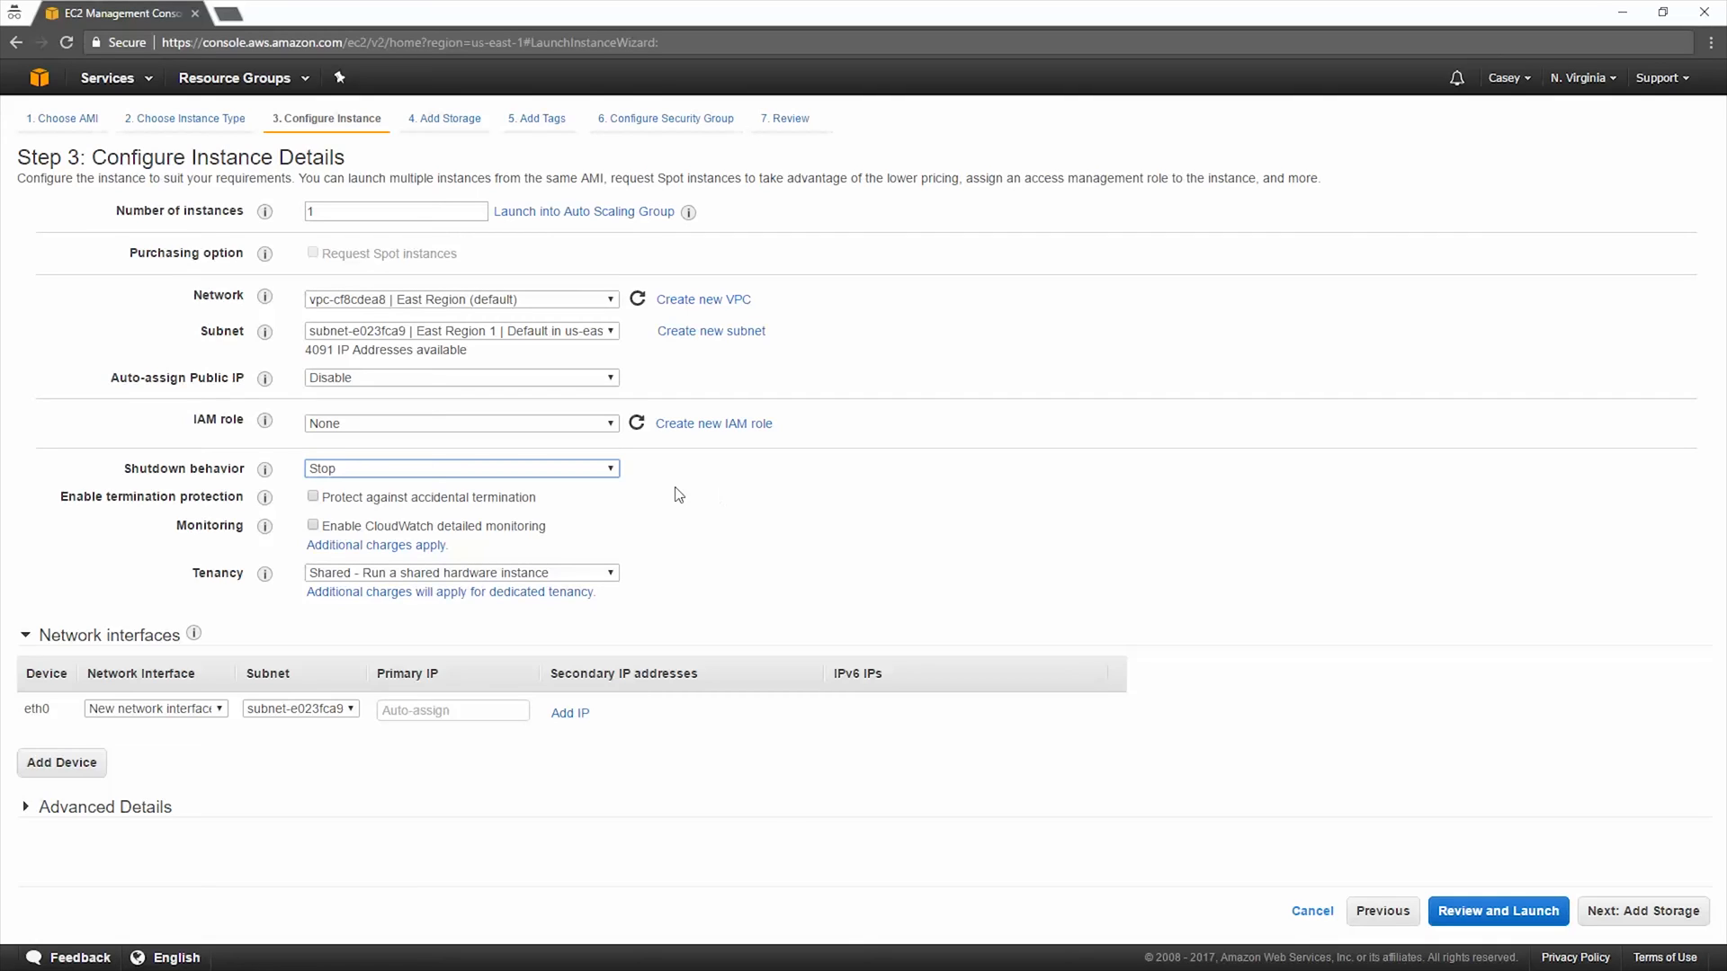
{"action": "mouse_move", "coordinate": [543, 511]}
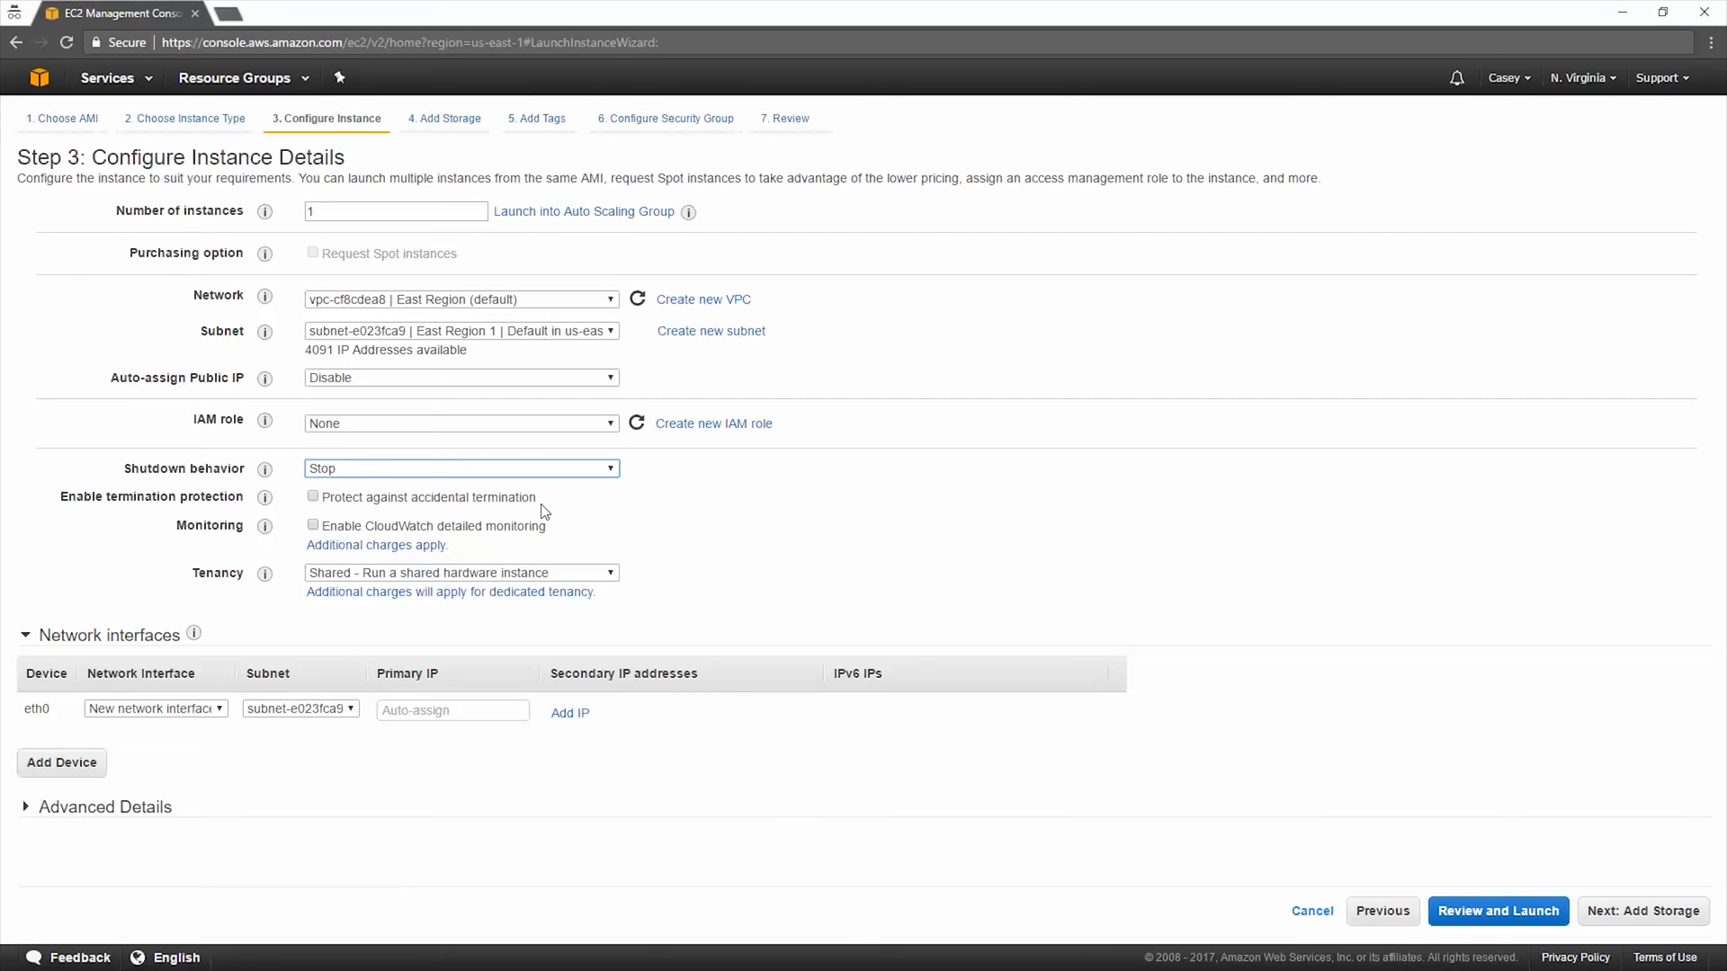
{"action": "mouse_move", "coordinate": [592, 544]}
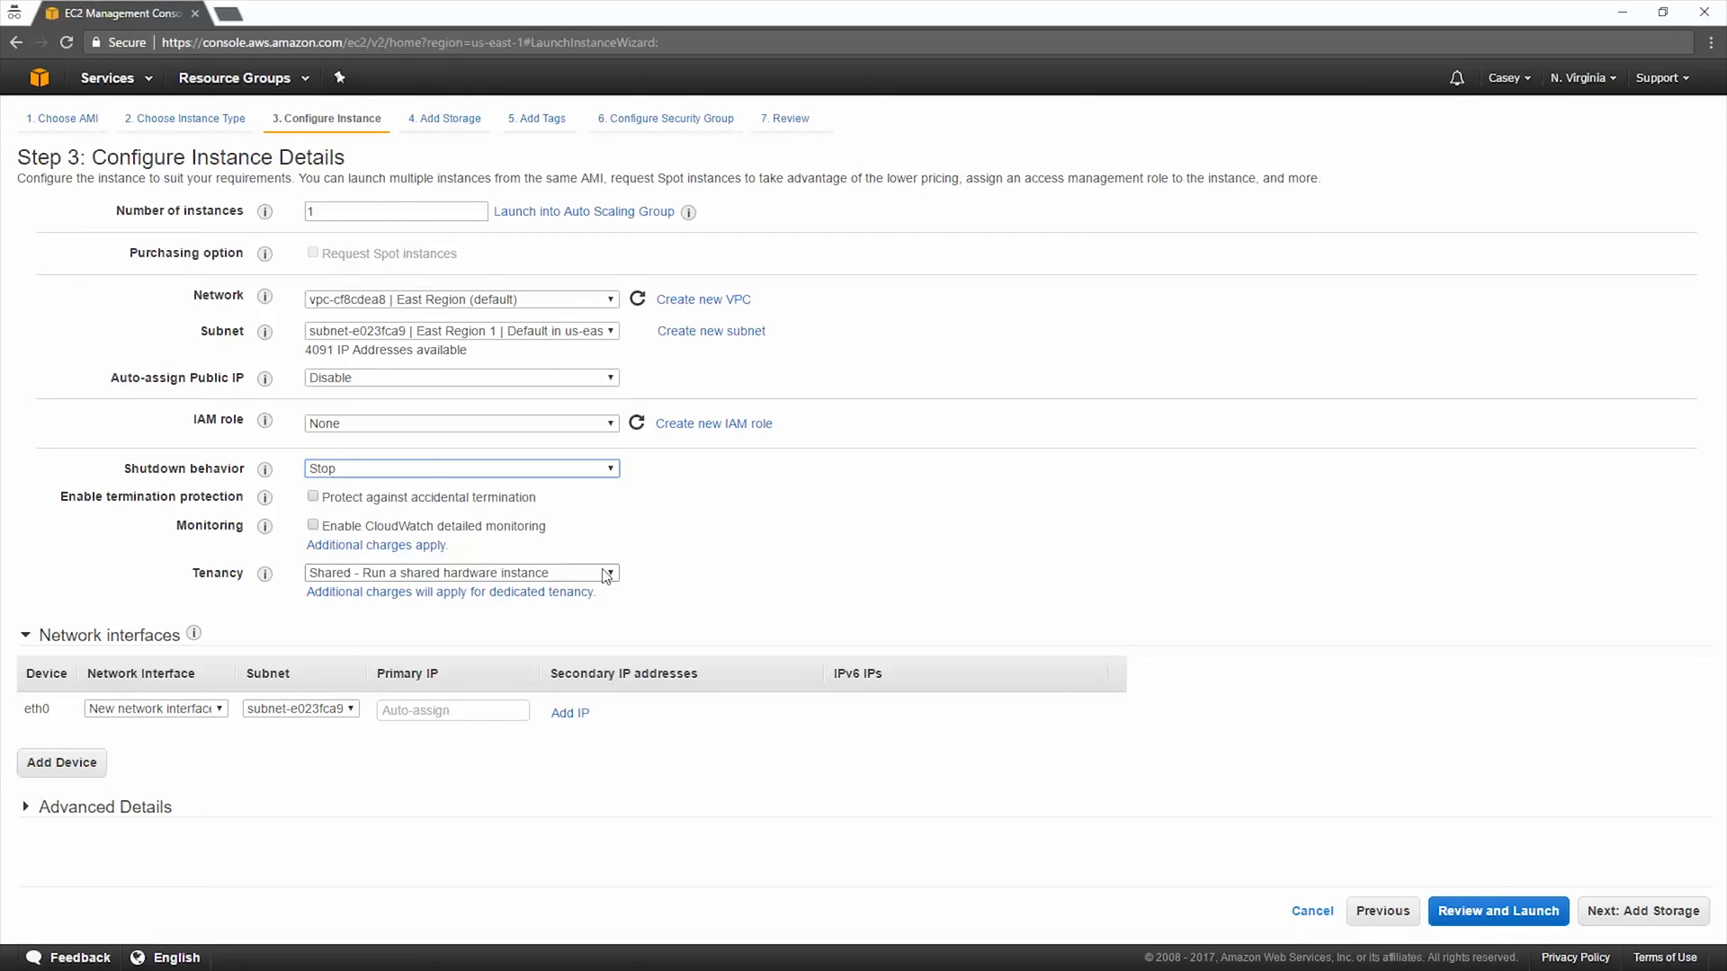
{"action": "left_click", "coordinate": [608, 573]}
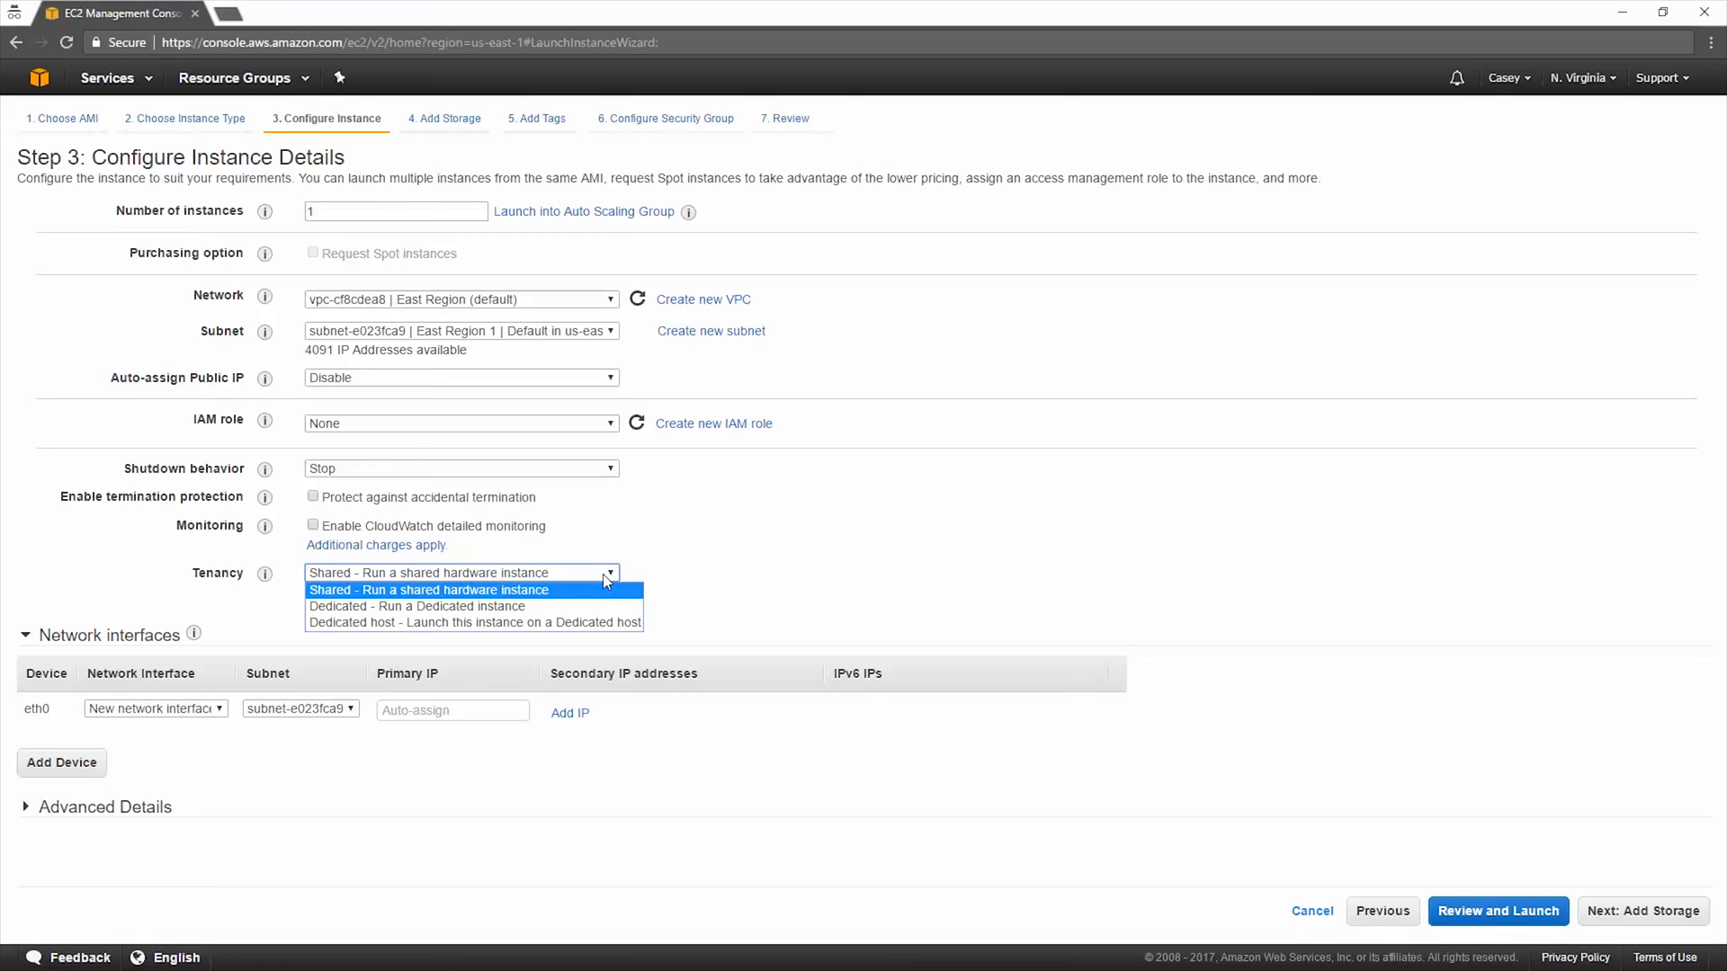
{"action": "left_click", "coordinate": [424, 590]}
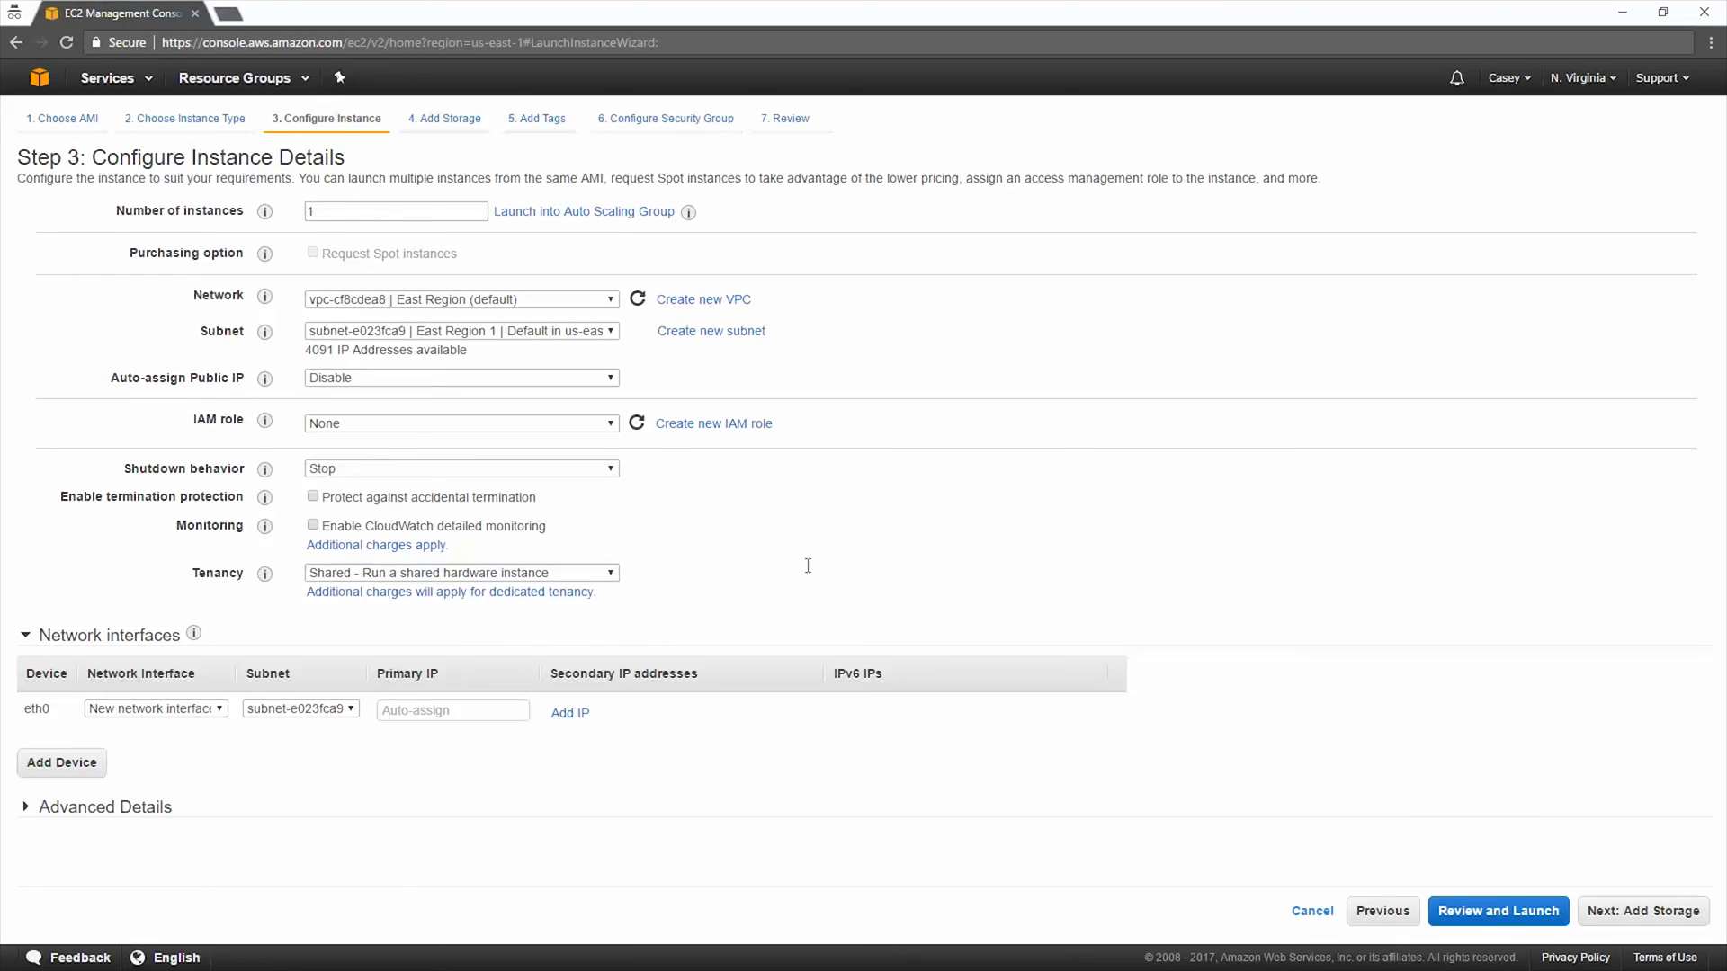
{"action": "mouse_move", "coordinate": [615, 604]}
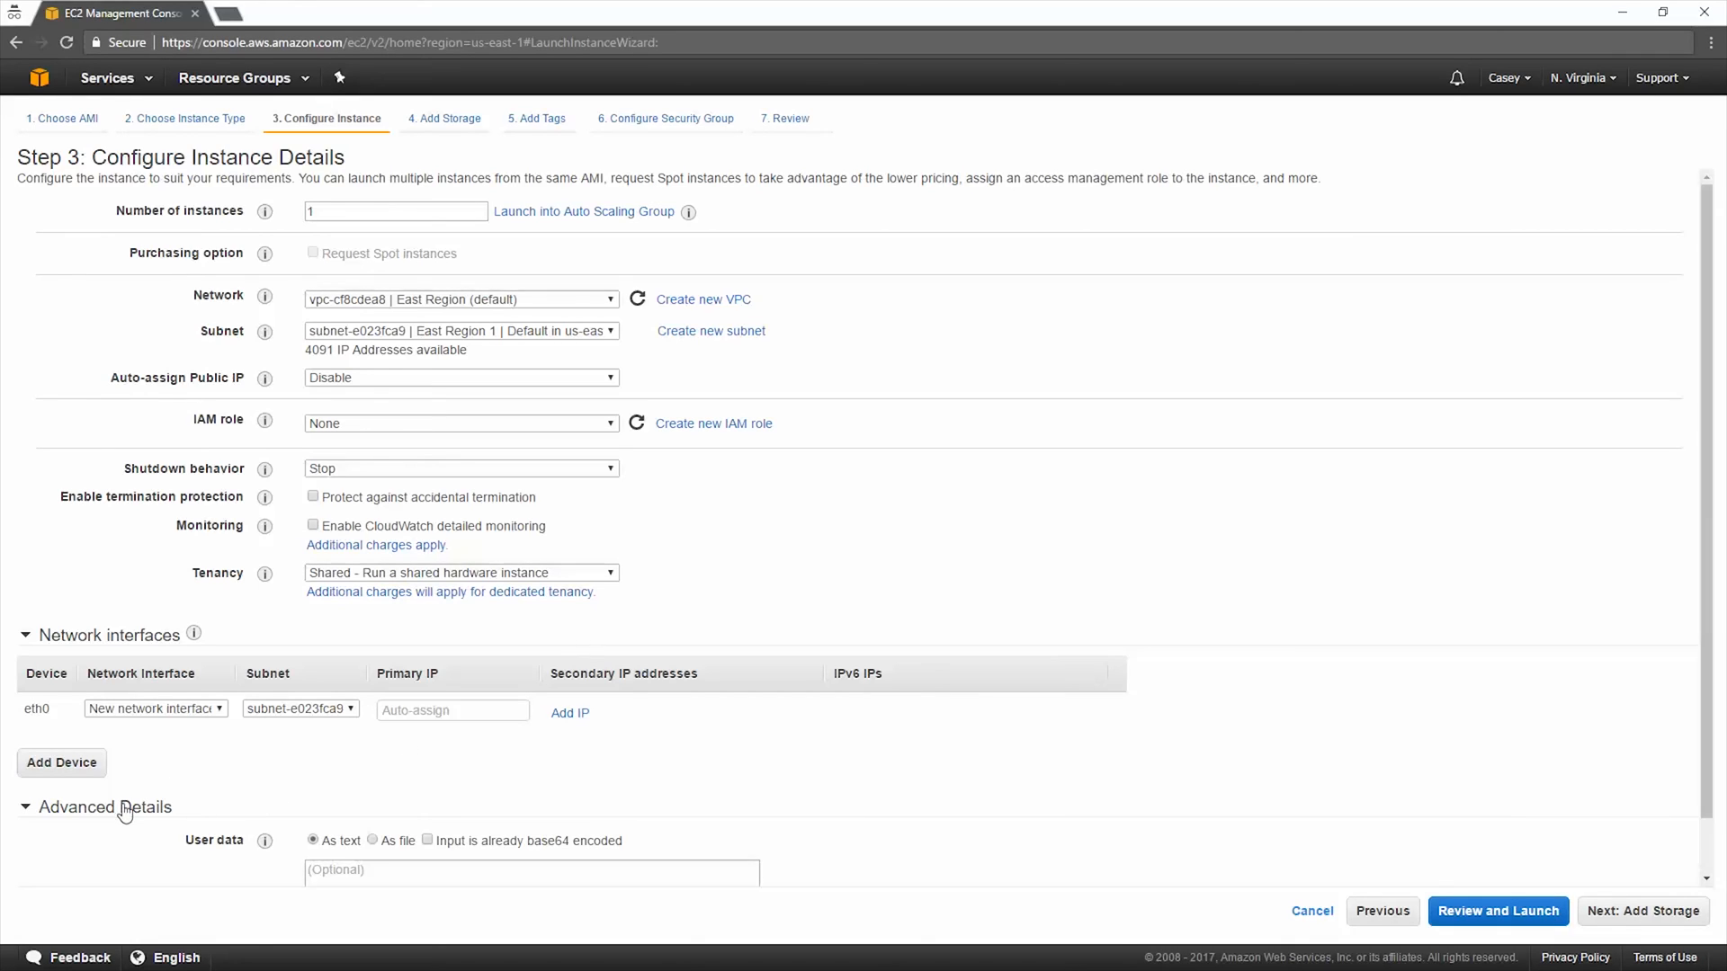
Step: Review Advanced Details and continue to the Add Storage step
{"action": "scroll", "scroll_direction": "down", "scroll_amount": 3}
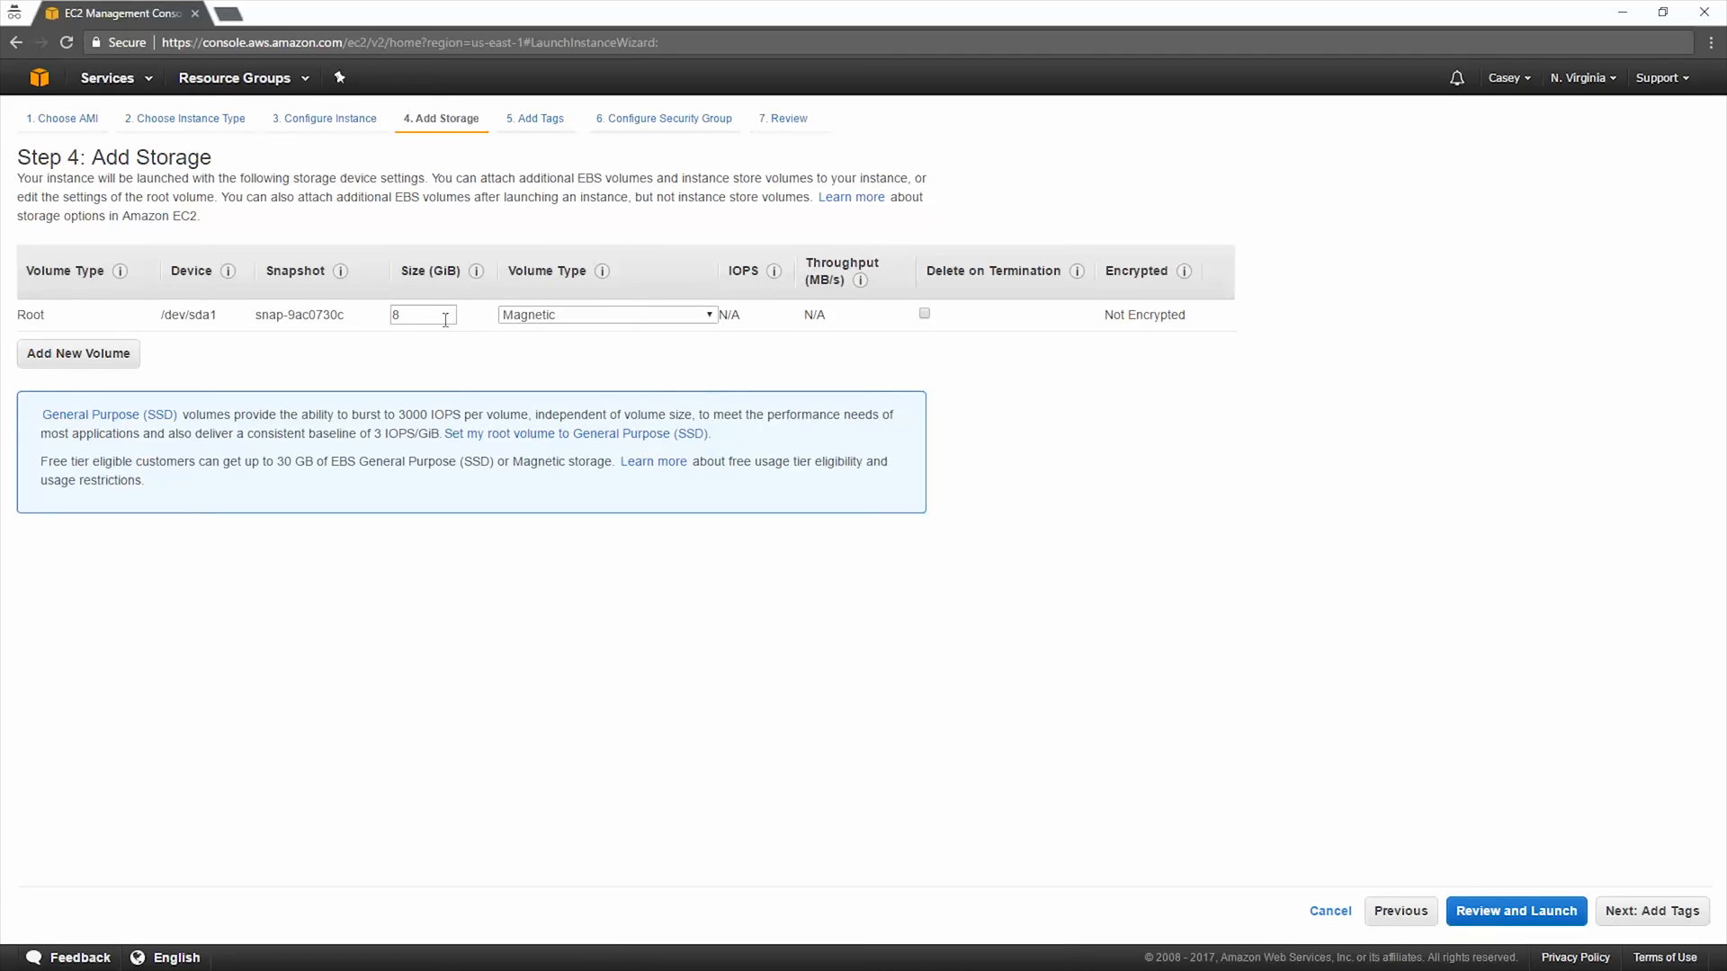
{"action": "mouse_move", "coordinate": [507, 324]}
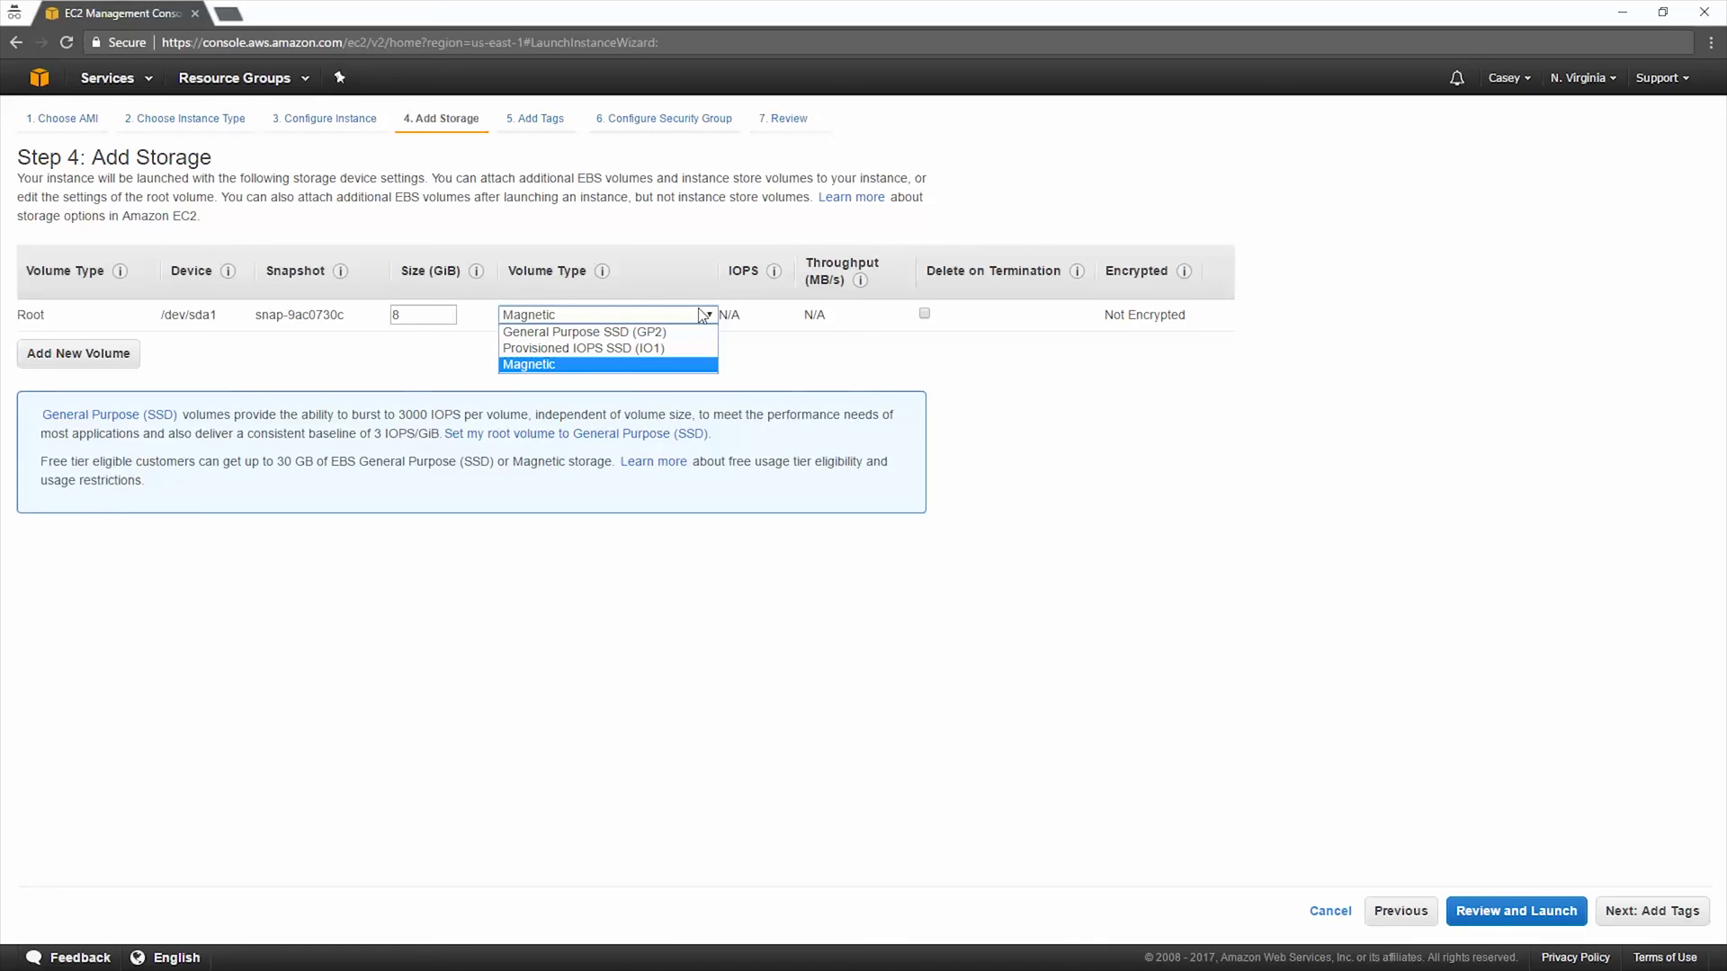
{"action": "mouse_move", "coordinate": [1171, 414]}
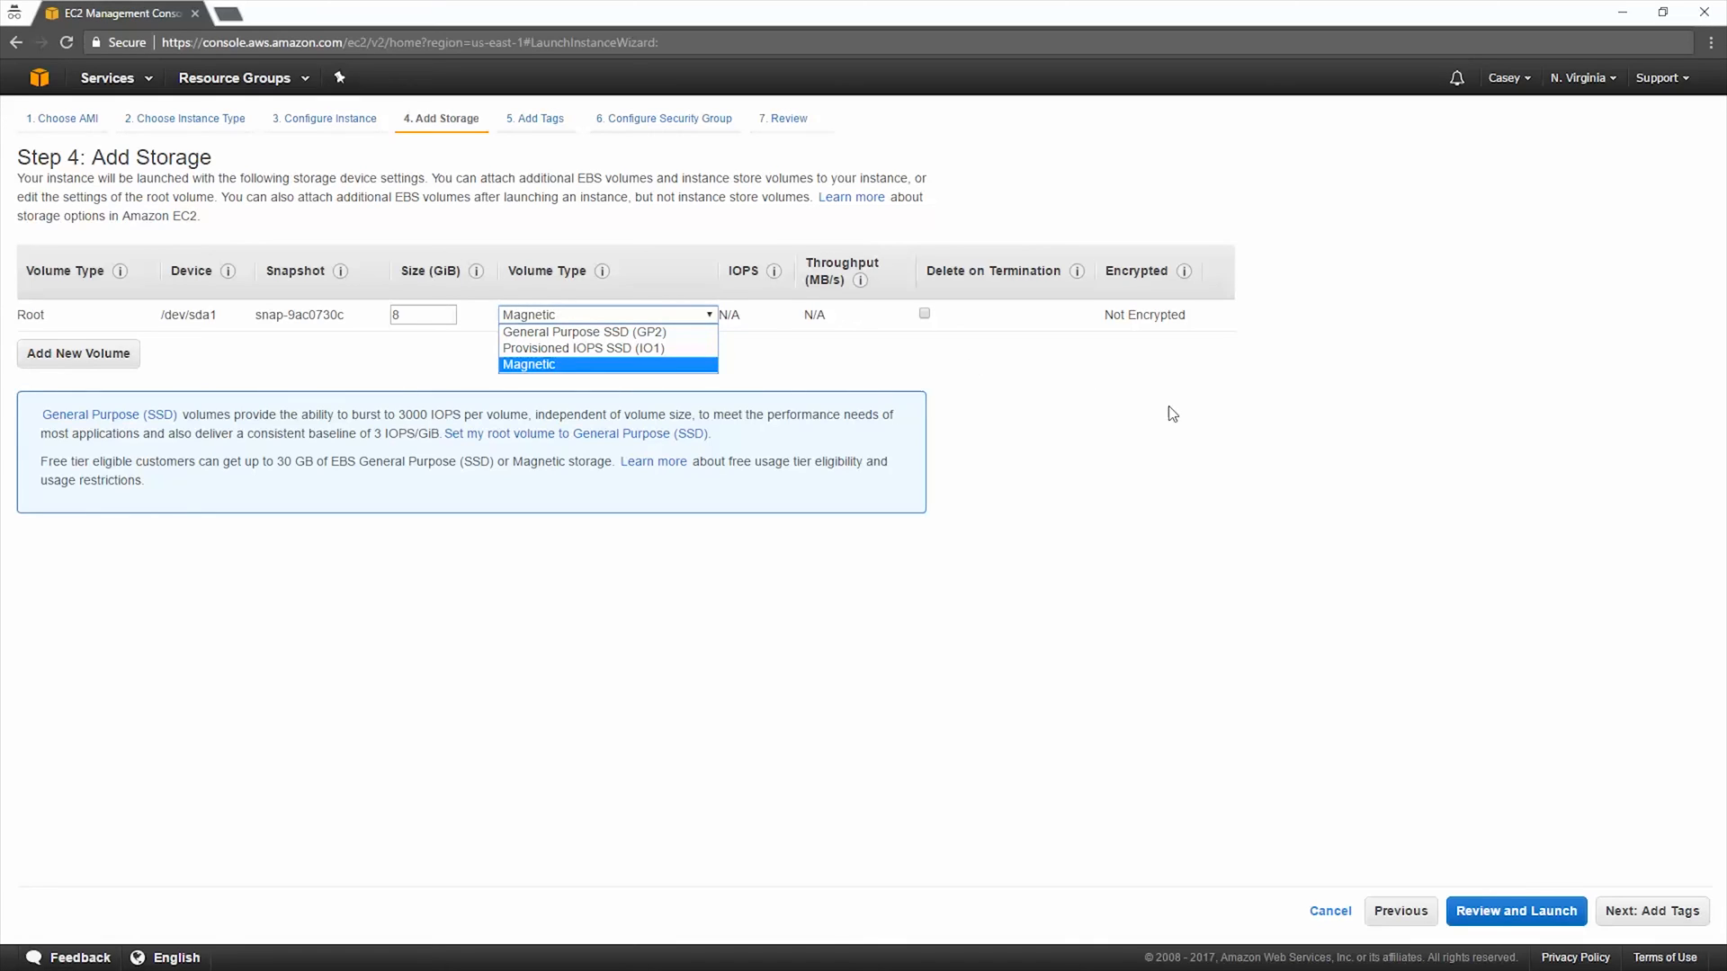
Step: Keep the 8 GiB Magnetic root volume with Delete on Termination, then continue to Add Tags
{"action": "left_click", "coordinate": [529, 363]}
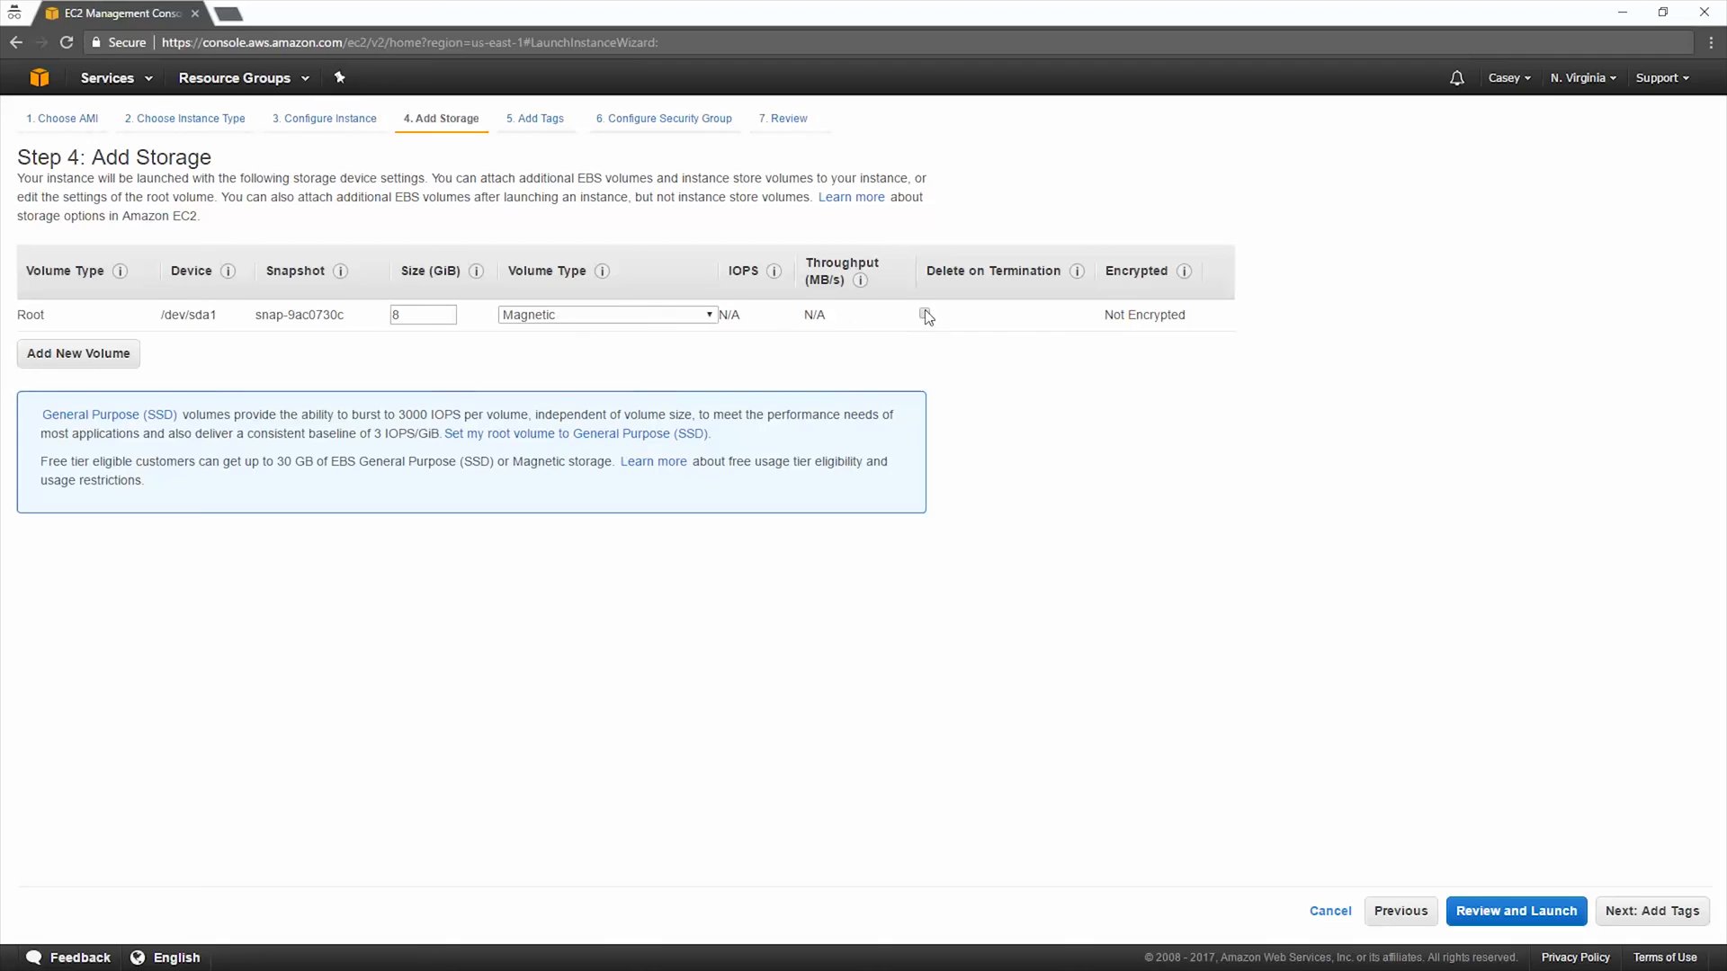
{"action": "left_click", "coordinate": [925, 313]}
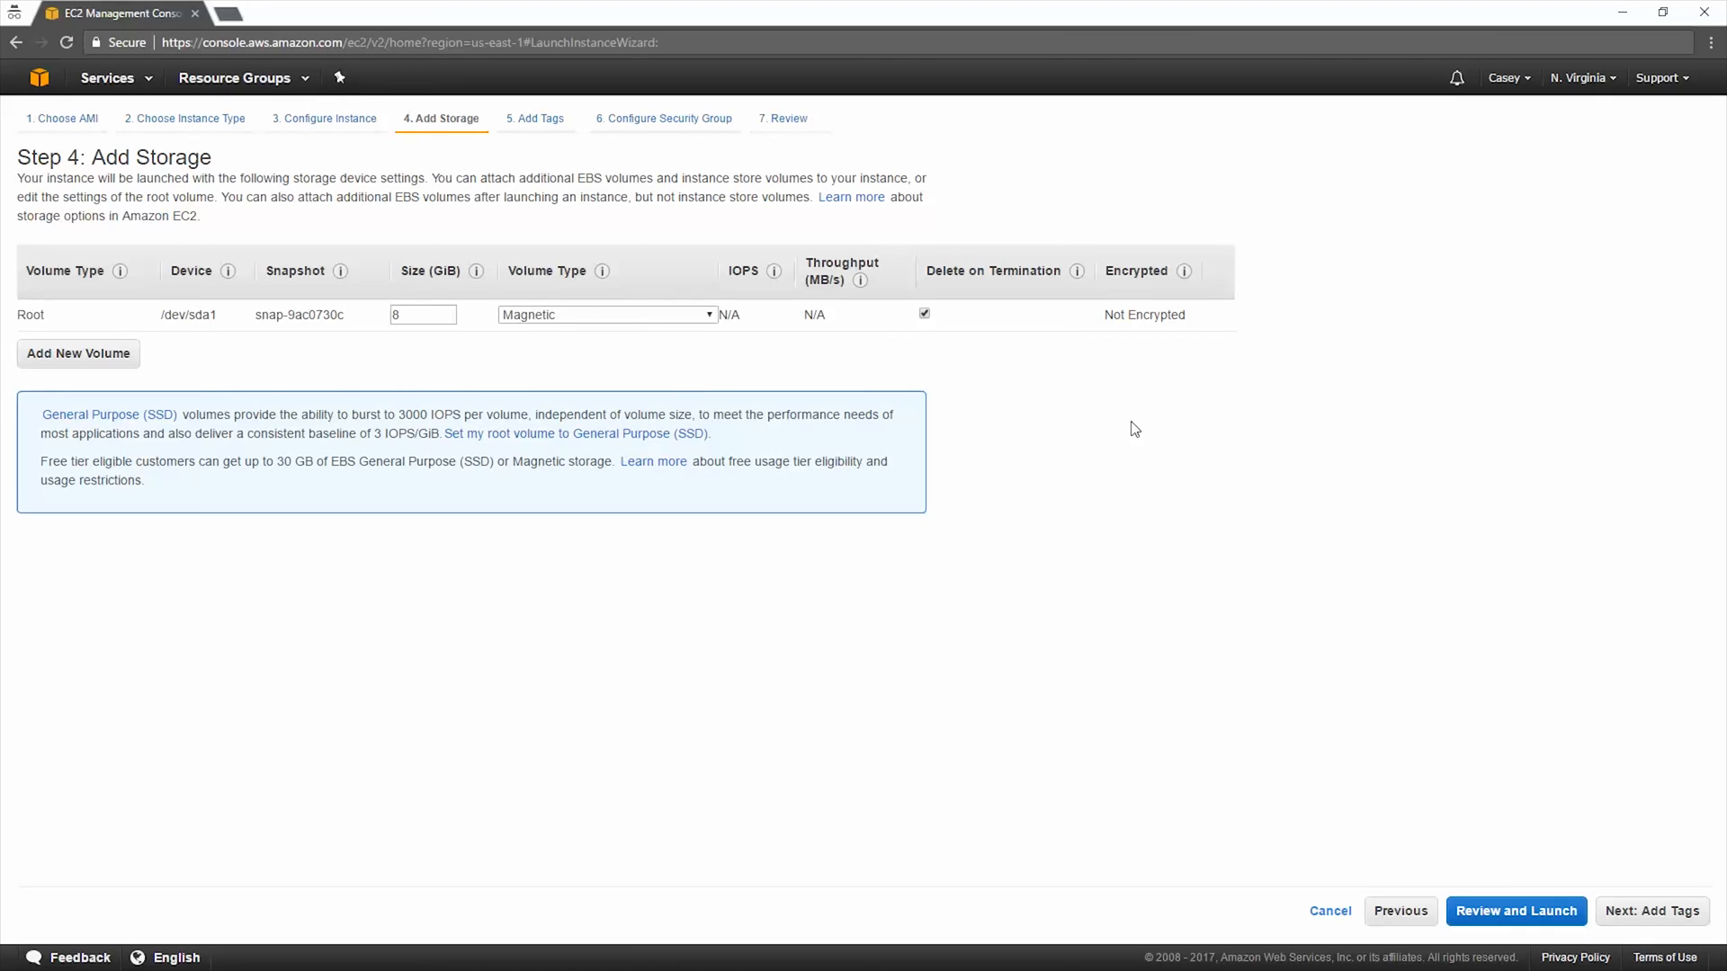
{"action": "mouse_move", "coordinate": [1184, 272]}
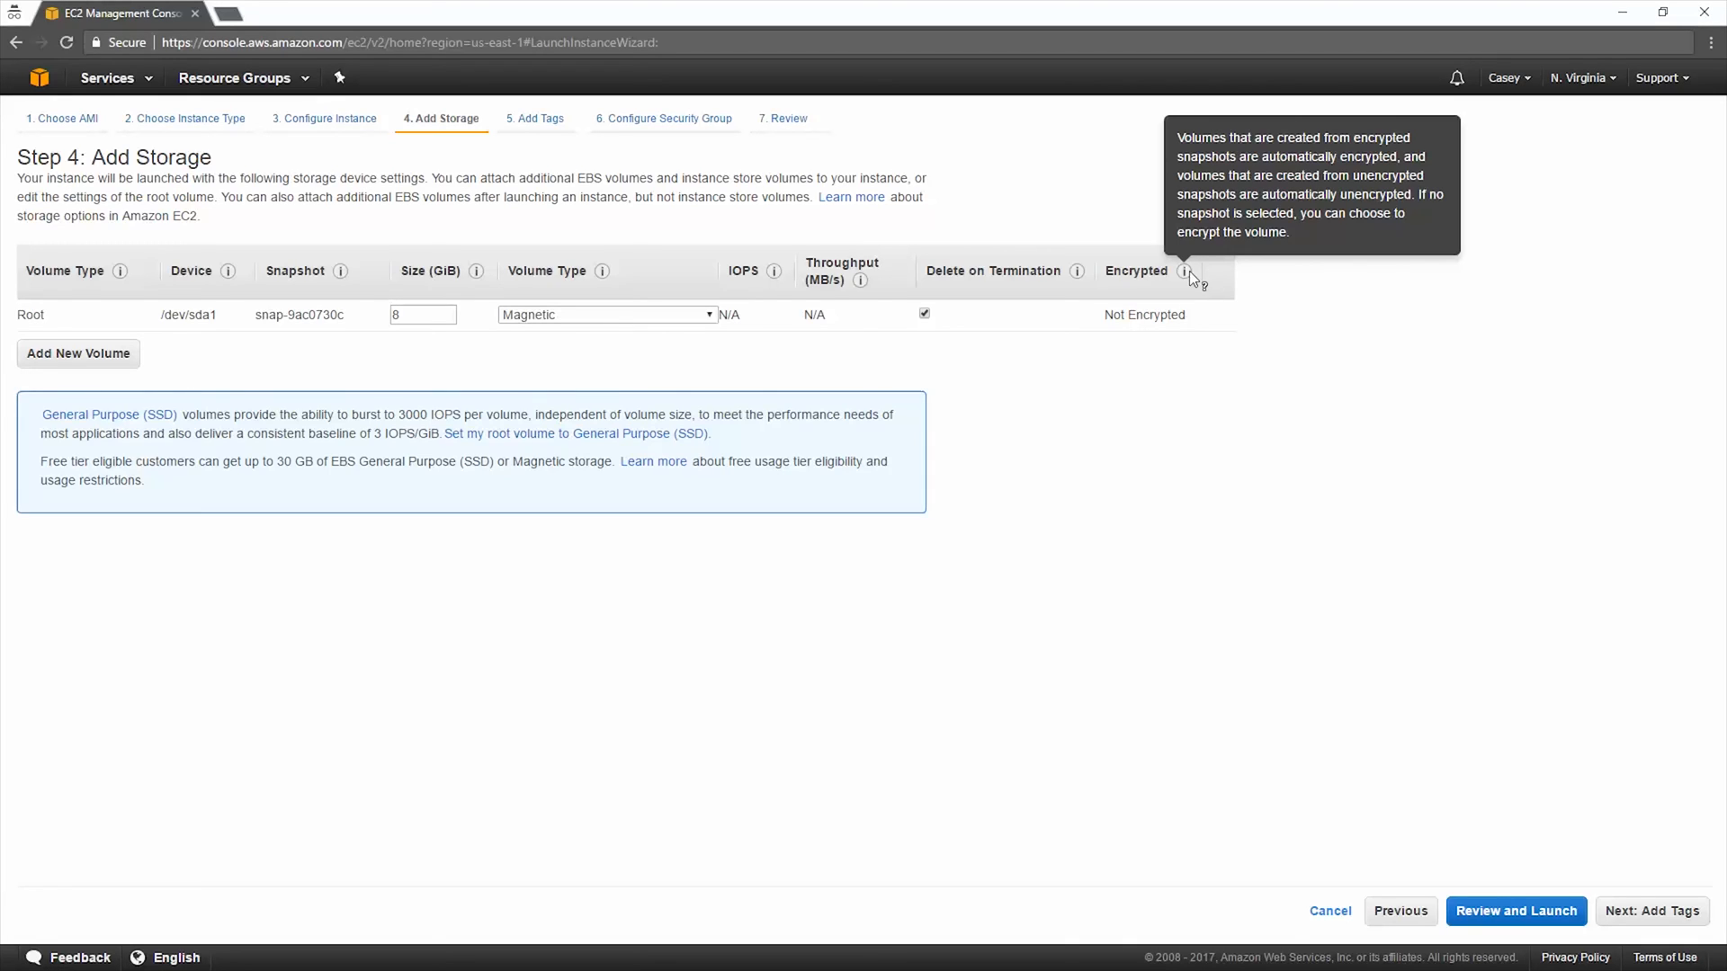
{"action": "mouse_move", "coordinate": [1184, 314]}
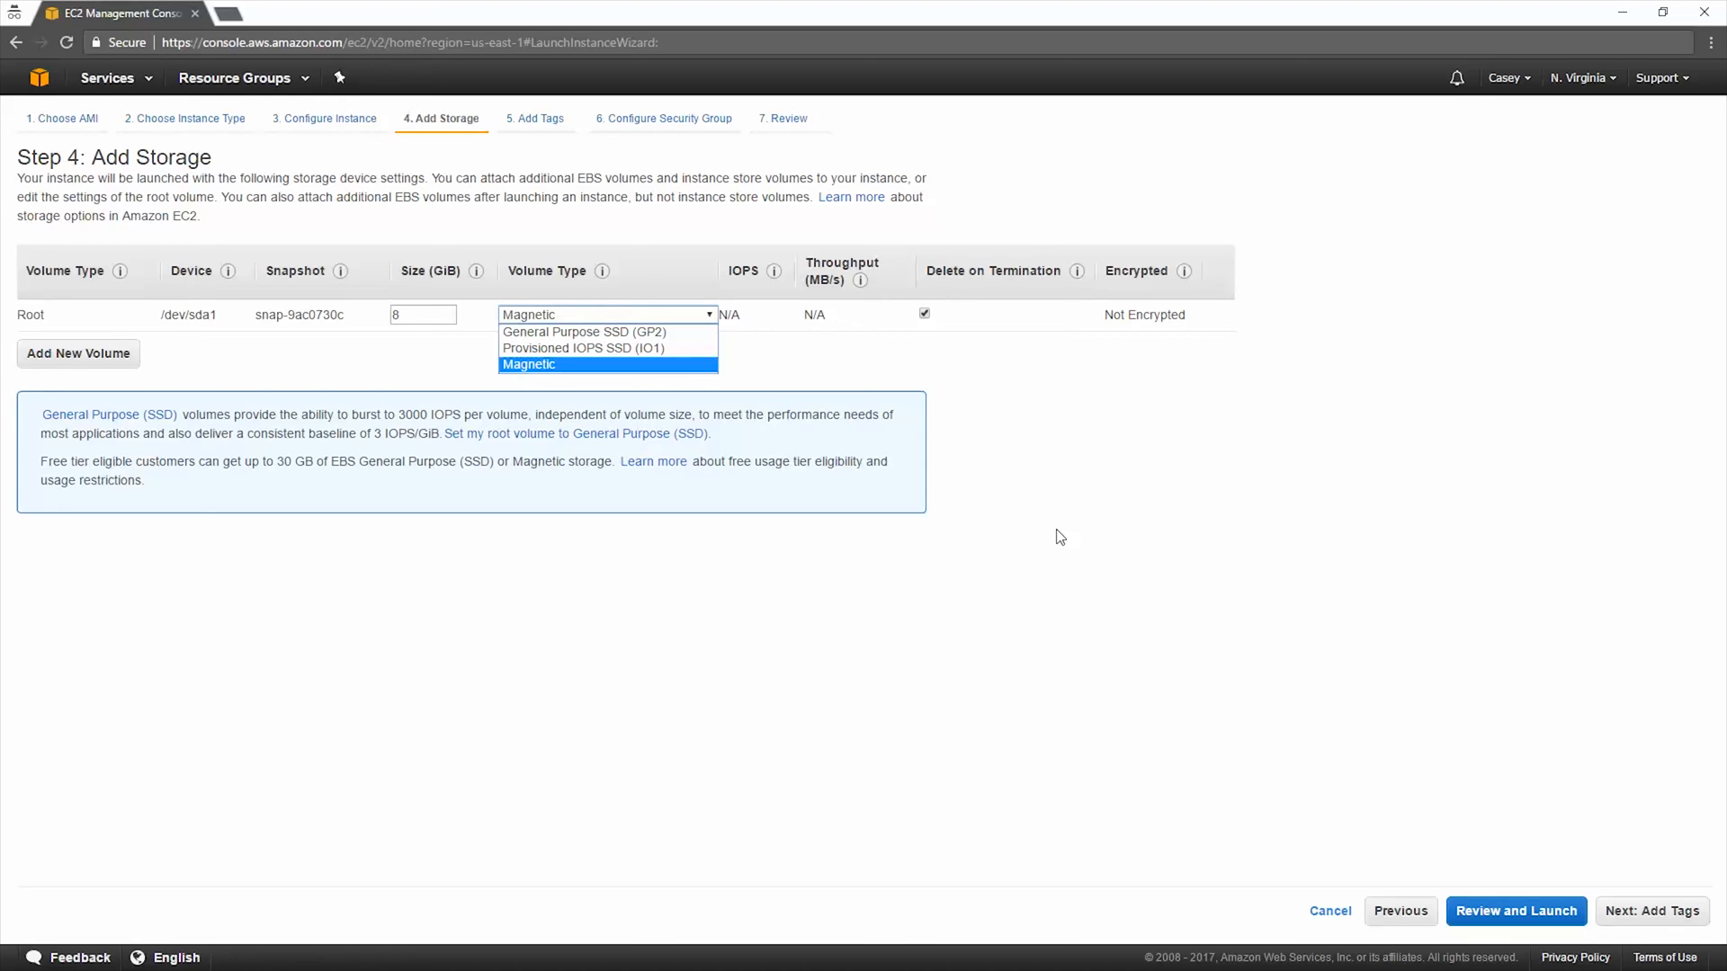
{"action": "left_click", "coordinate": [529, 364]}
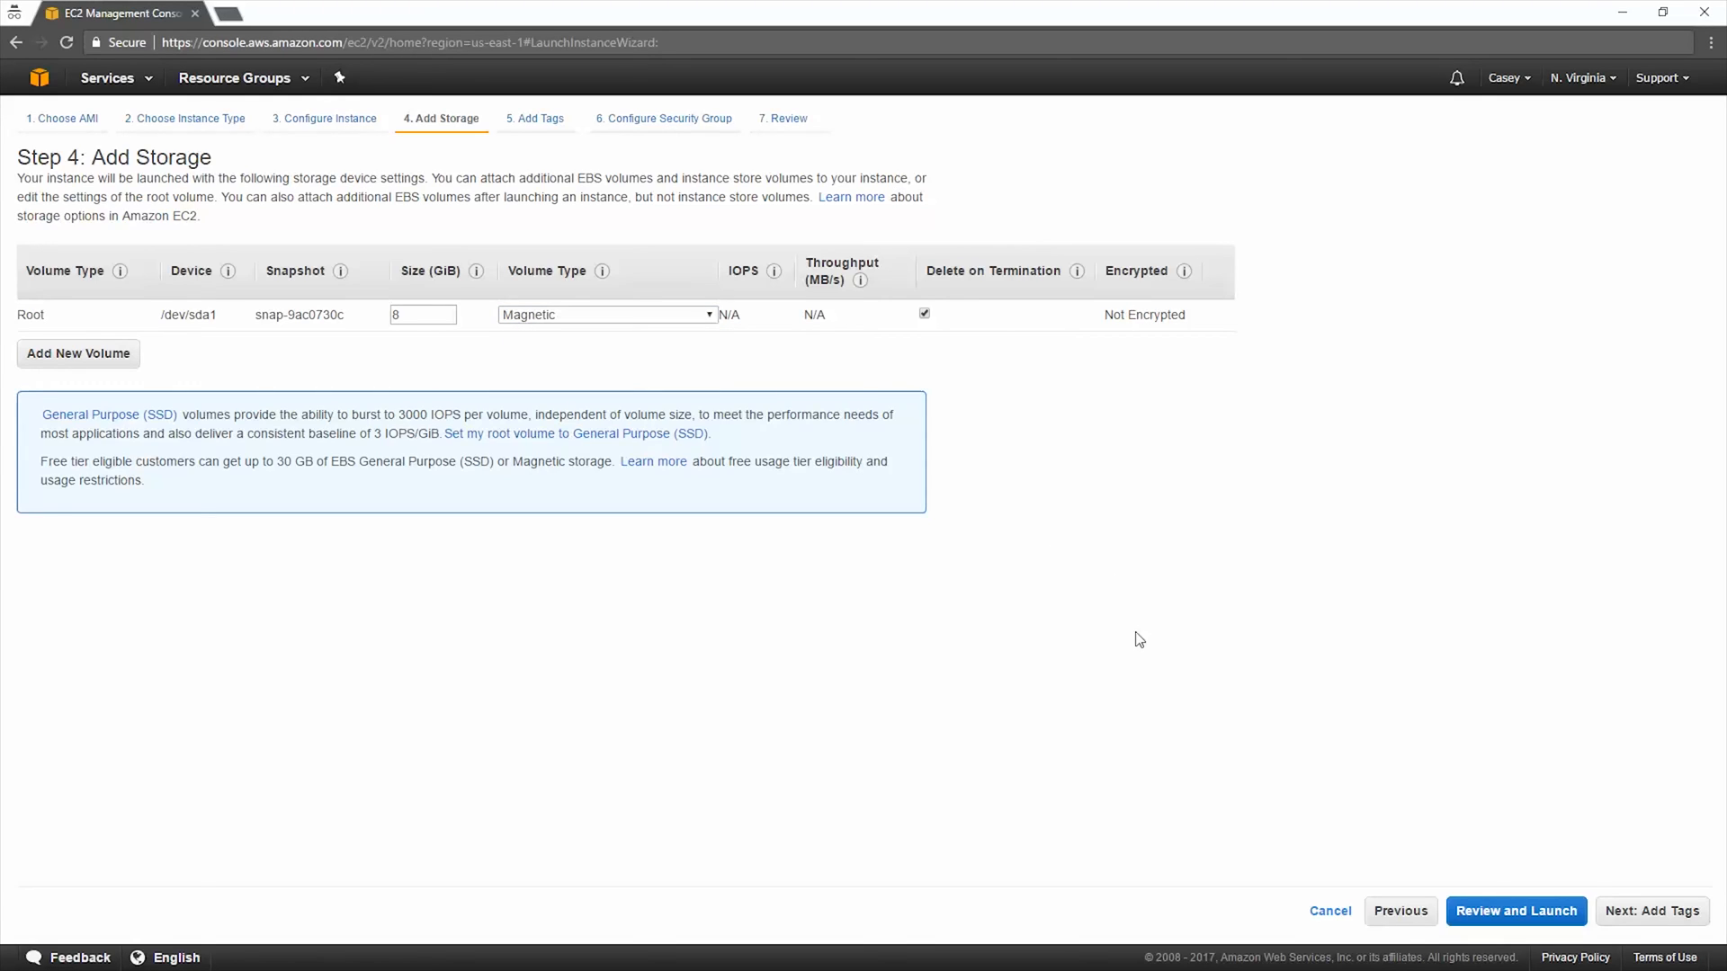
{"action": "mouse_move", "coordinate": [1306, 792]}
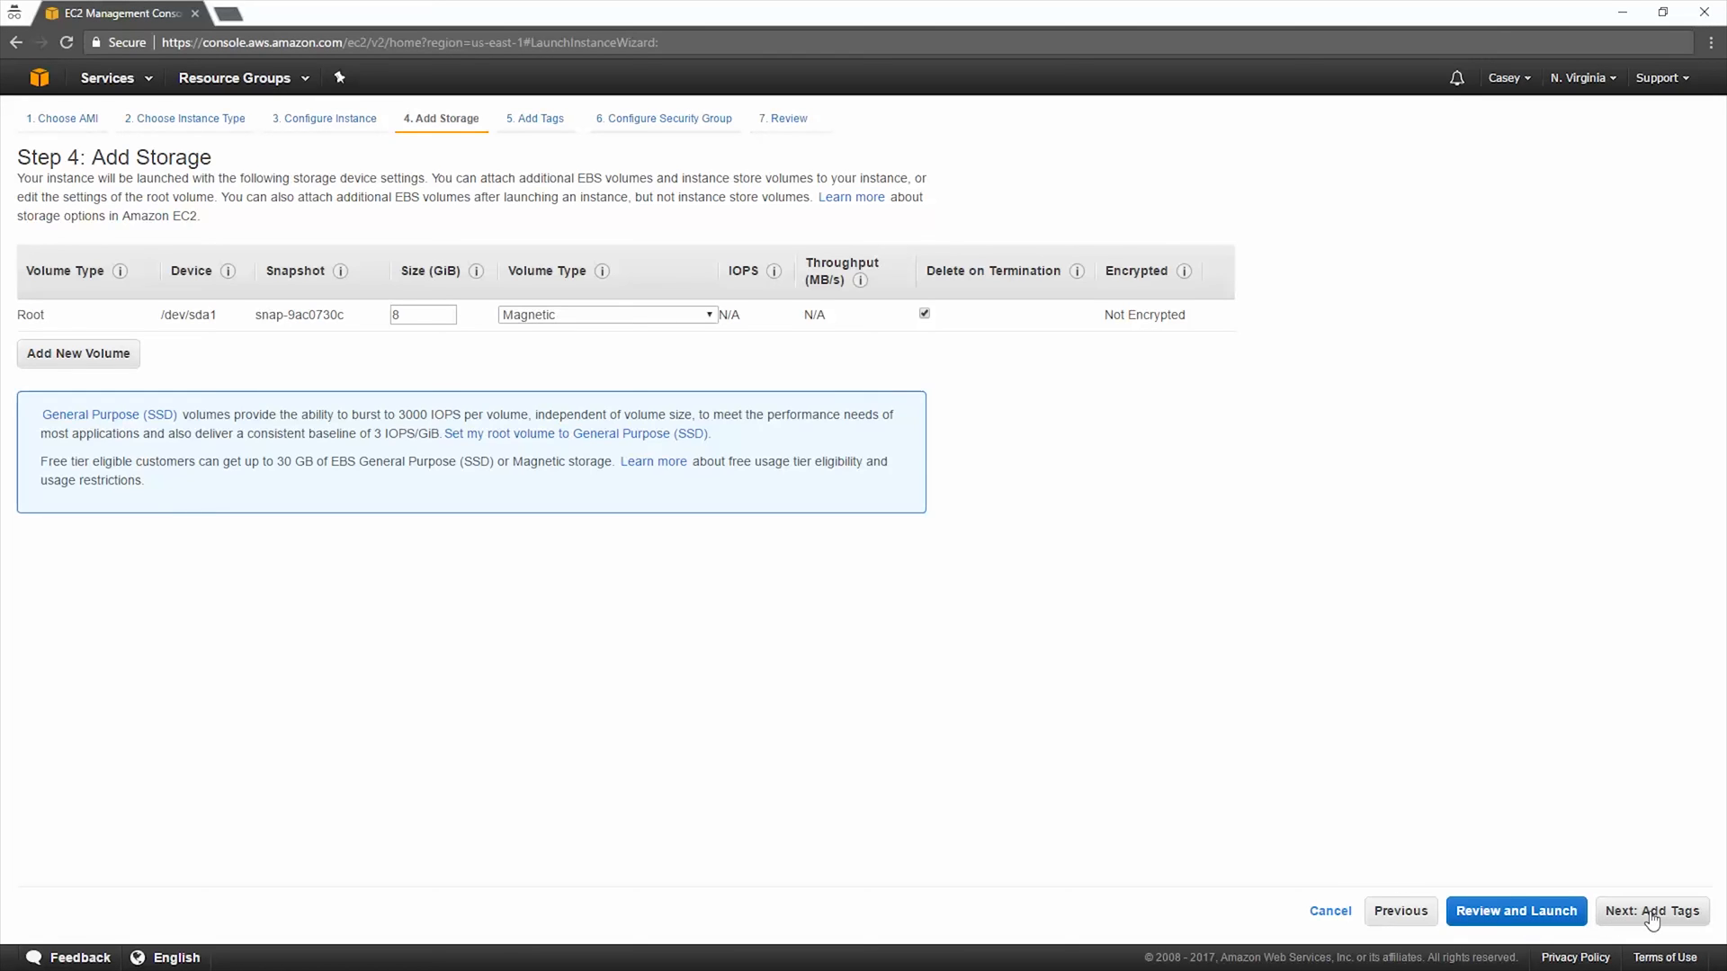
{"action": "left_click", "coordinate": [1651, 910]}
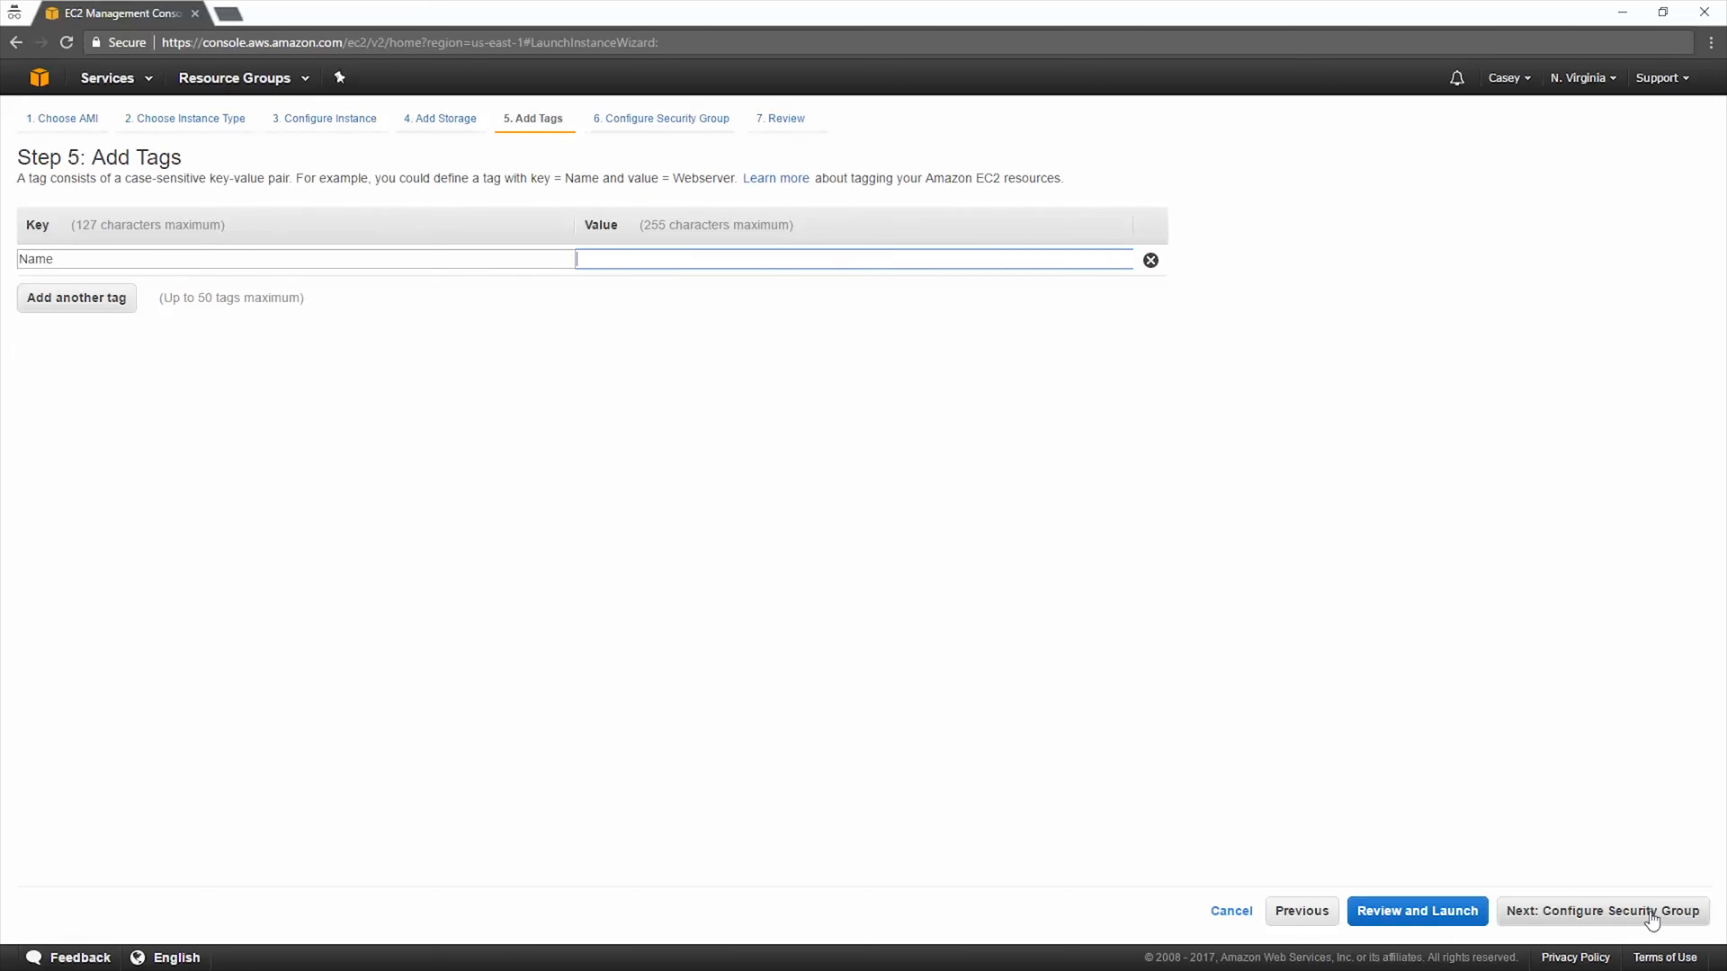
{"action": "mouse_move", "coordinate": [807, 262]}
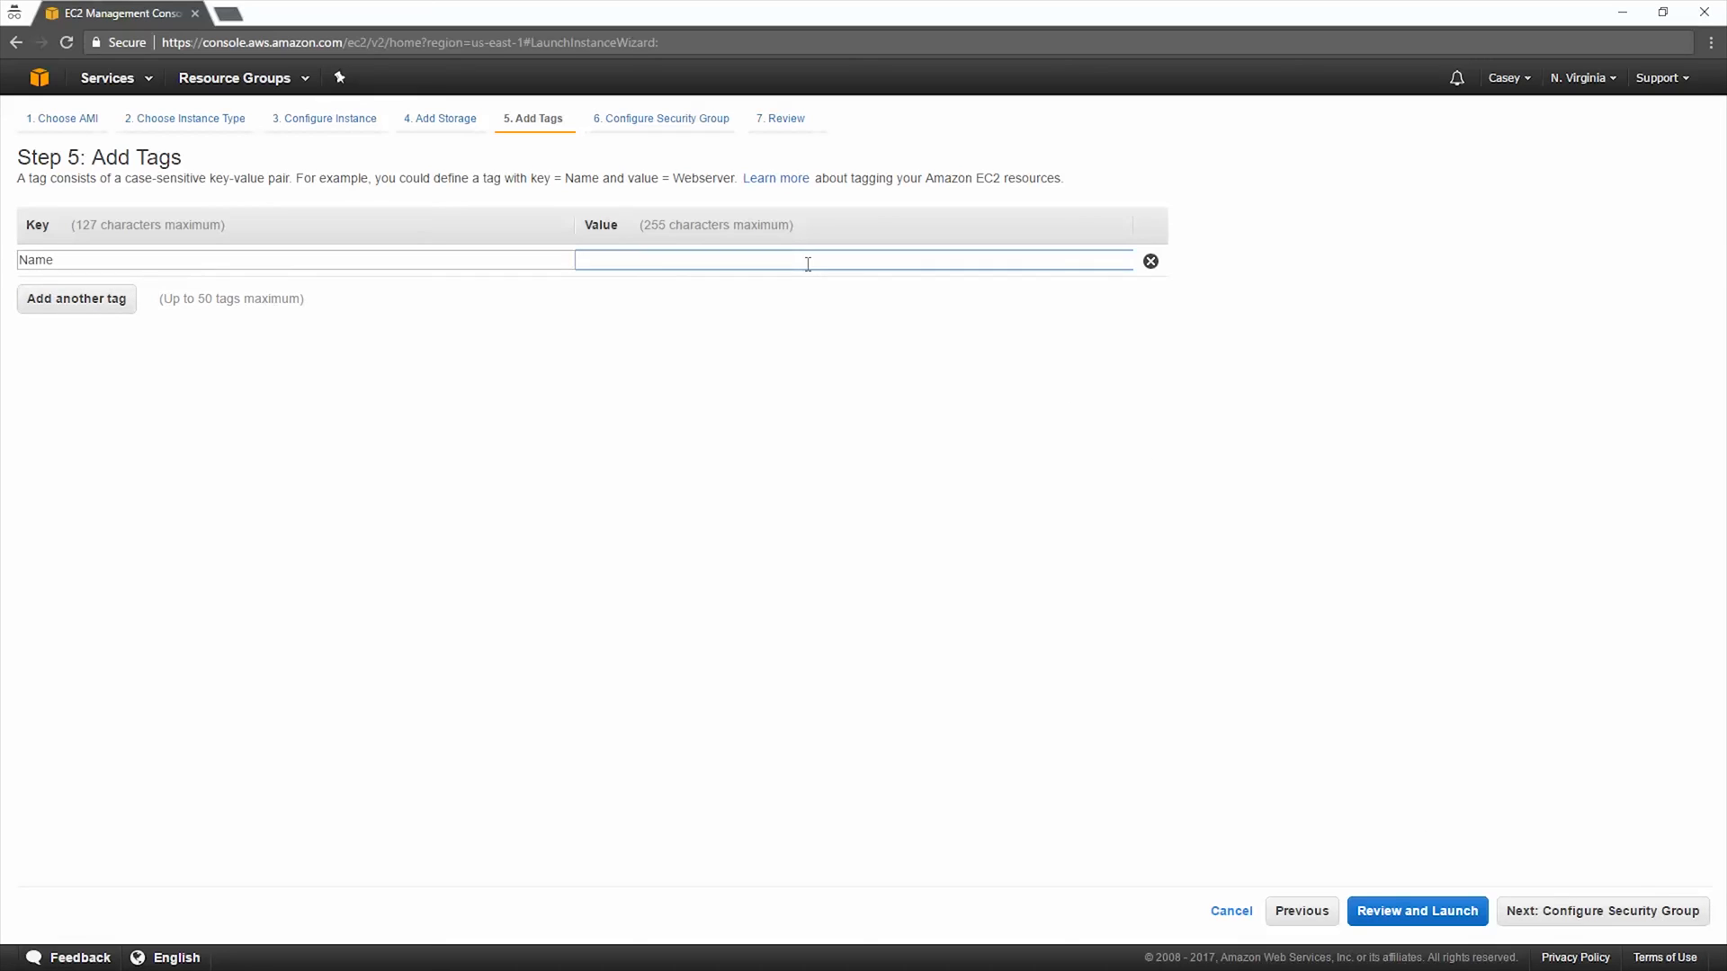
Step: Set the Name tag value to 'YouTube Tuts' and continue to the security group step
{"action": "type", "text": "You"}
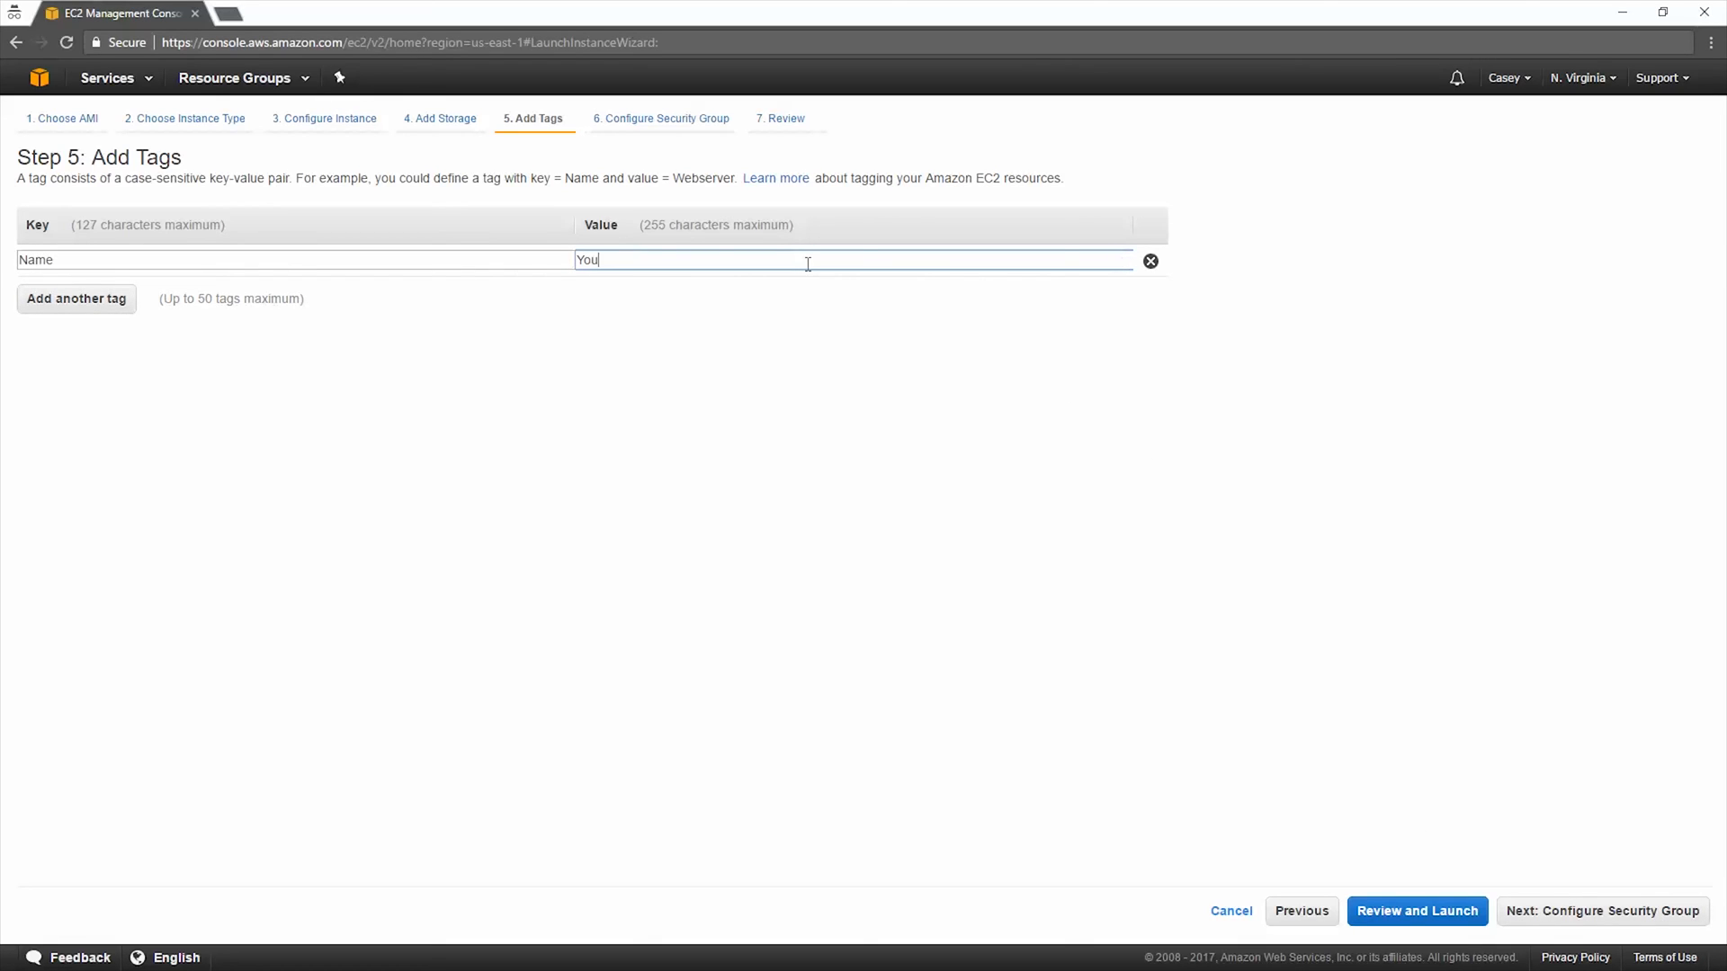
{"action": "type", "text": "Tube"}
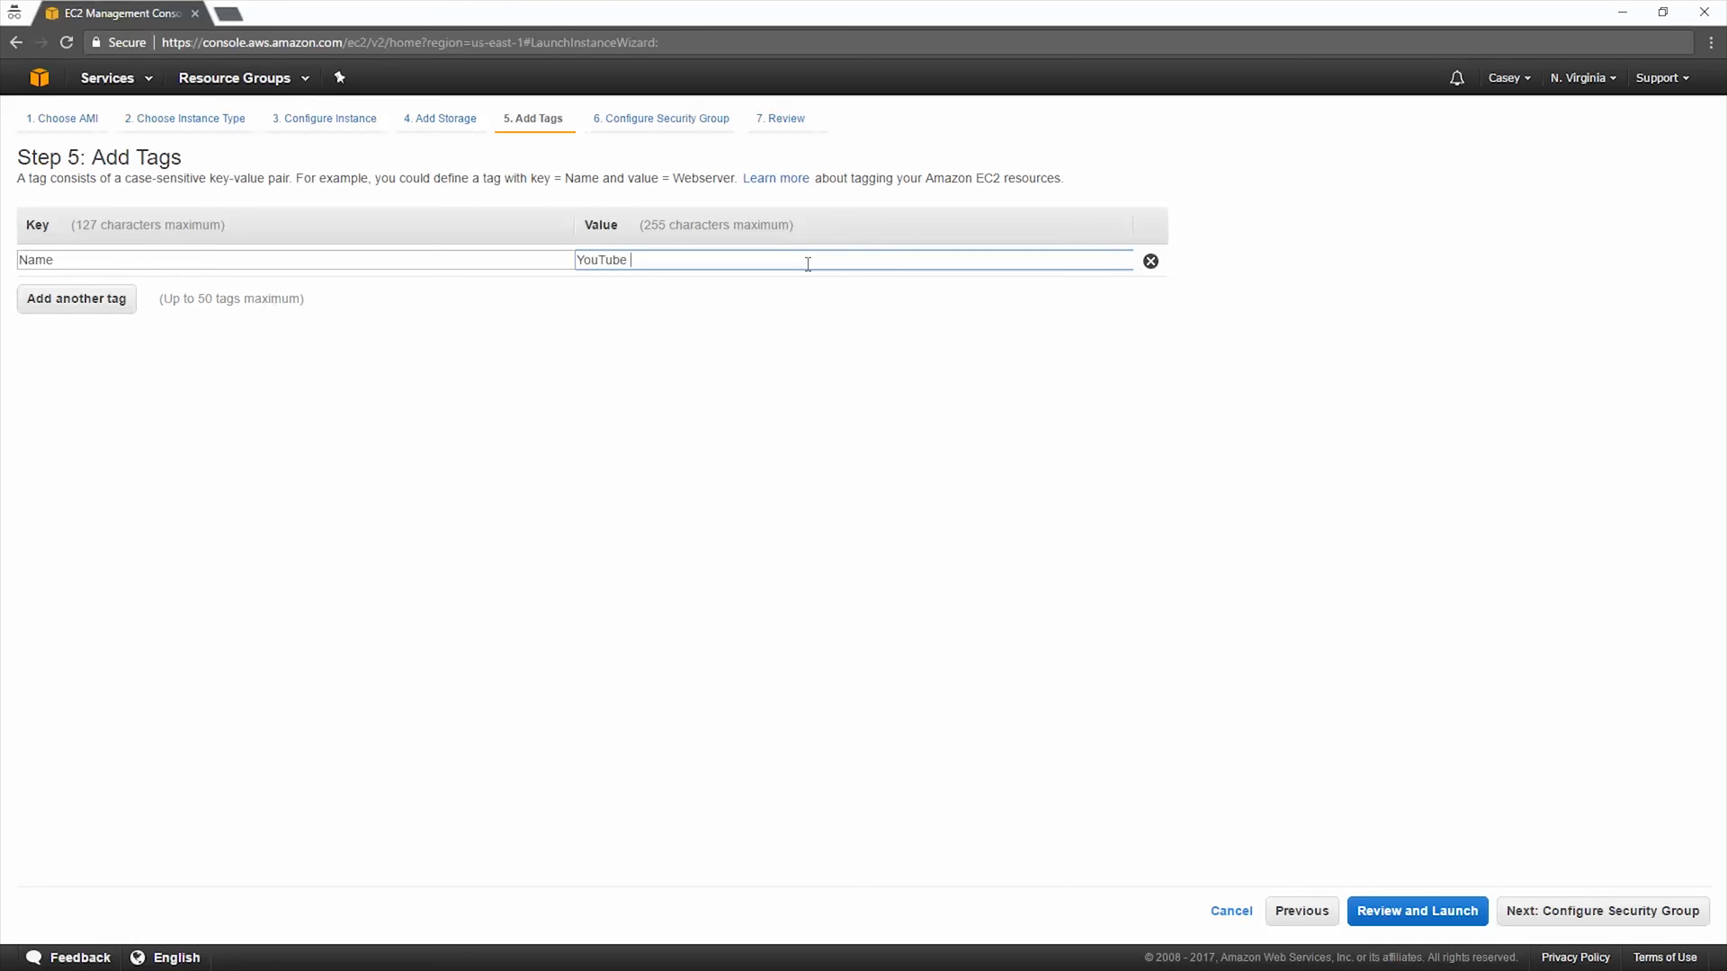
{"action": "type", "text": "Tuts"}
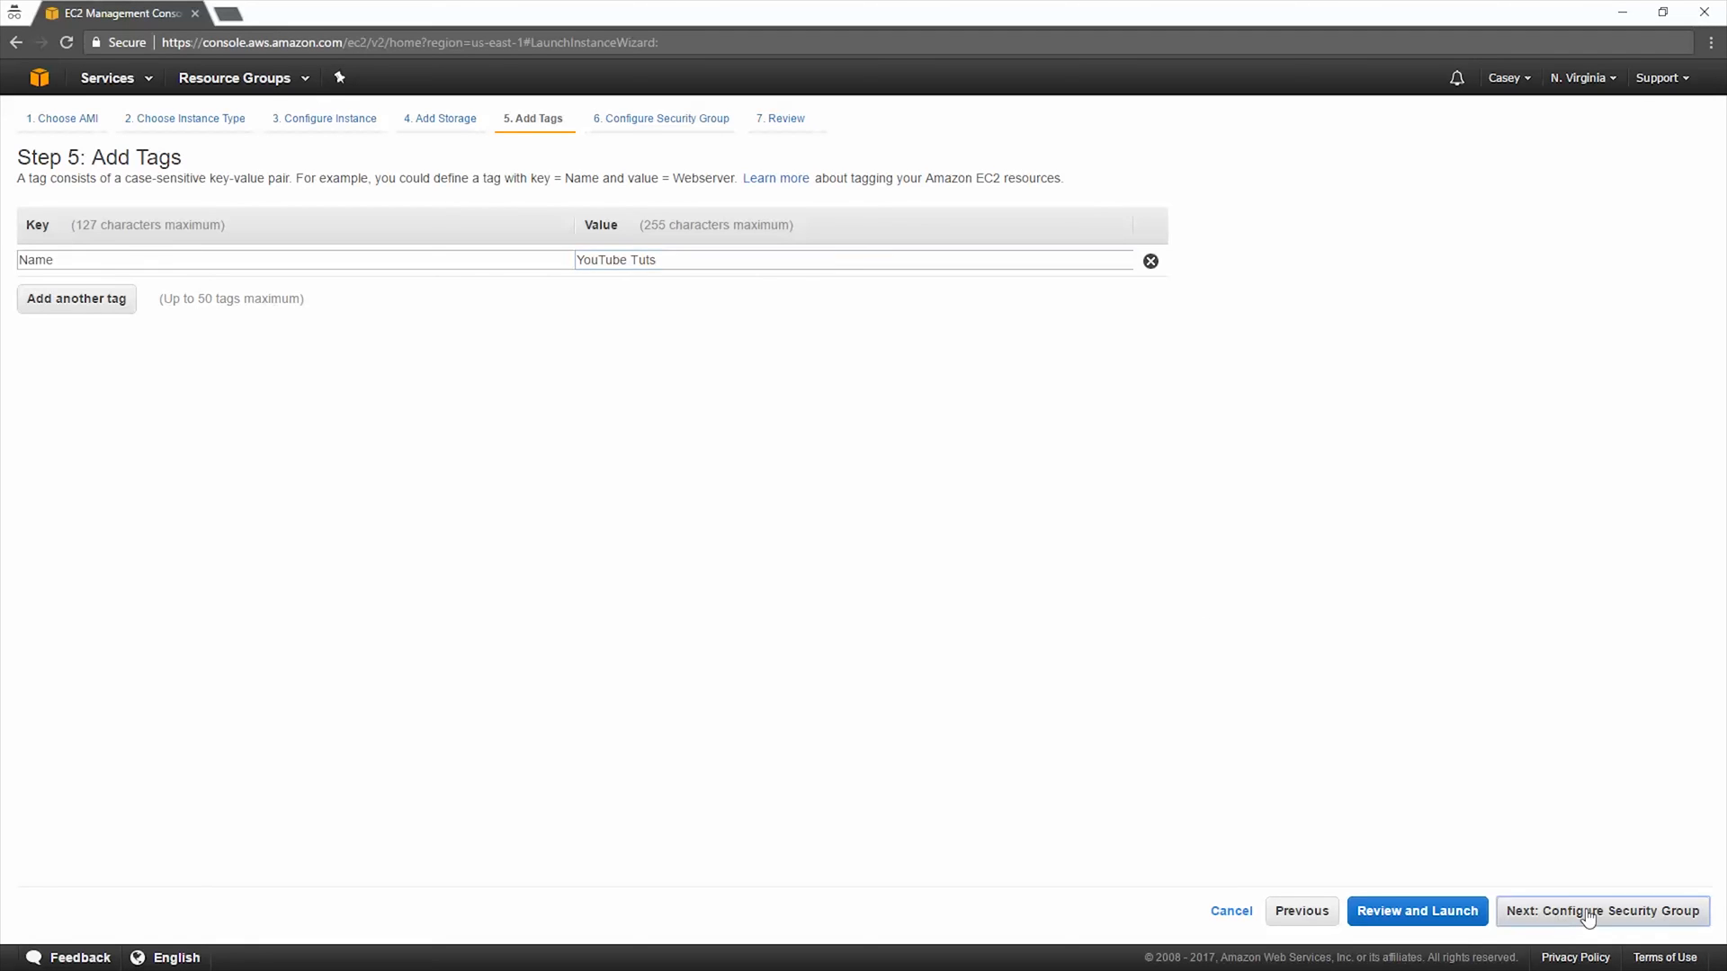
{"action": "left_click", "coordinate": [1602, 911]}
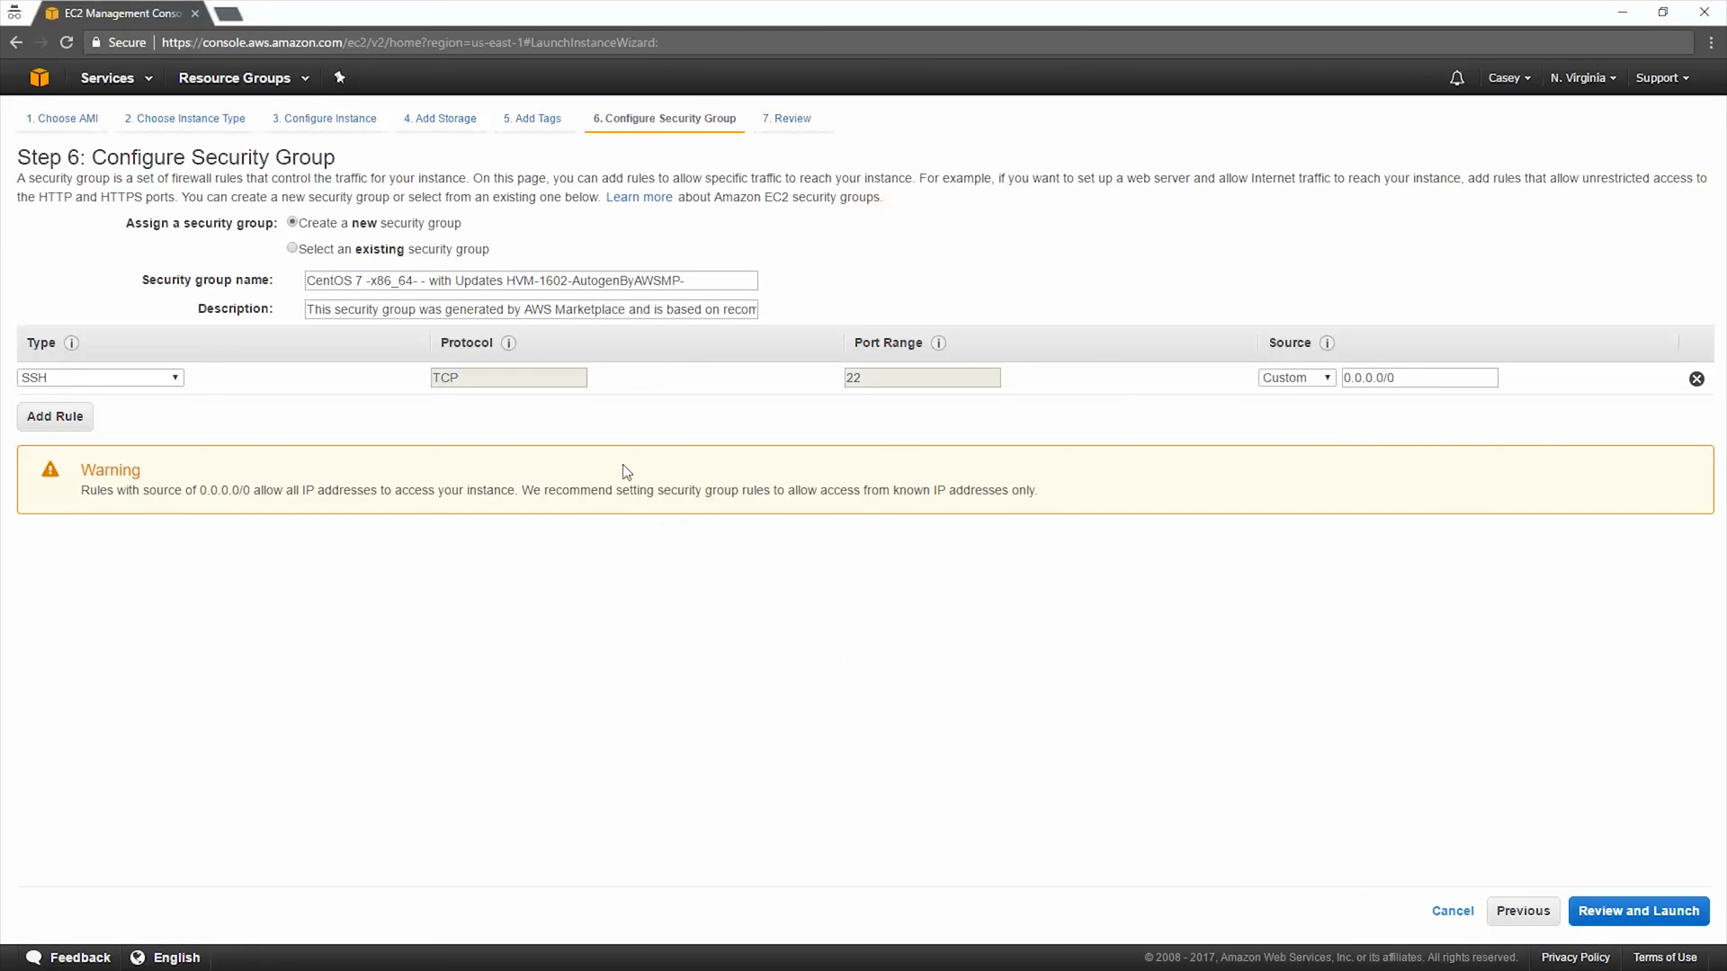
{"action": "mouse_move", "coordinate": [647, 423]}
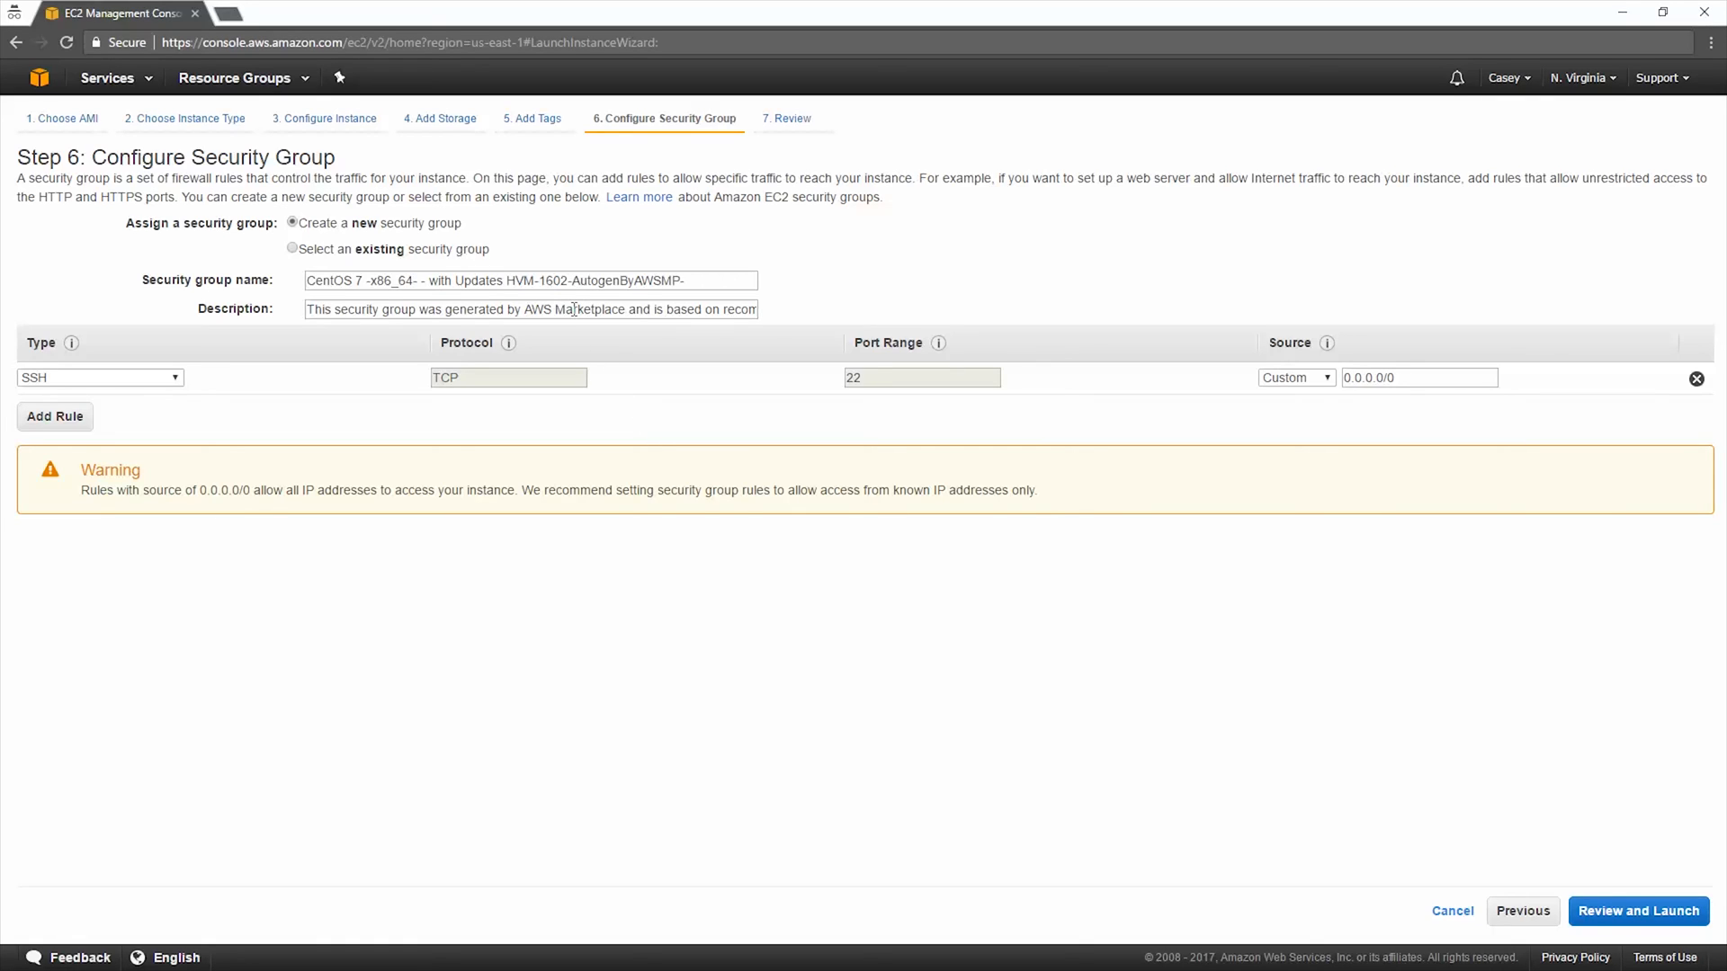
Step: Assign the existing default VPC security group and proceed to Review and Launch
{"action": "left_click", "coordinate": [292, 249]}
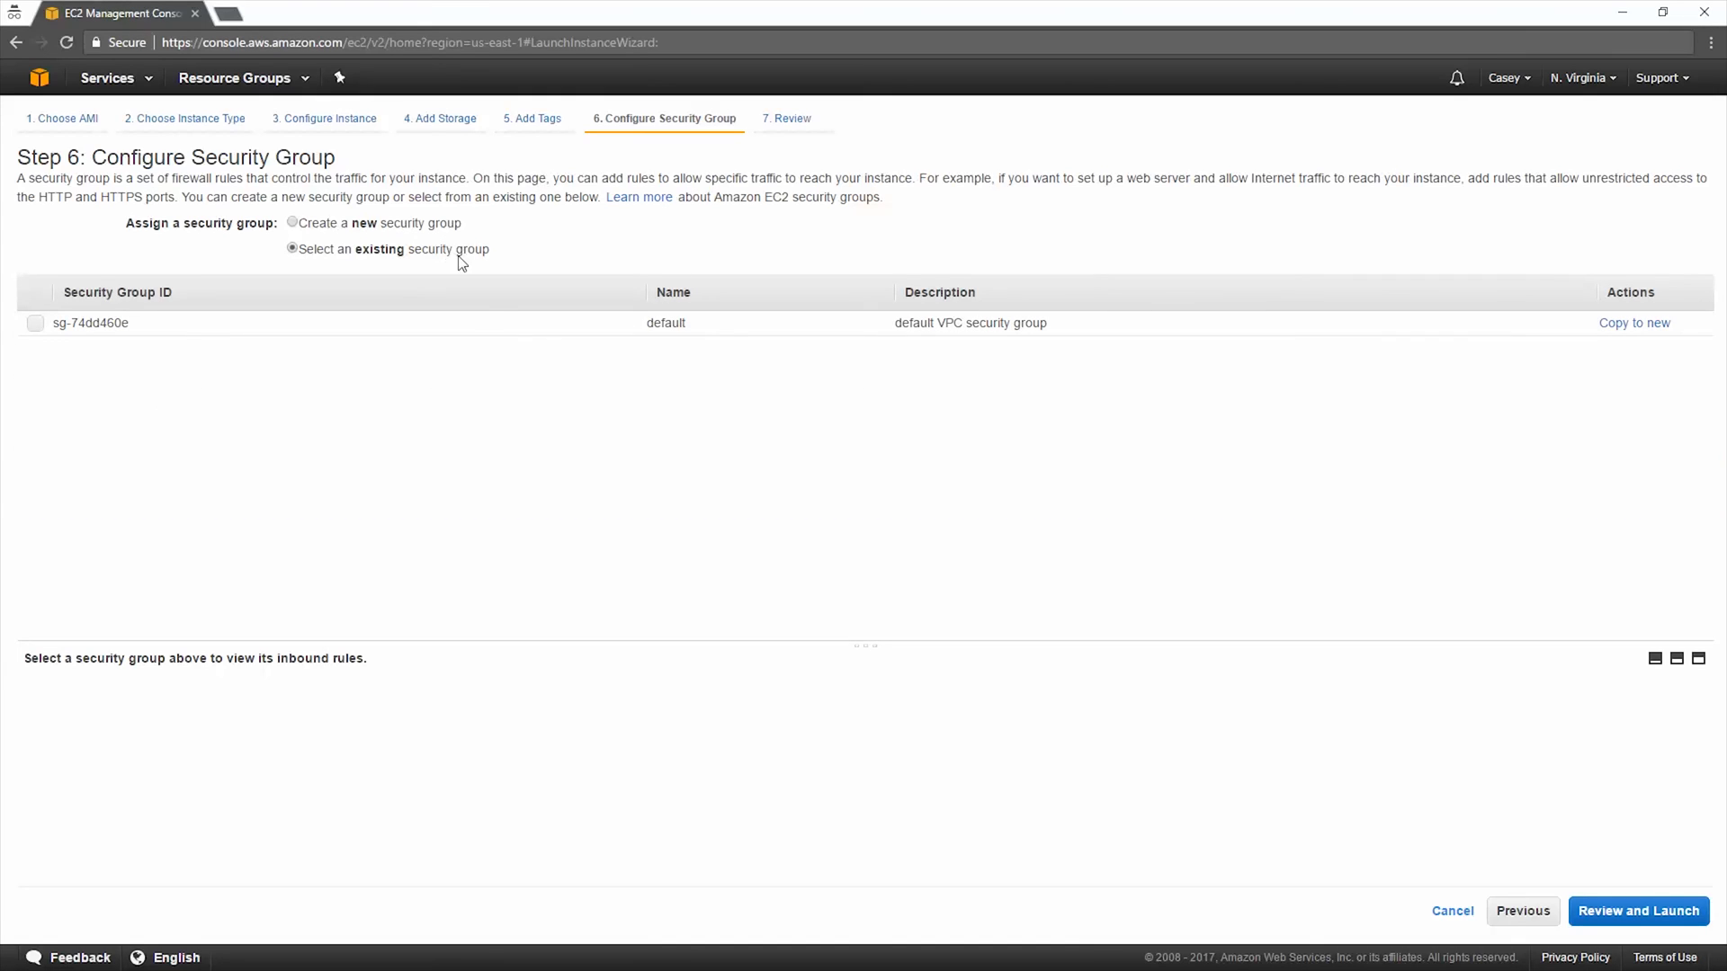
{"action": "left_click", "coordinate": [36, 324]}
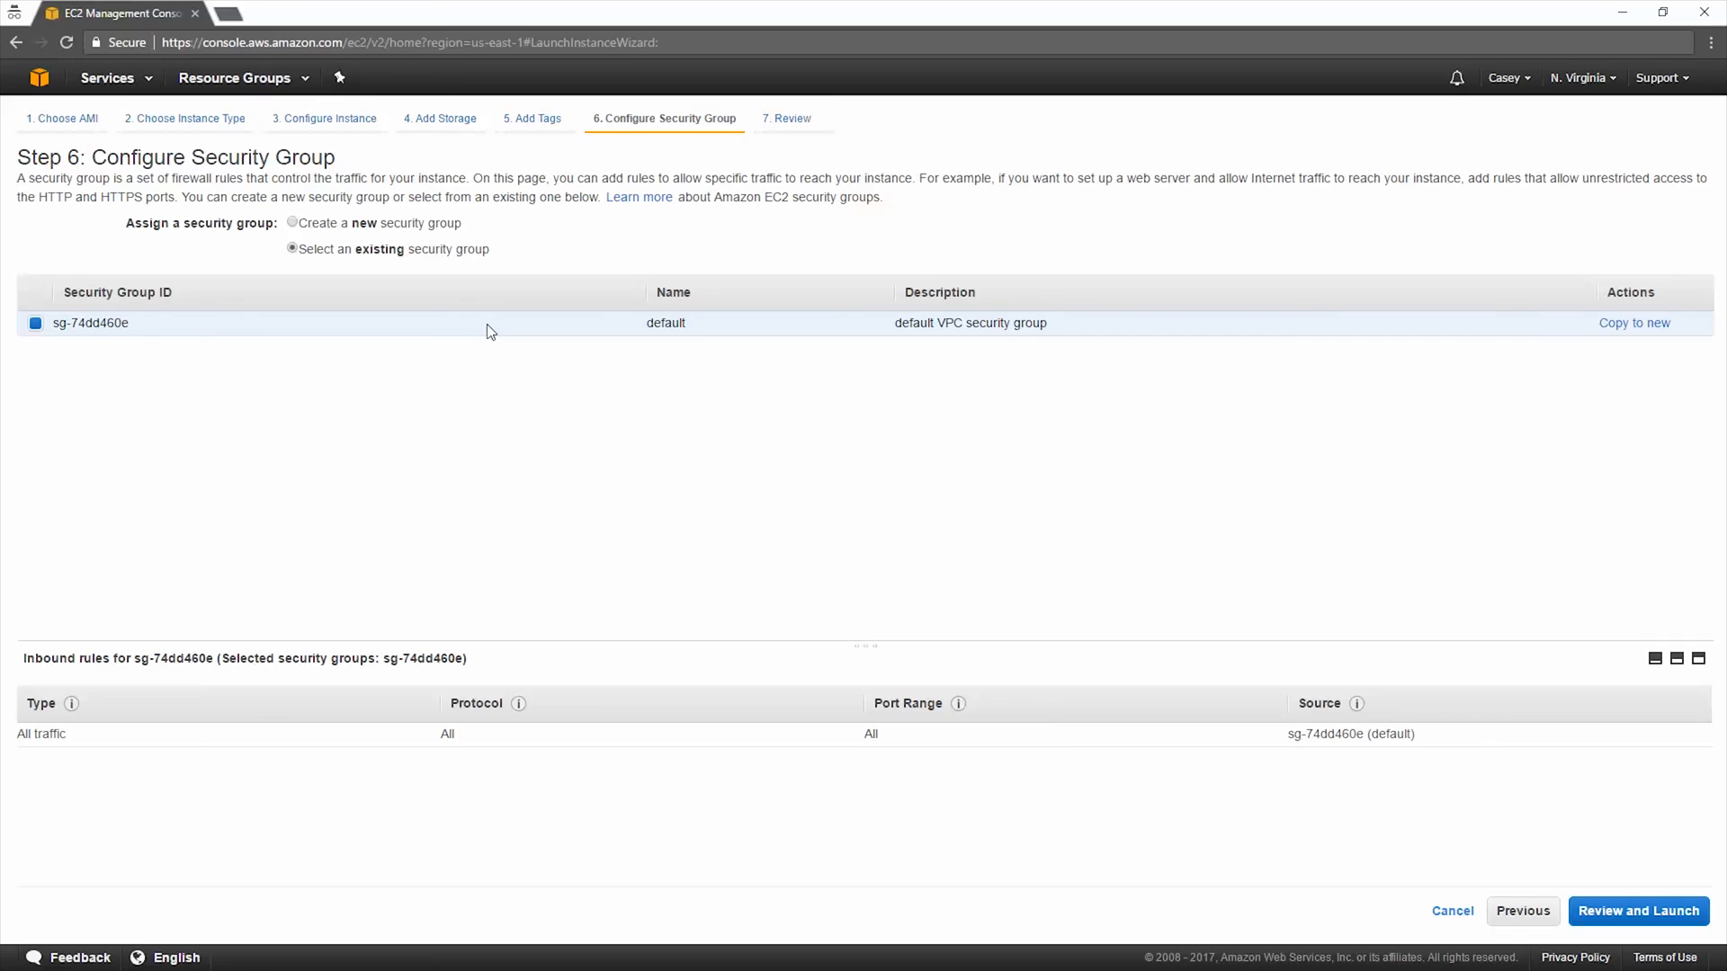
{"action": "mouse_move", "coordinate": [464, 448]}
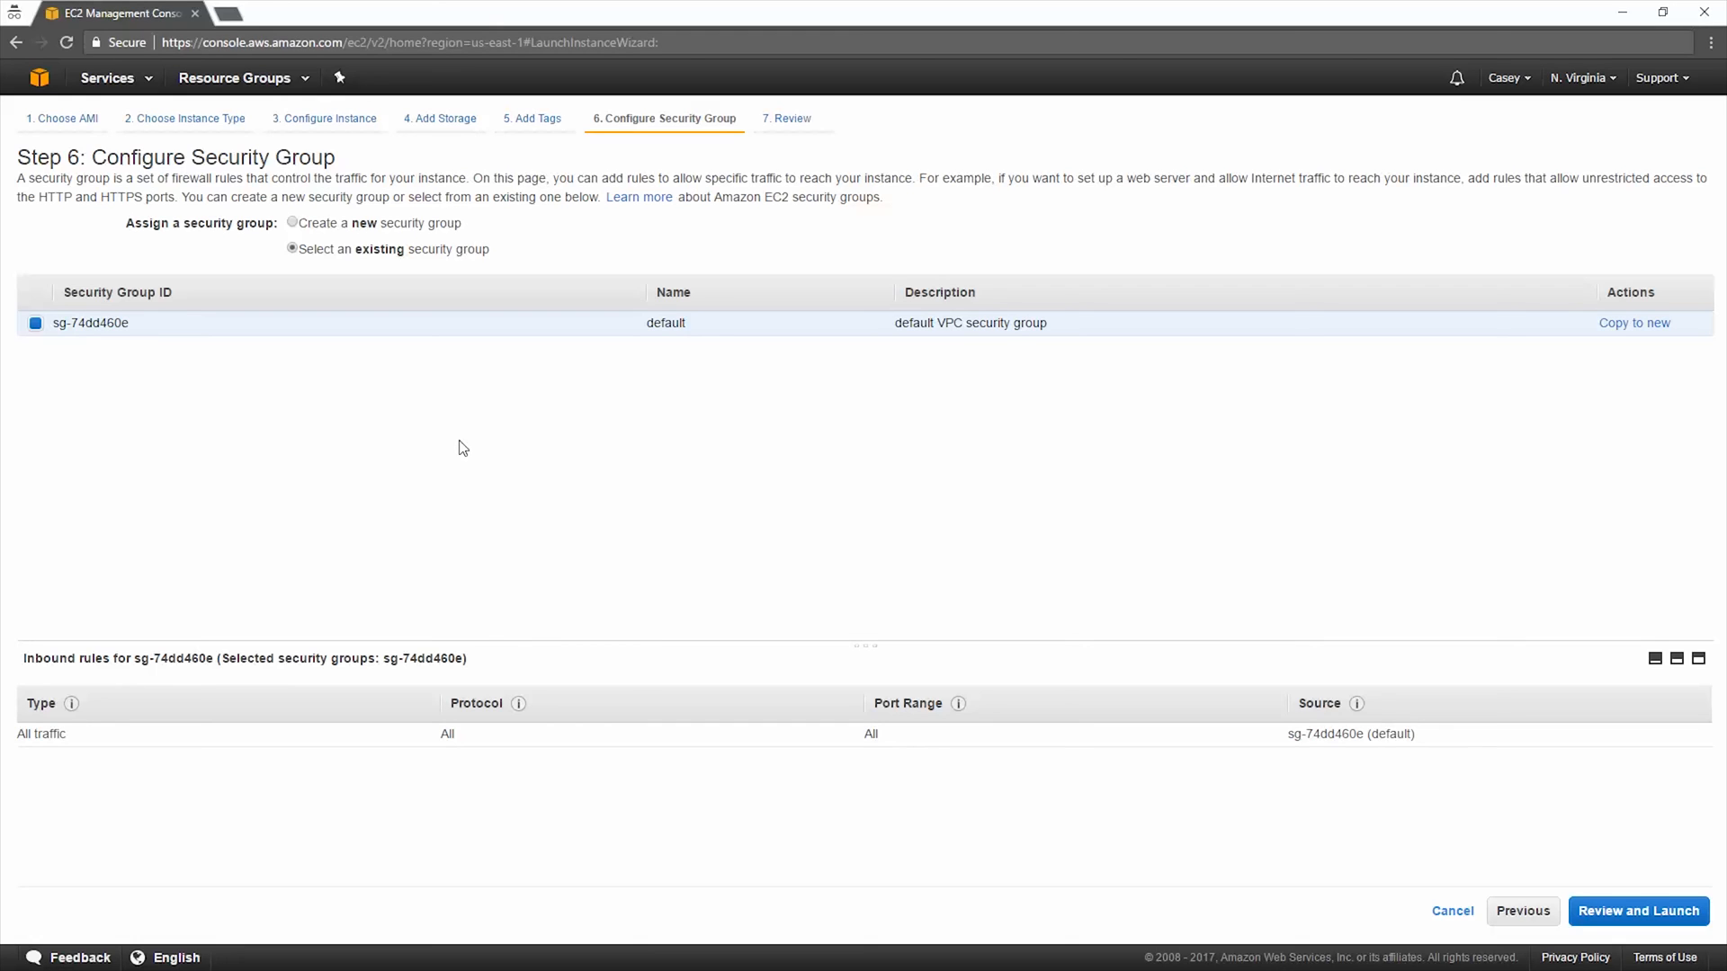
{"action": "mouse_move", "coordinate": [1356, 704]}
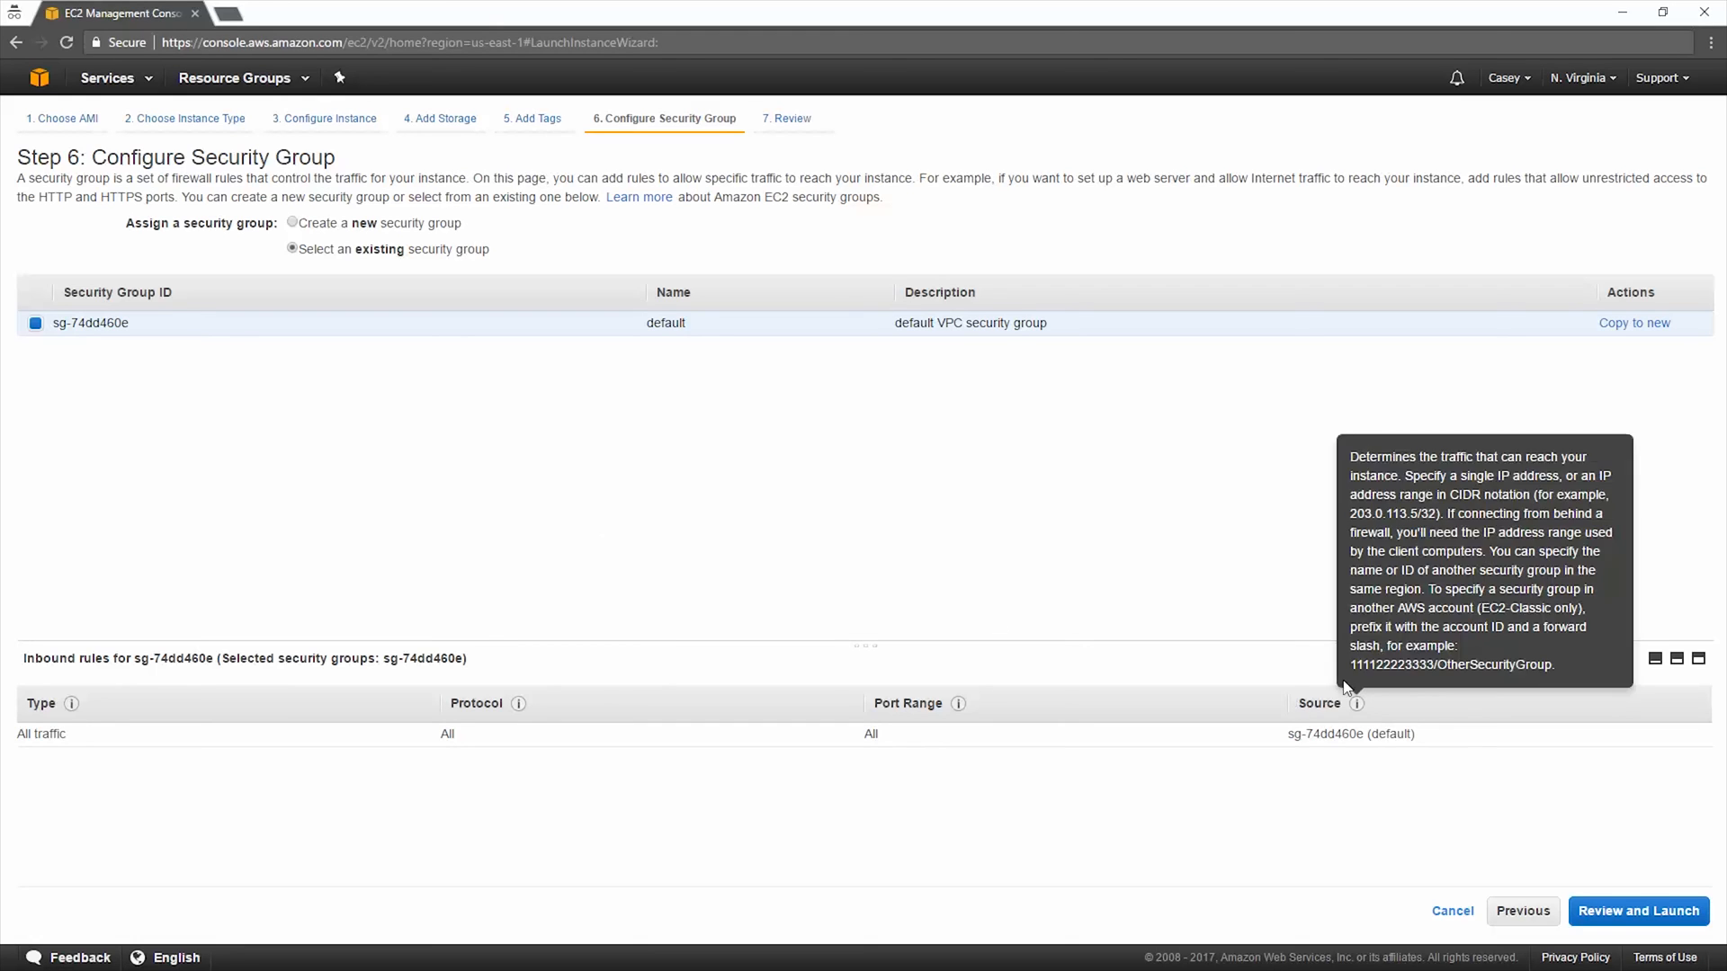
{"action": "left_click", "coordinate": [1643, 910]}
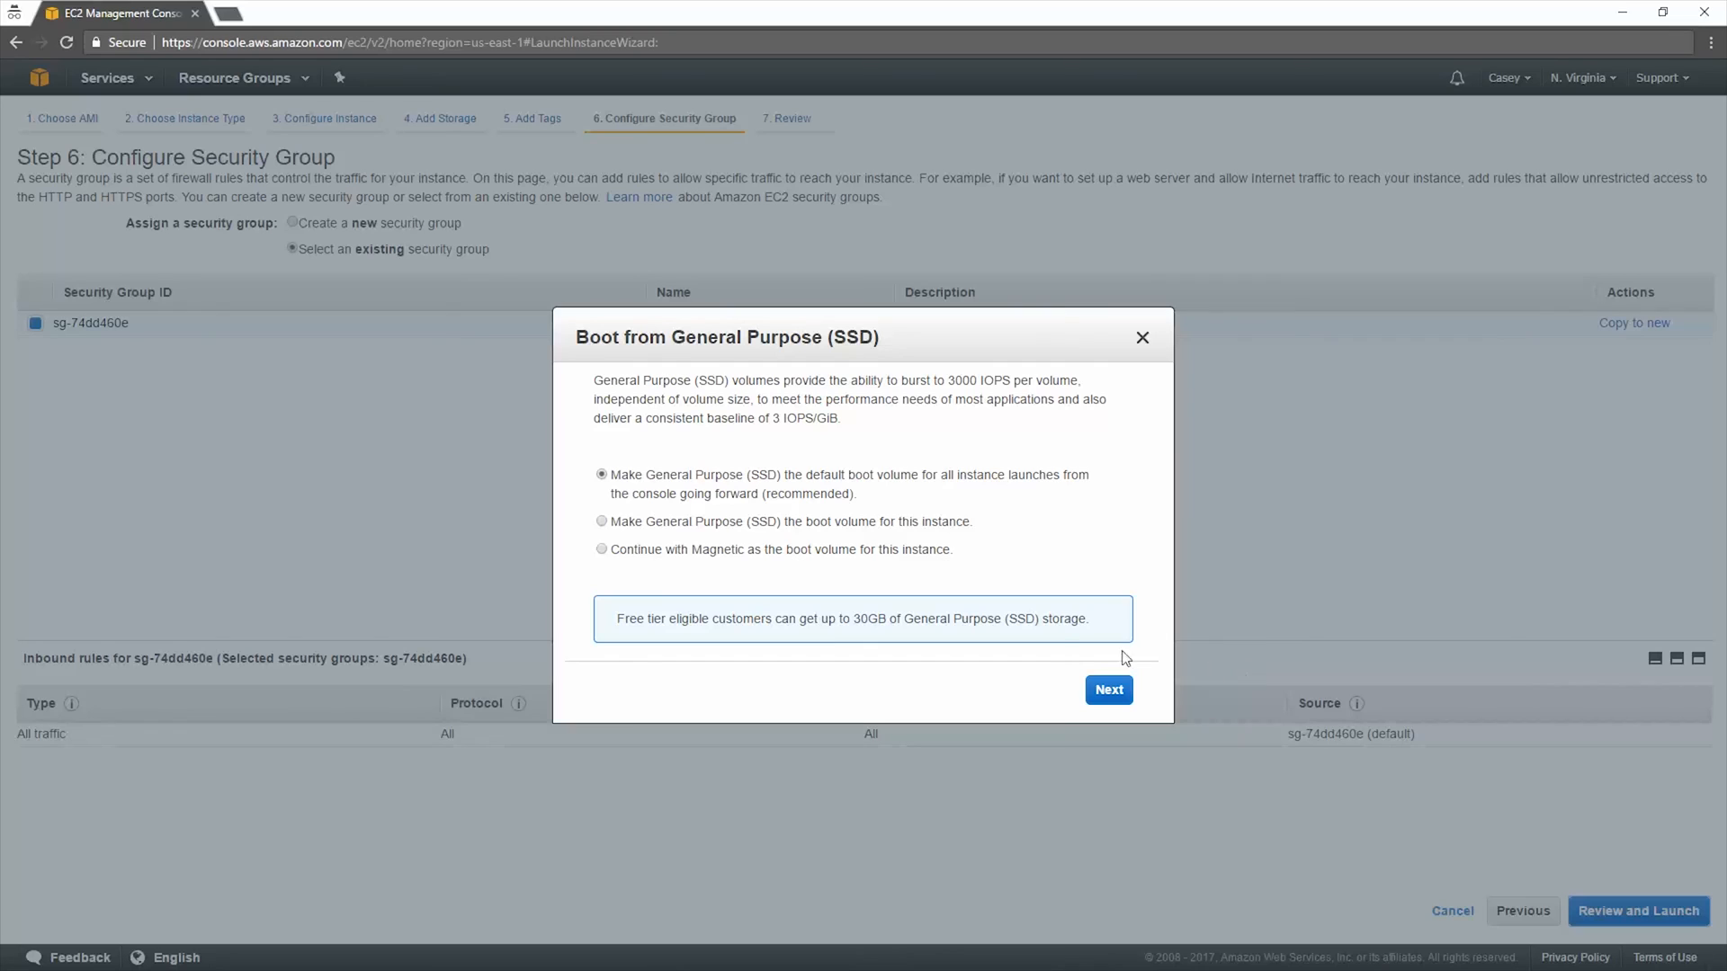
{"action": "mouse_move", "coordinate": [1123, 670]}
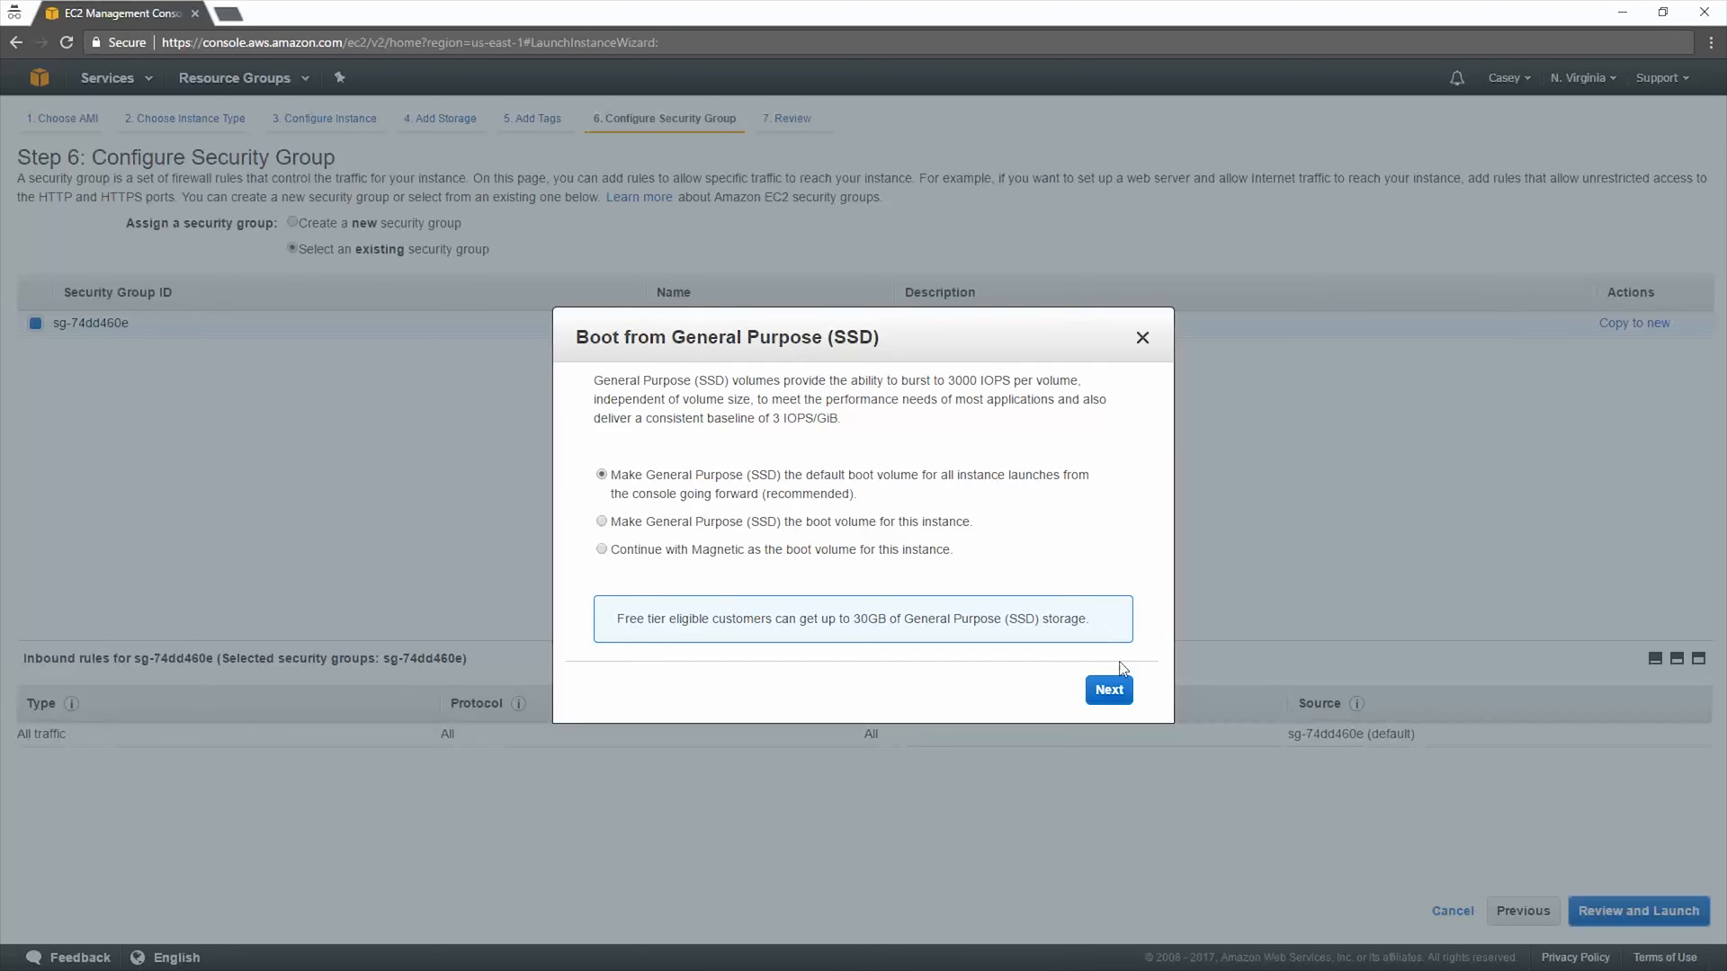
Step: Keep Magnetic as the boot volume in the General Purpose SSD prompt
{"action": "left_click", "coordinate": [1108, 691]}
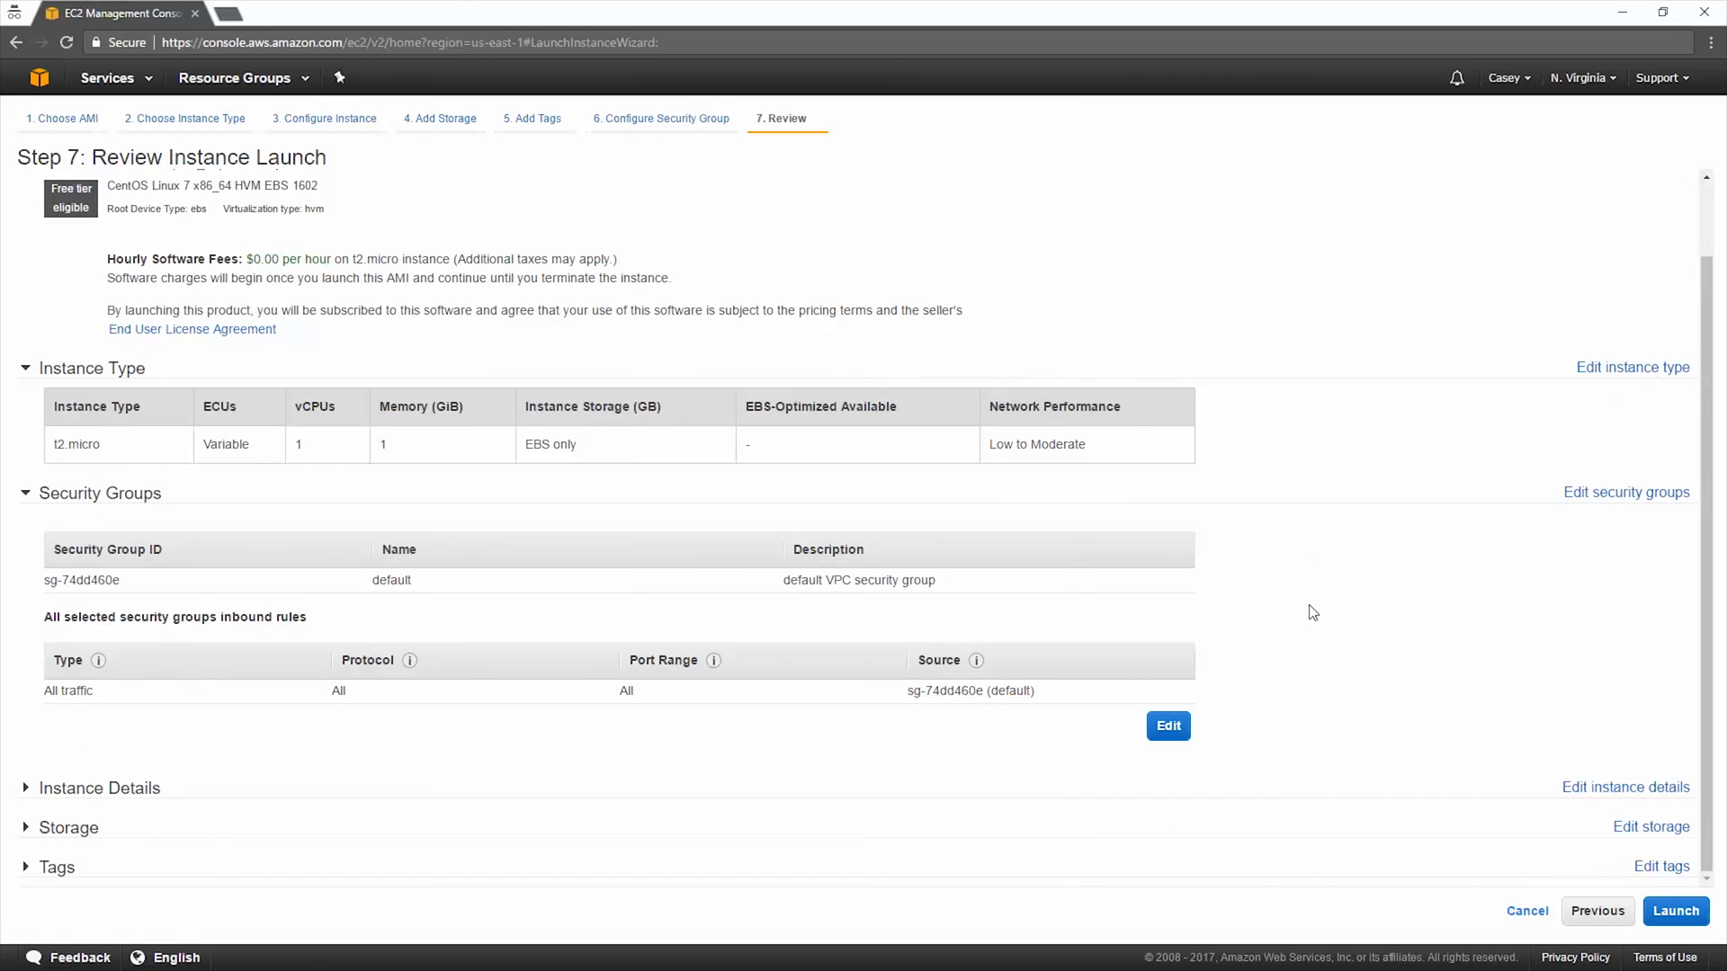
Step: Review the t2.micro launch summary and launch the instance
{"action": "scroll", "scroll_direction": "up", "scroll_amount": 3}
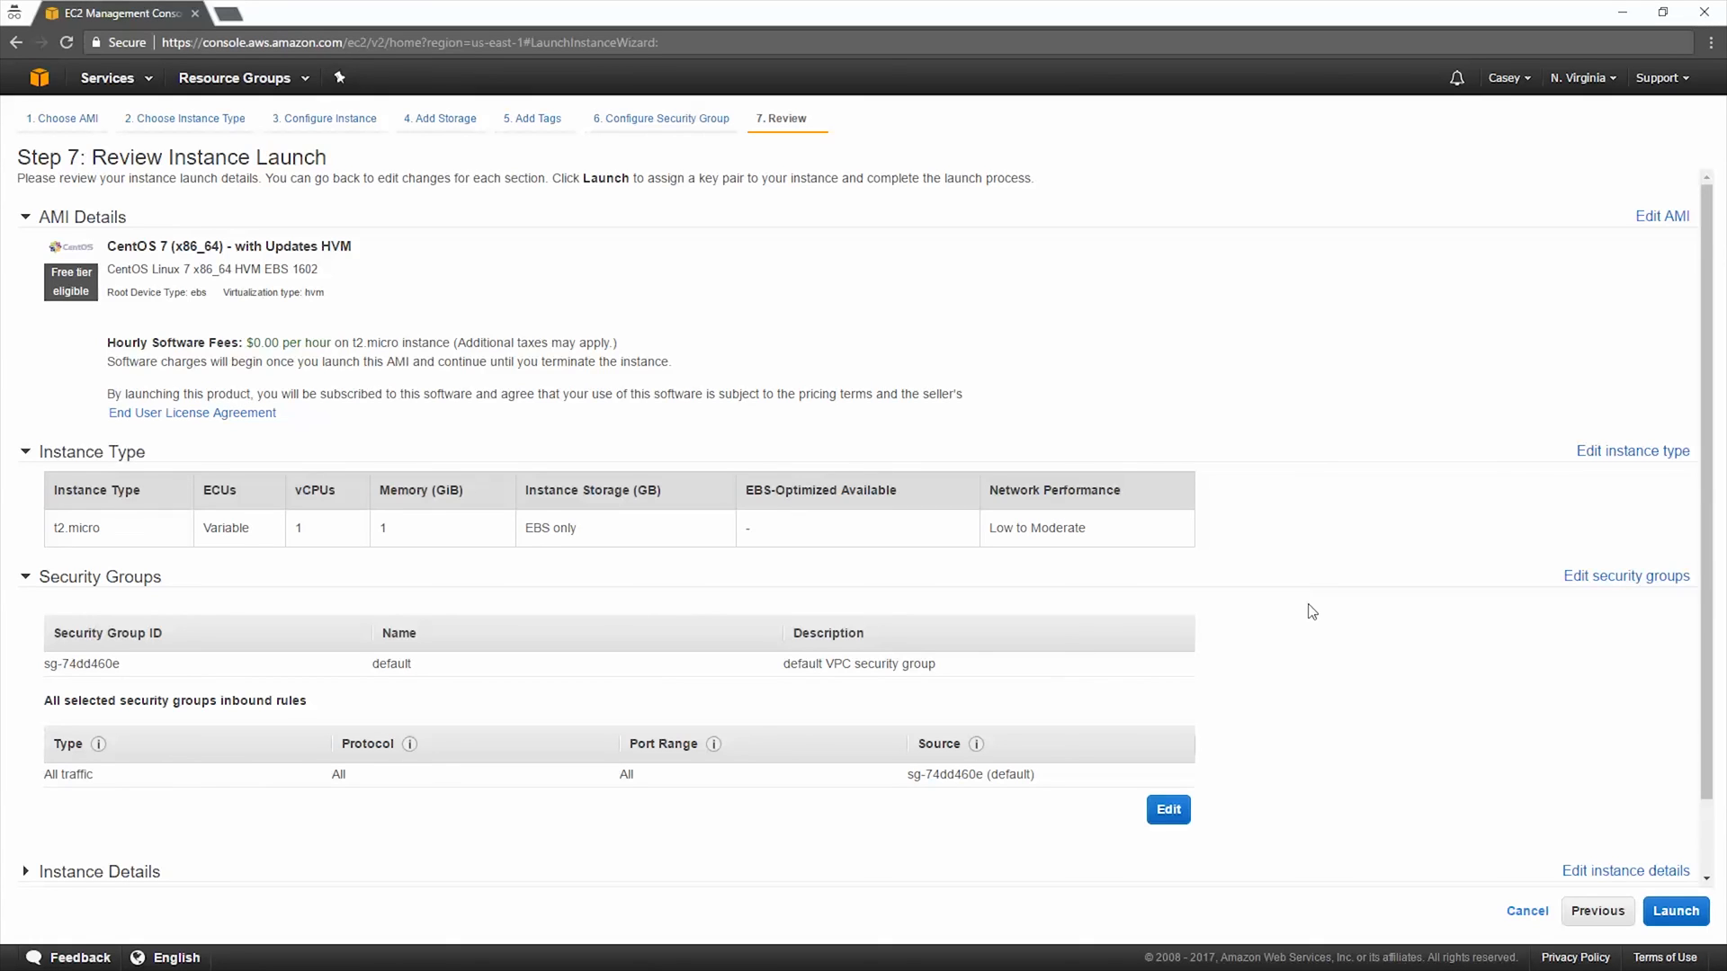
{"action": "scroll", "scroll_direction": "down", "scroll_amount": 3}
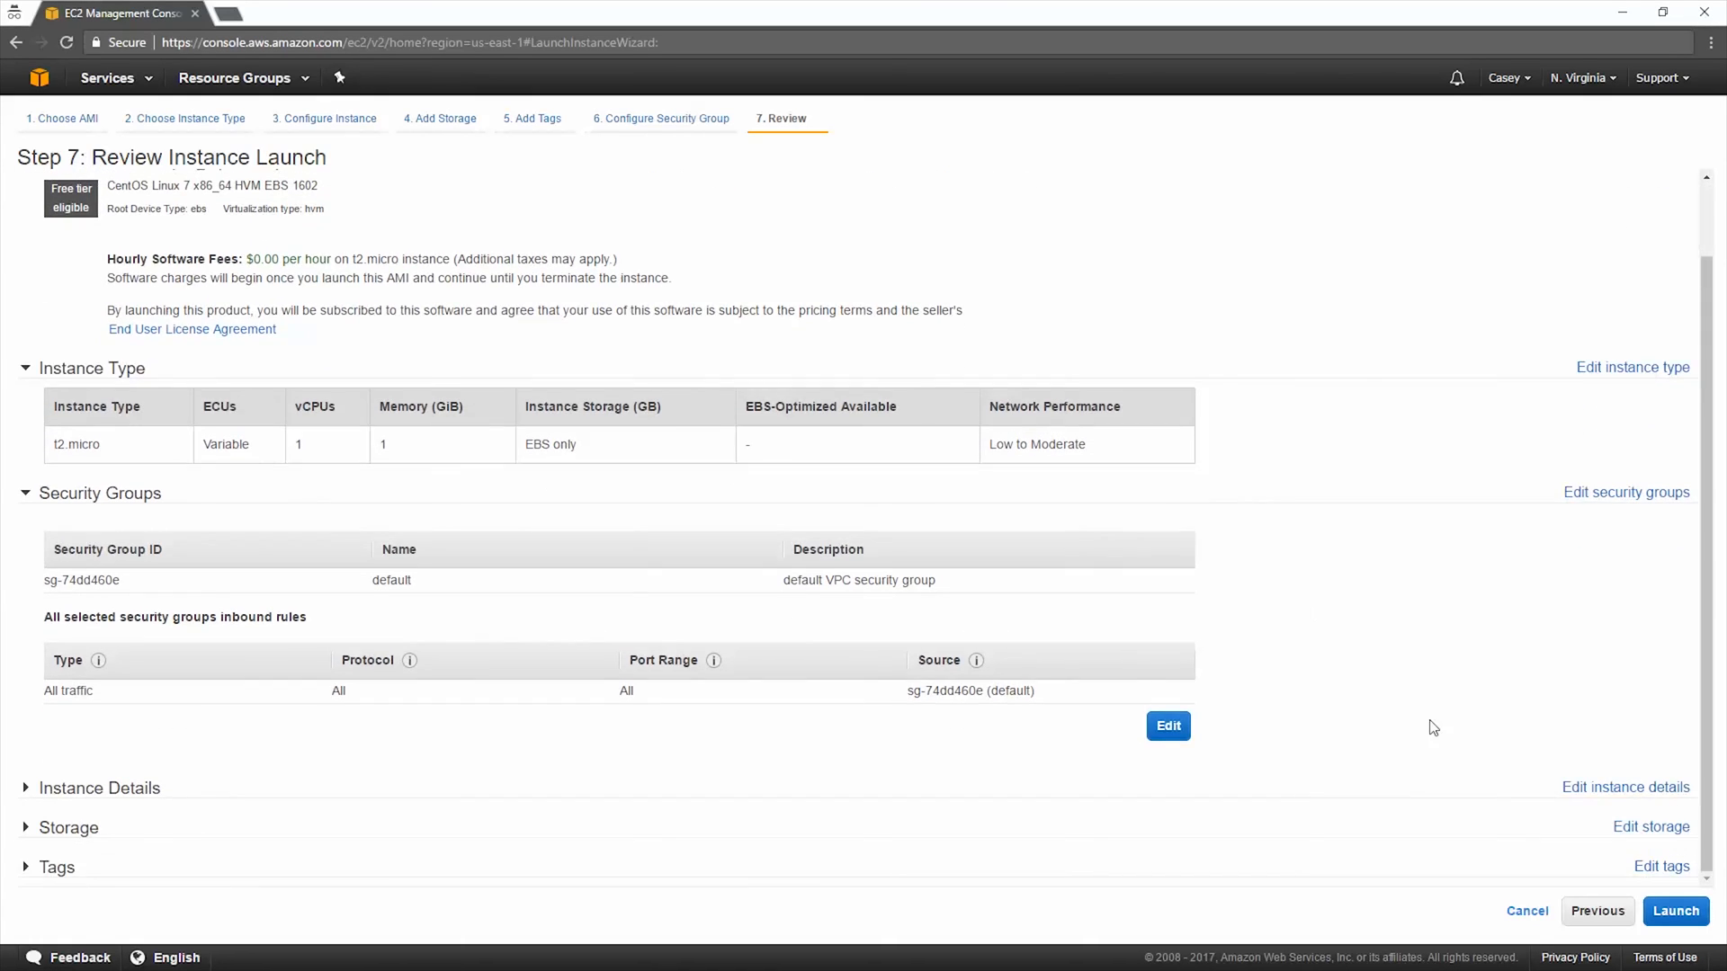
{"action": "left_click", "coordinate": [1677, 910]}
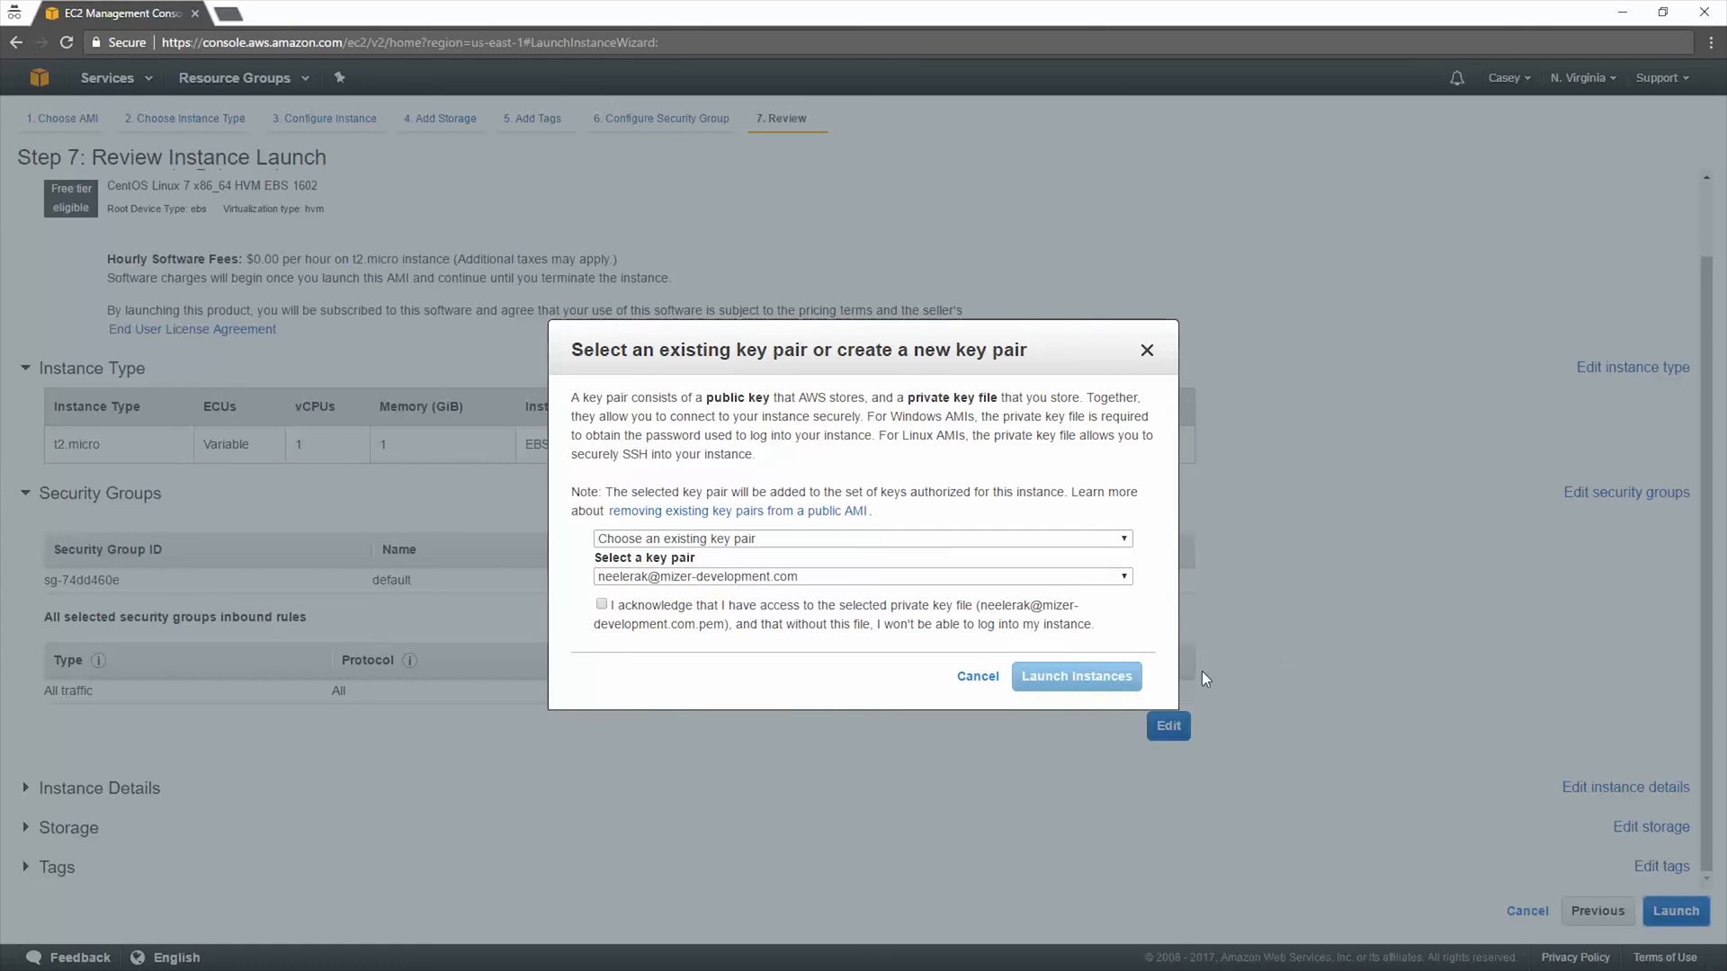
Step: Choose the existing key pair and acknowledge access to its private key file
{"action": "left_click", "coordinate": [861, 539]}
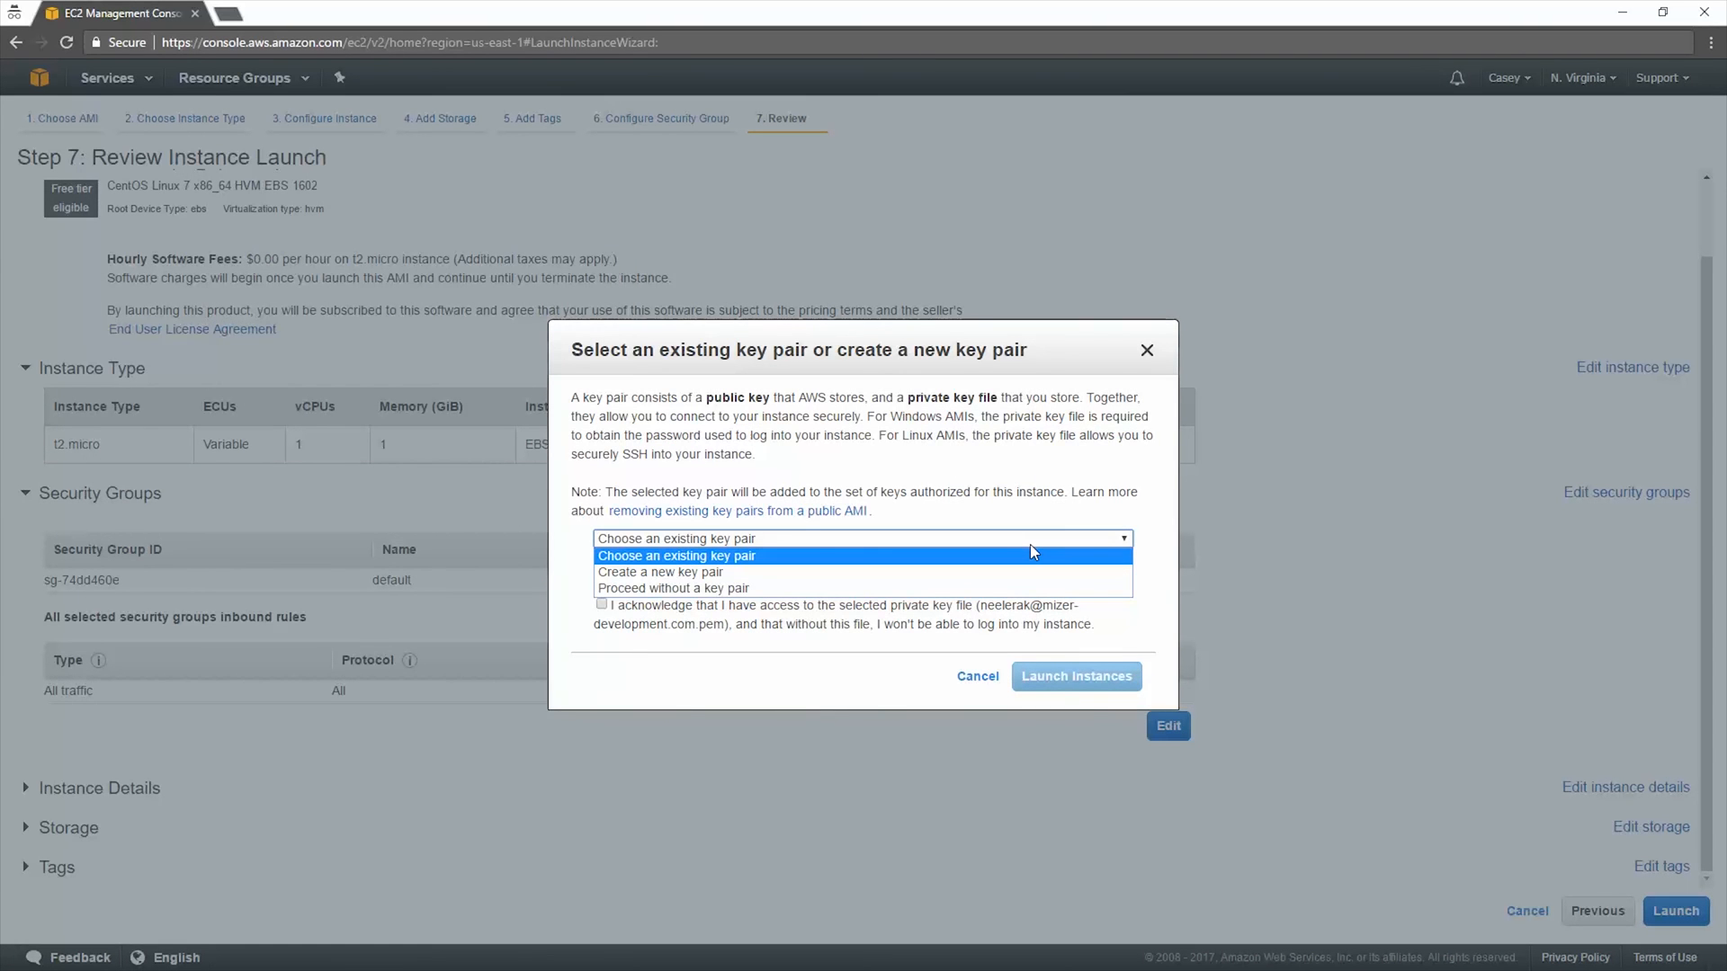
{"action": "mouse_move", "coordinate": [1077, 496]}
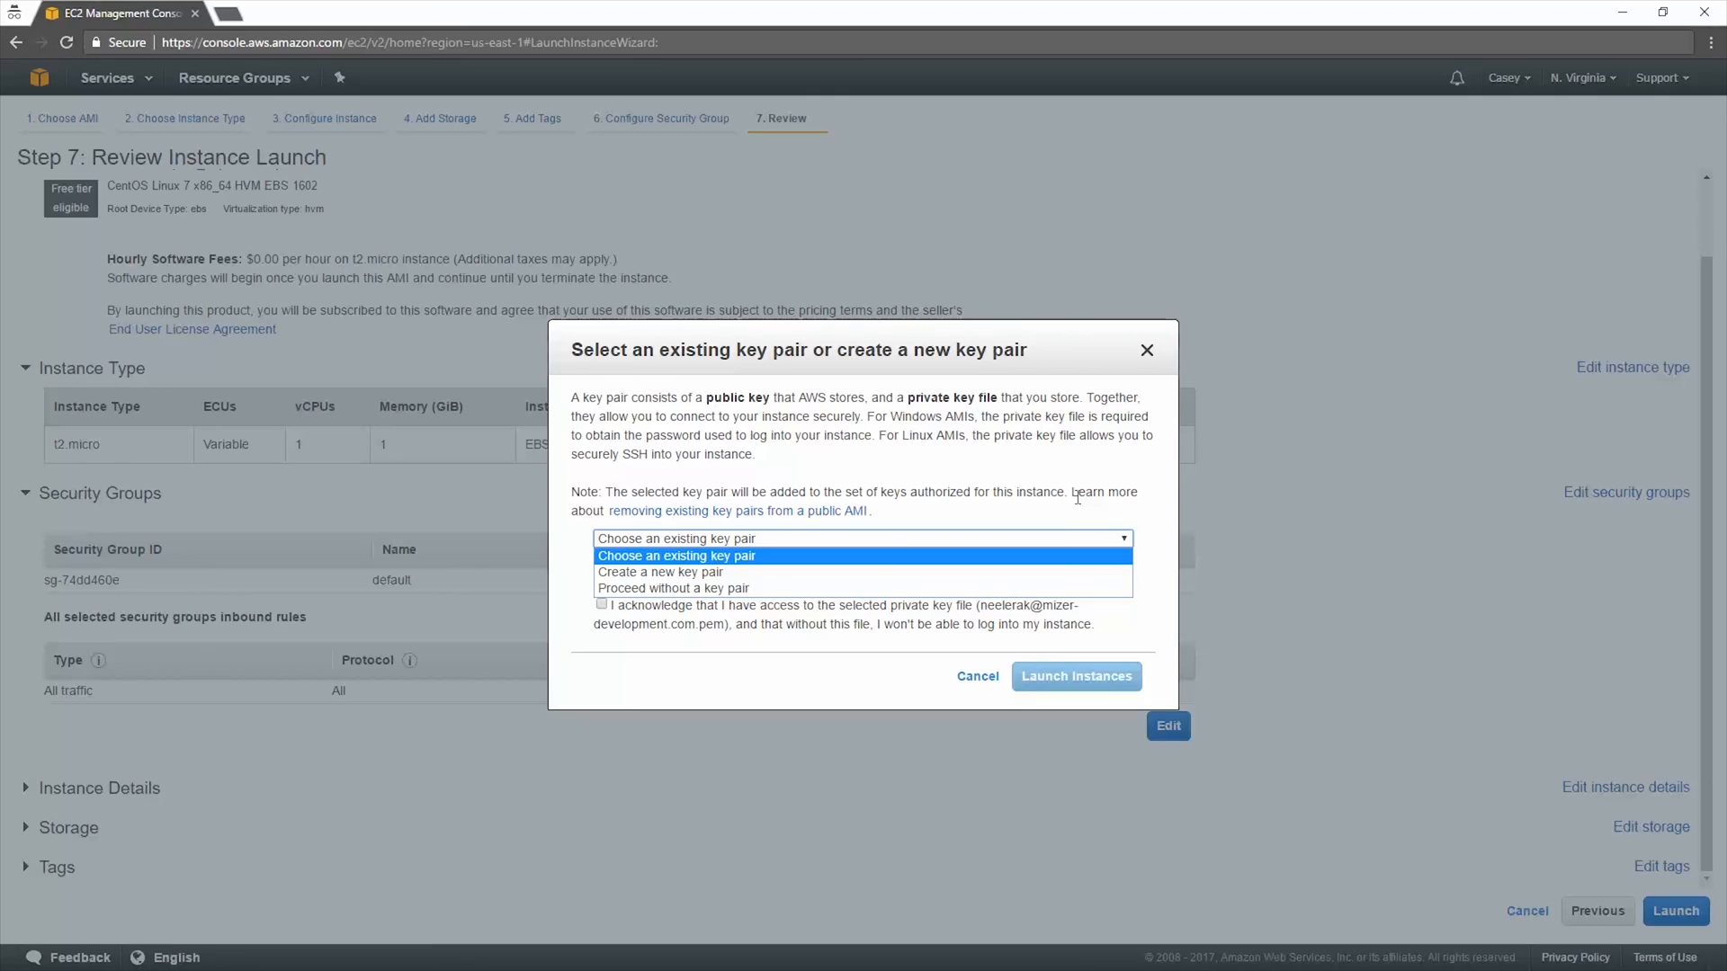
{"action": "left_click", "coordinate": [676, 556]}
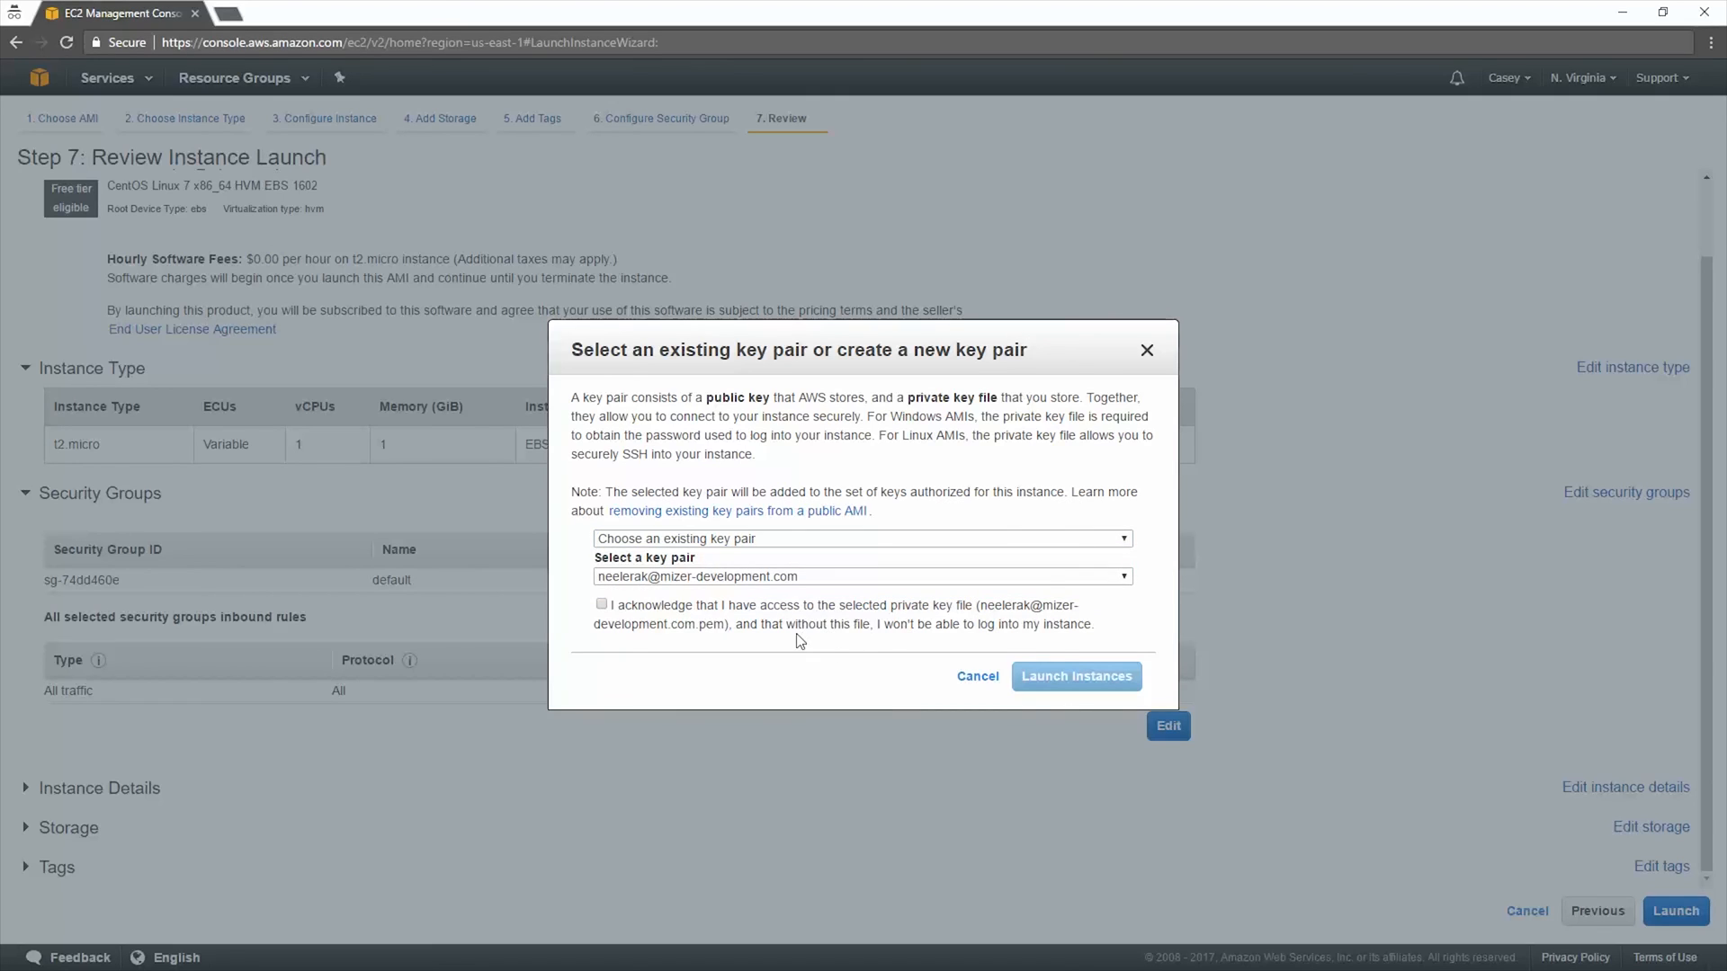
{"action": "mouse_move", "coordinate": [648, 619]}
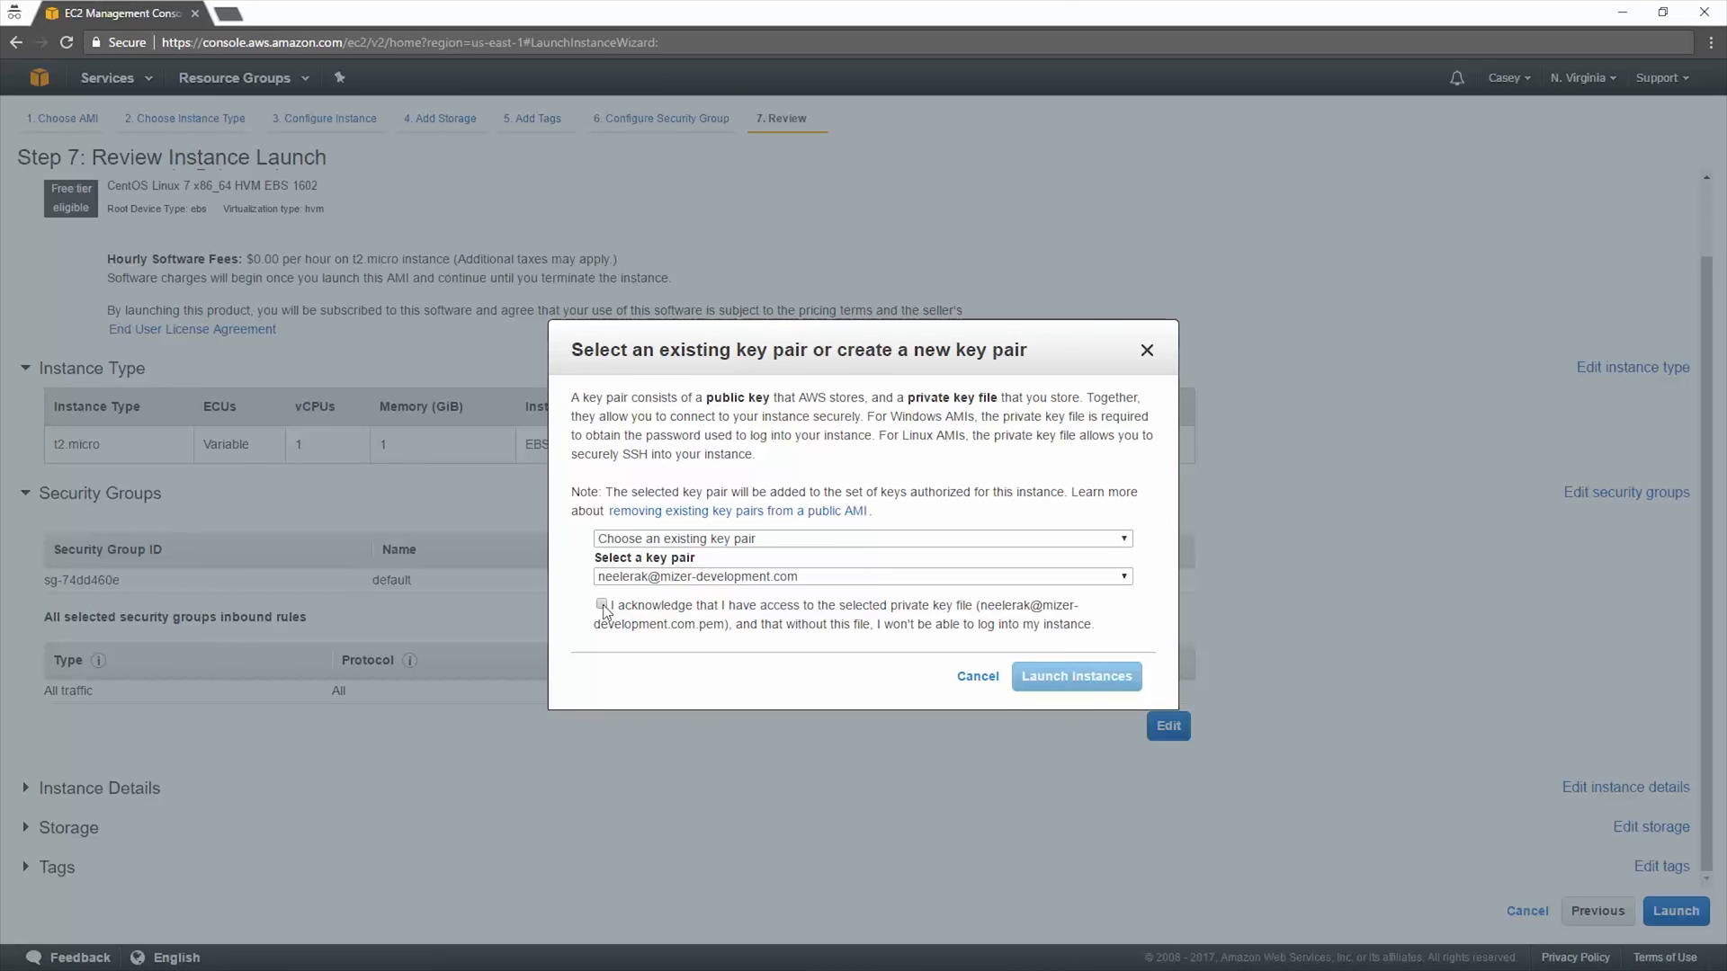
{"action": "left_click", "coordinate": [1076, 676]}
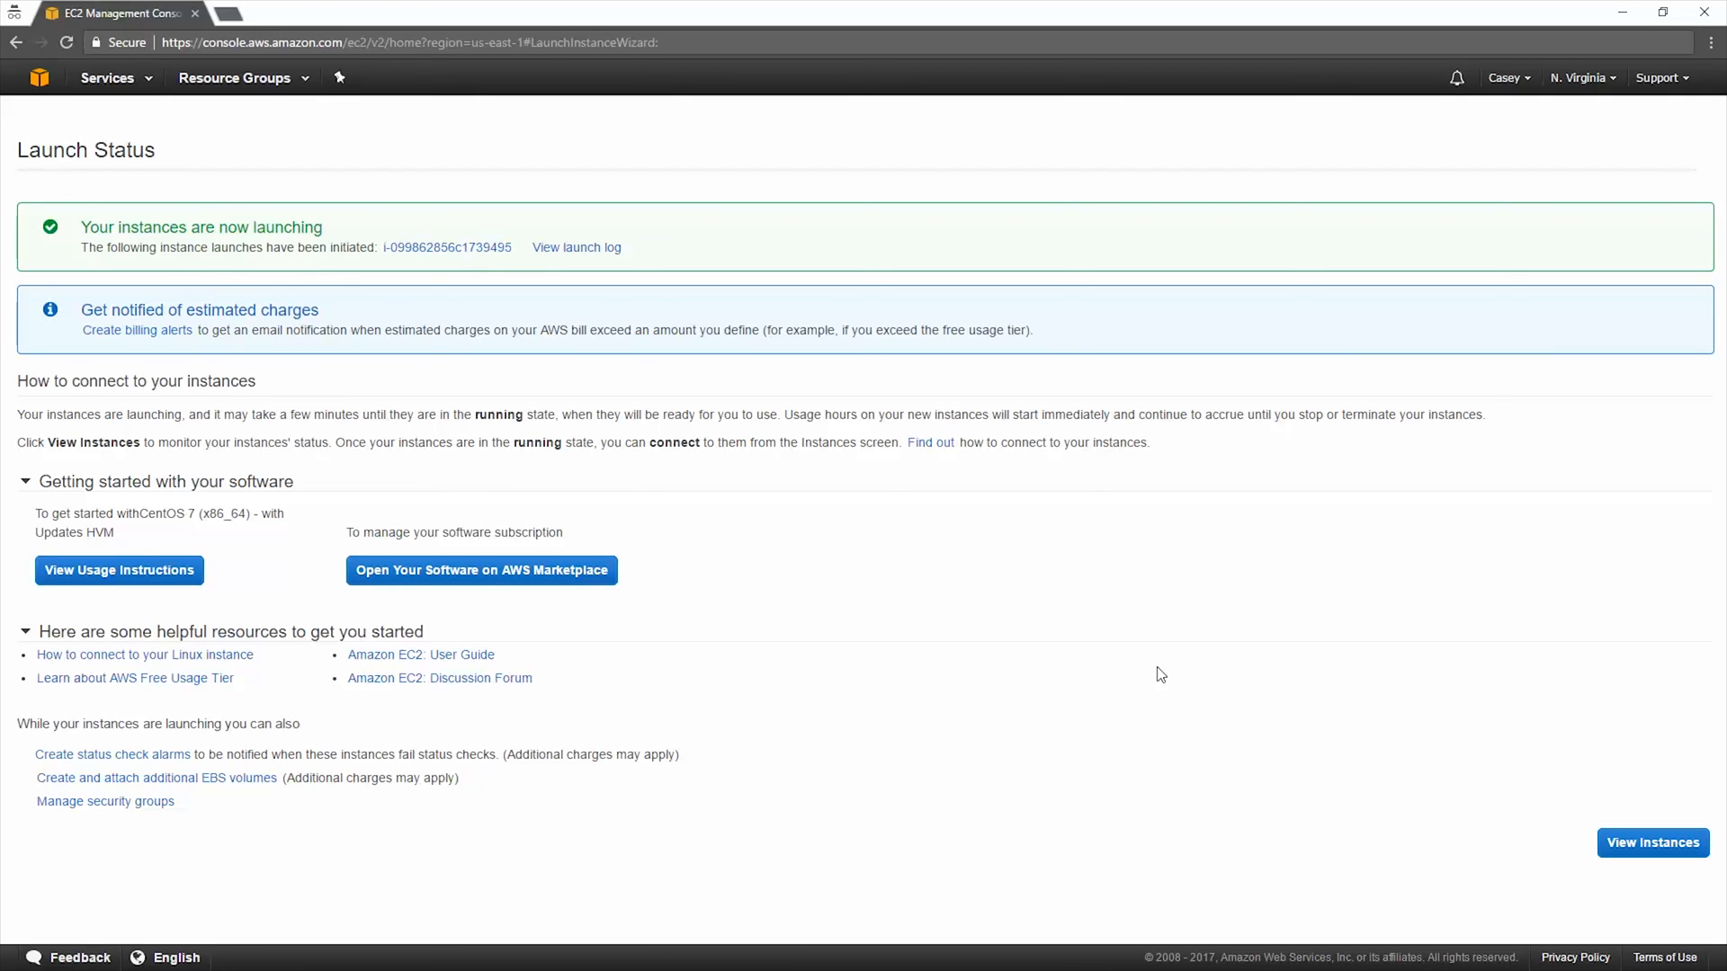
{"action": "mouse_move", "coordinate": [1360, 756]}
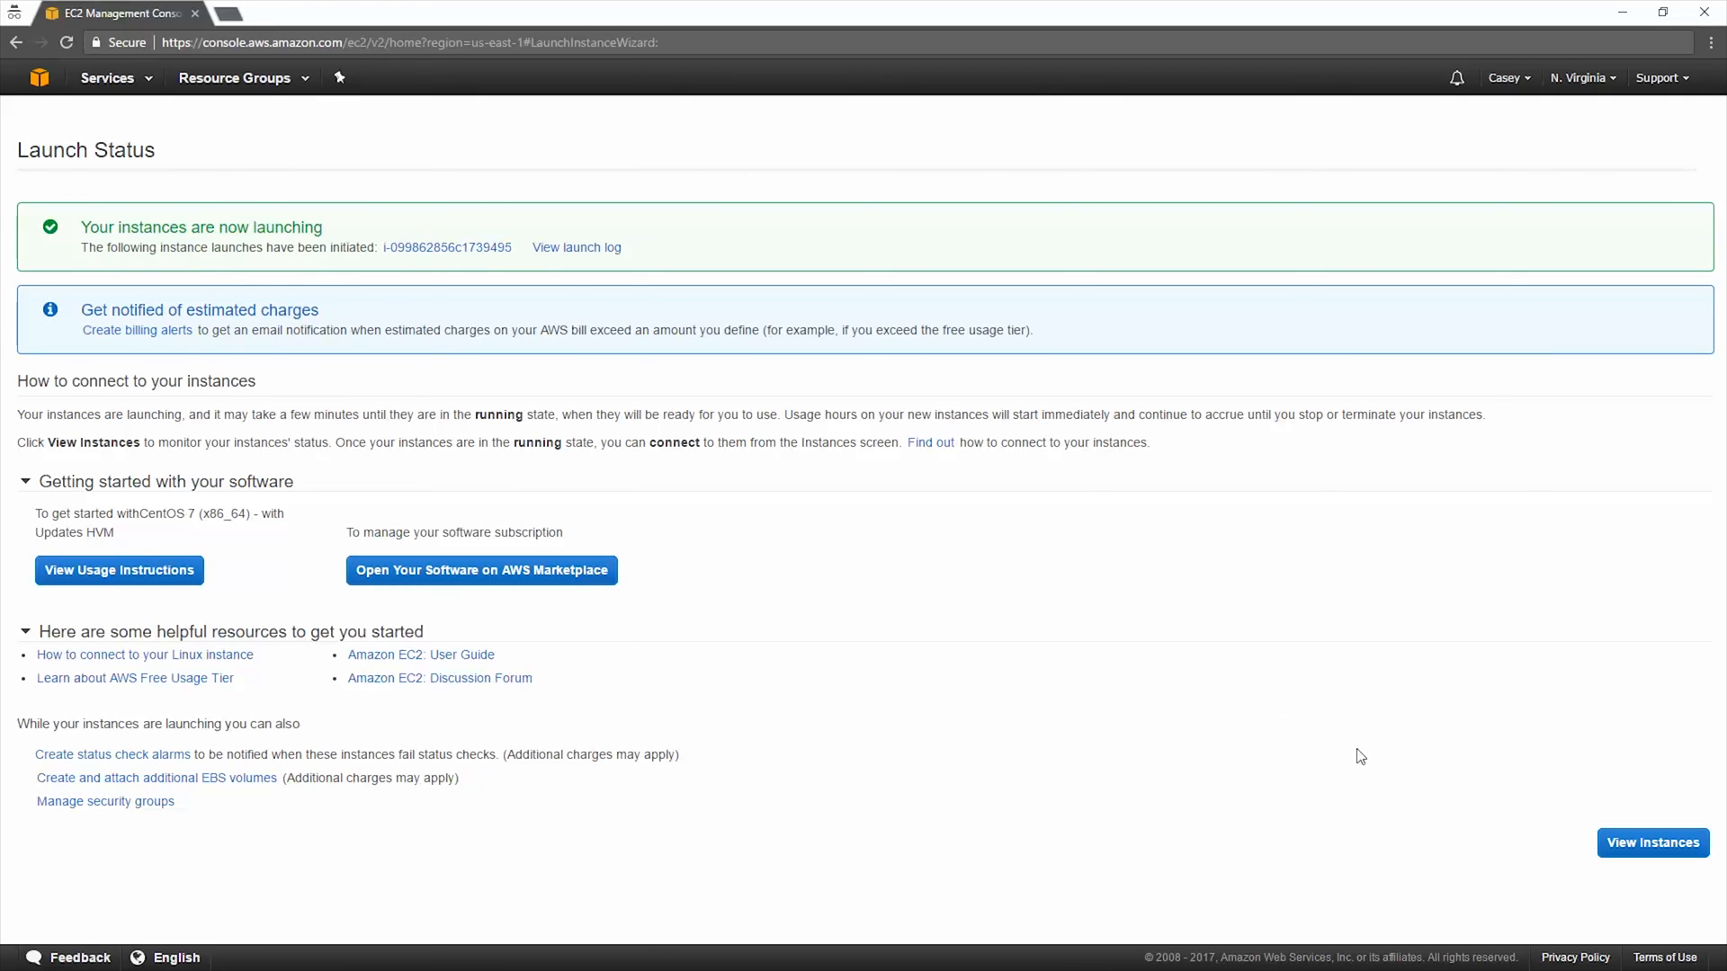
Step: Go from Launch Status to the Instances list
{"action": "left_click", "coordinate": [1651, 842]}
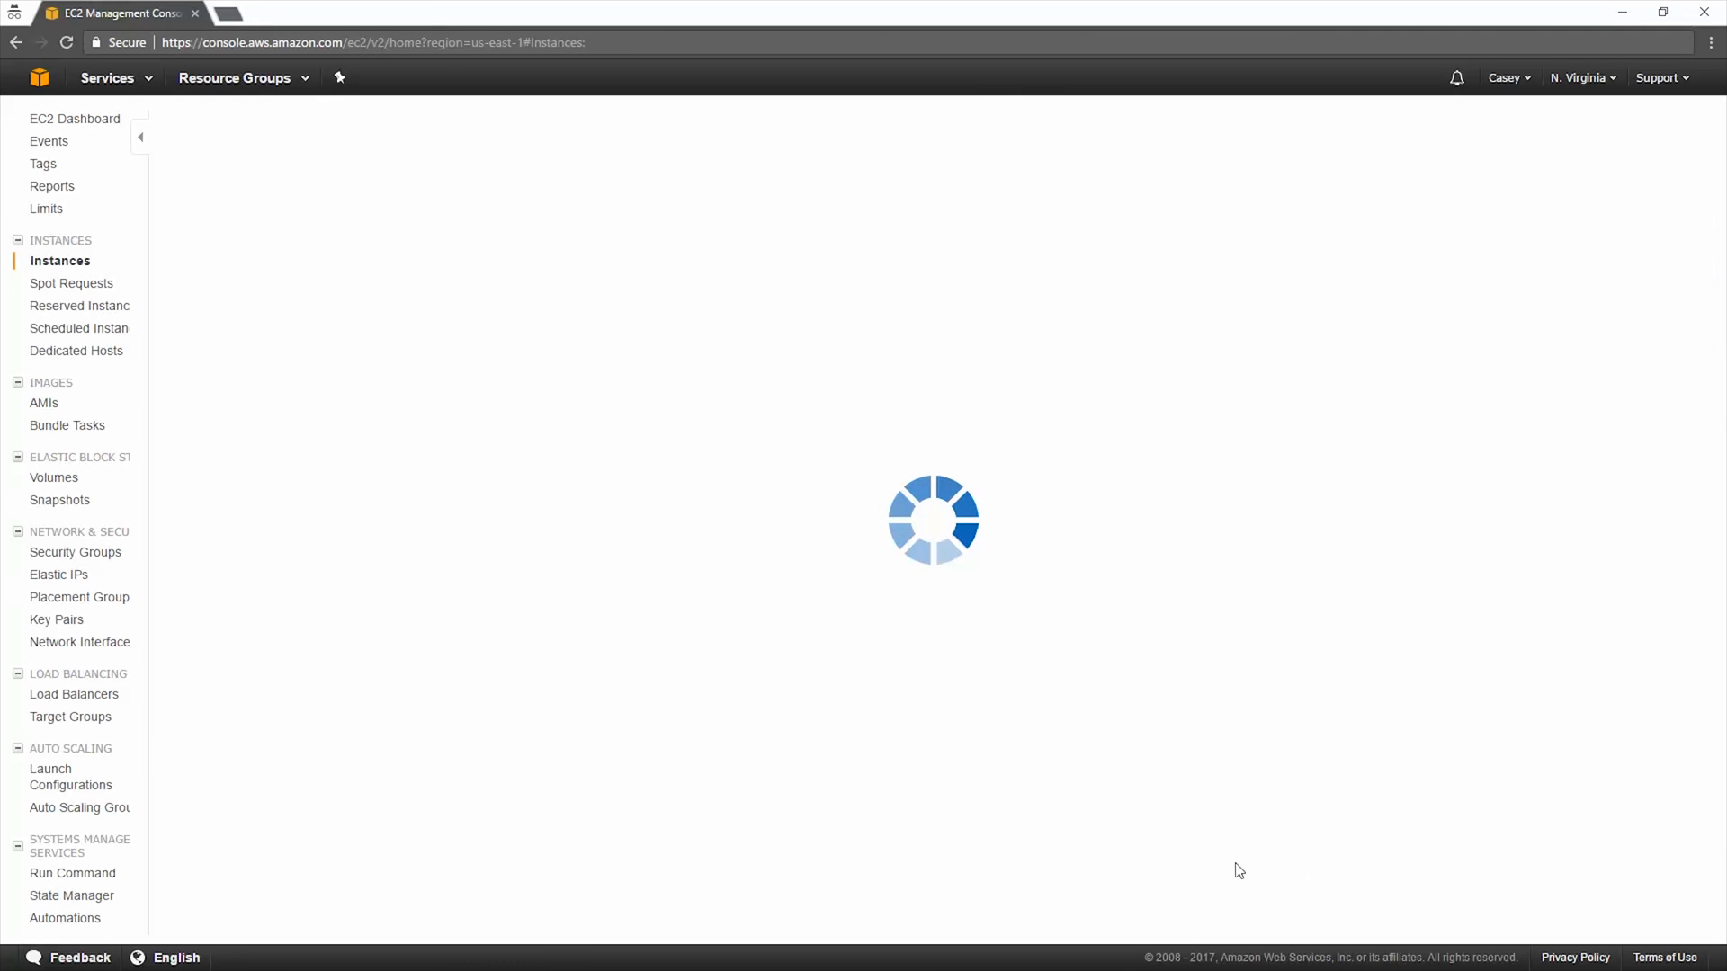